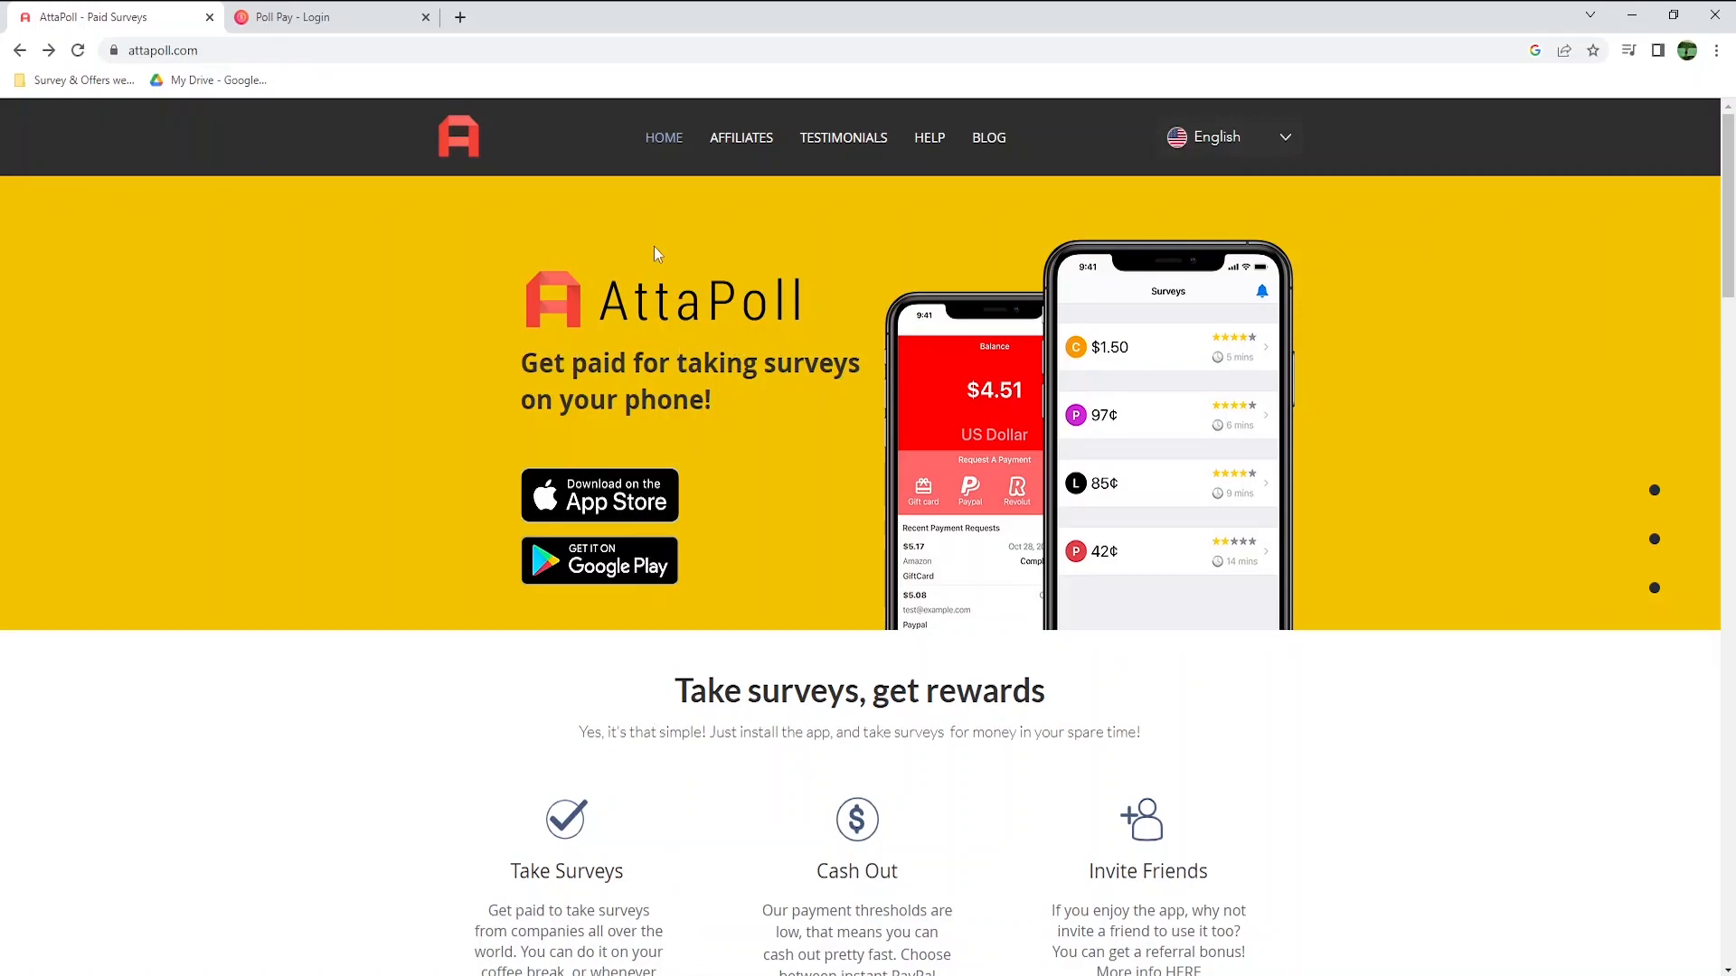
- Switch between the Poll Pay login and AttaPoll tabs in Chrome
left_click(321, 16)
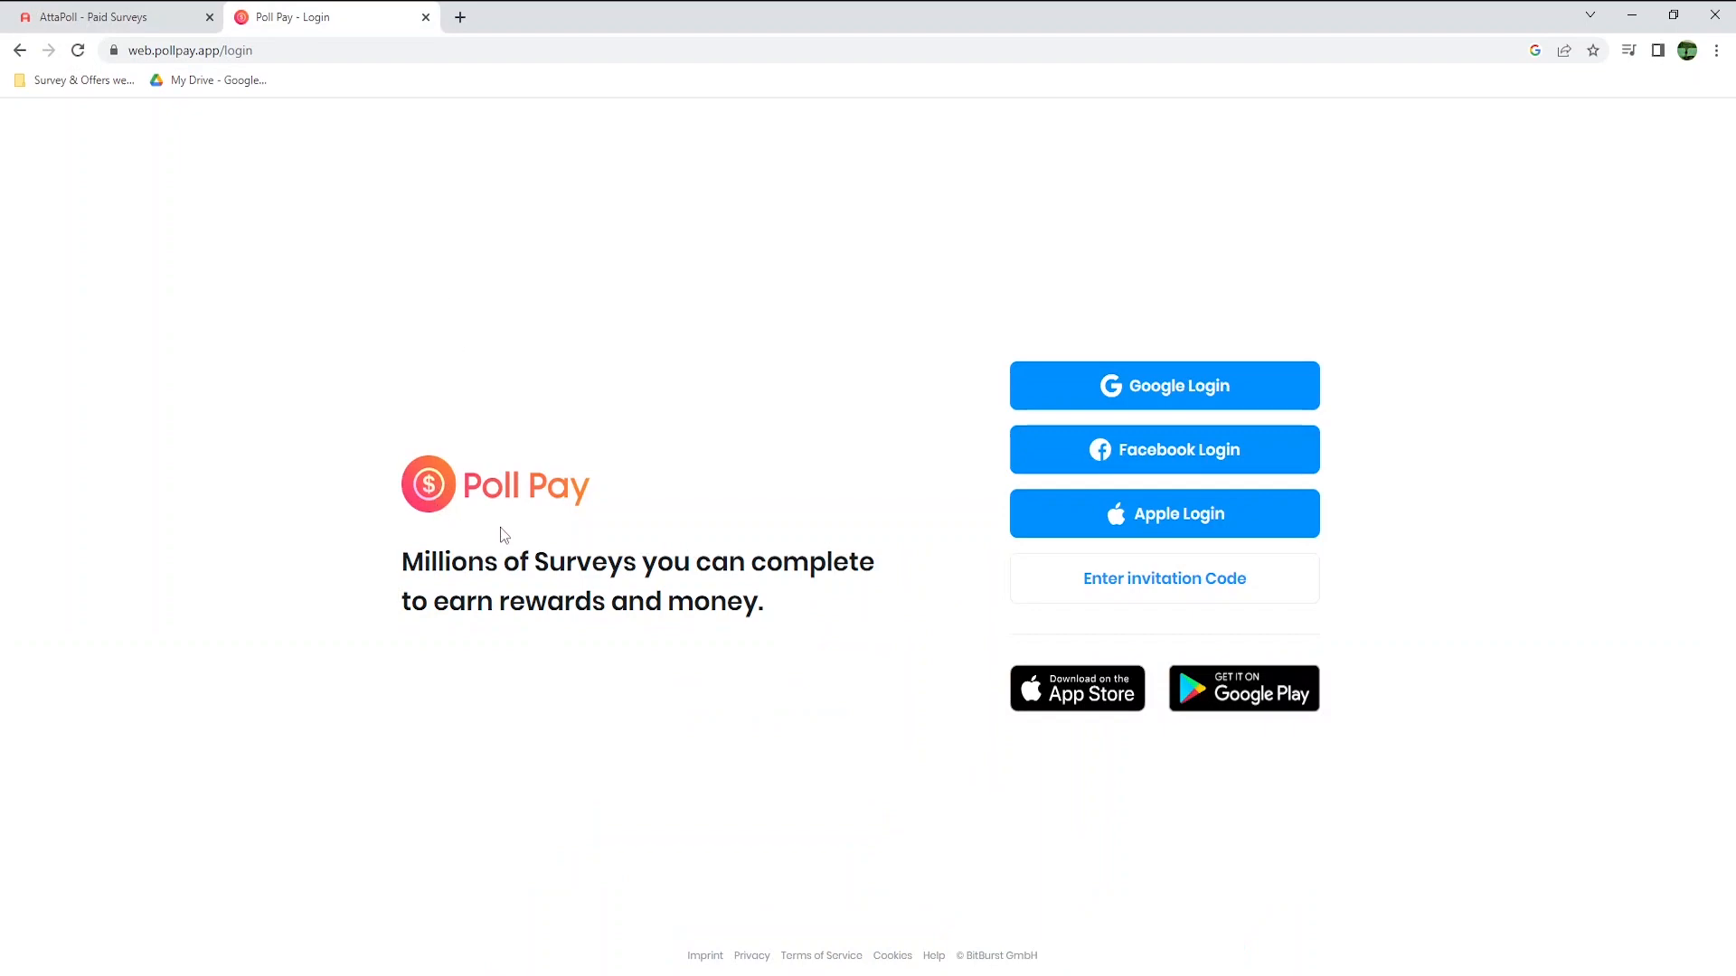
mouse_move(583, 534)
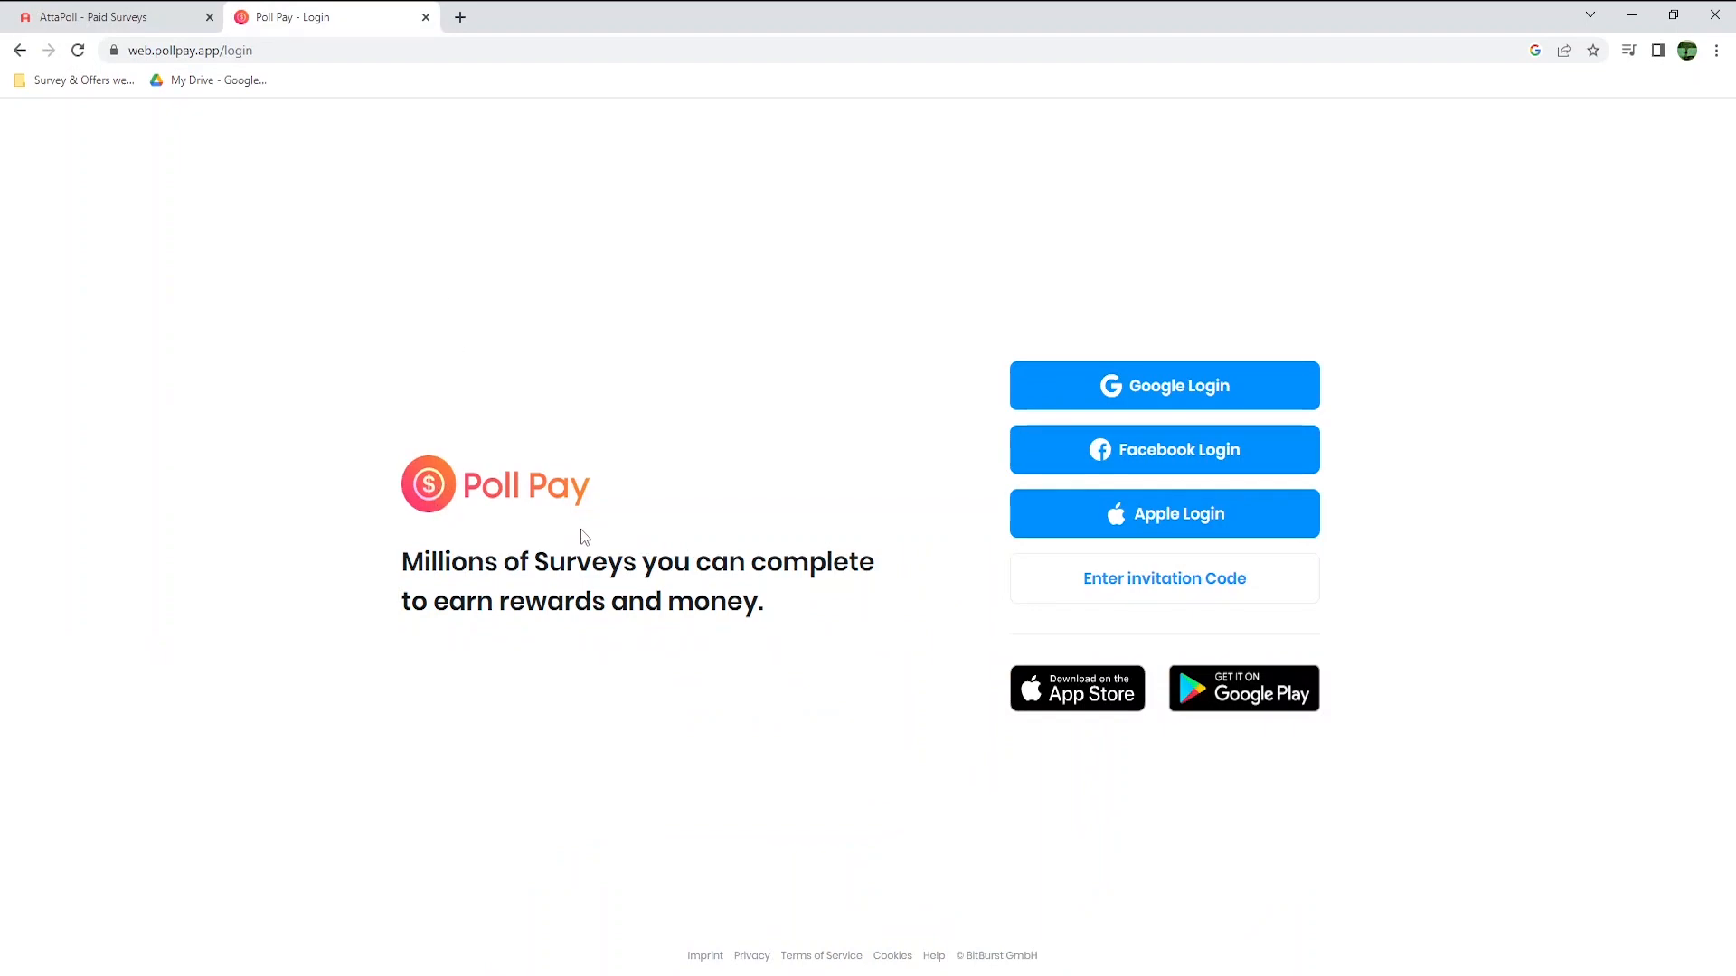
left_click(104, 16)
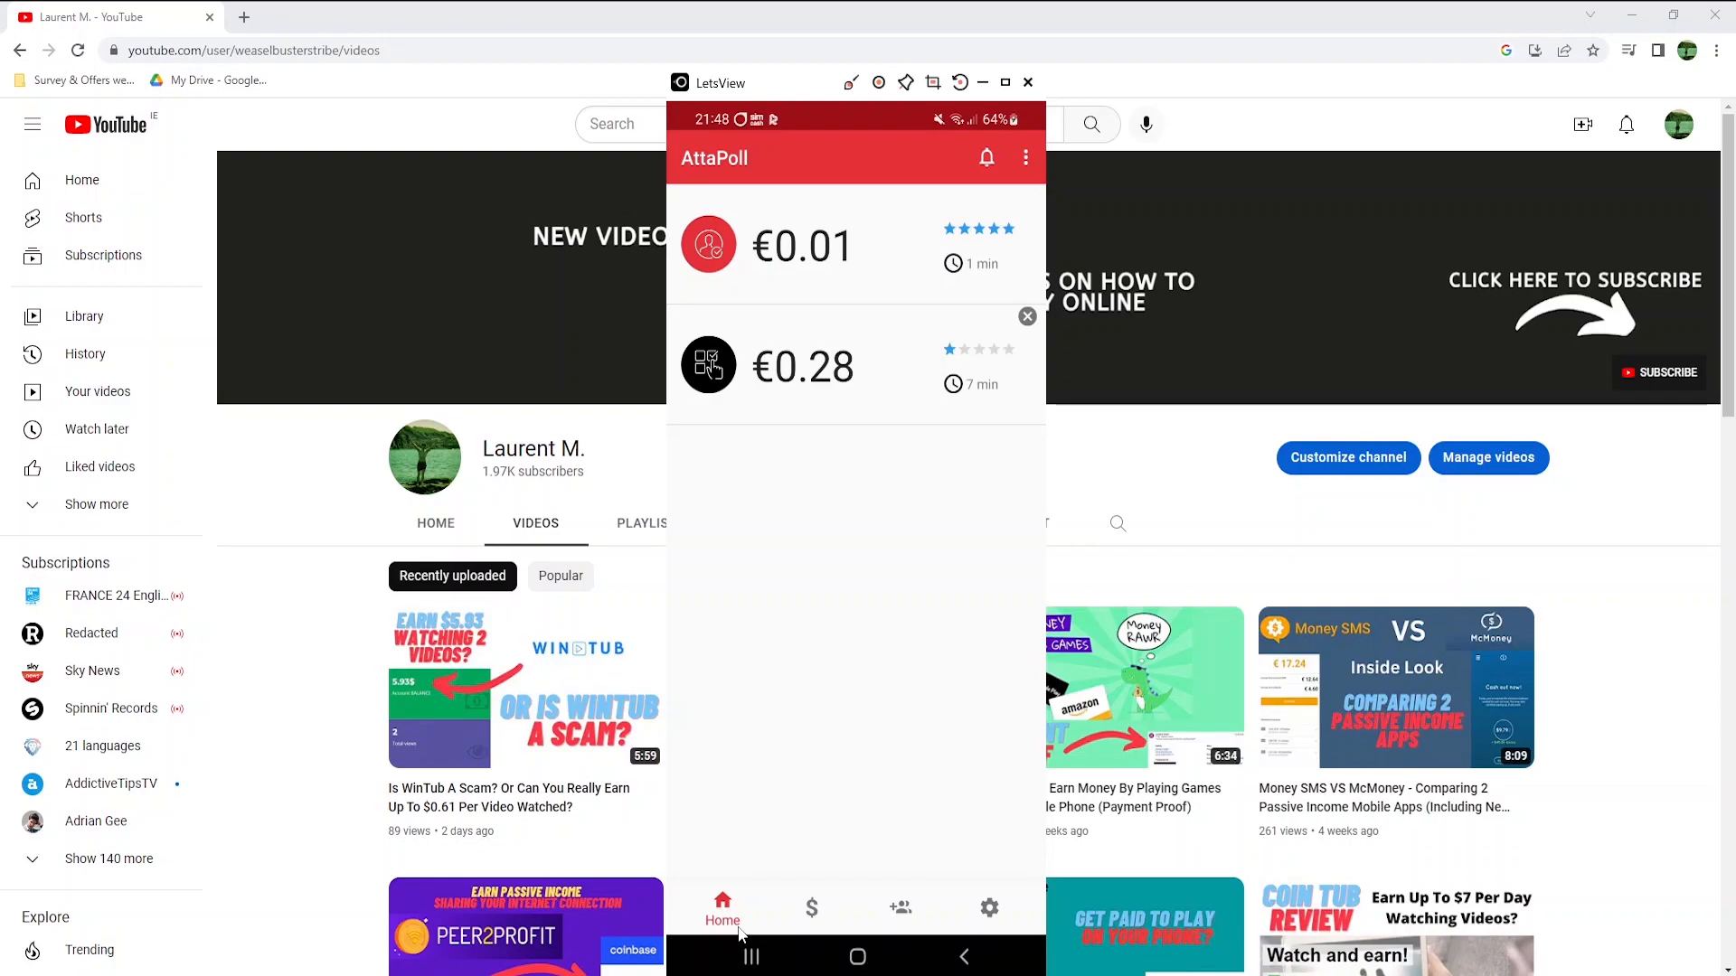
mouse_move(723, 804)
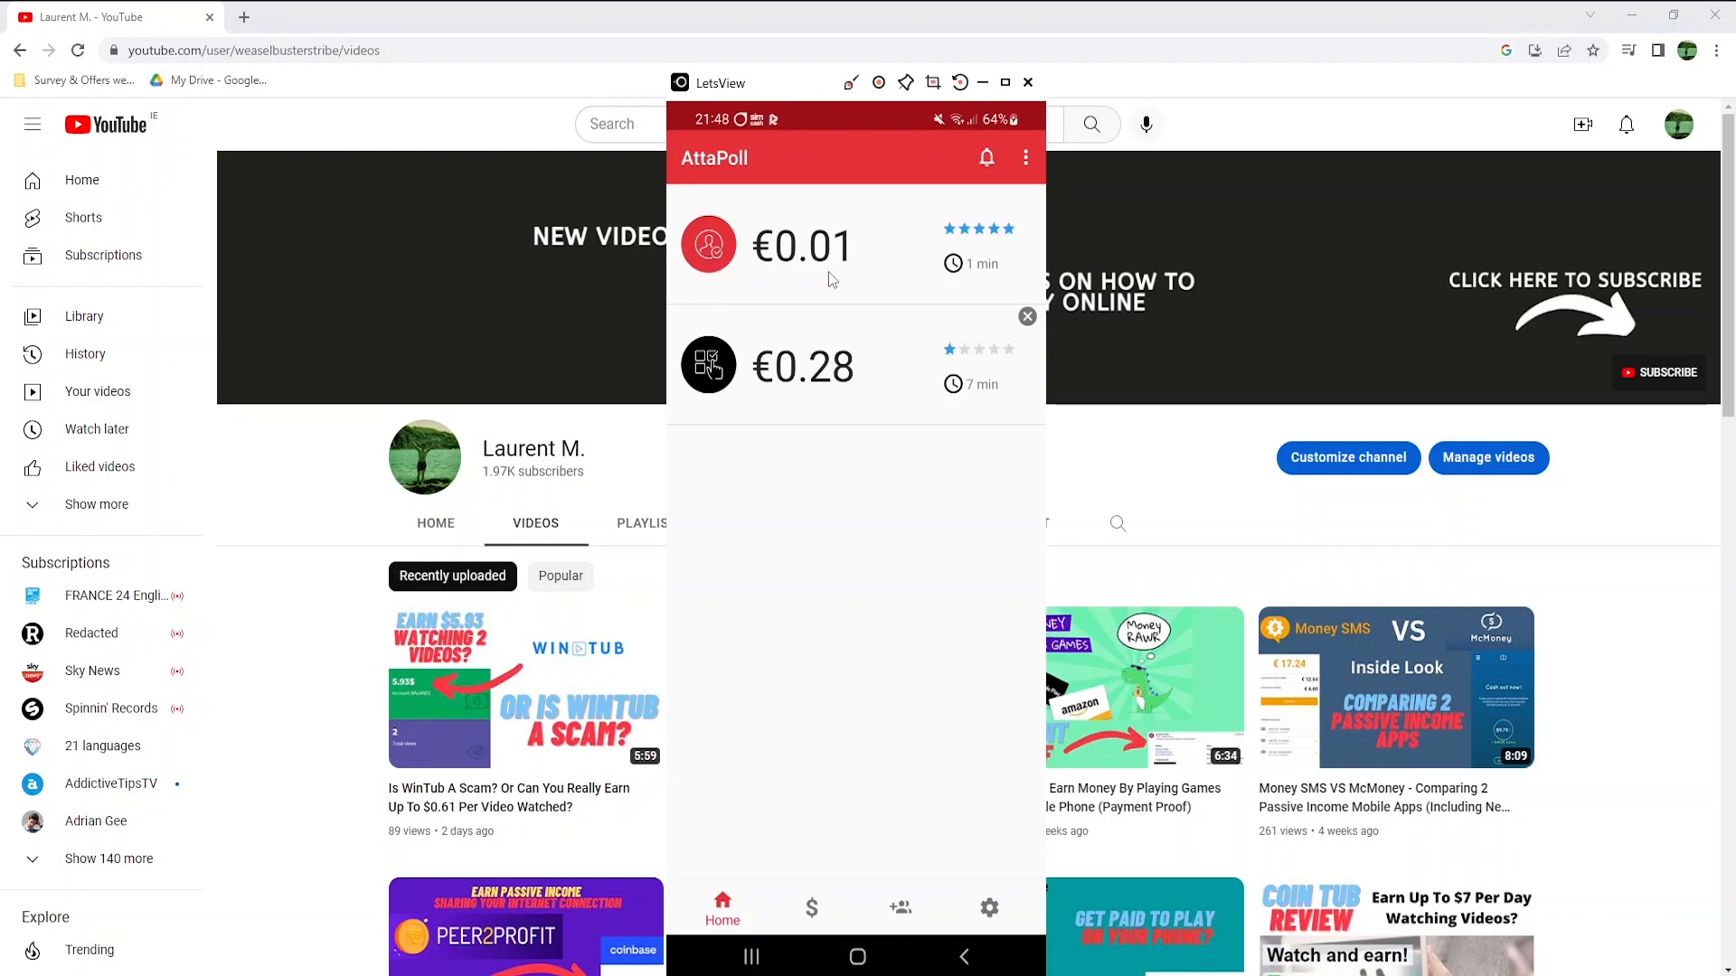
mouse_move(1010, 290)
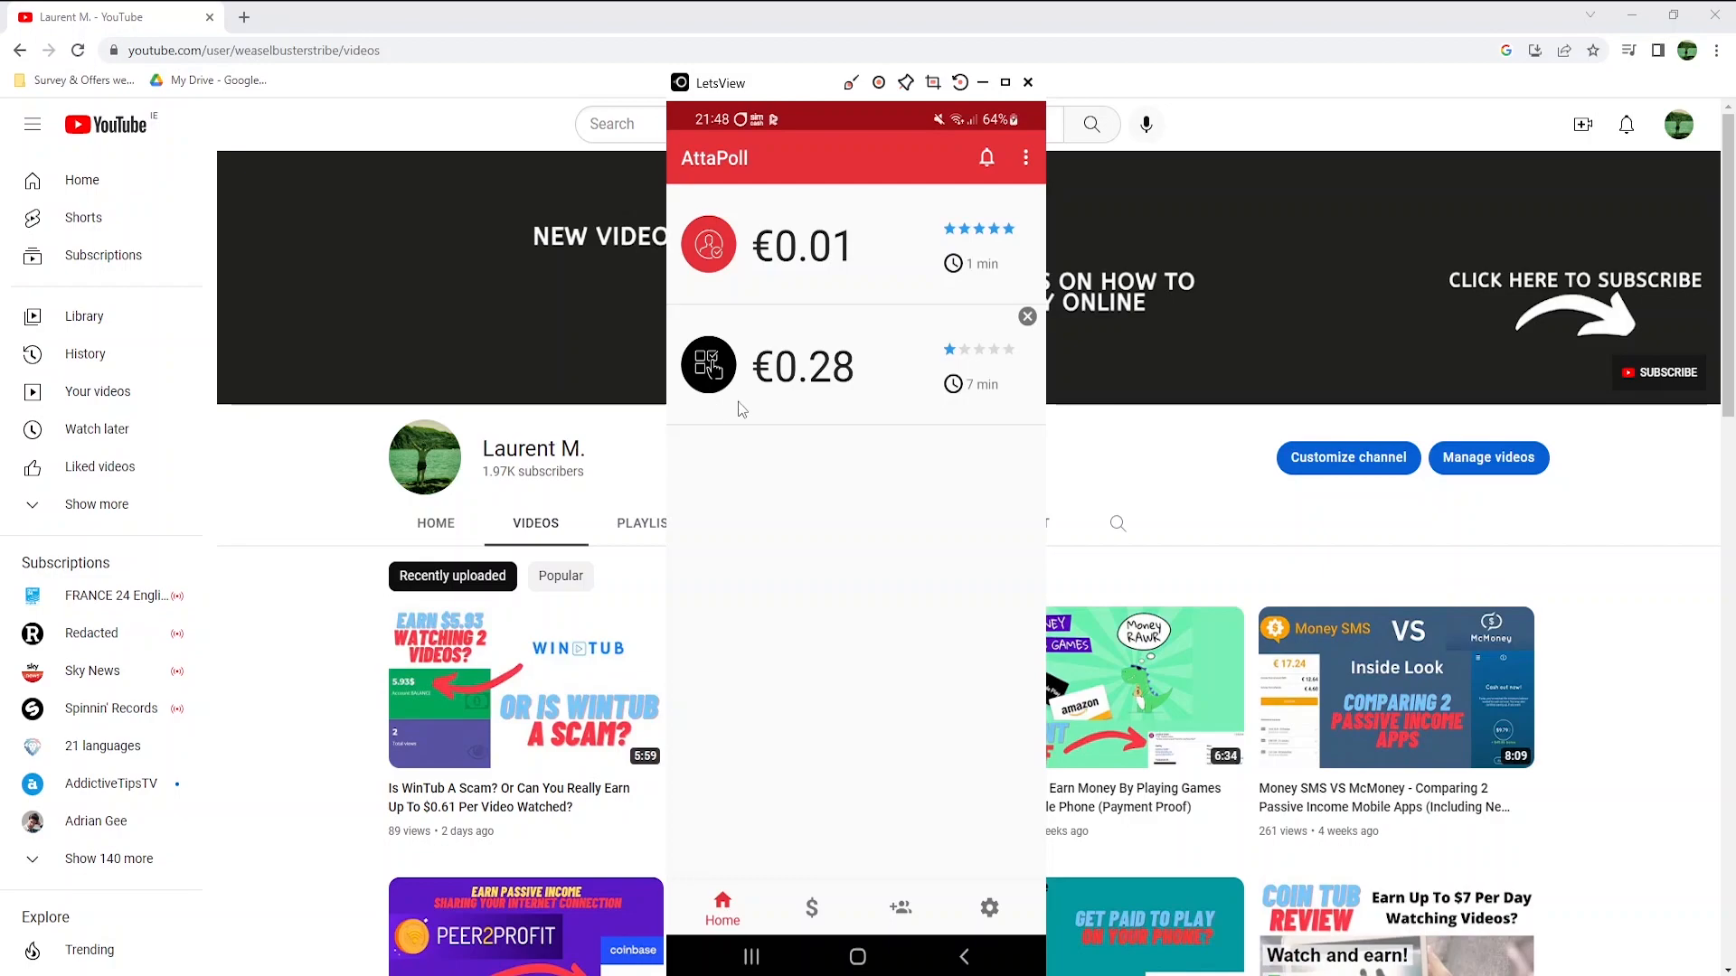
mouse_move(985, 401)
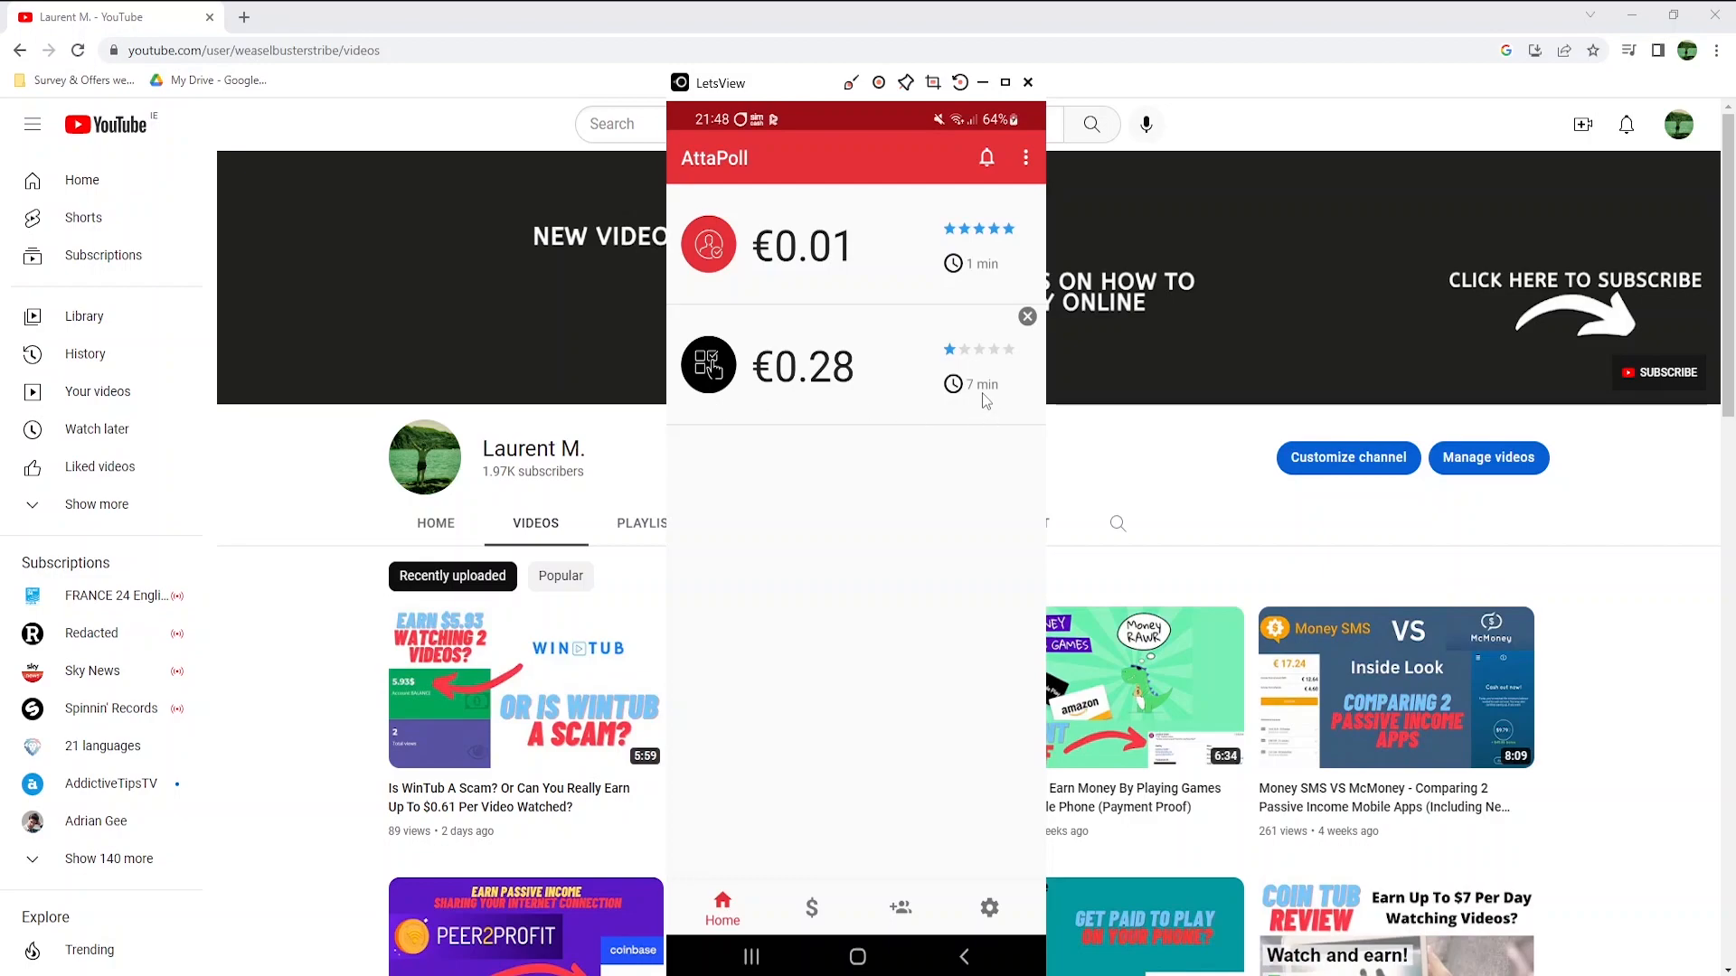
mouse_move(1006, 368)
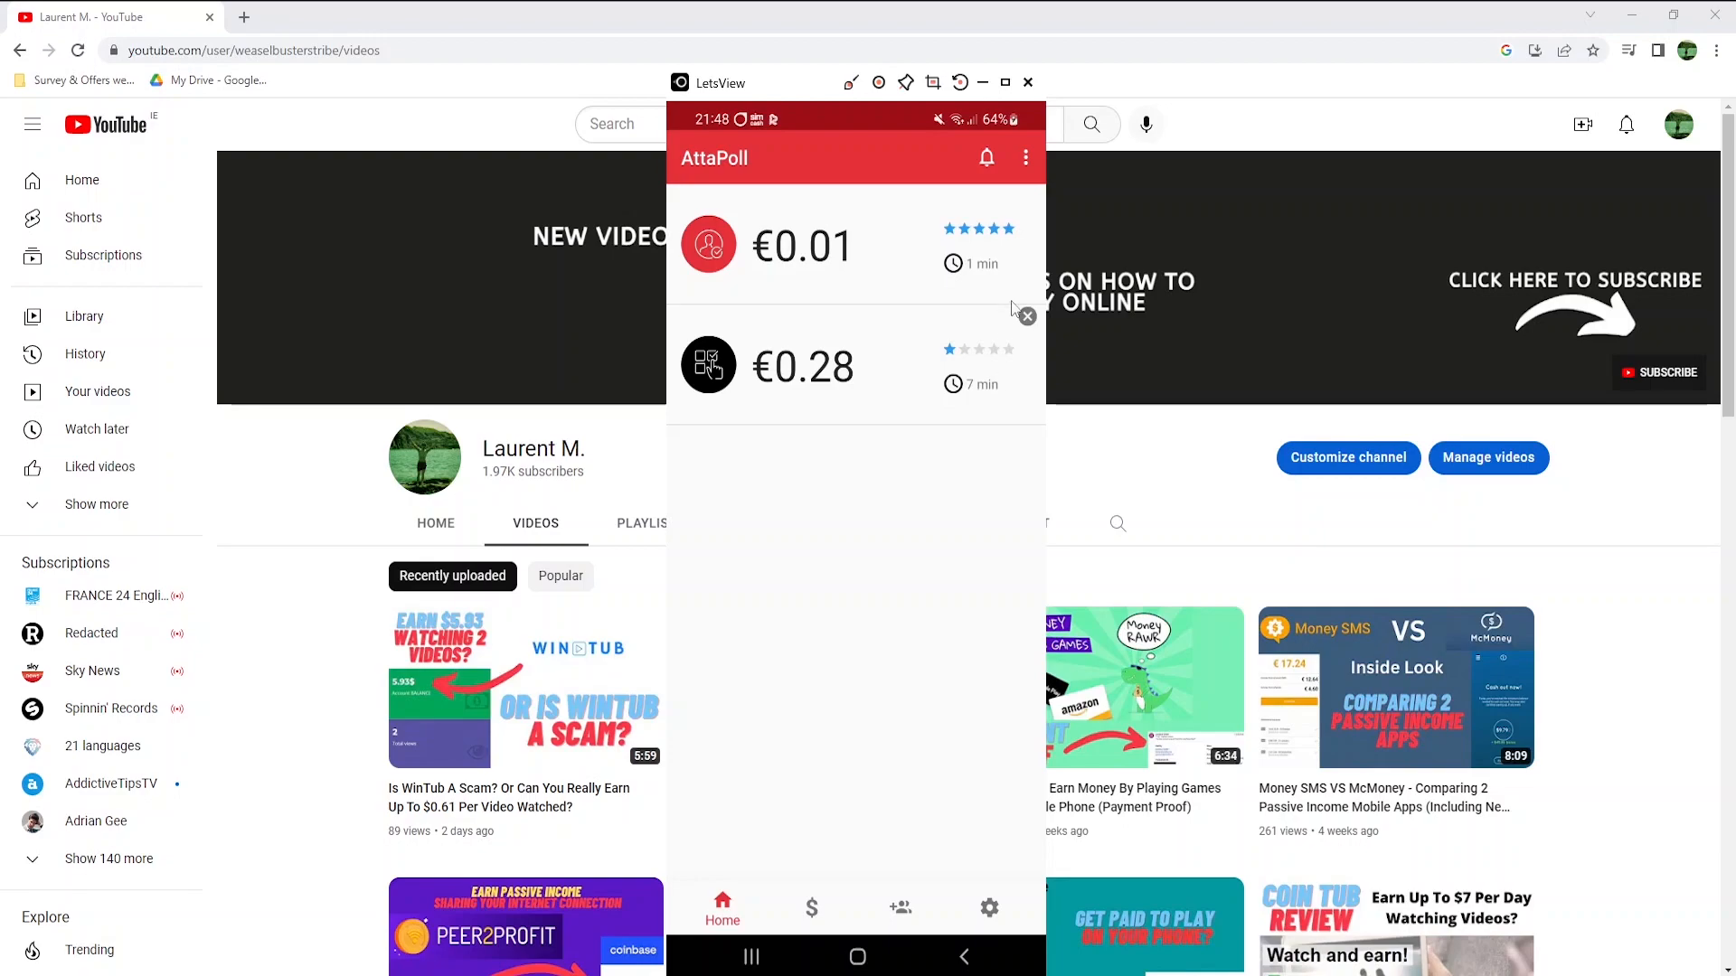
mouse_move(1016, 536)
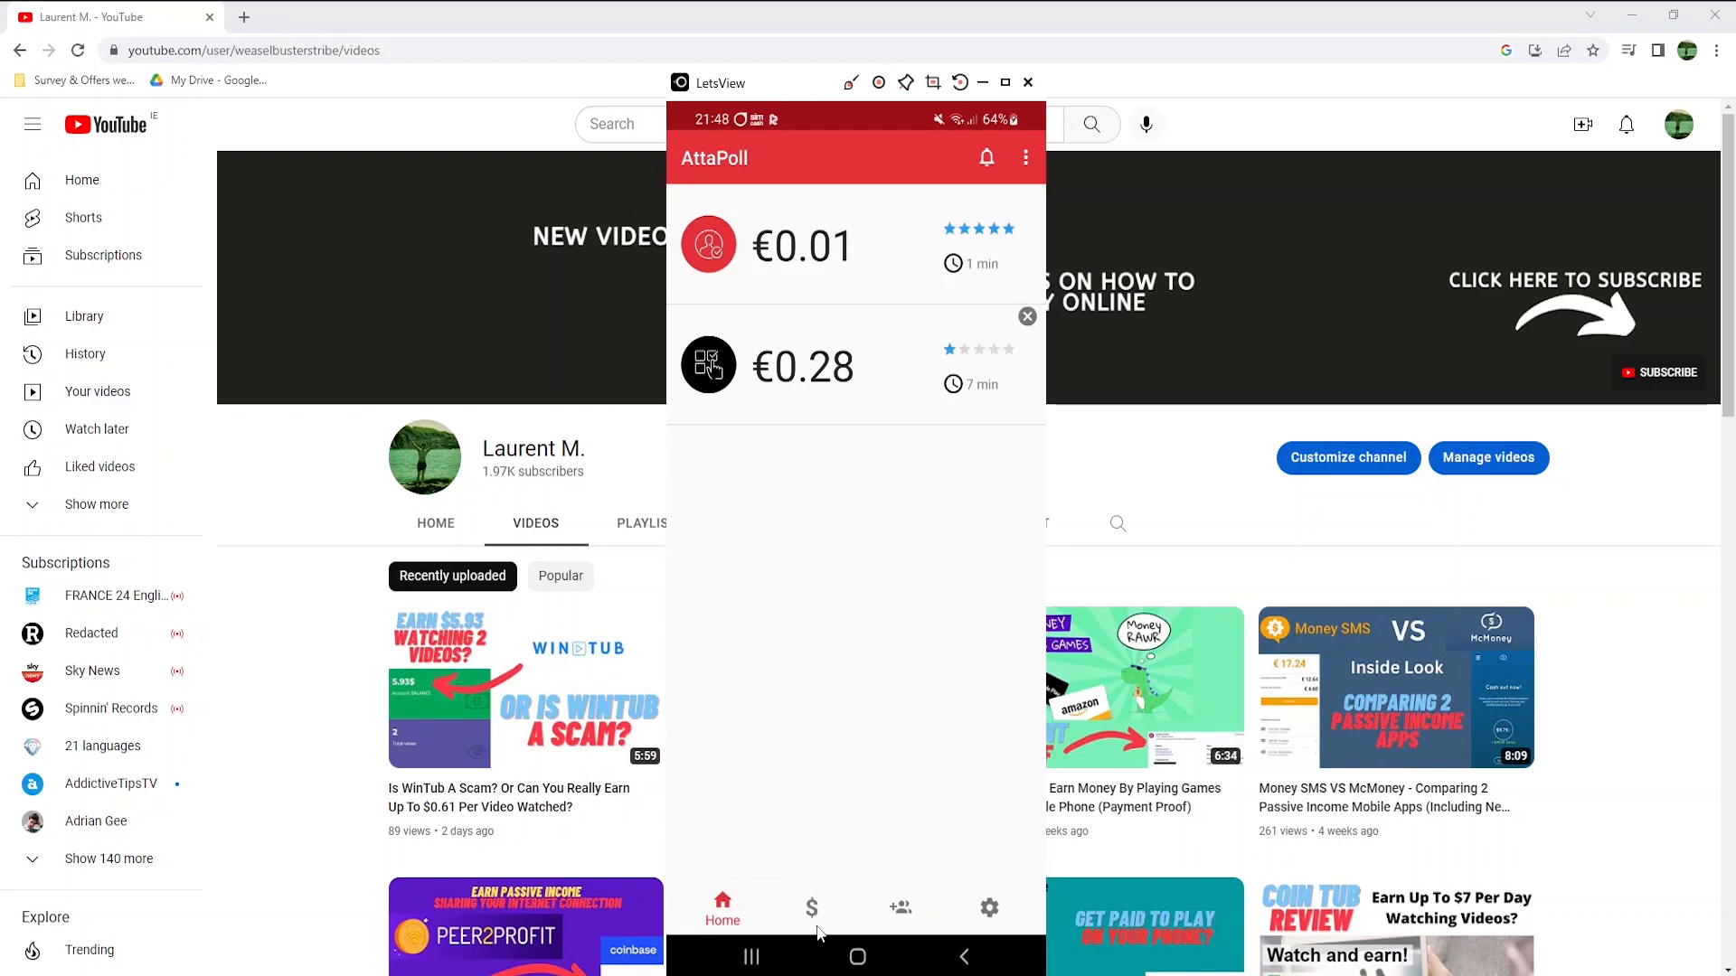
left_click(812, 908)
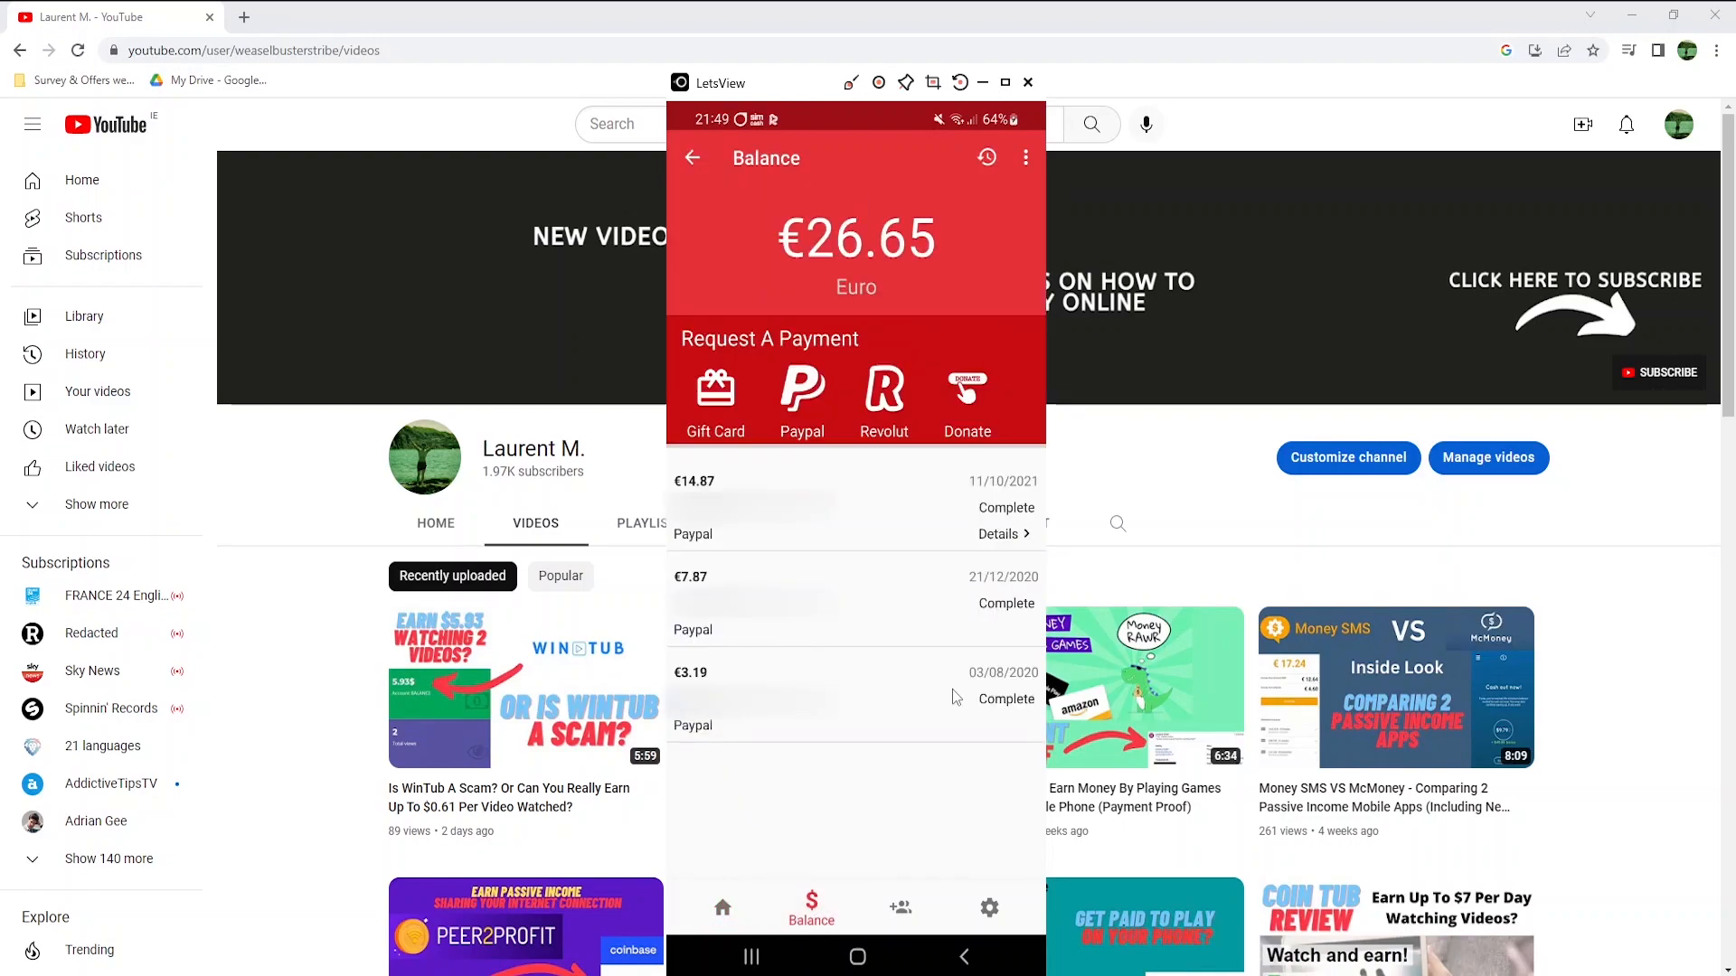
mouse_move(734, 364)
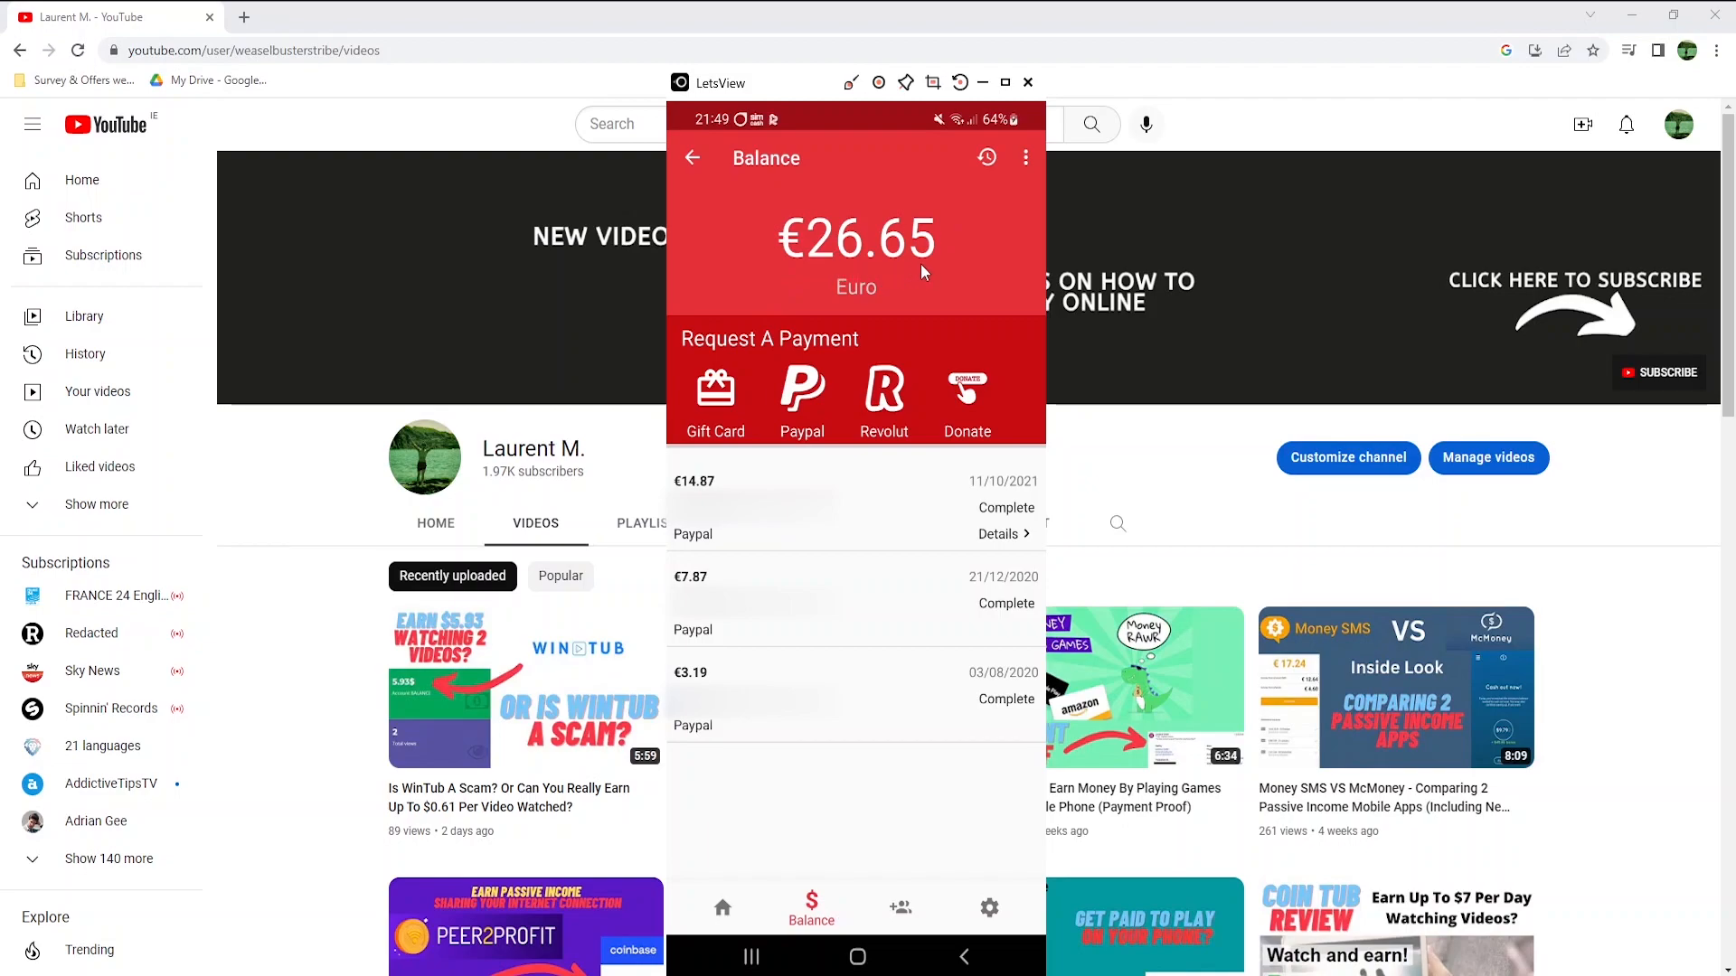
mouse_move(717, 933)
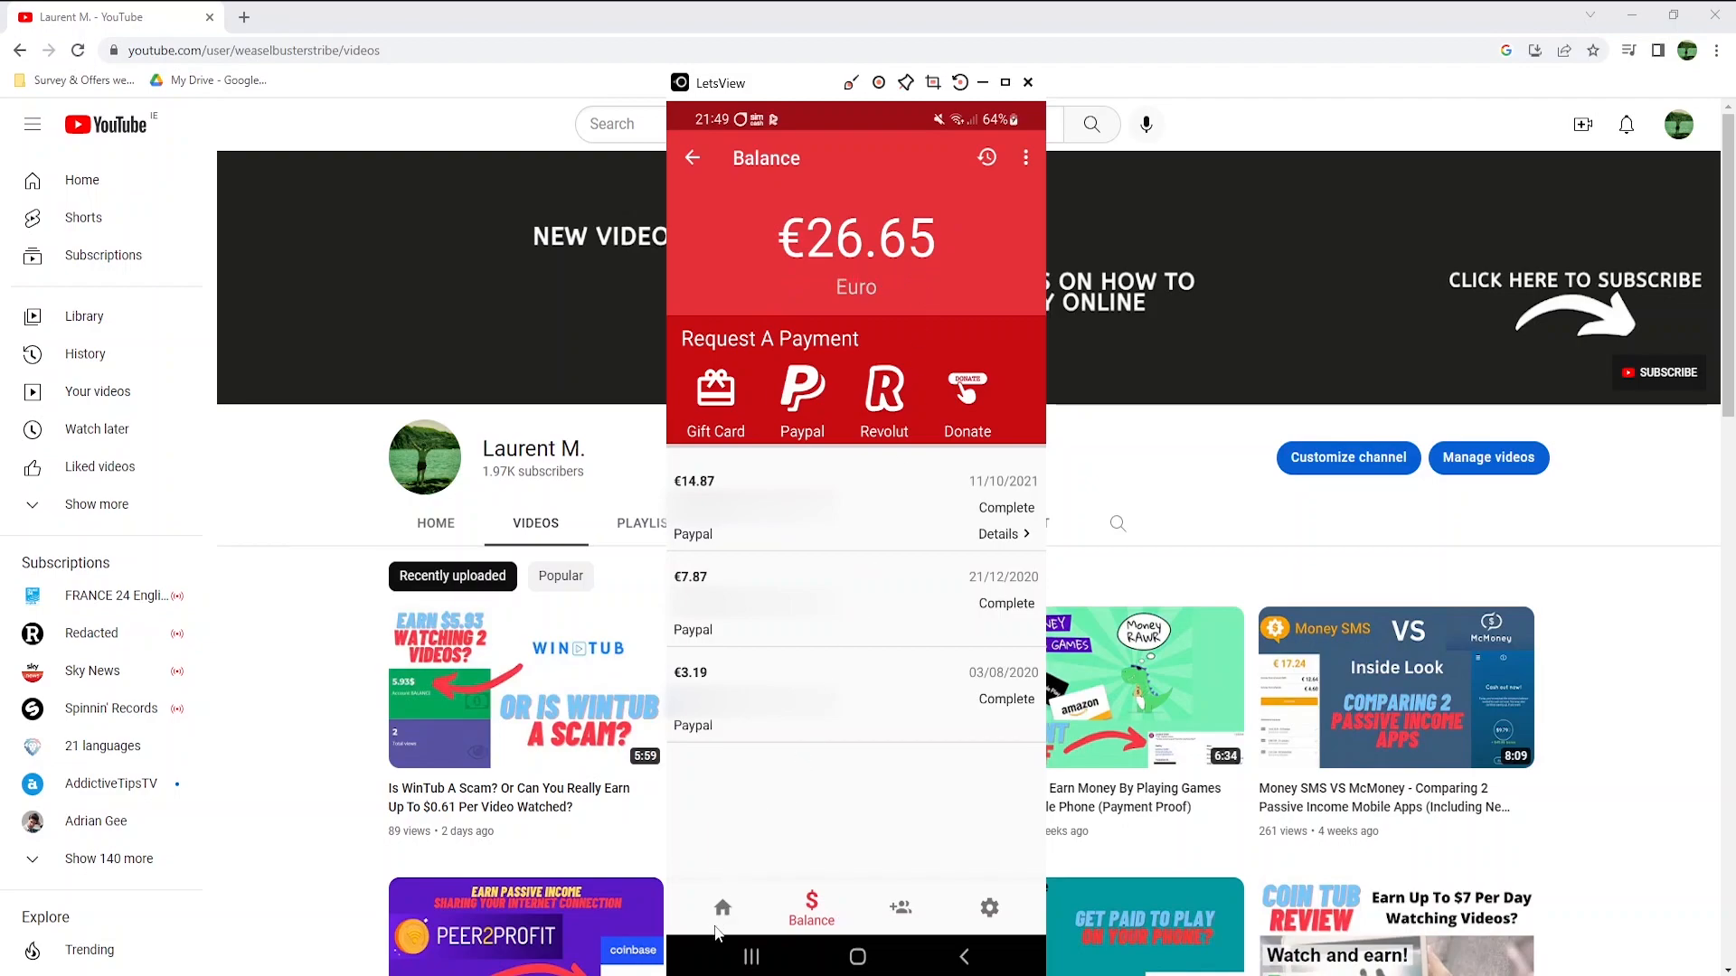
left_click(722, 908)
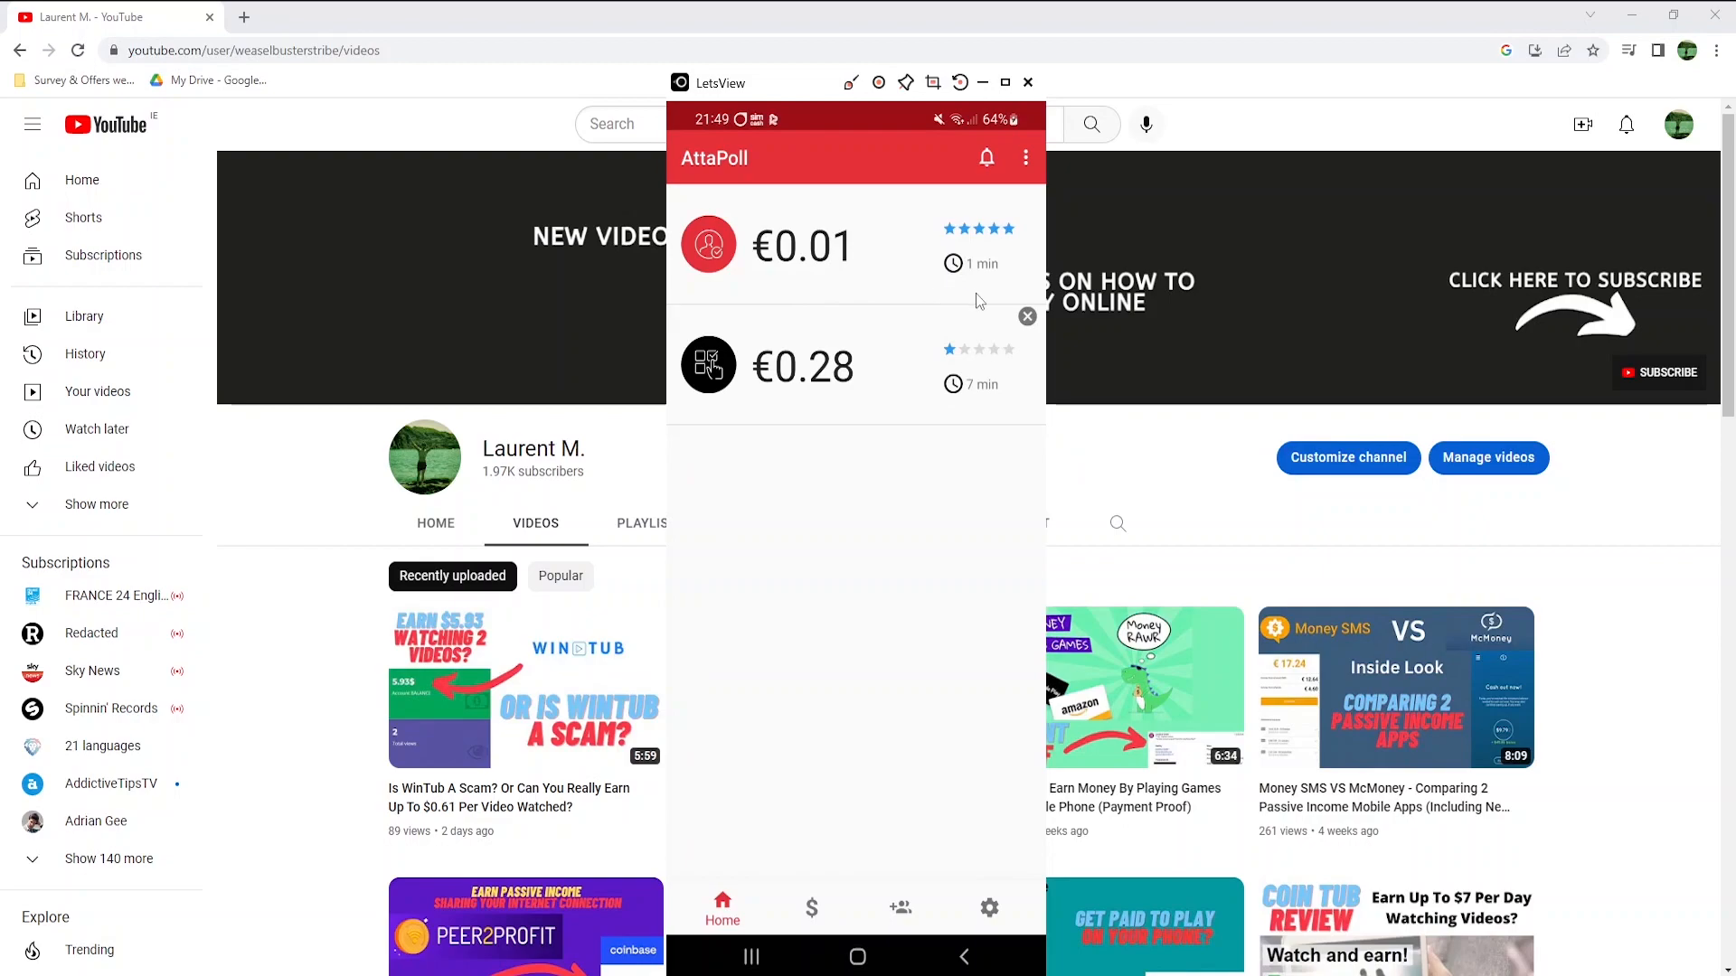
- Answer the €0.01 survey (age, then 3 as smallest number) and dismiss the completion notice
left_click(803, 246)
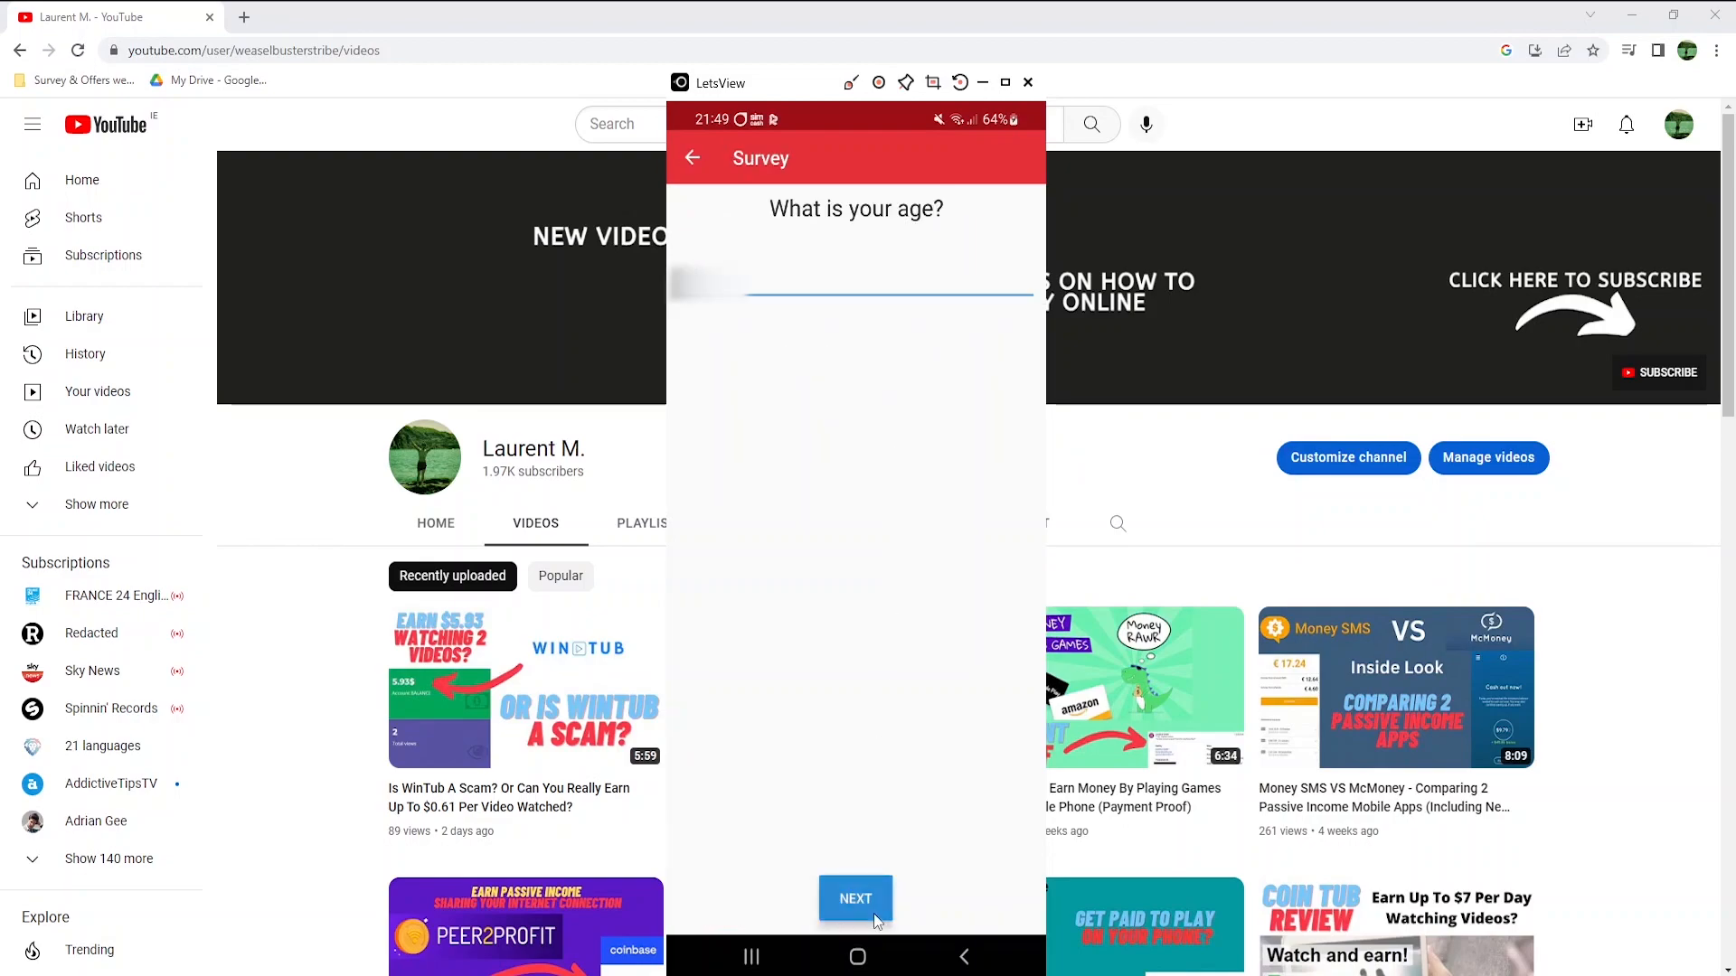
left_click(854, 898)
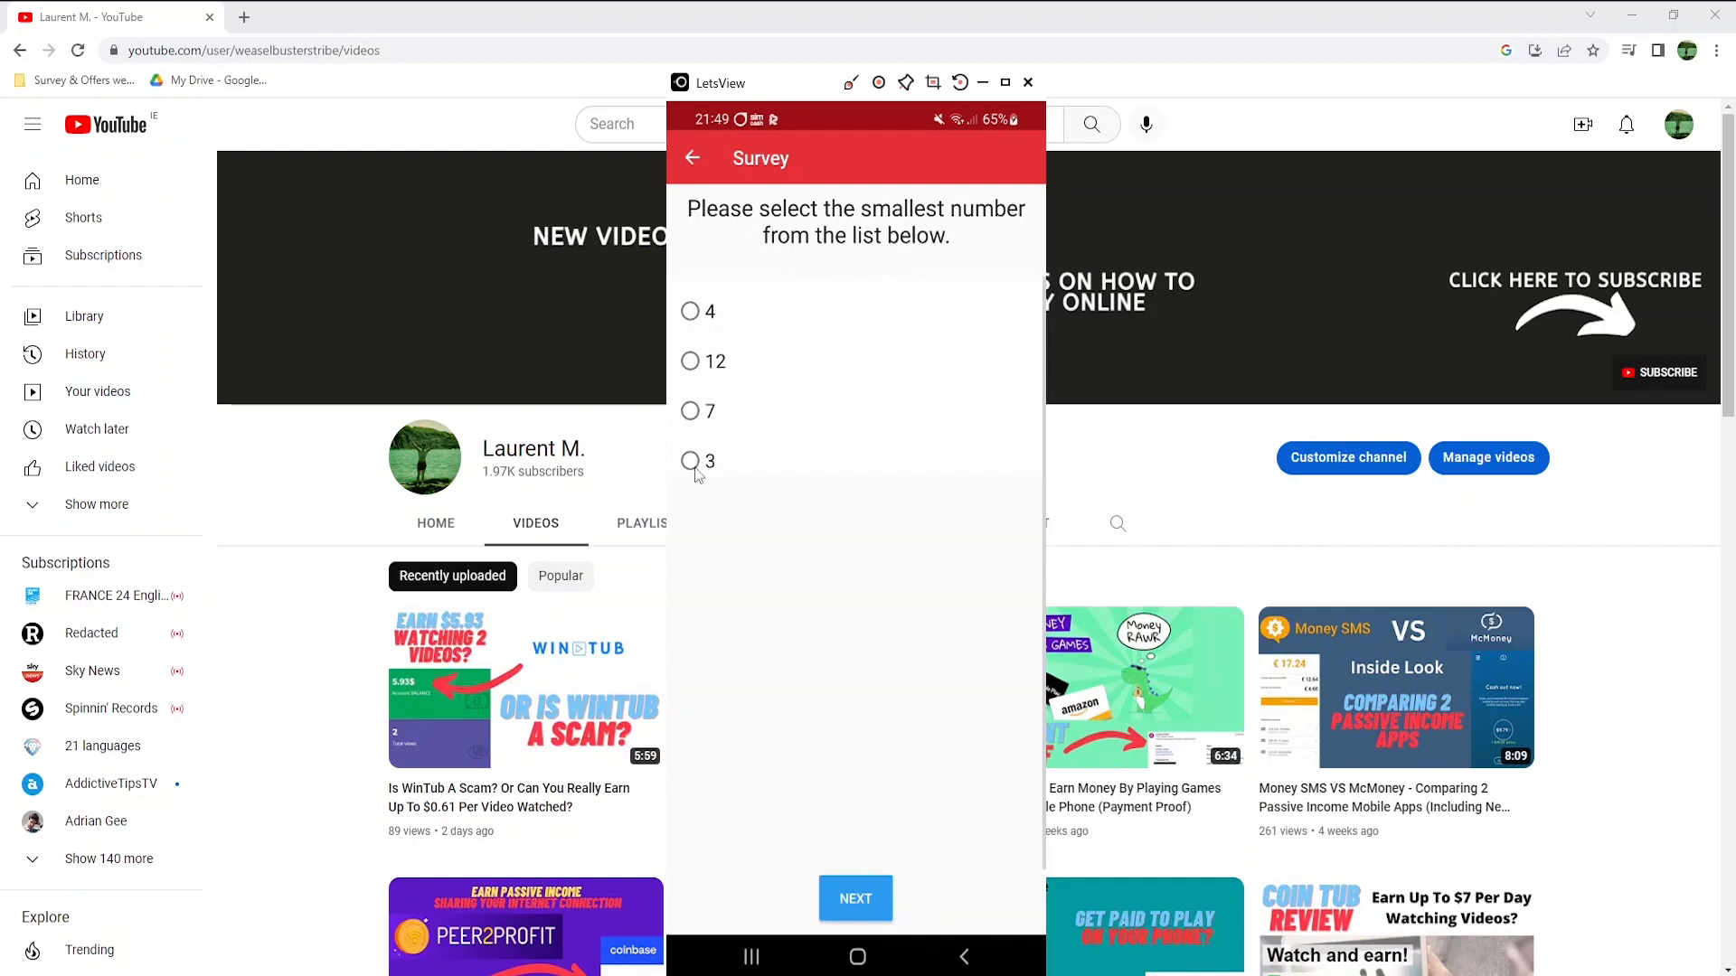
left_click(690, 462)
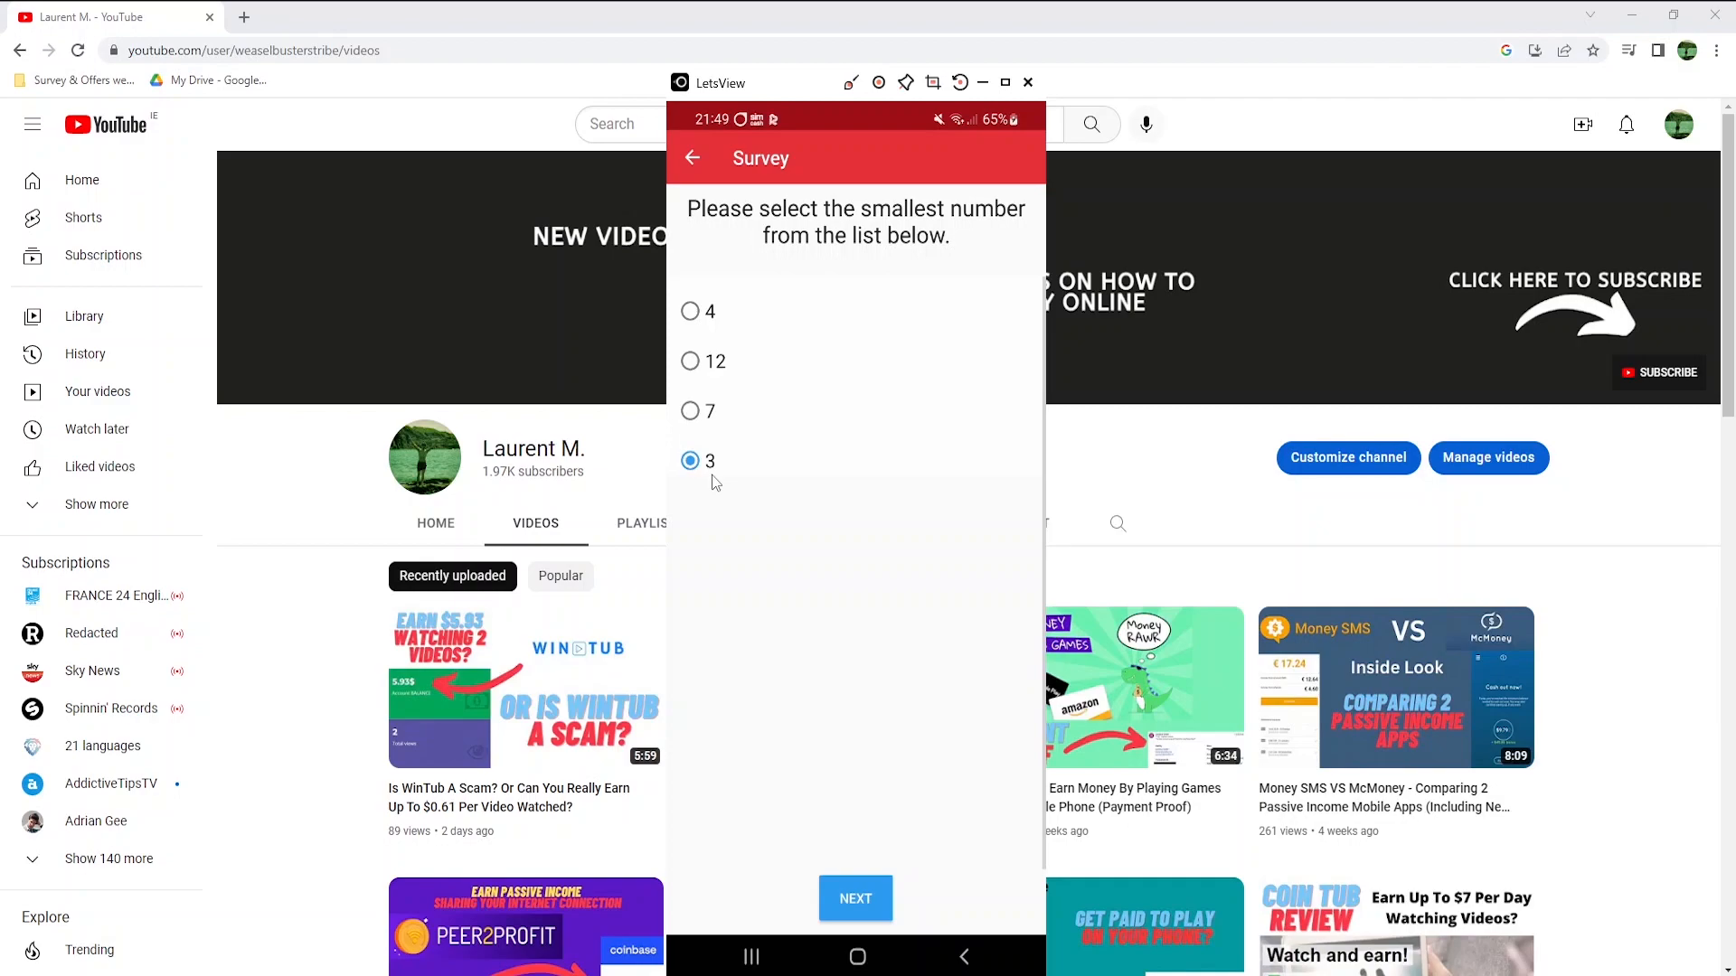
left_click(854, 897)
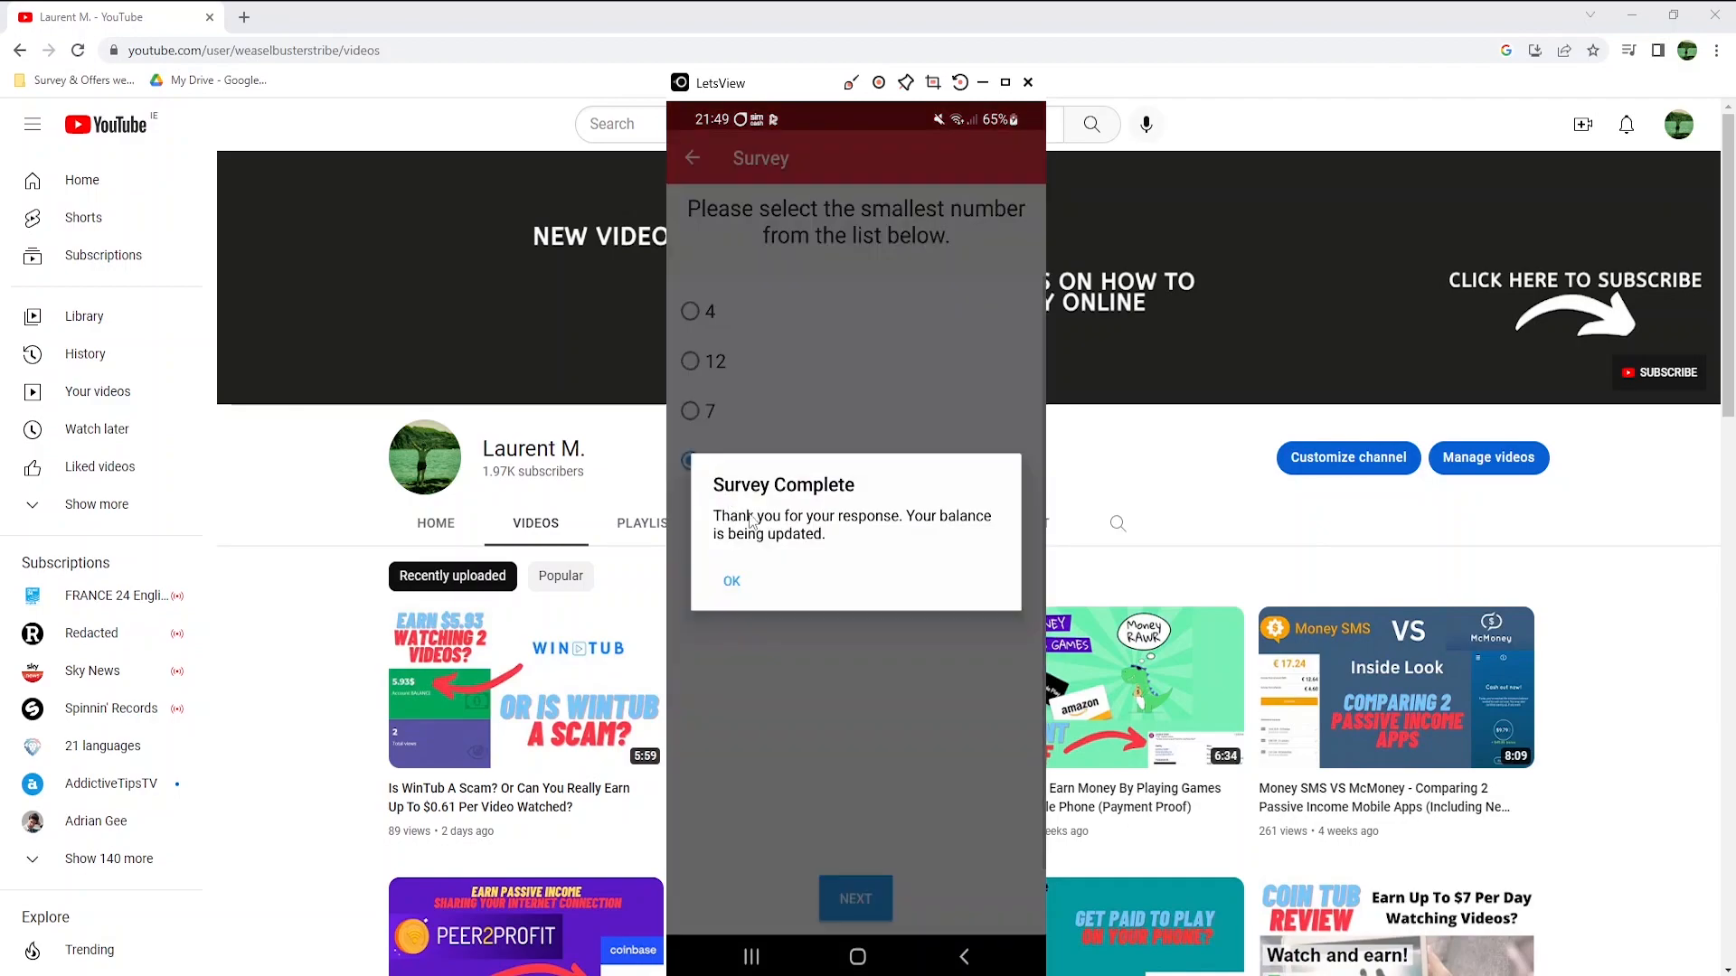
left_click(730, 581)
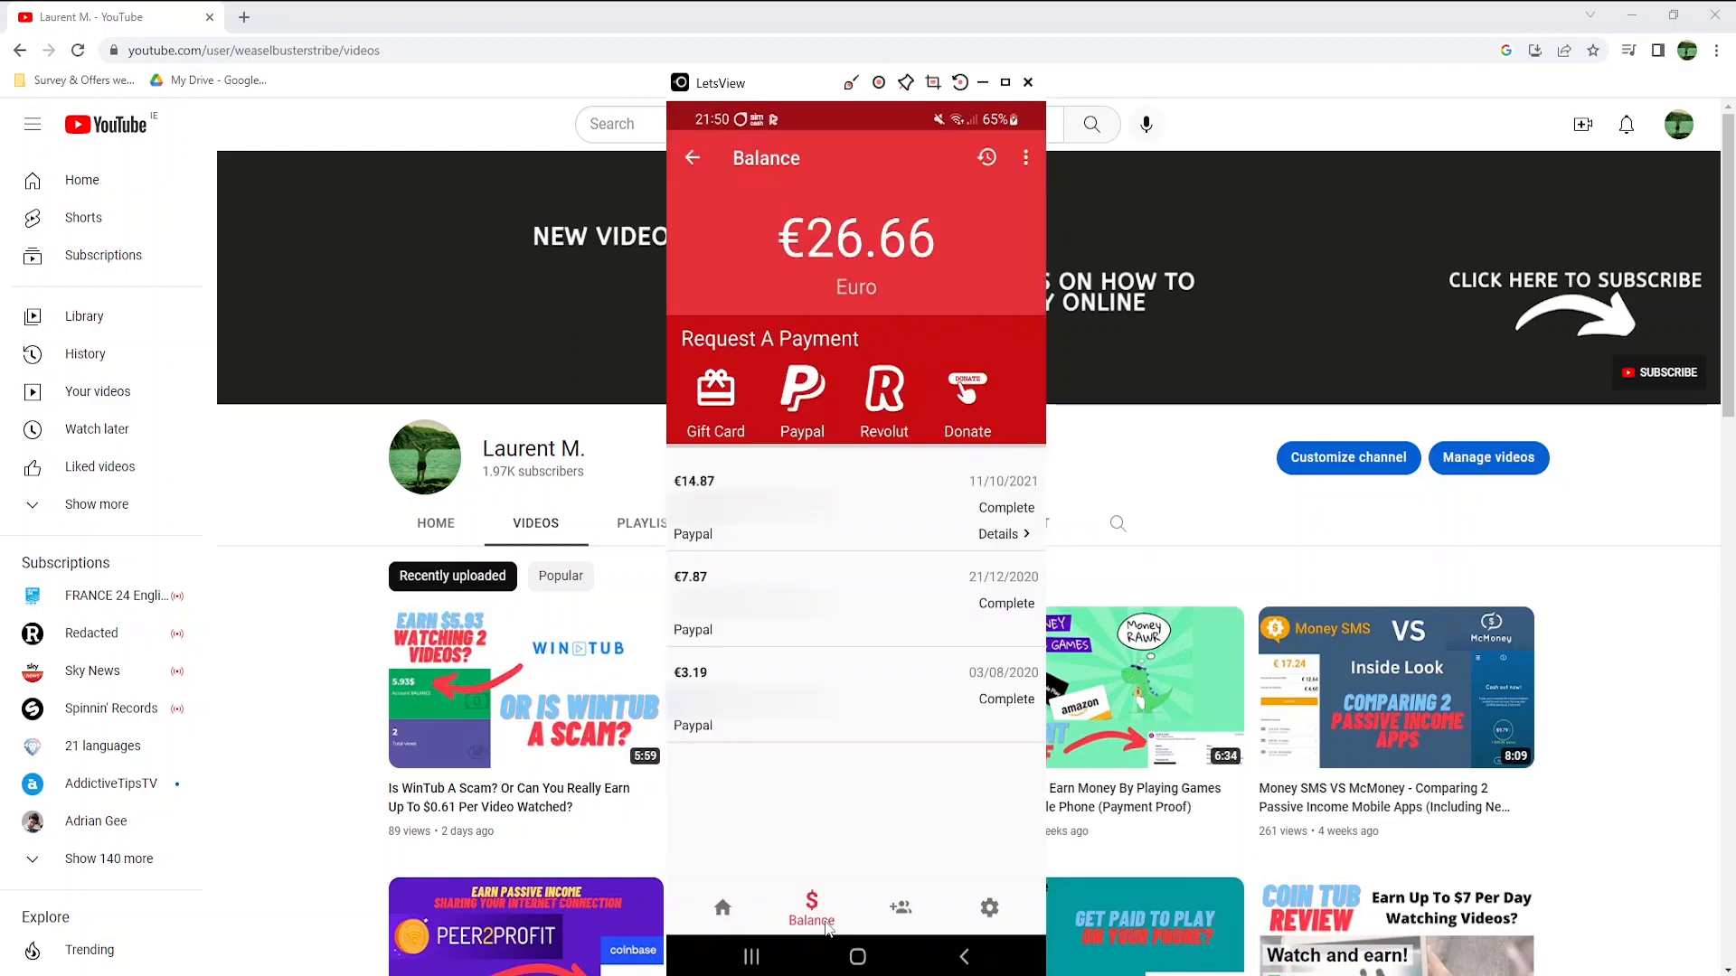
mouse_move(917, 279)
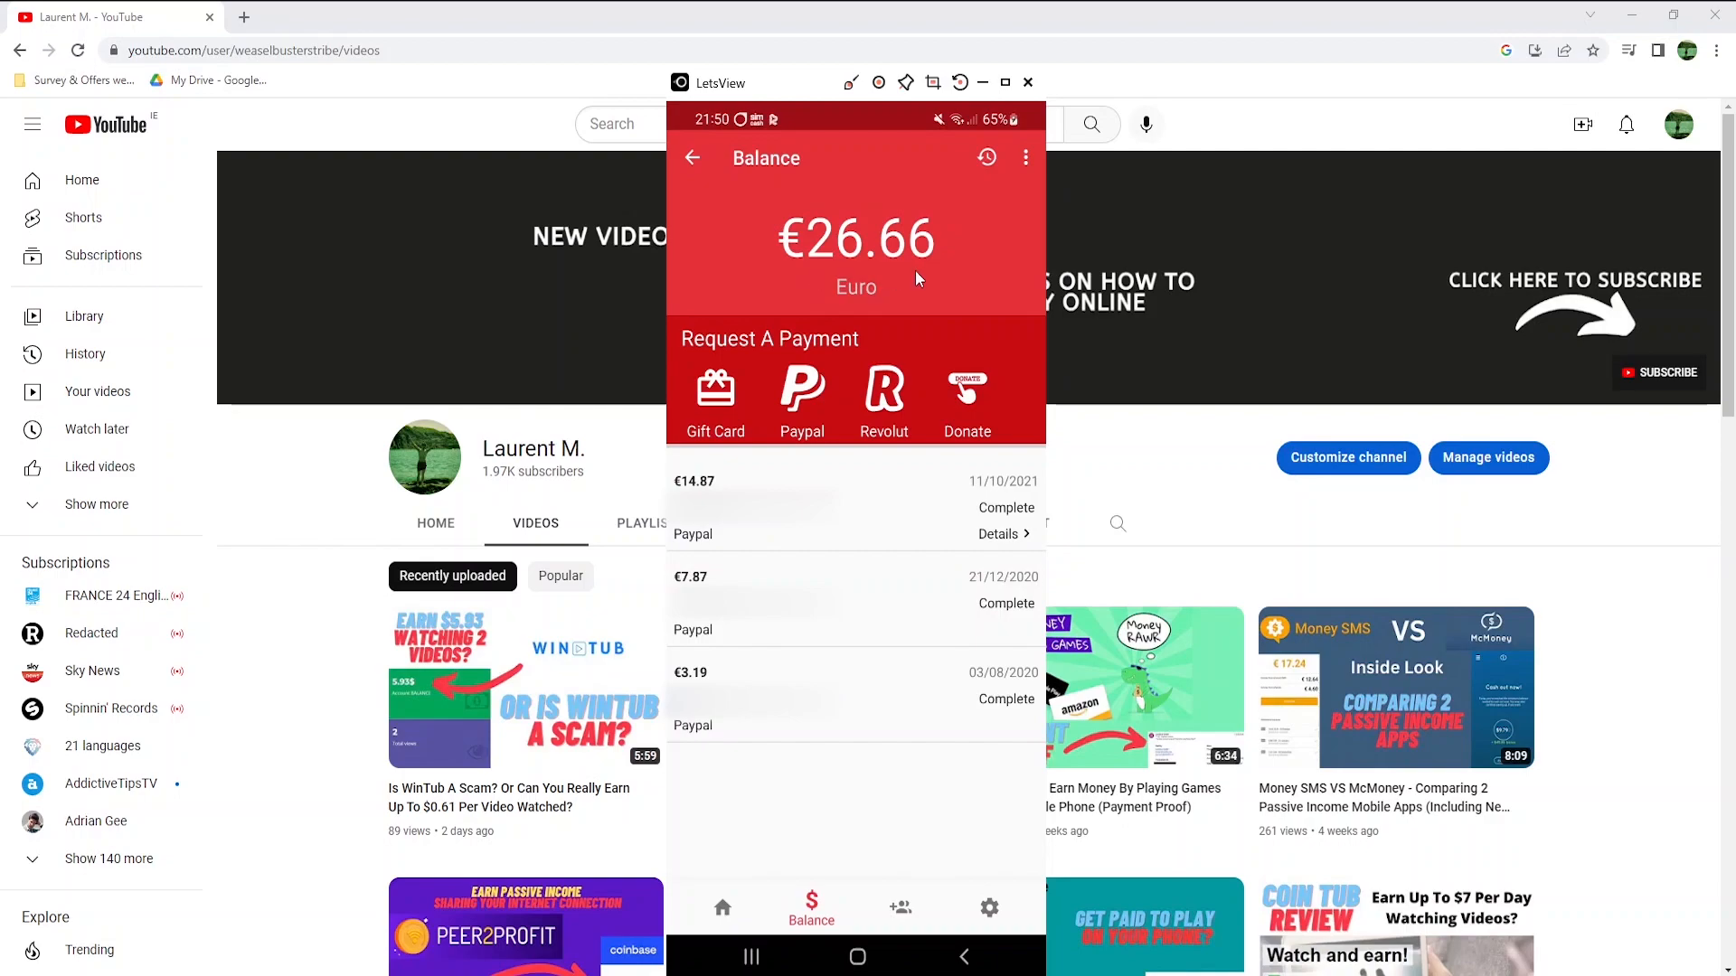
- View Invite Friends (67 friends, €36.34 rewards) and scroll through the referral conditions
left_click(901, 908)
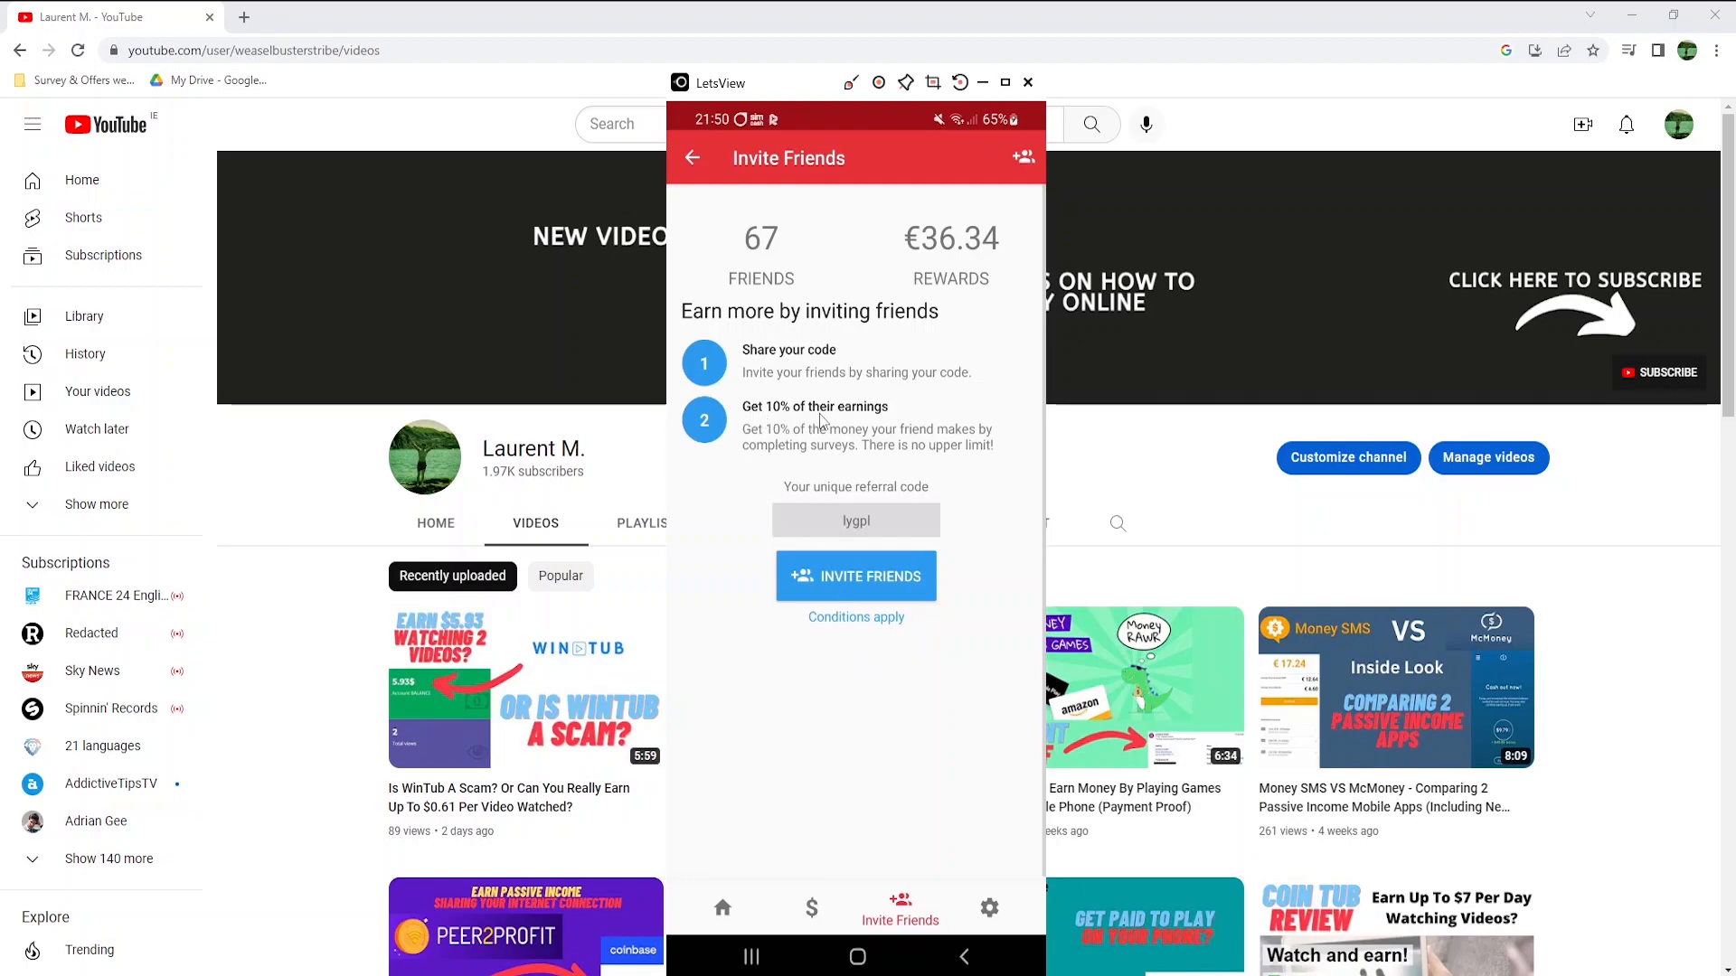
mouse_move(891, 440)
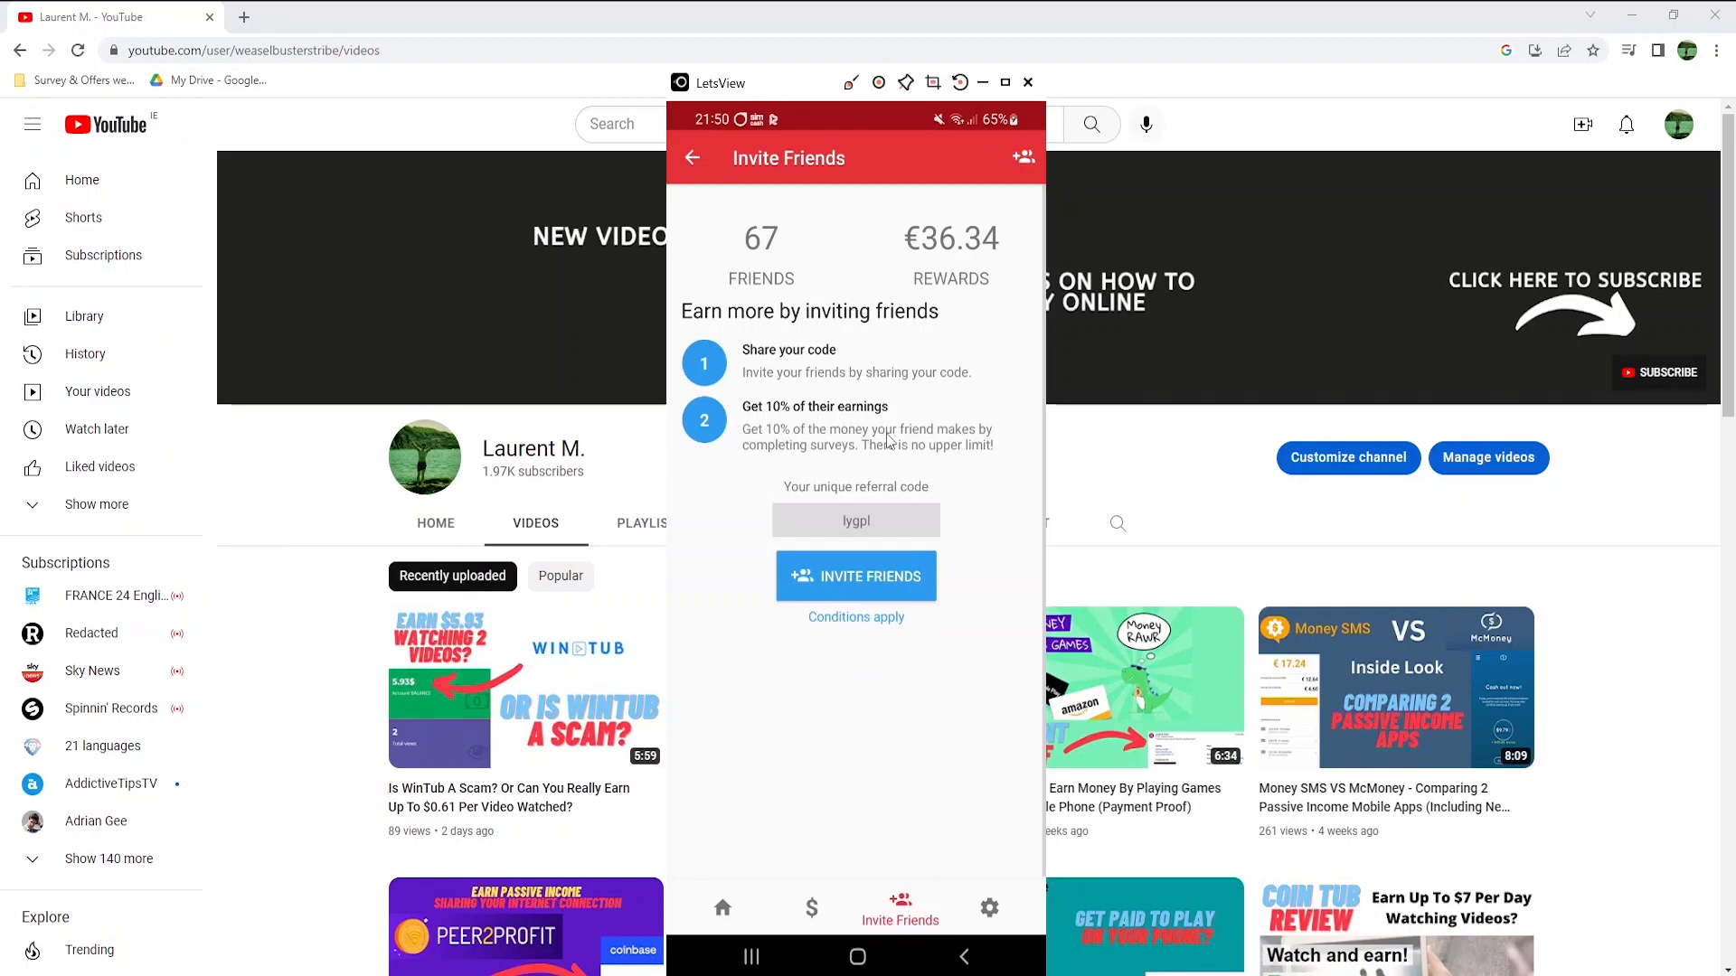
mouse_move(847, 462)
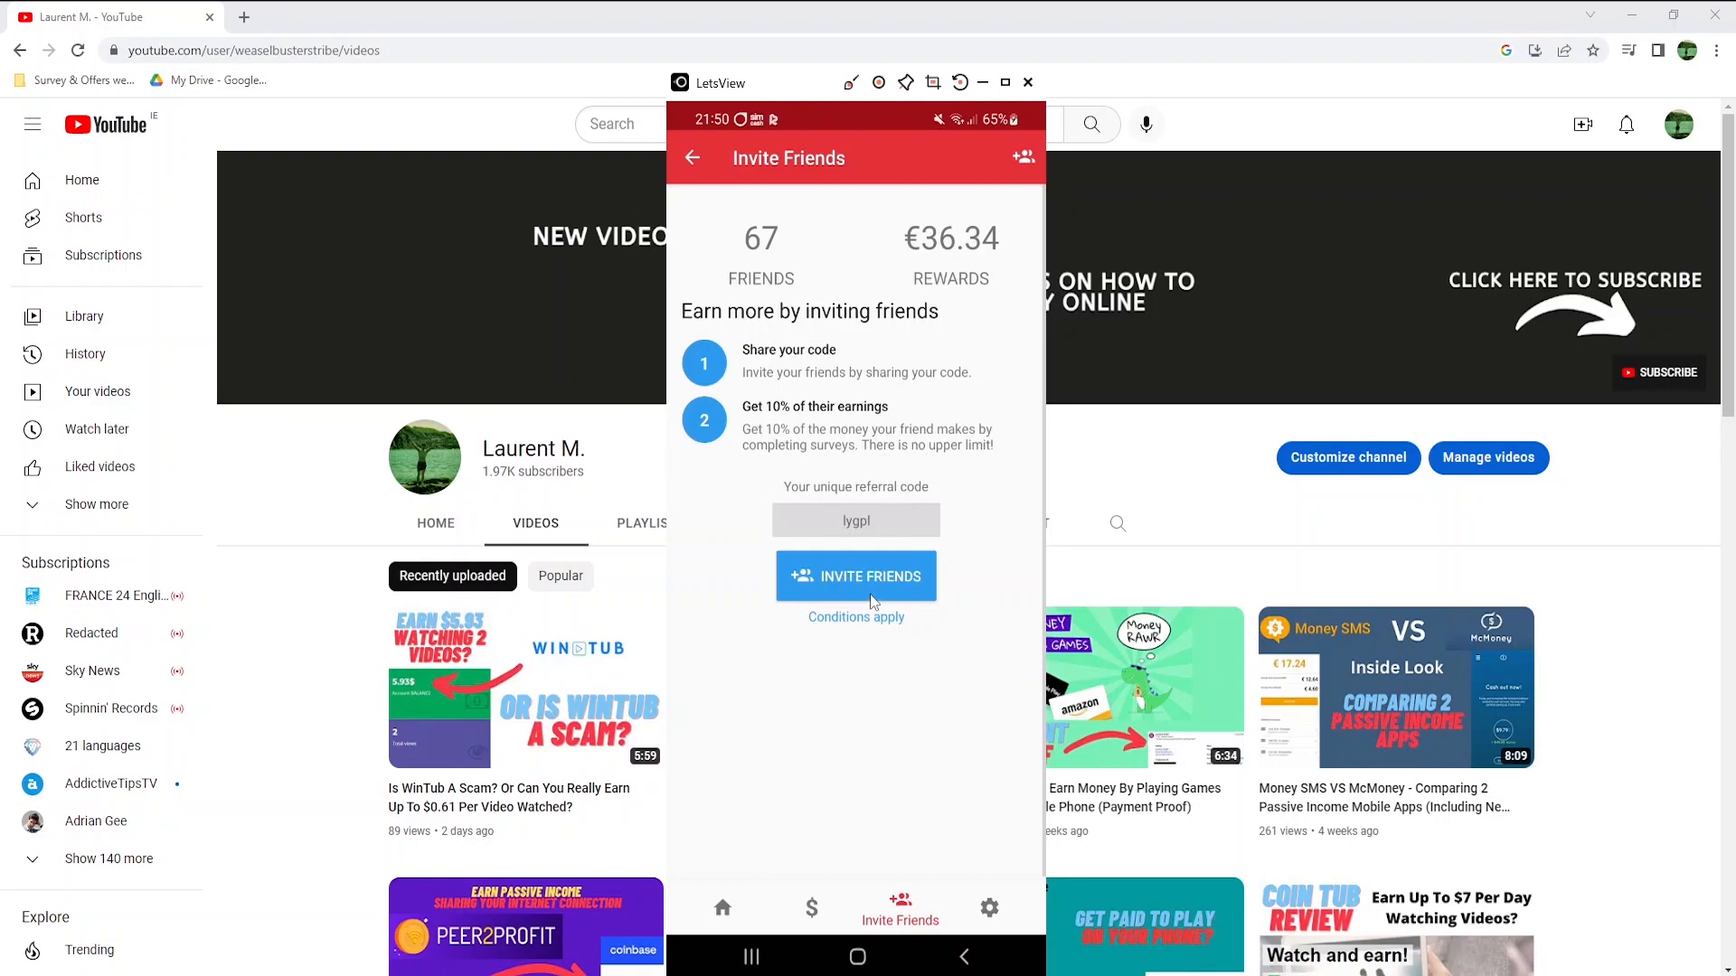
mouse_move(883, 637)
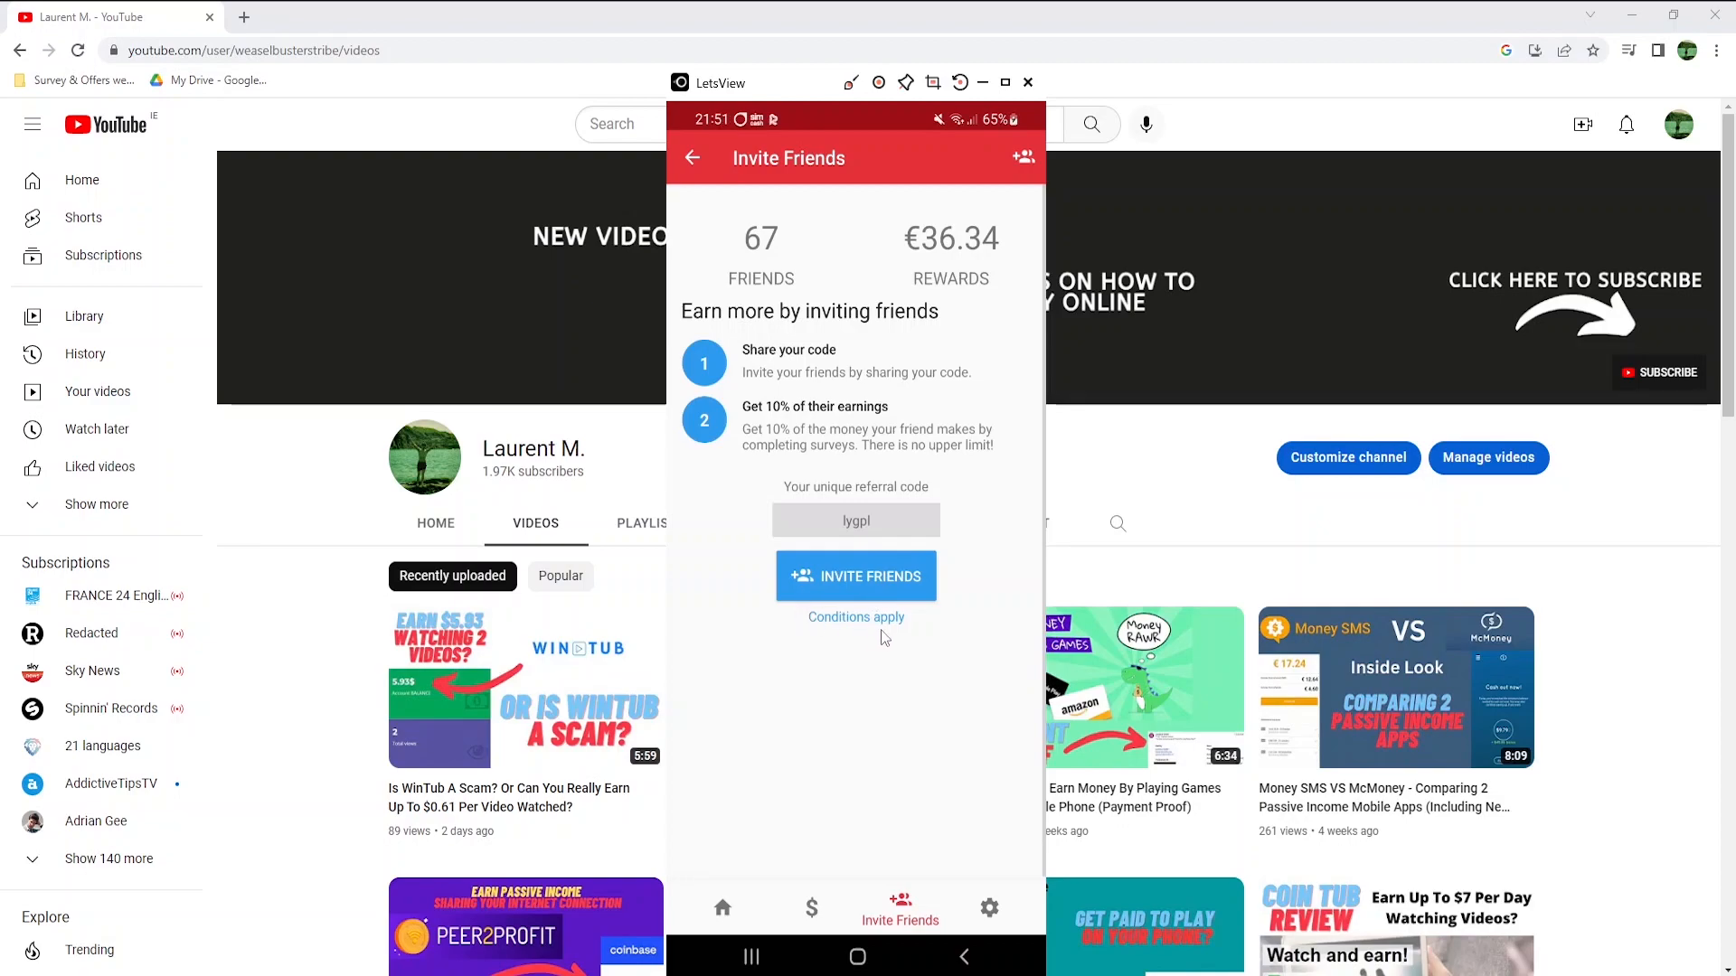
left_click(854, 617)
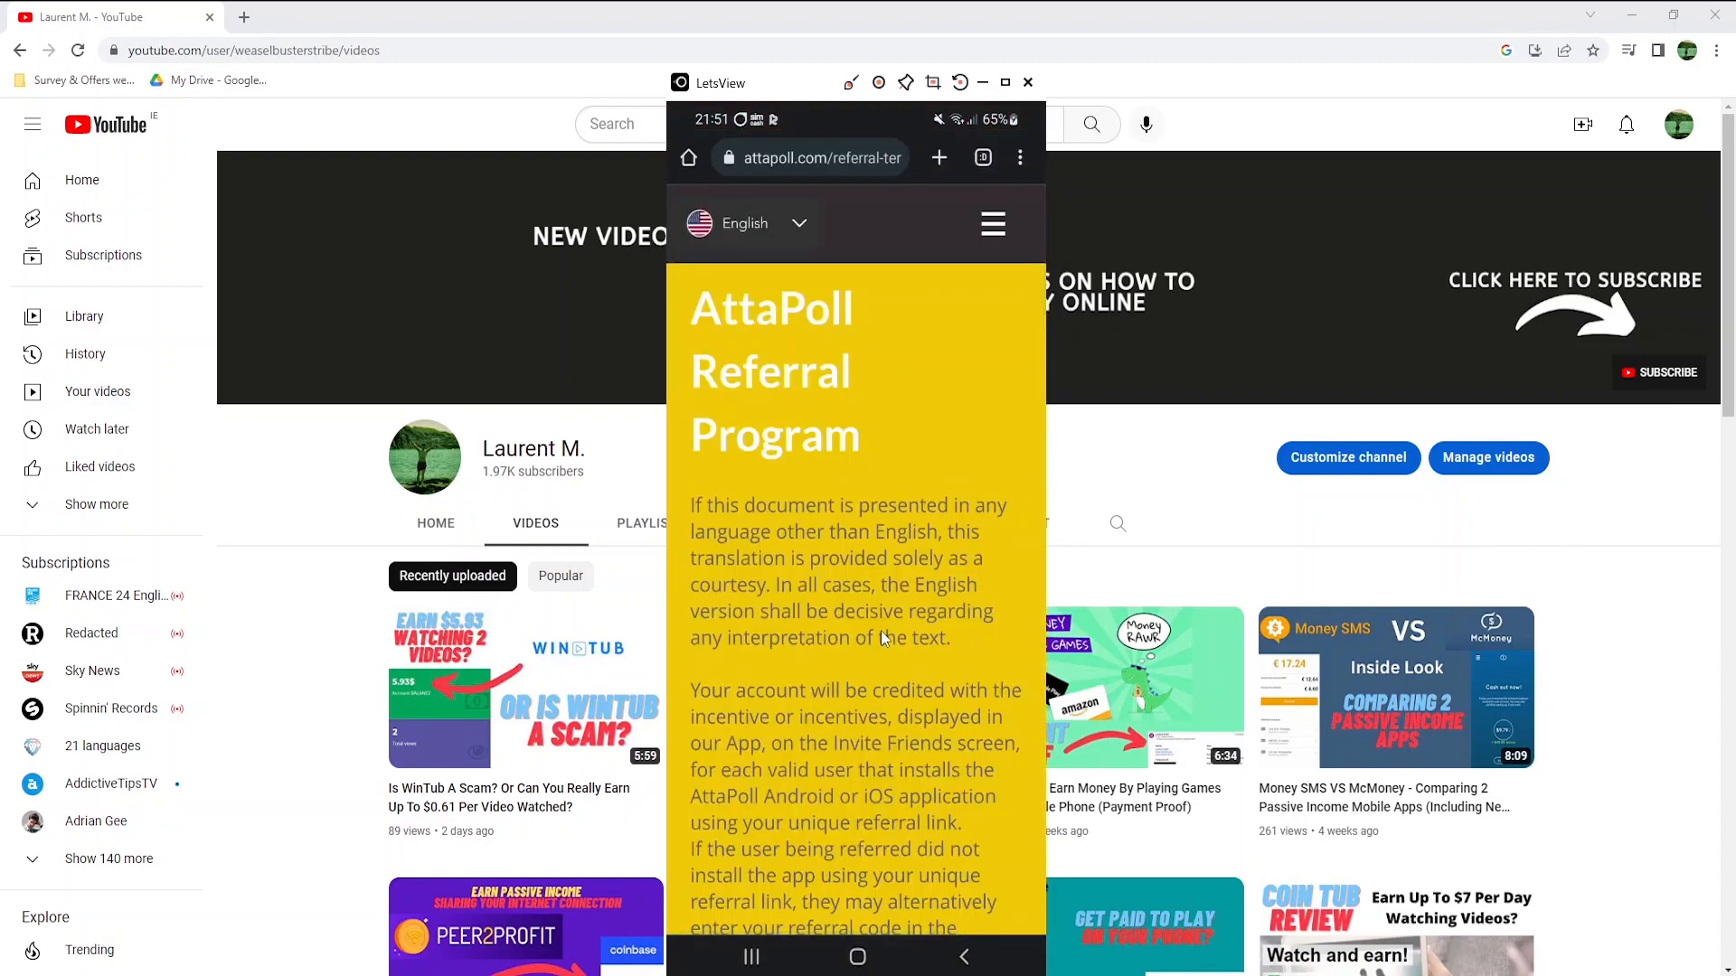
scroll("down", 3)
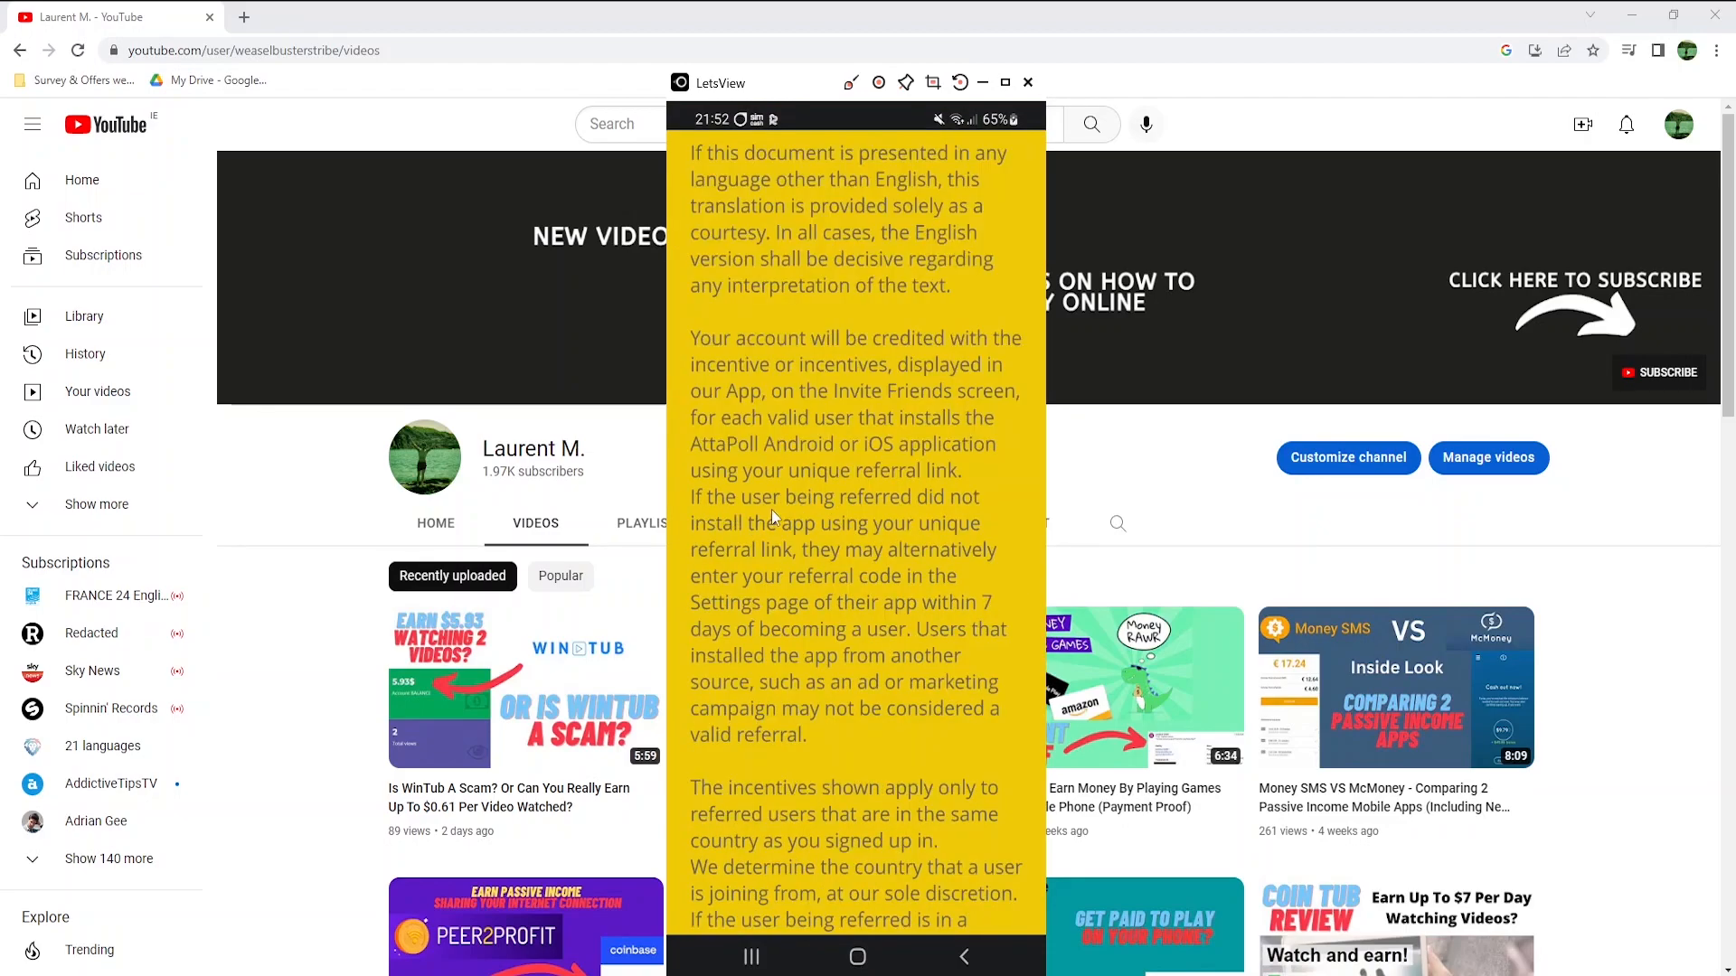
mouse_move(689, 544)
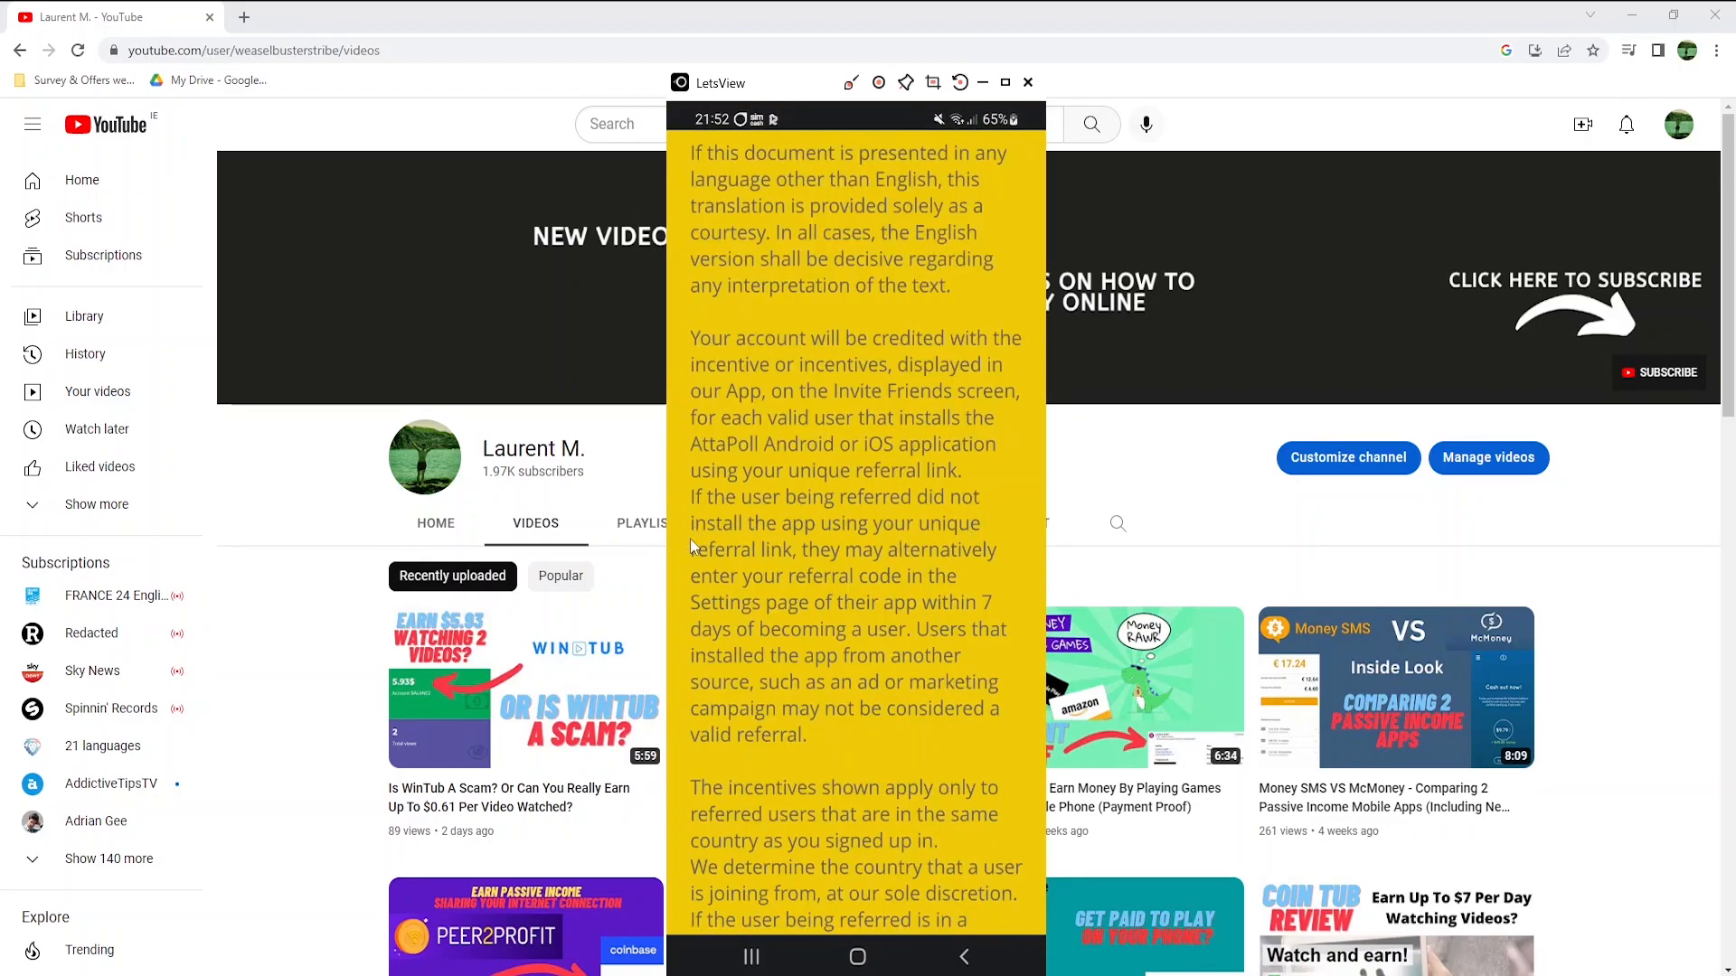
mouse_move(856, 597)
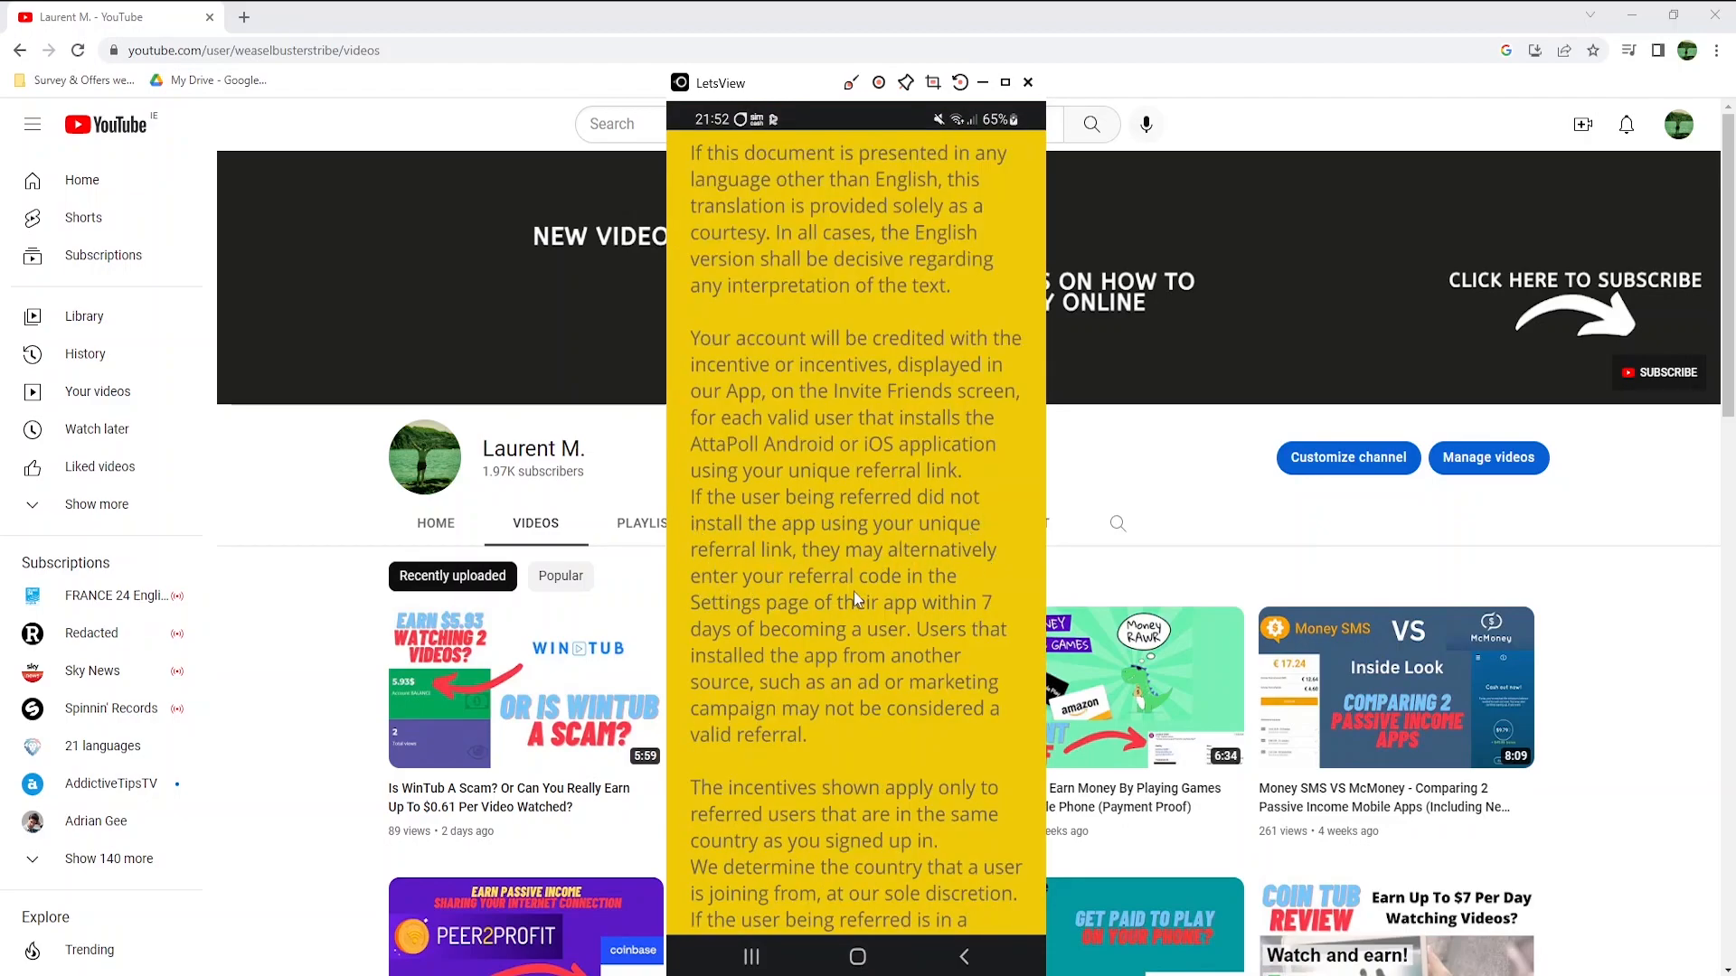
mouse_move(991, 628)
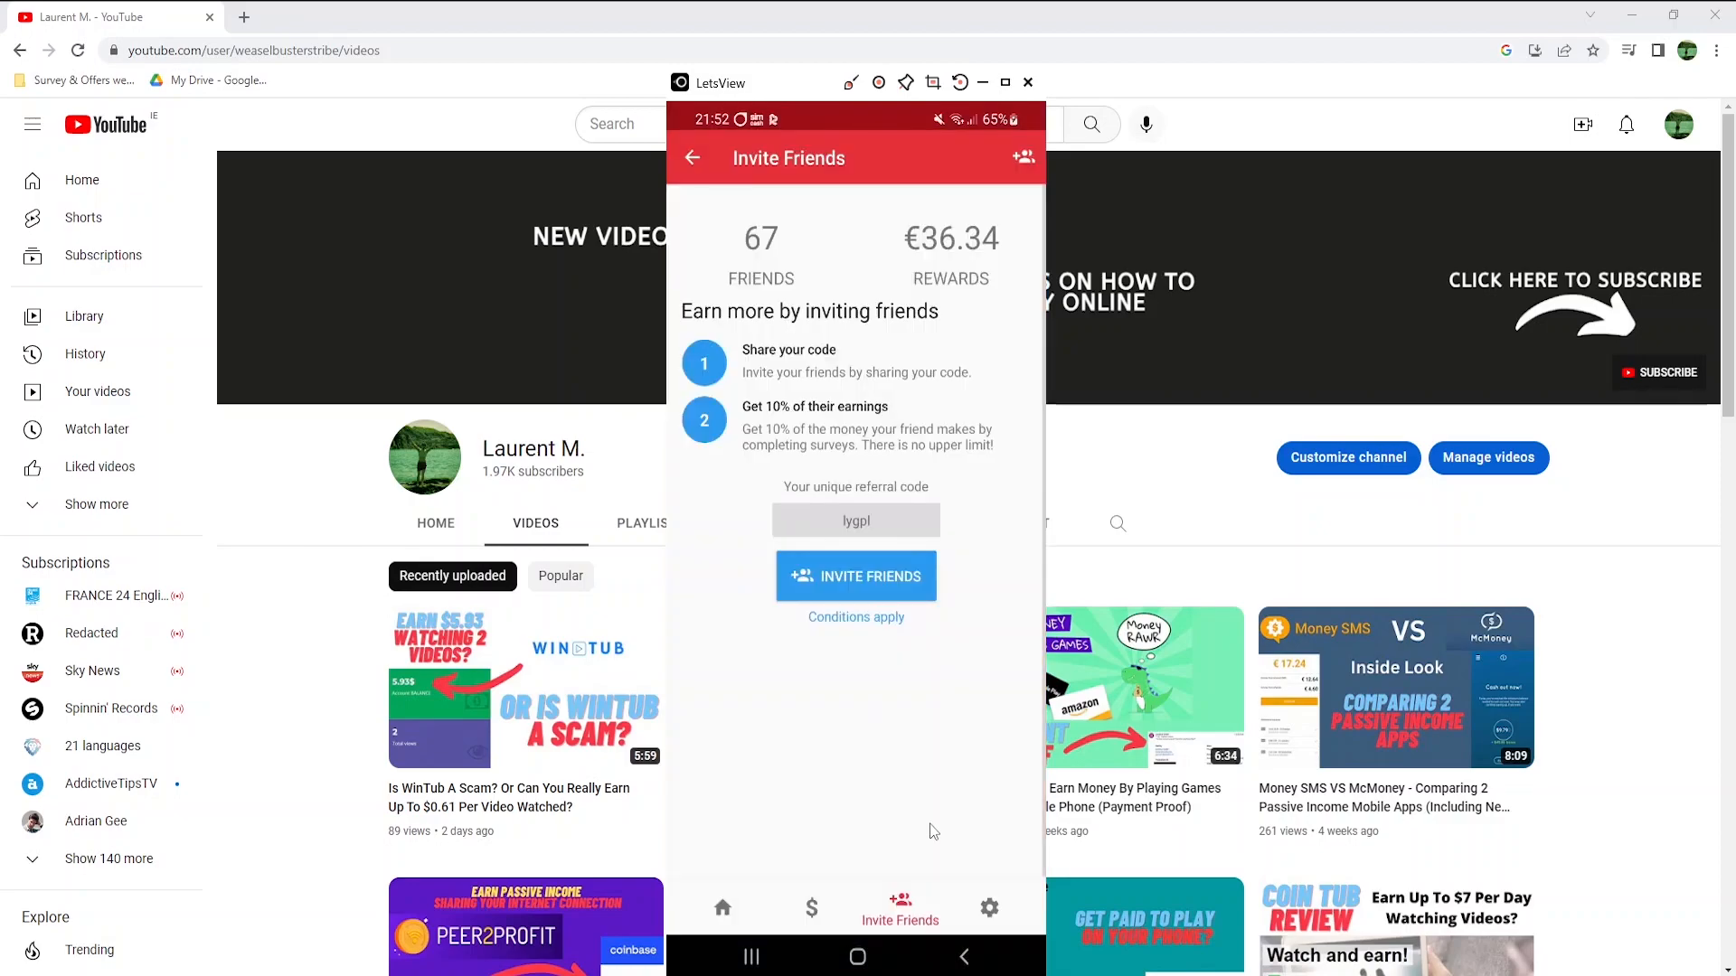
- Look over the account settings, then reopen the referral program terms
left_click(987, 907)
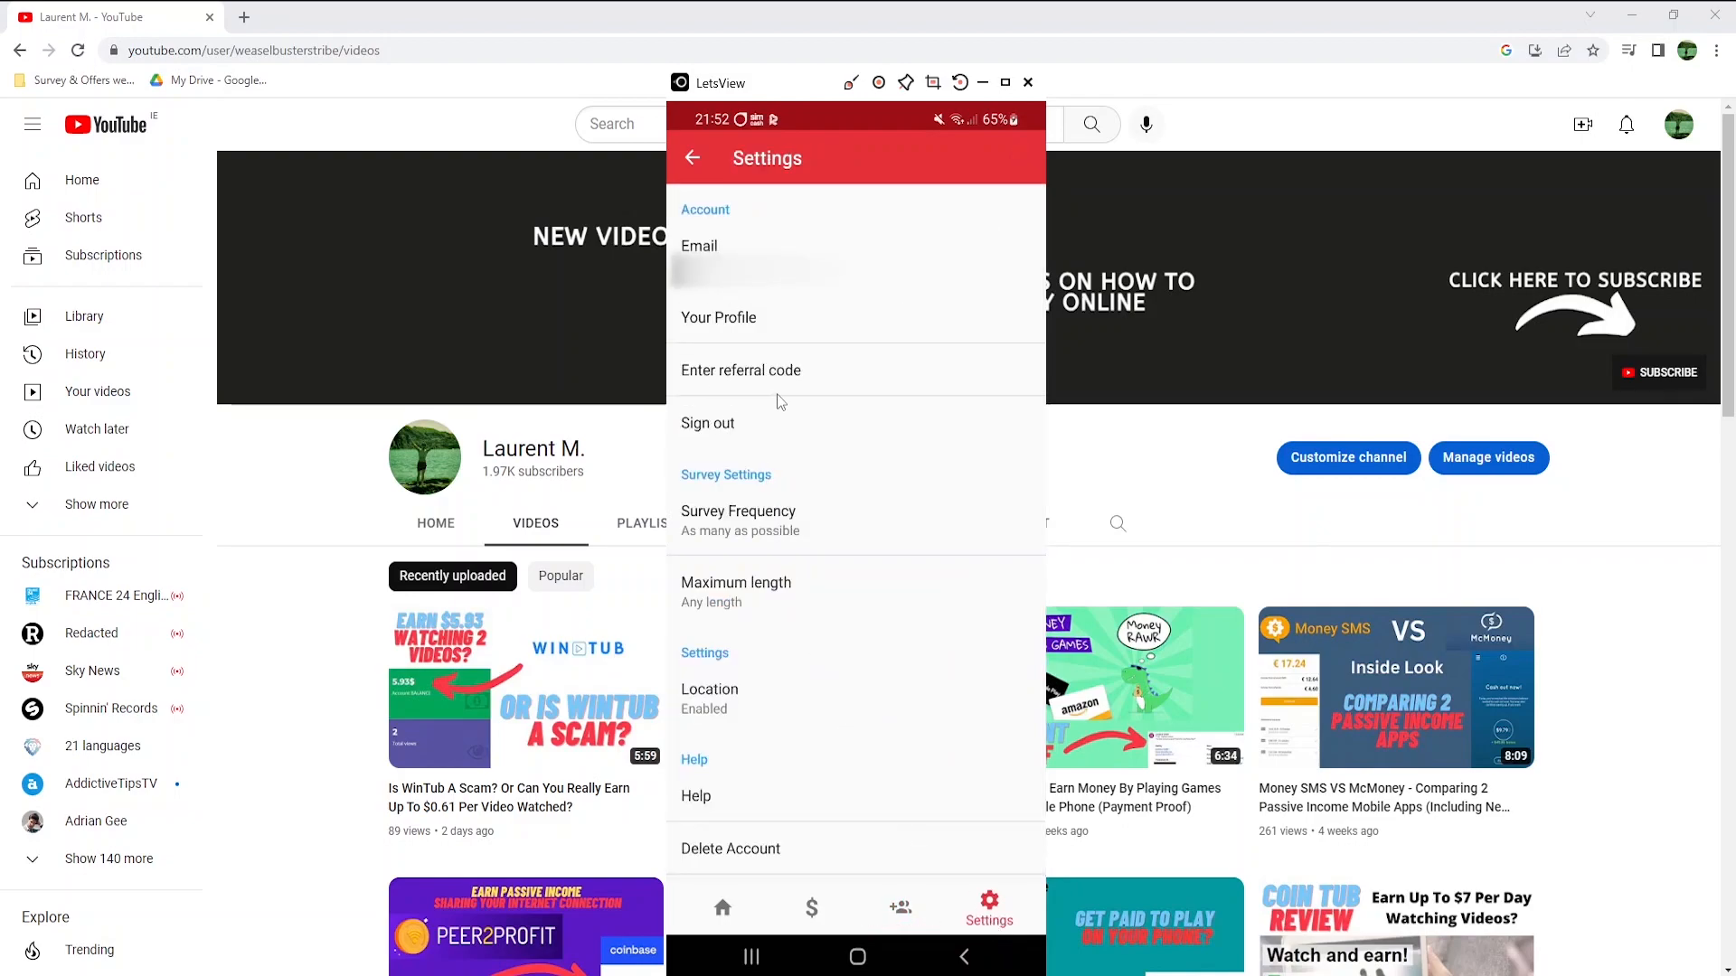
left_click(739, 369)
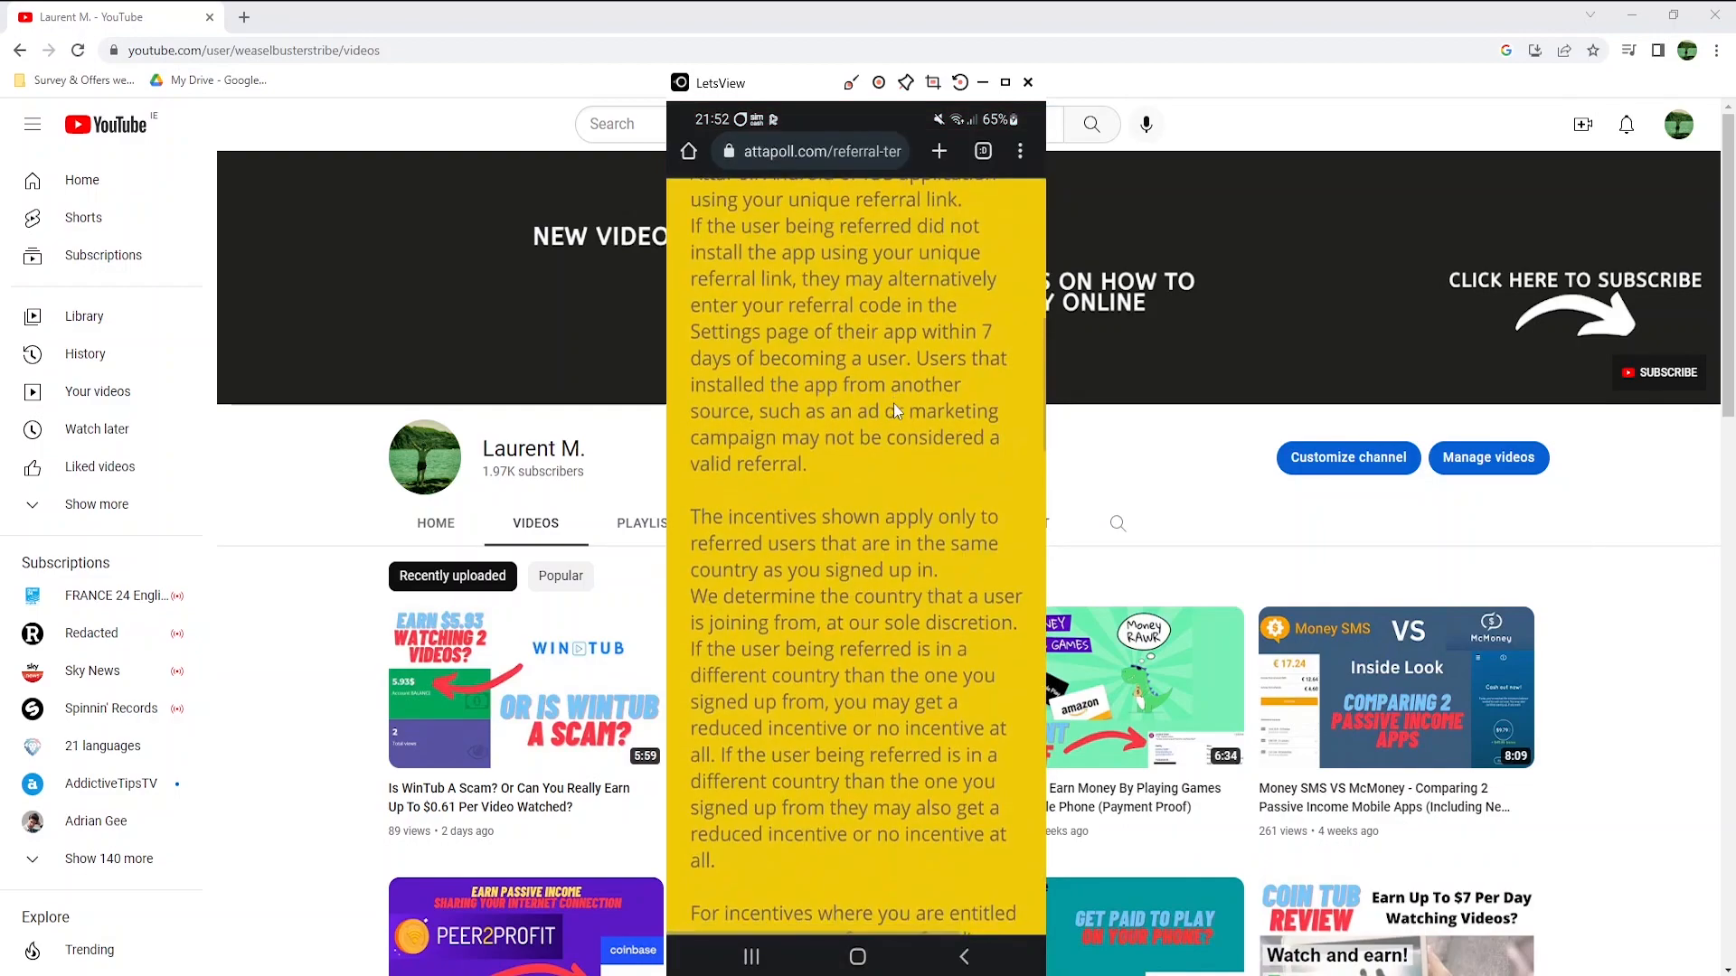
scroll("down", 3)
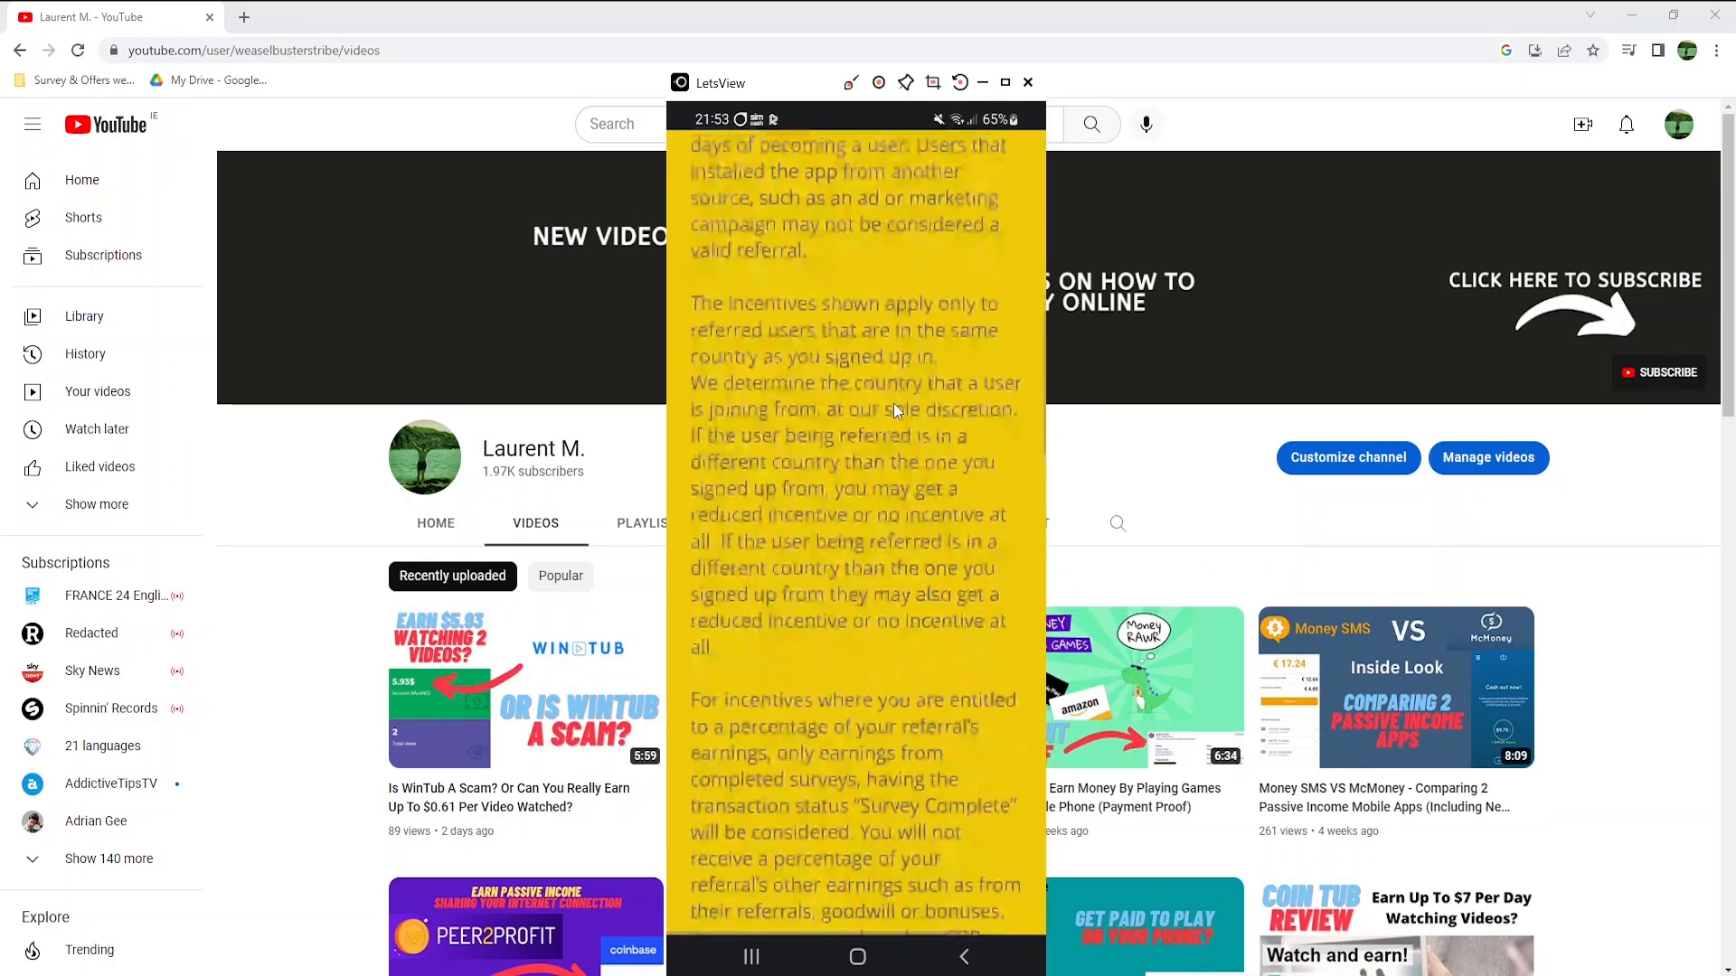
scroll("down", 3)
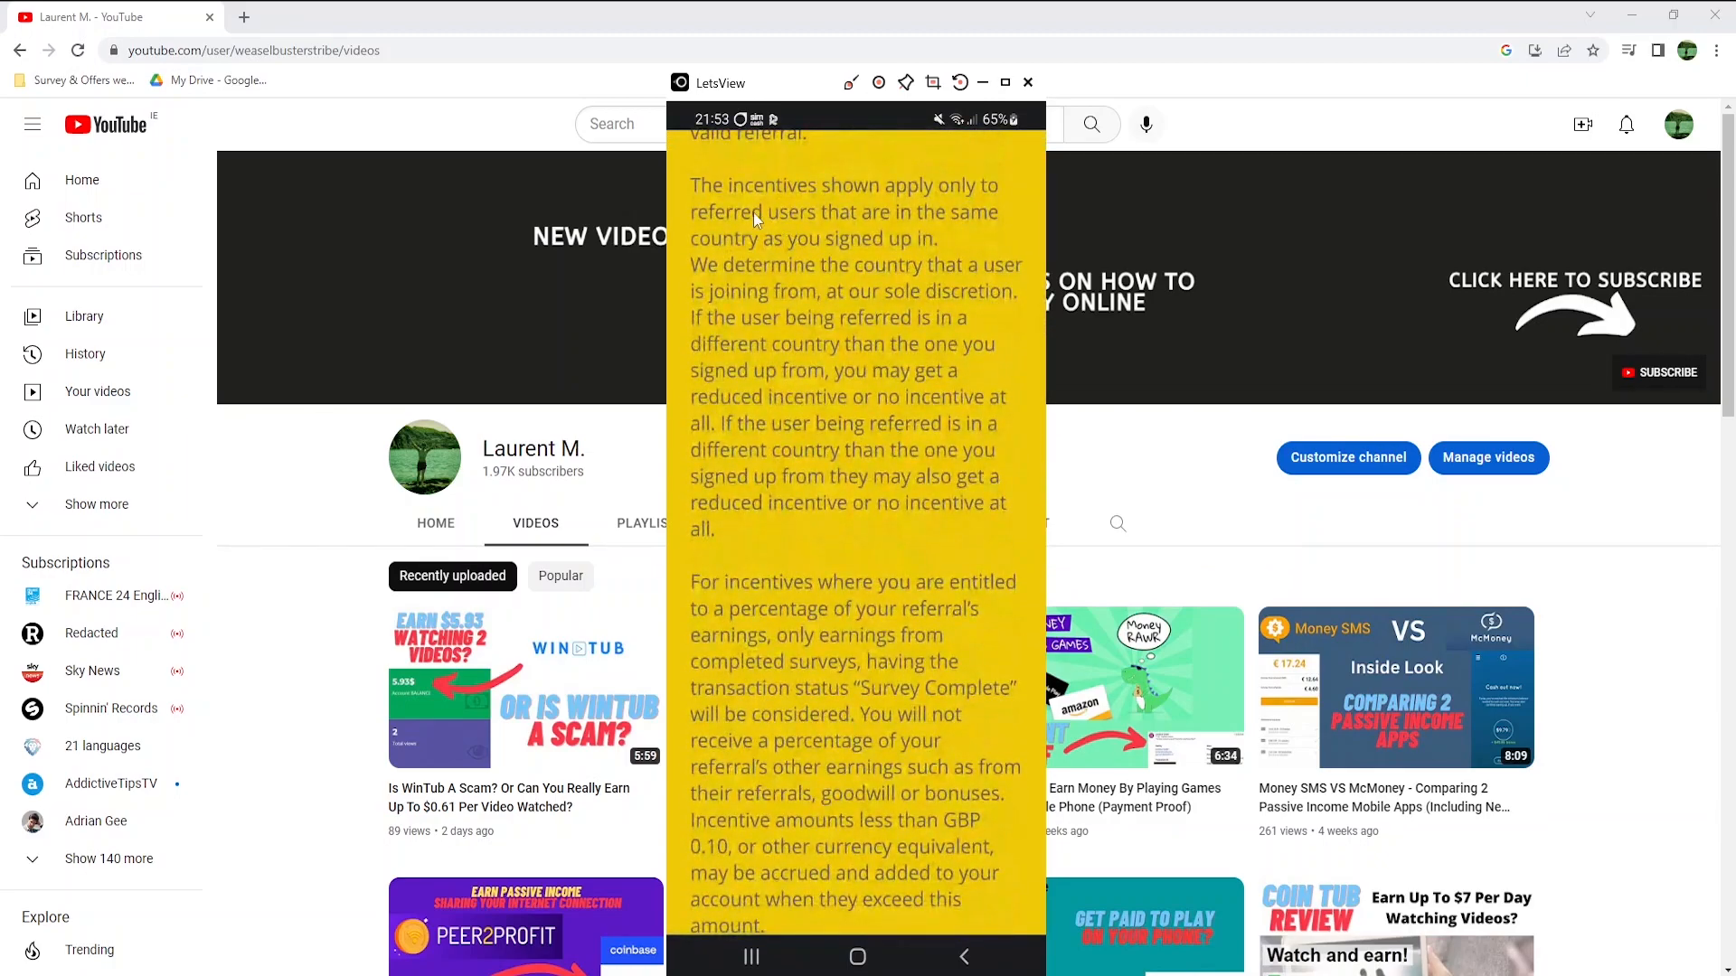
mouse_move(706, 230)
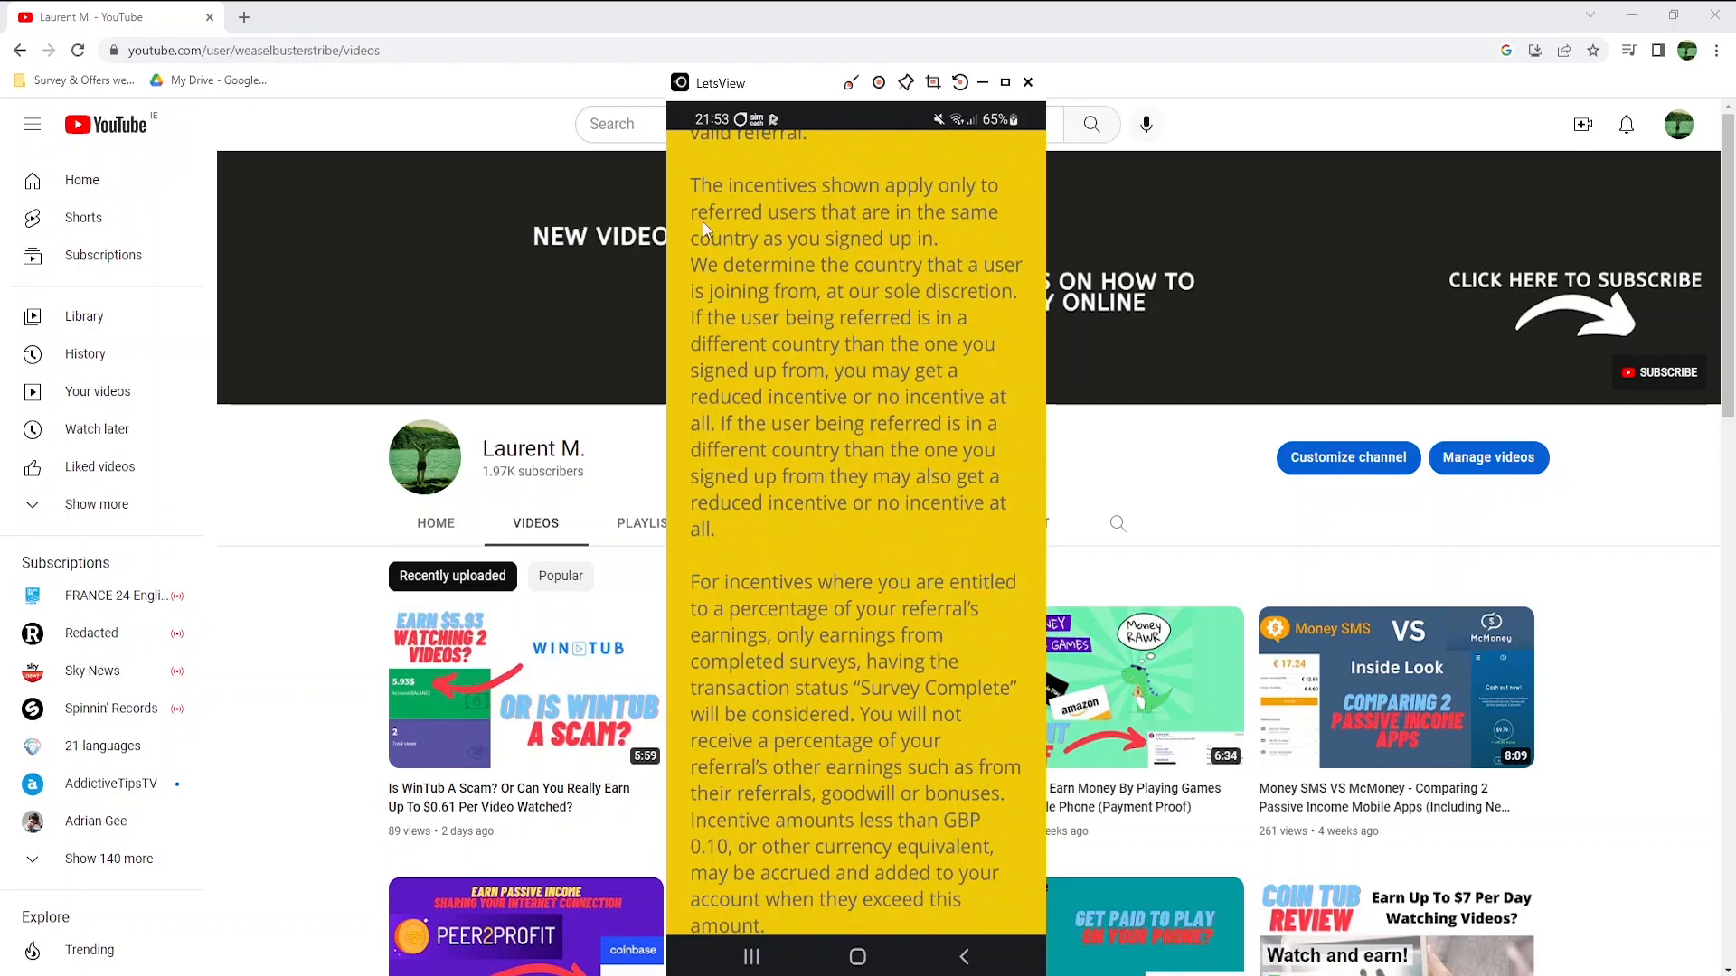
mouse_move(795, 261)
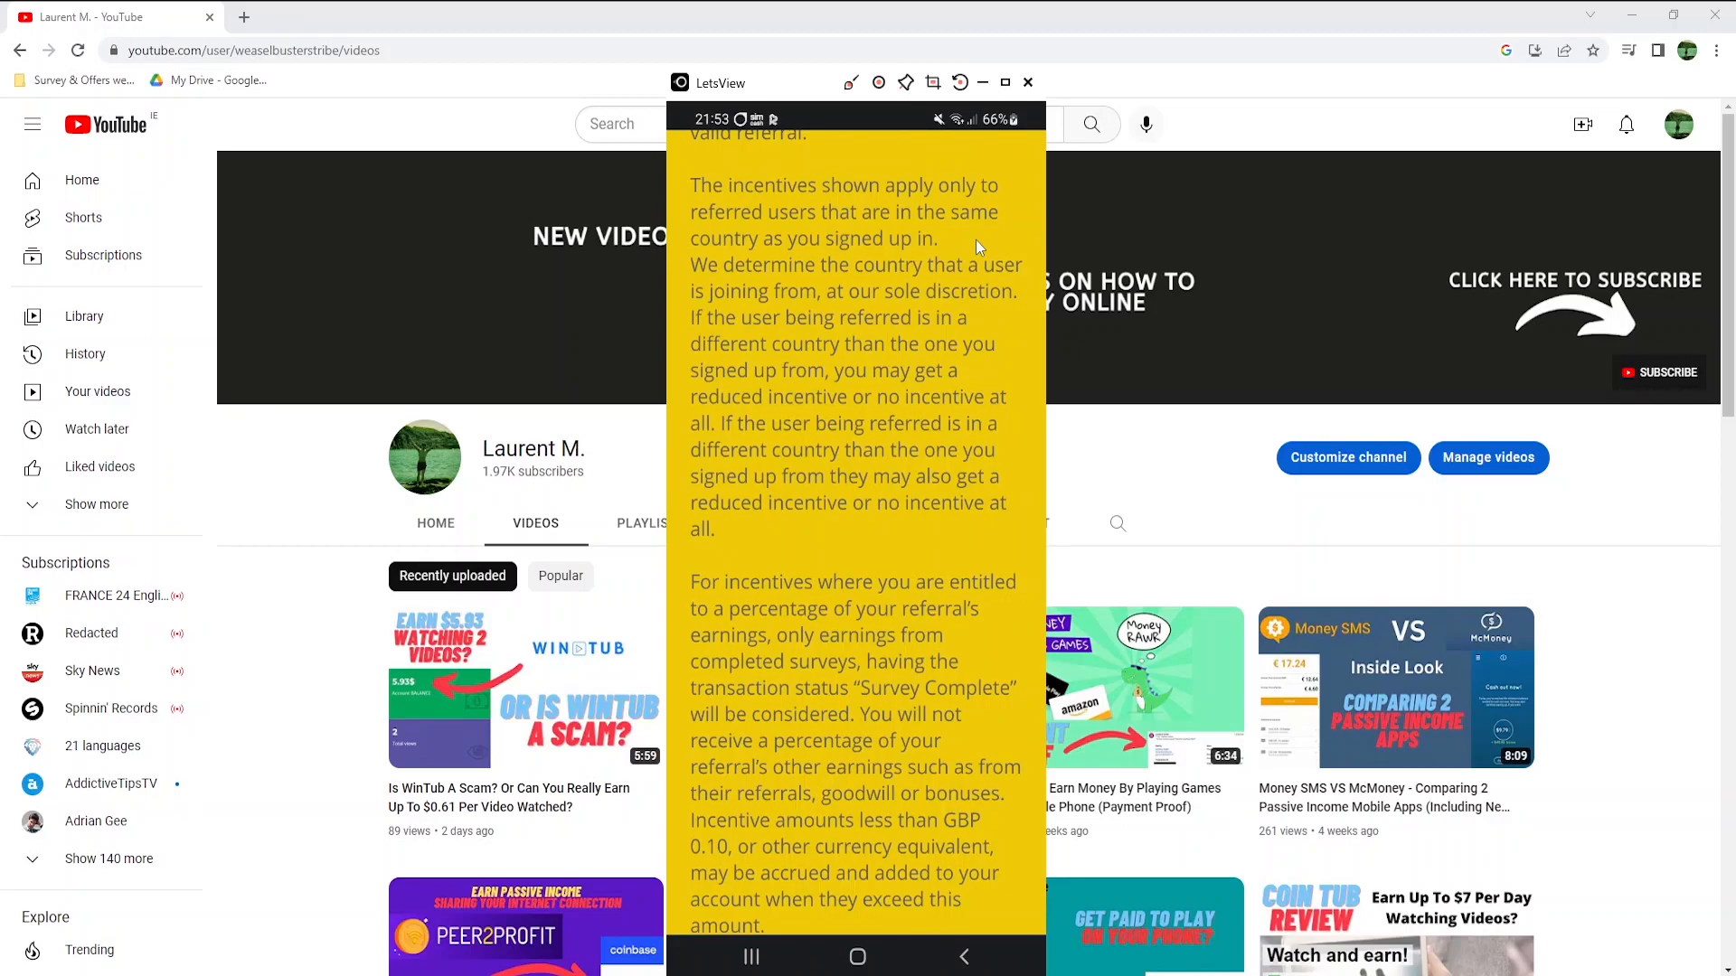
mouse_move(709, 443)
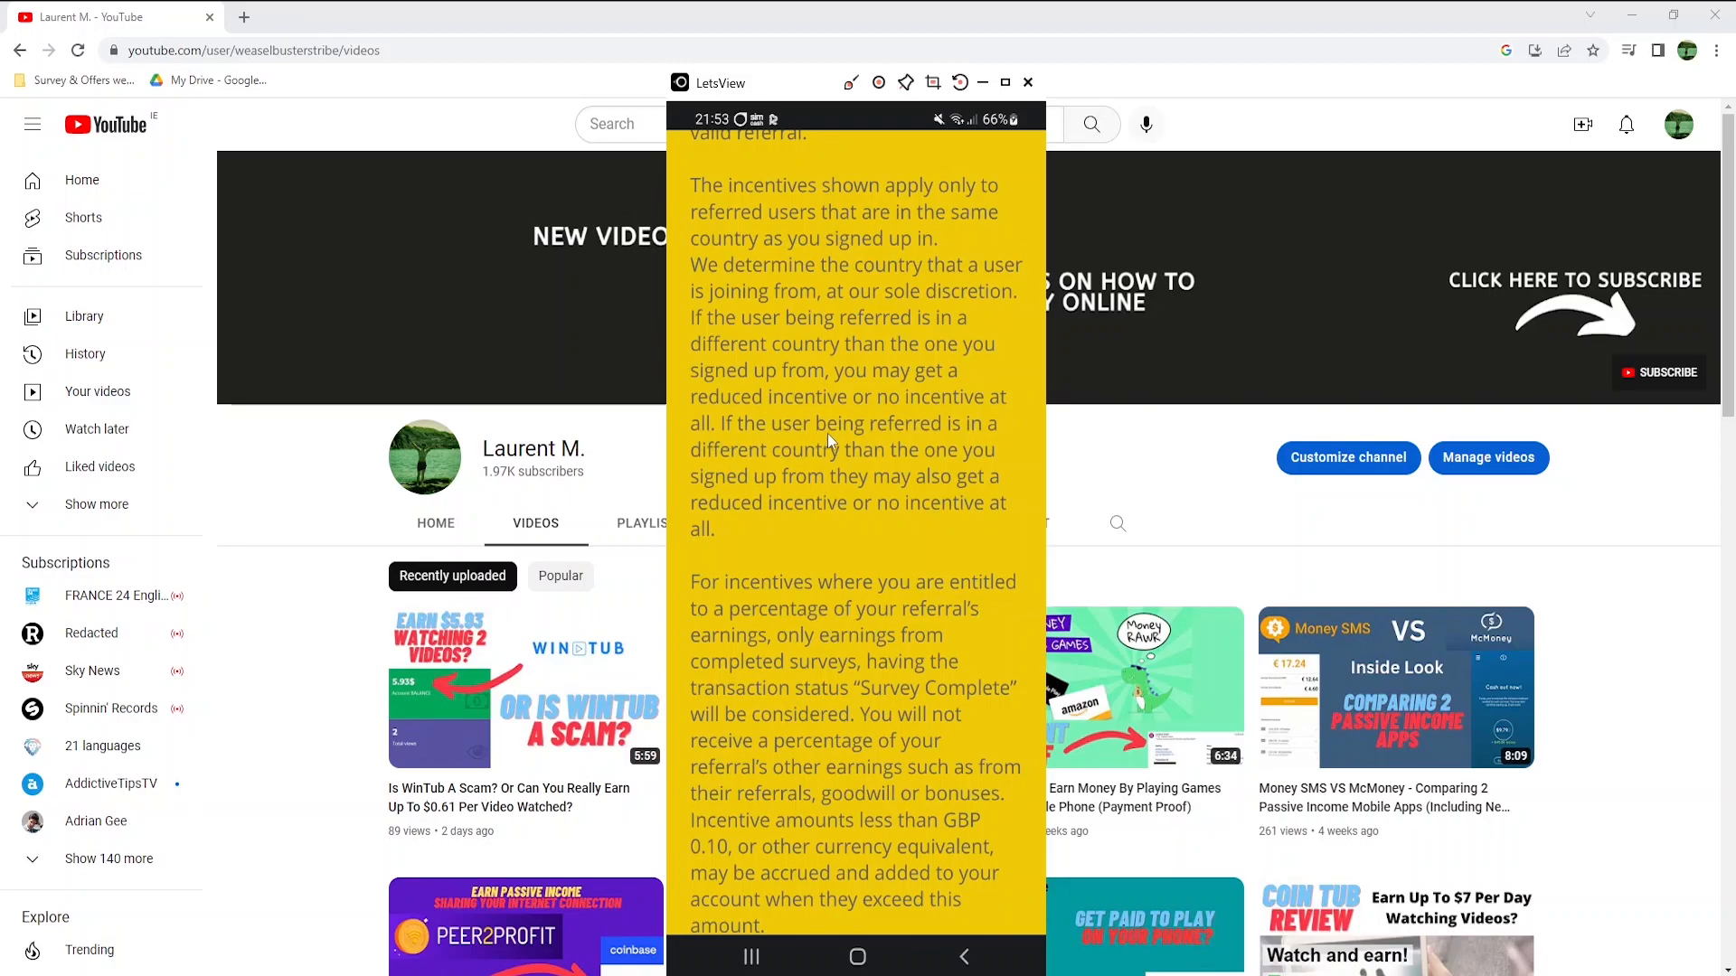
mouse_move(878, 467)
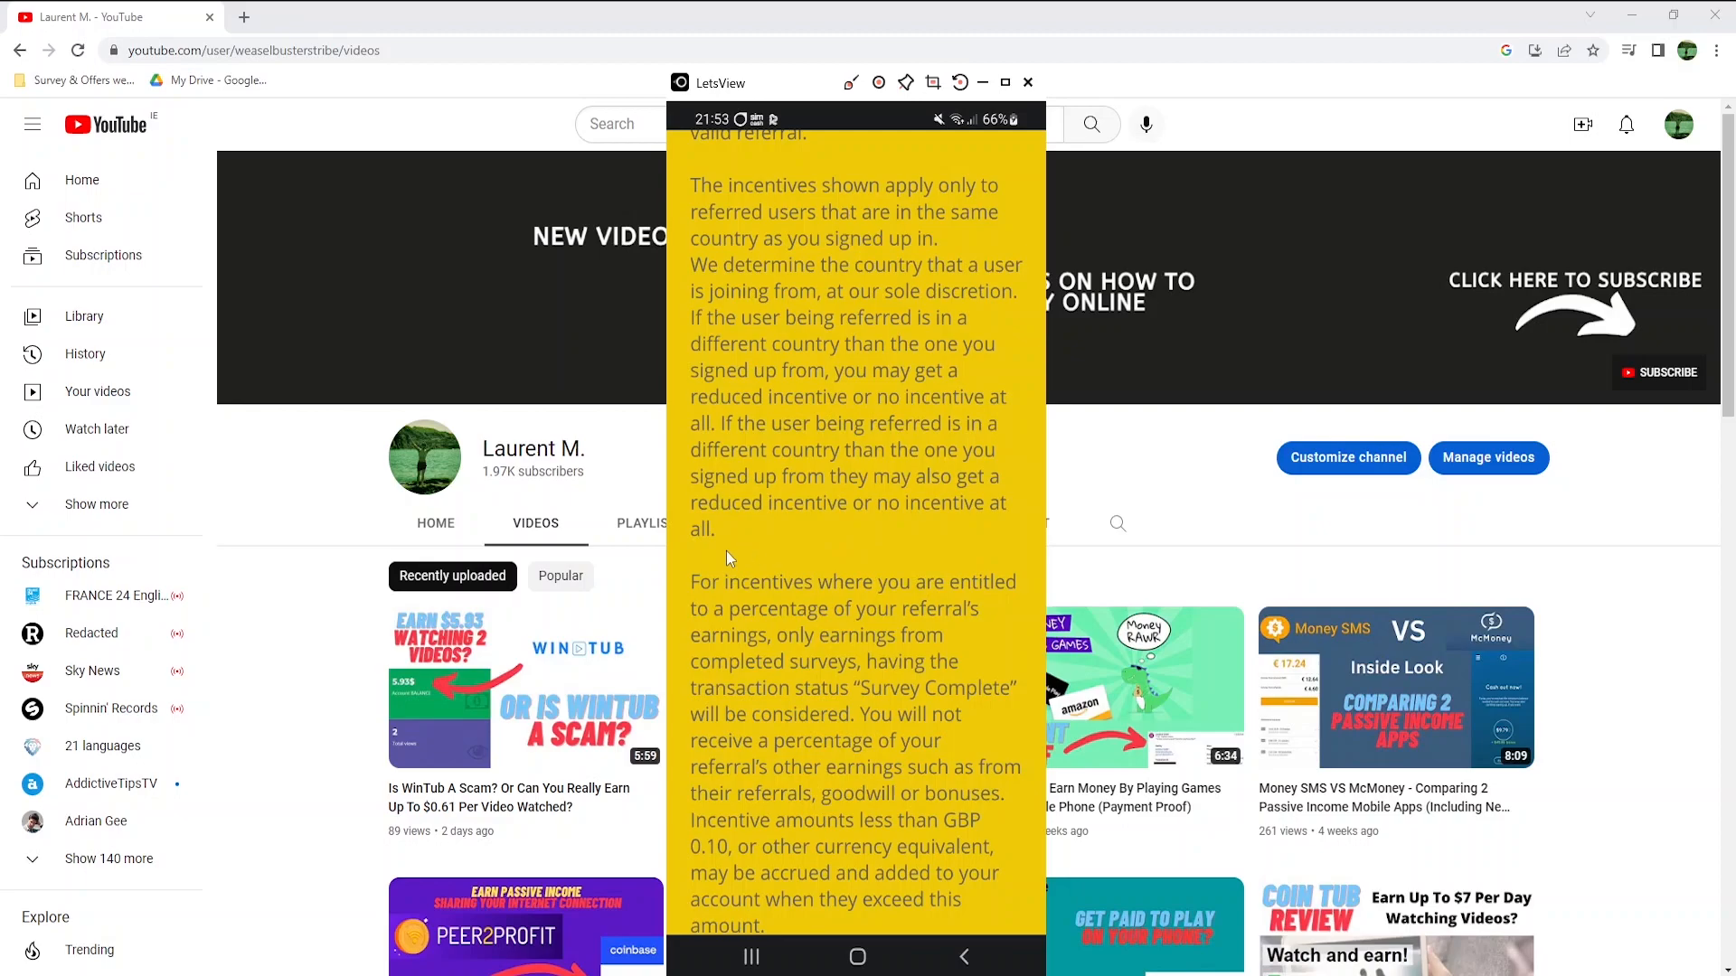
mouse_move(701, 558)
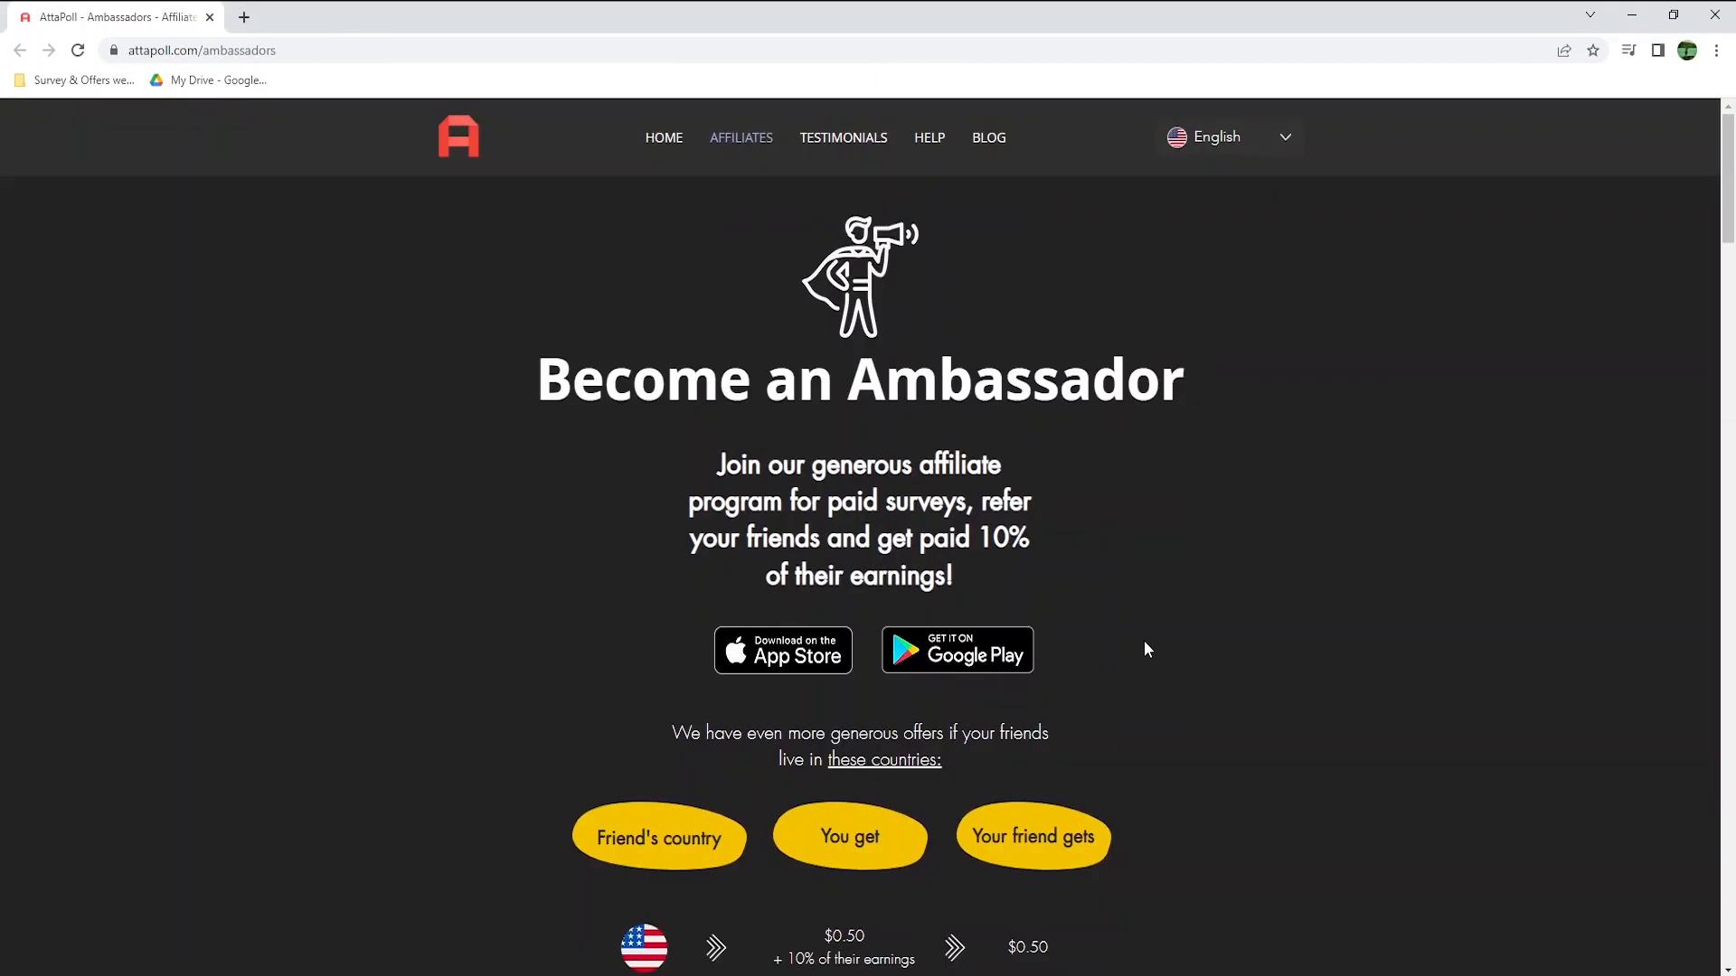
- Scroll the ambassadors web page down to the per-country referral rewards table
scroll("down", 3)
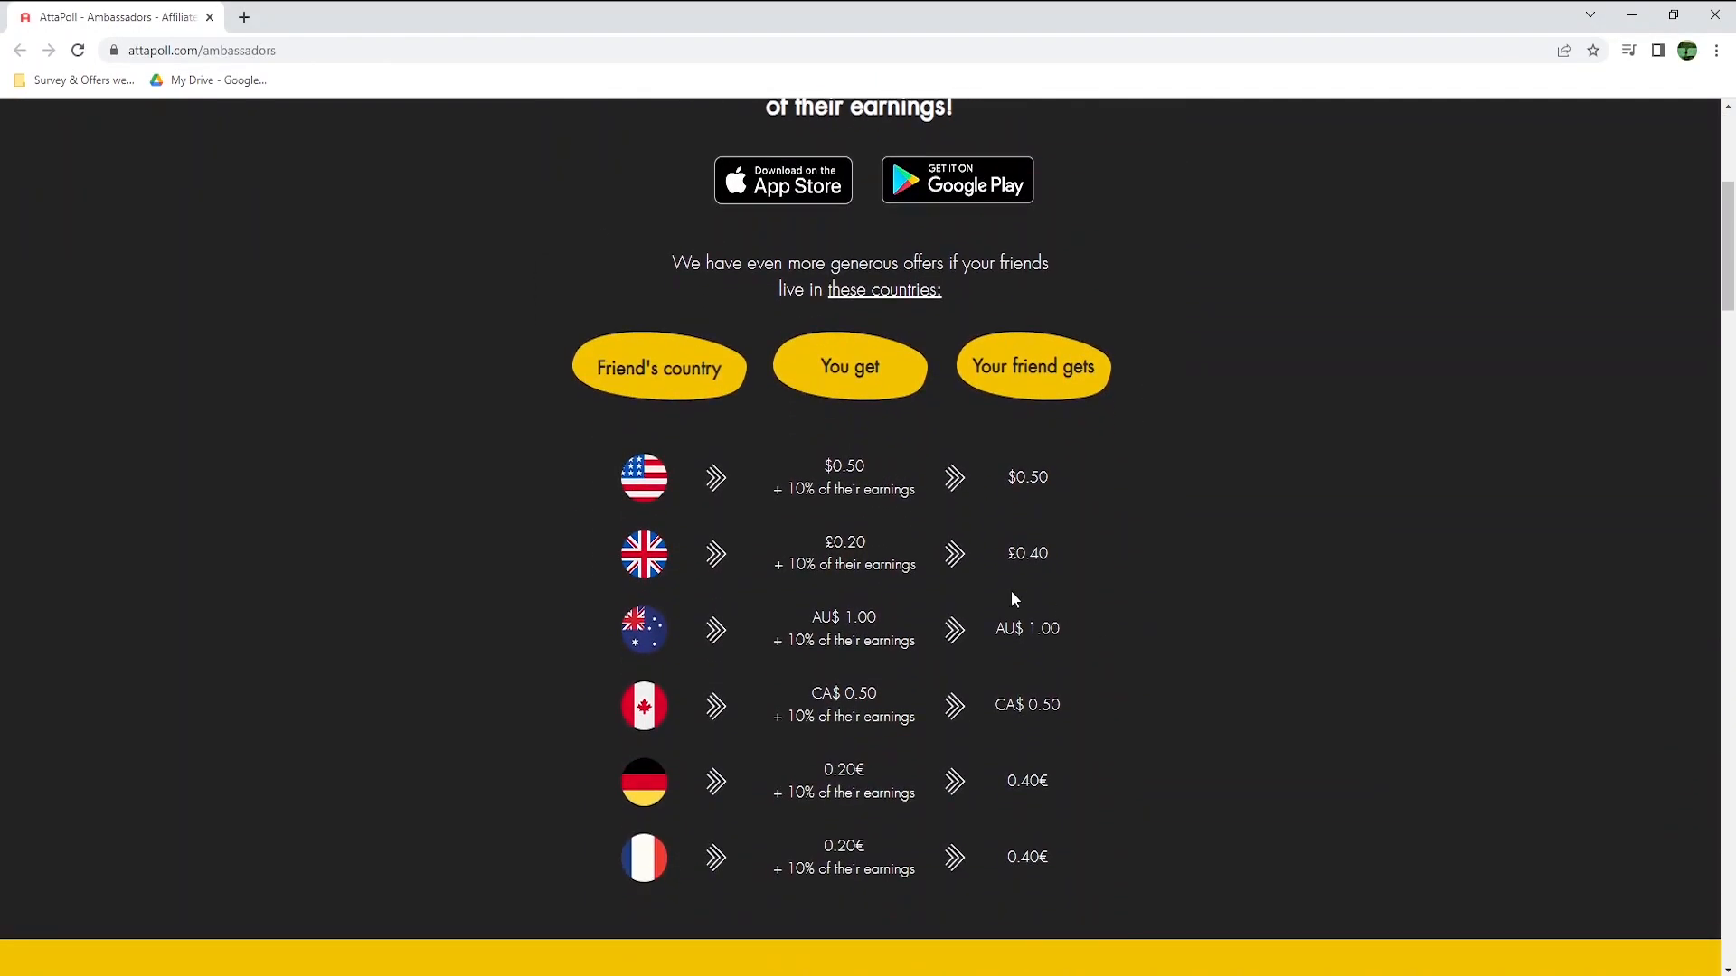
mouse_move(642, 431)
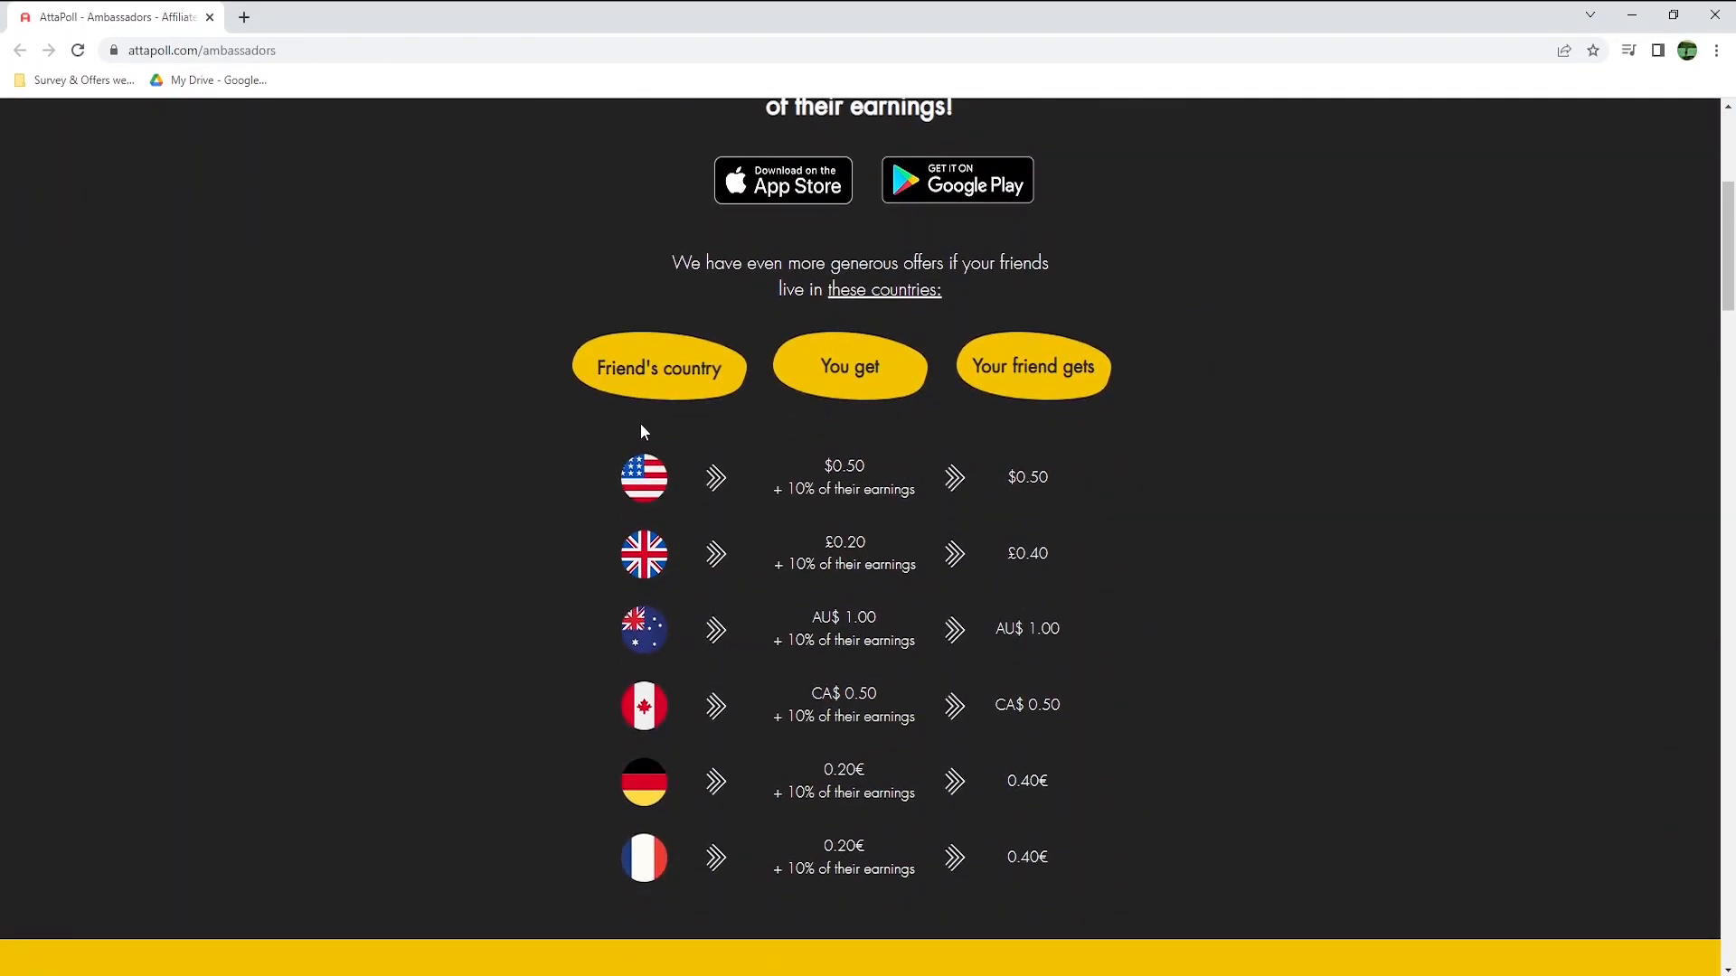
mouse_move(645, 435)
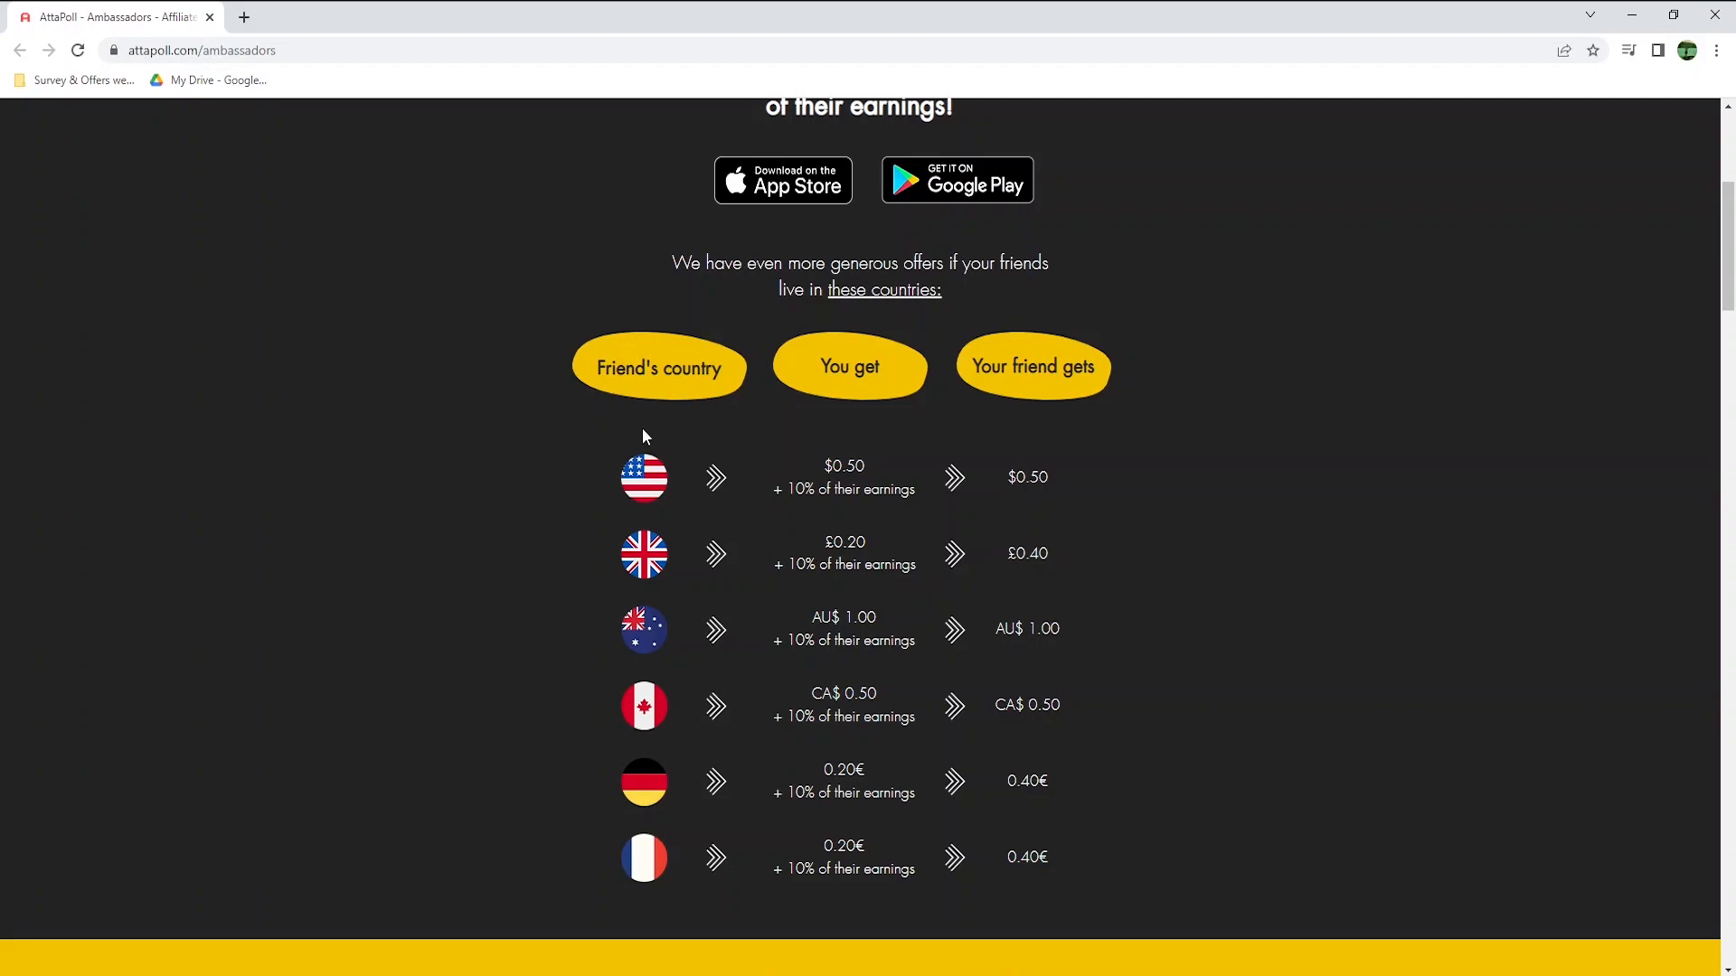
mouse_move(665, 724)
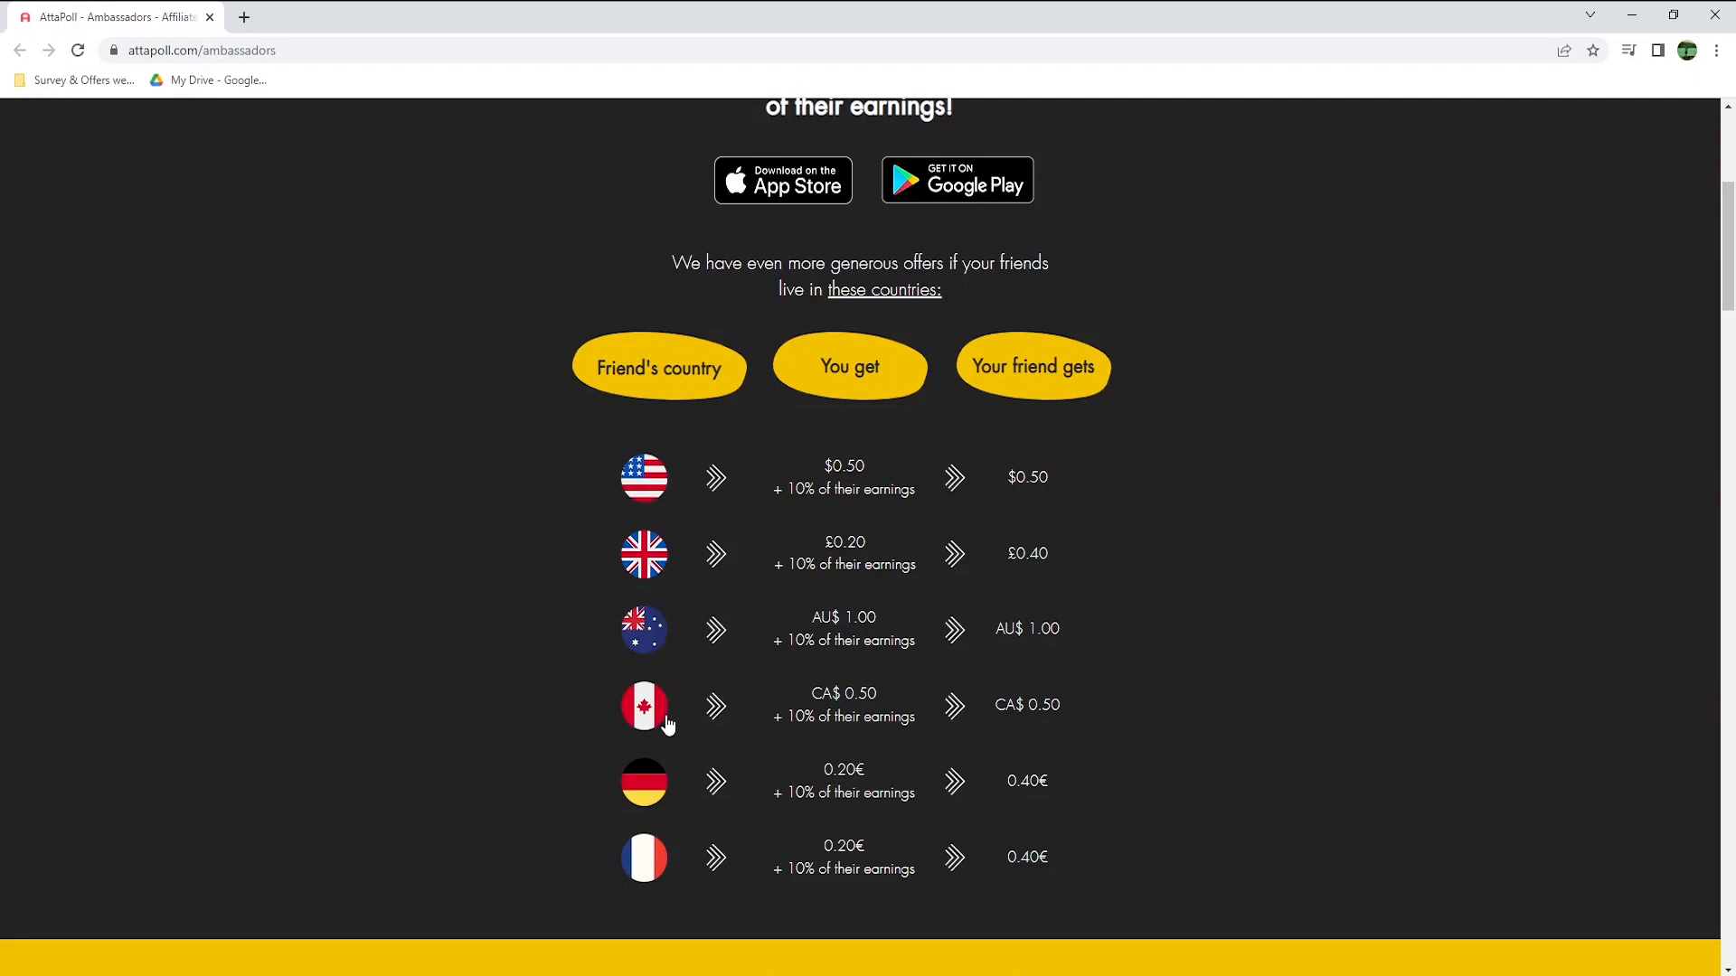
mouse_move(877, 505)
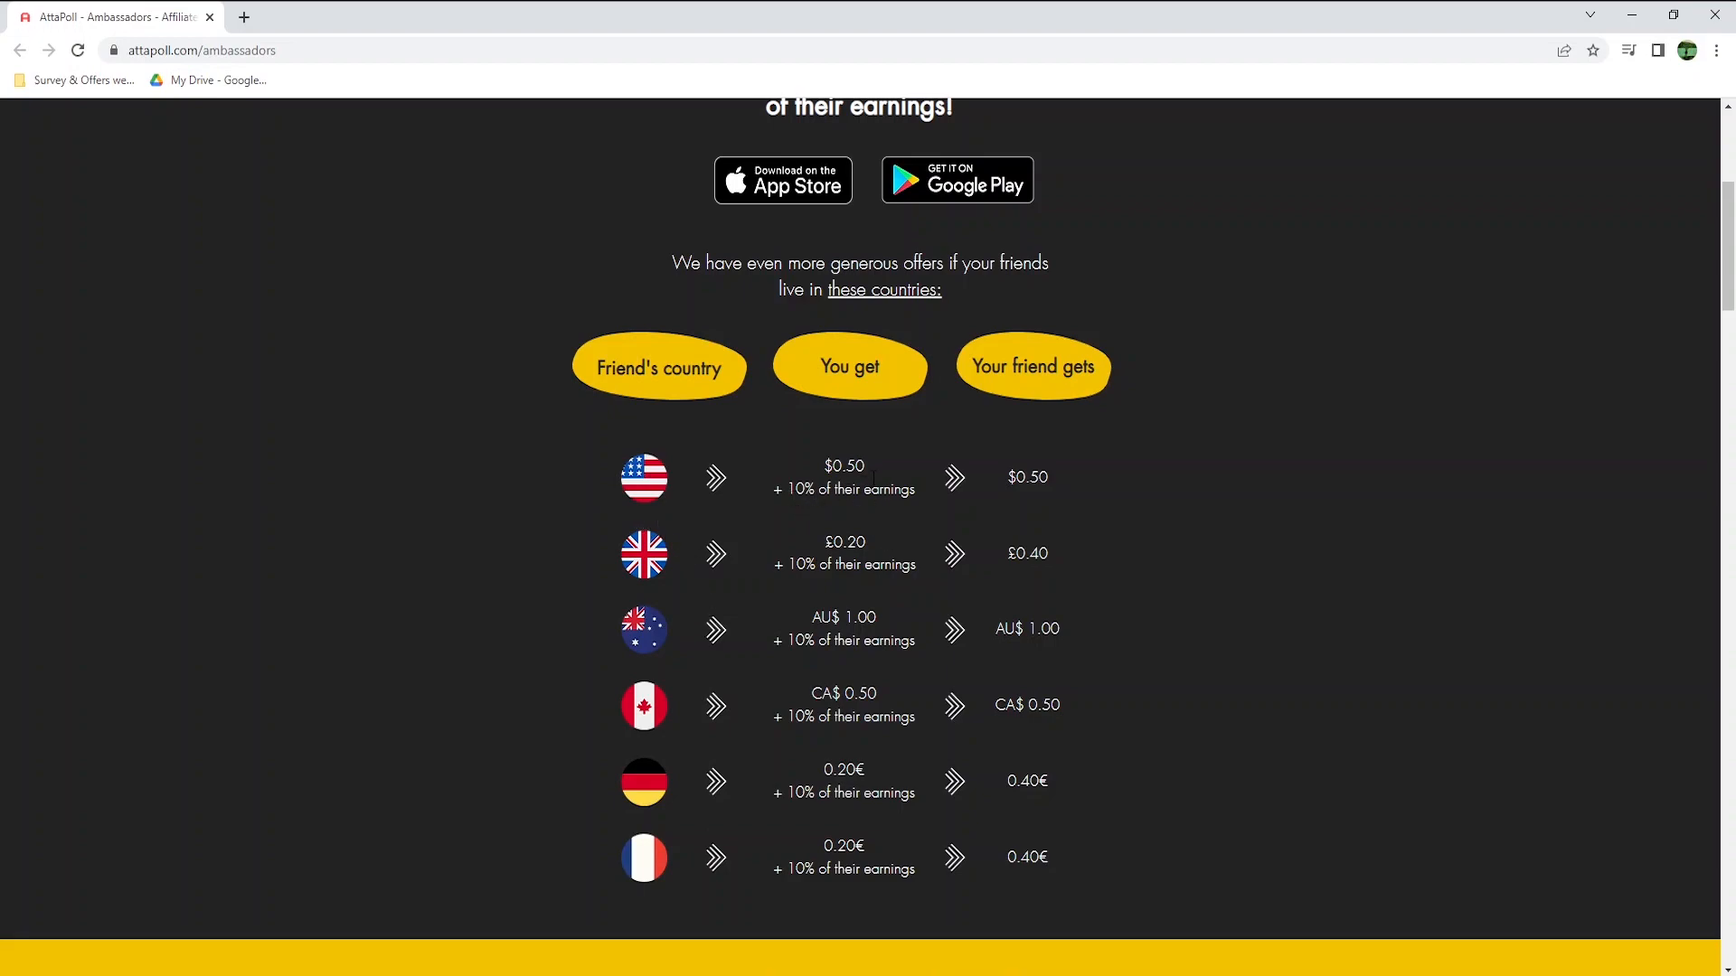
mouse_move(1068, 725)
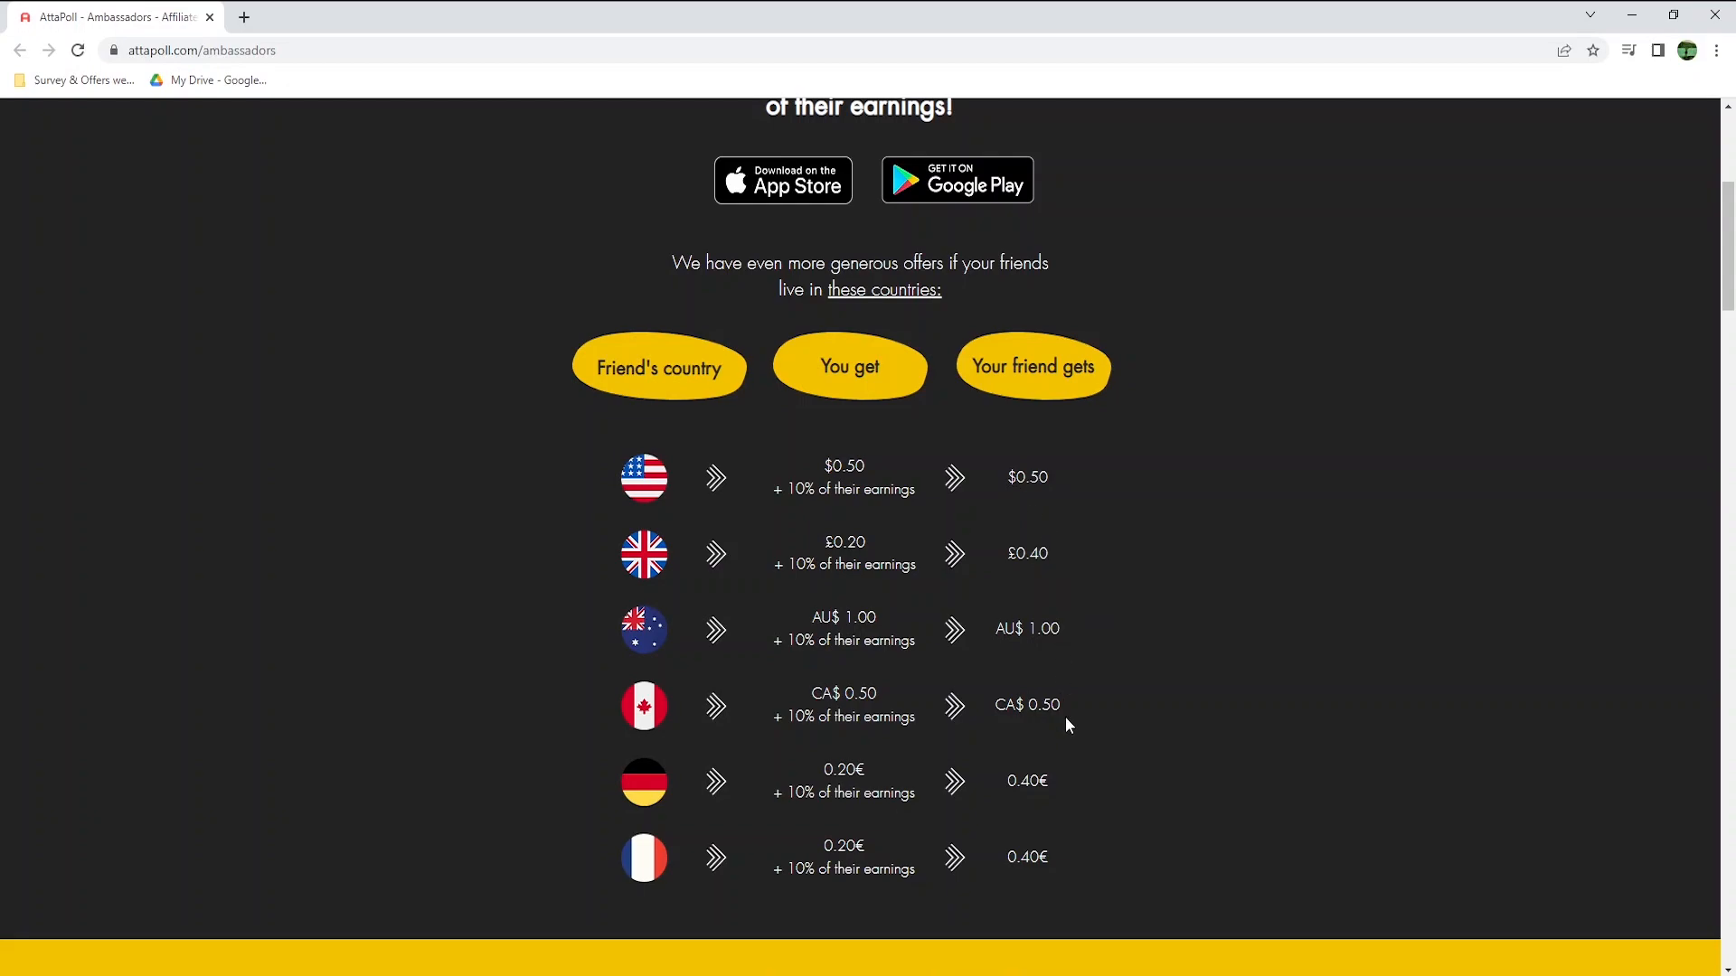
mouse_move(1073, 868)
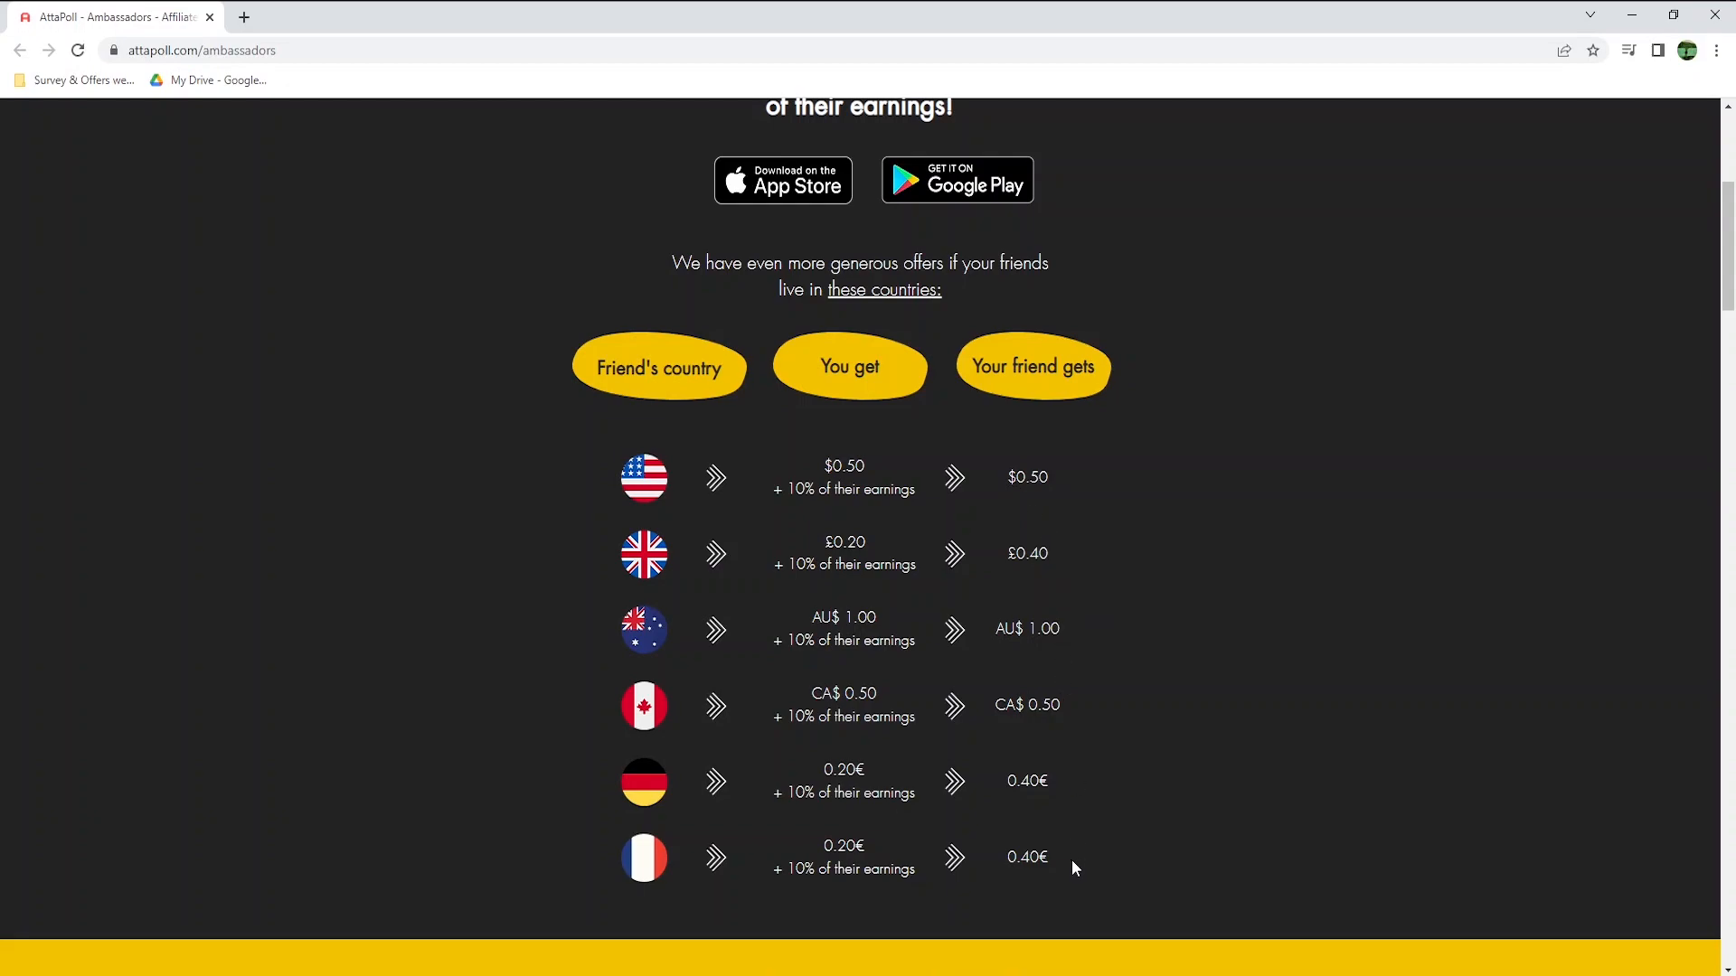
mouse_move(1075, 878)
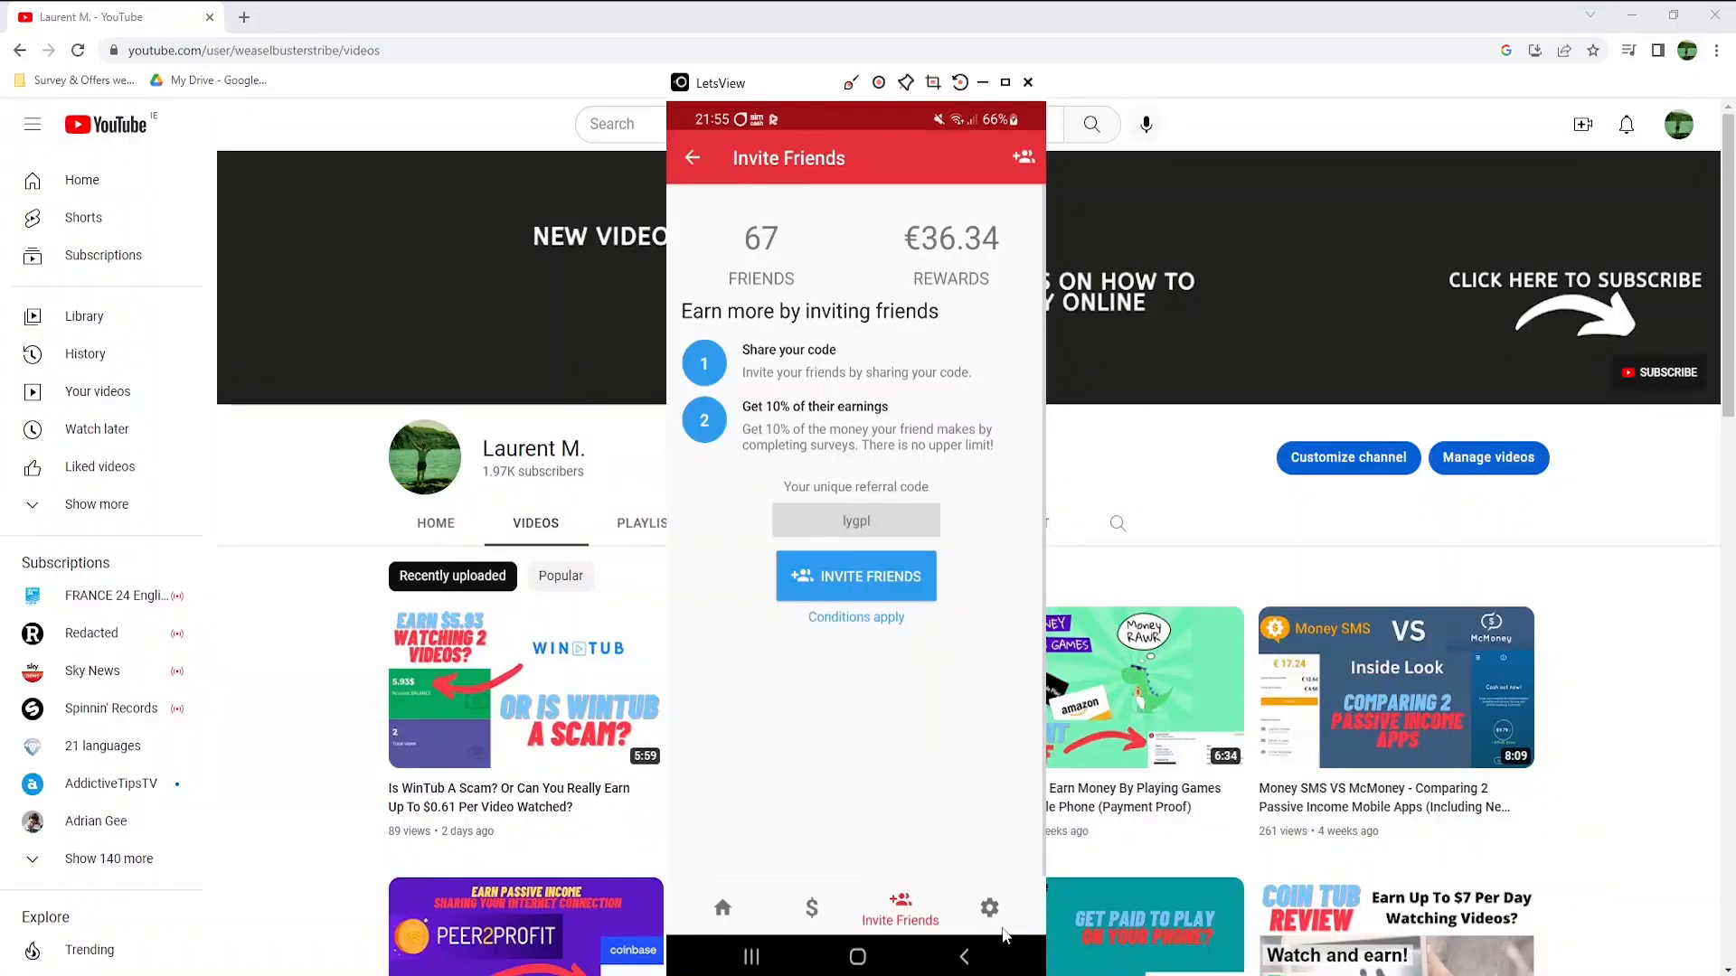
- Browse Settings > Your Profile questions, including household size answered as 2 persons
left_click(987, 907)
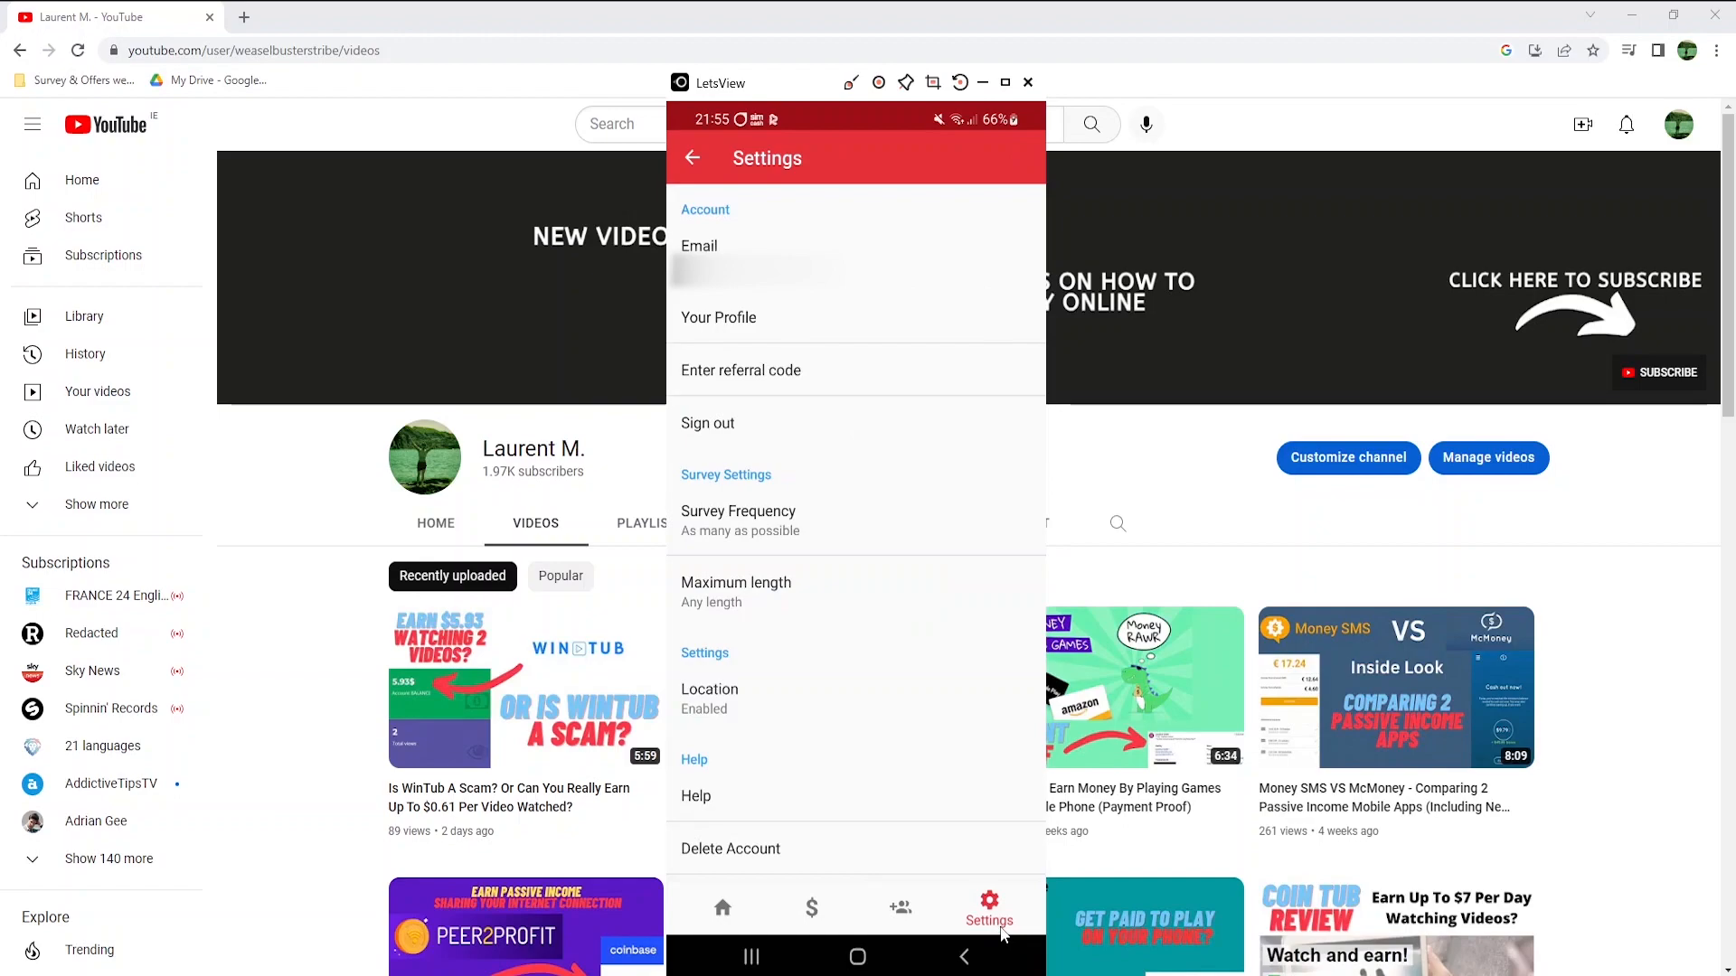
left_click(717, 317)
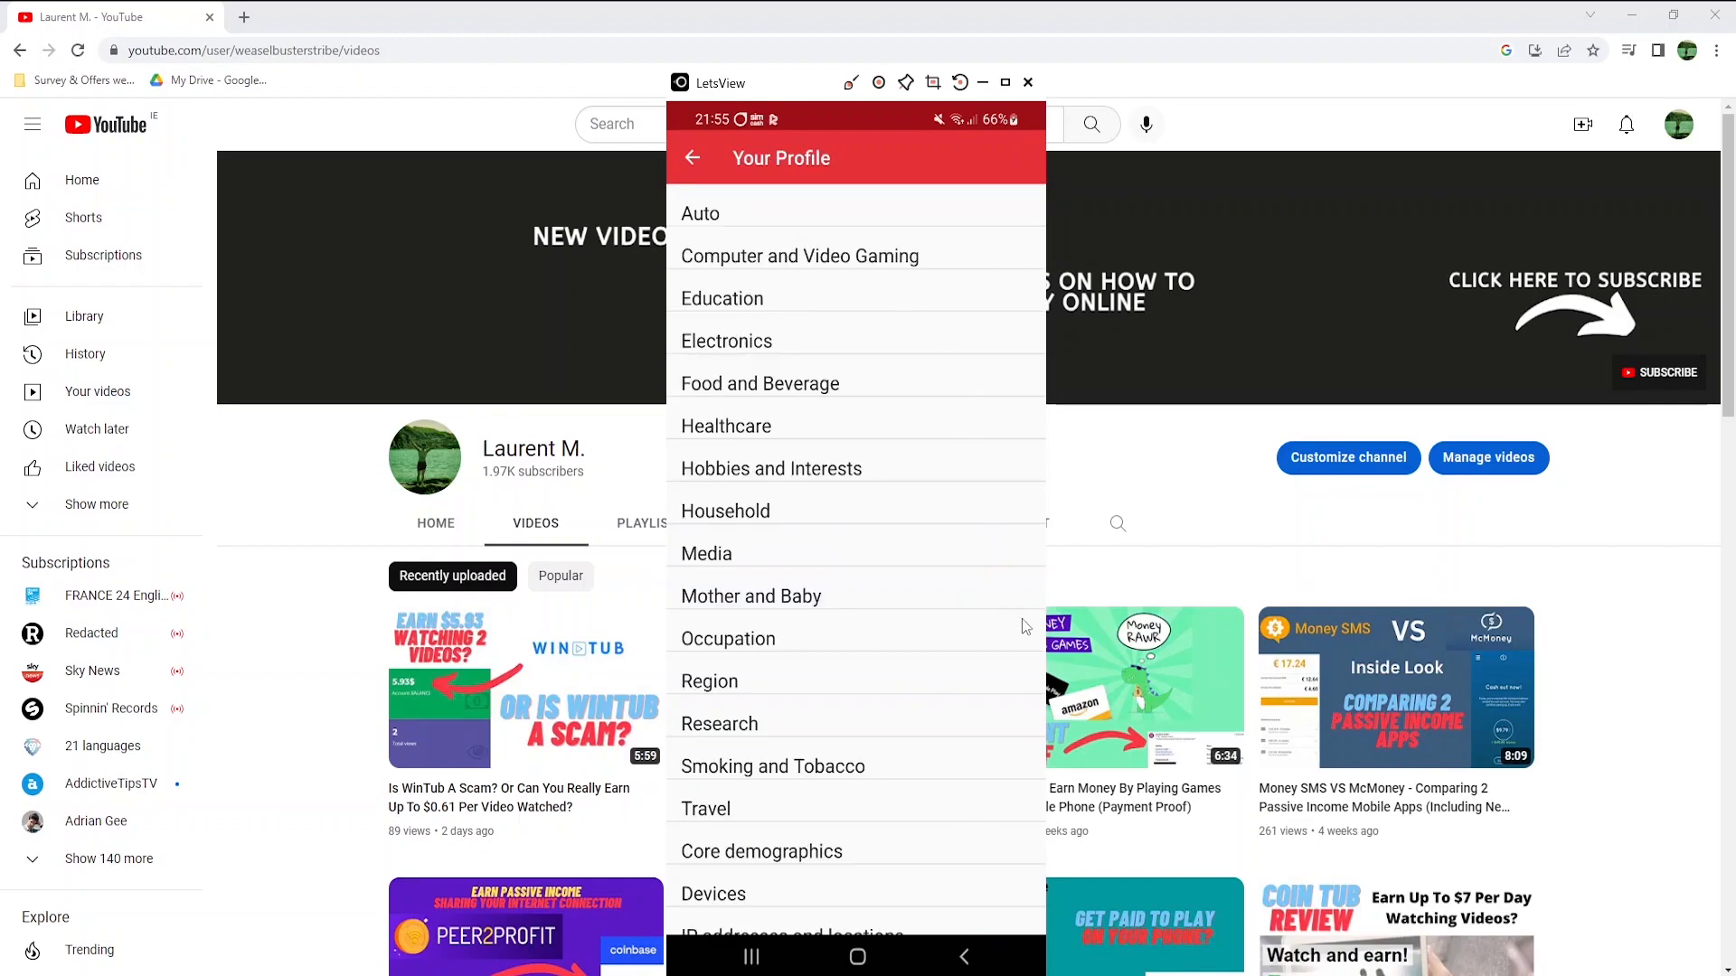
left_click(760, 851)
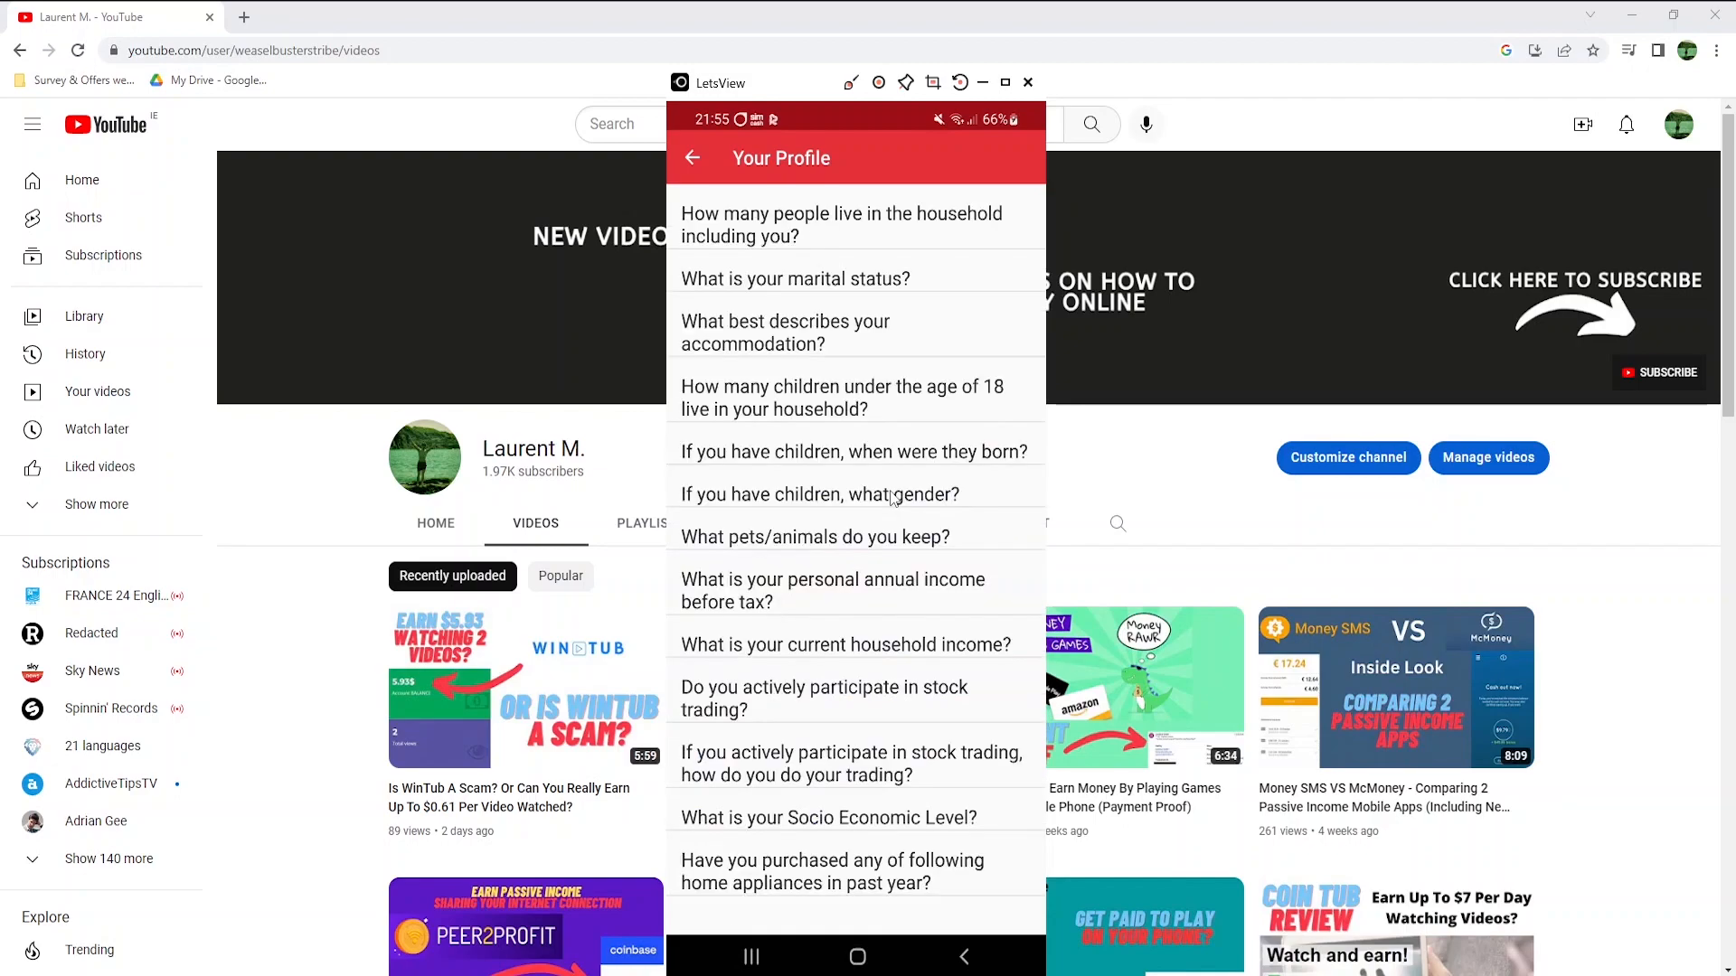
mouse_move(677, 280)
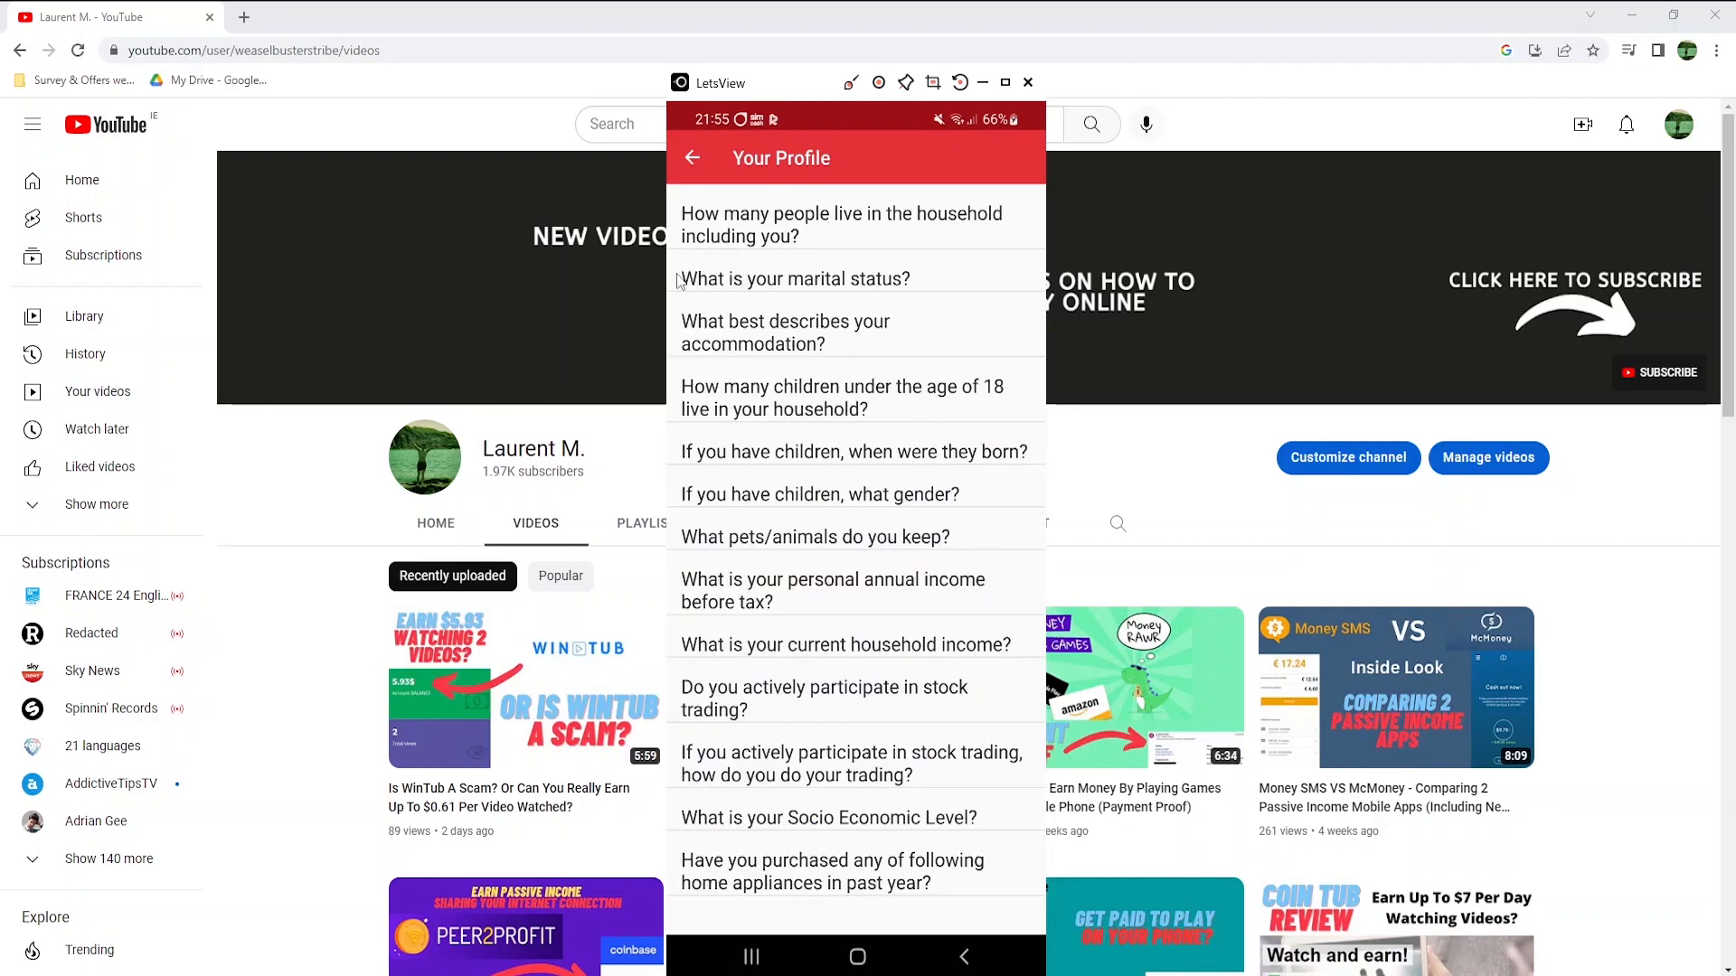
mouse_move(773, 257)
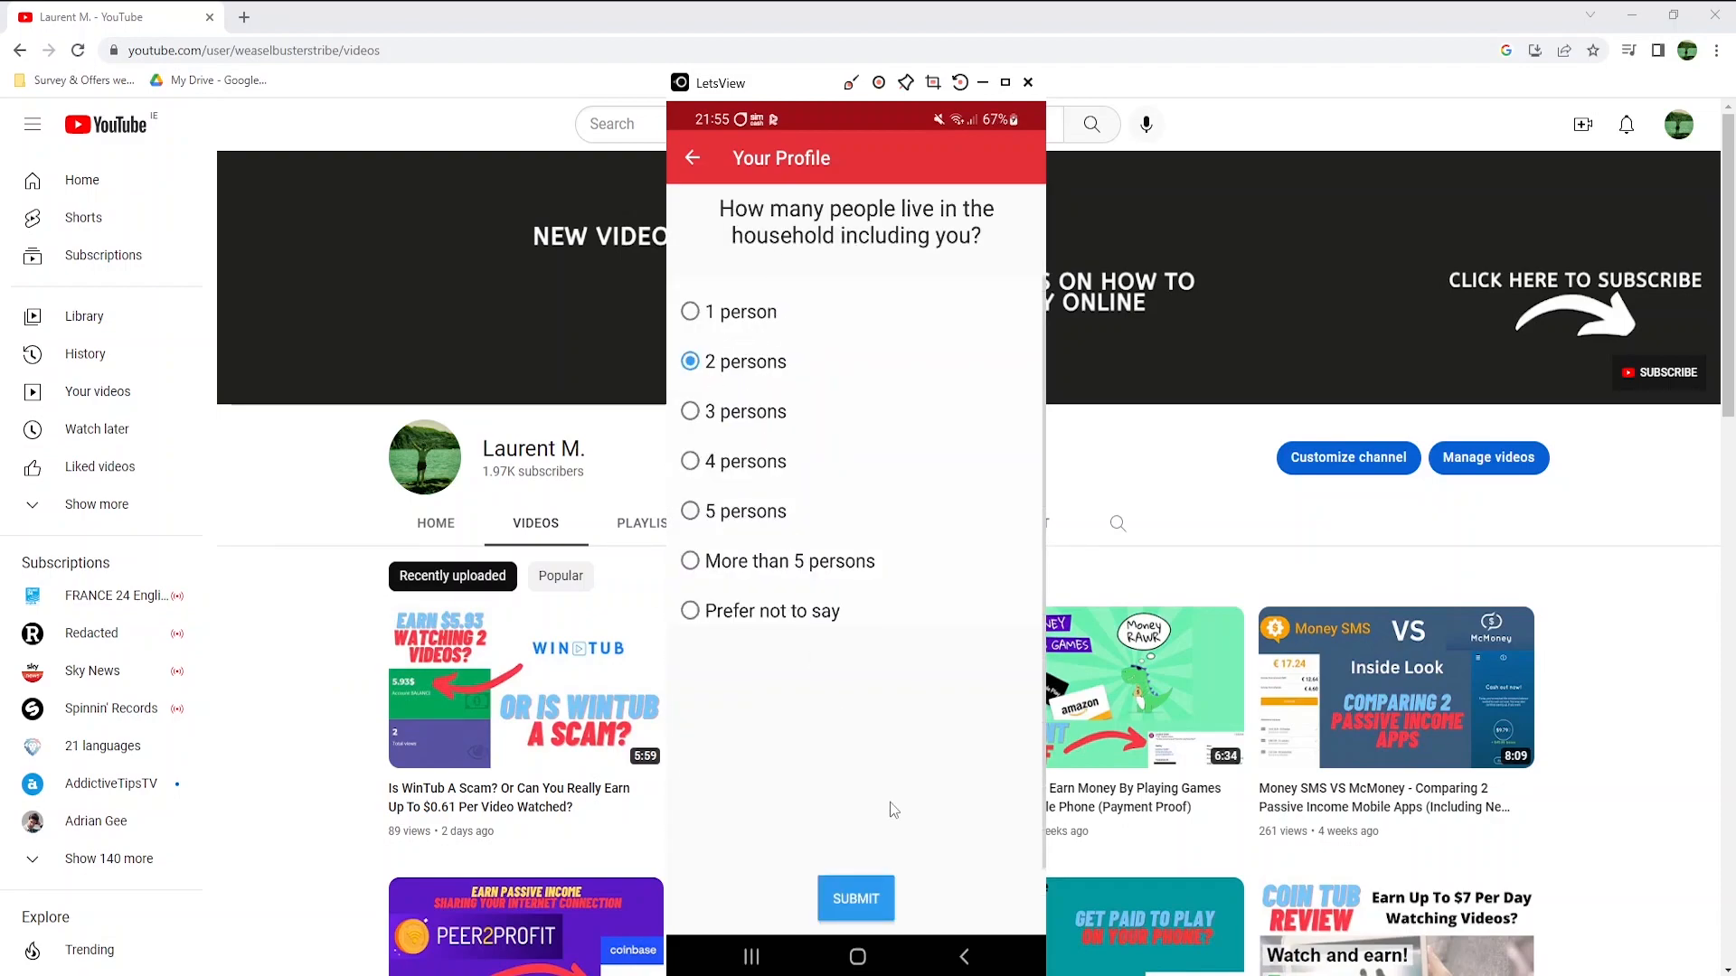
left_click(854, 898)
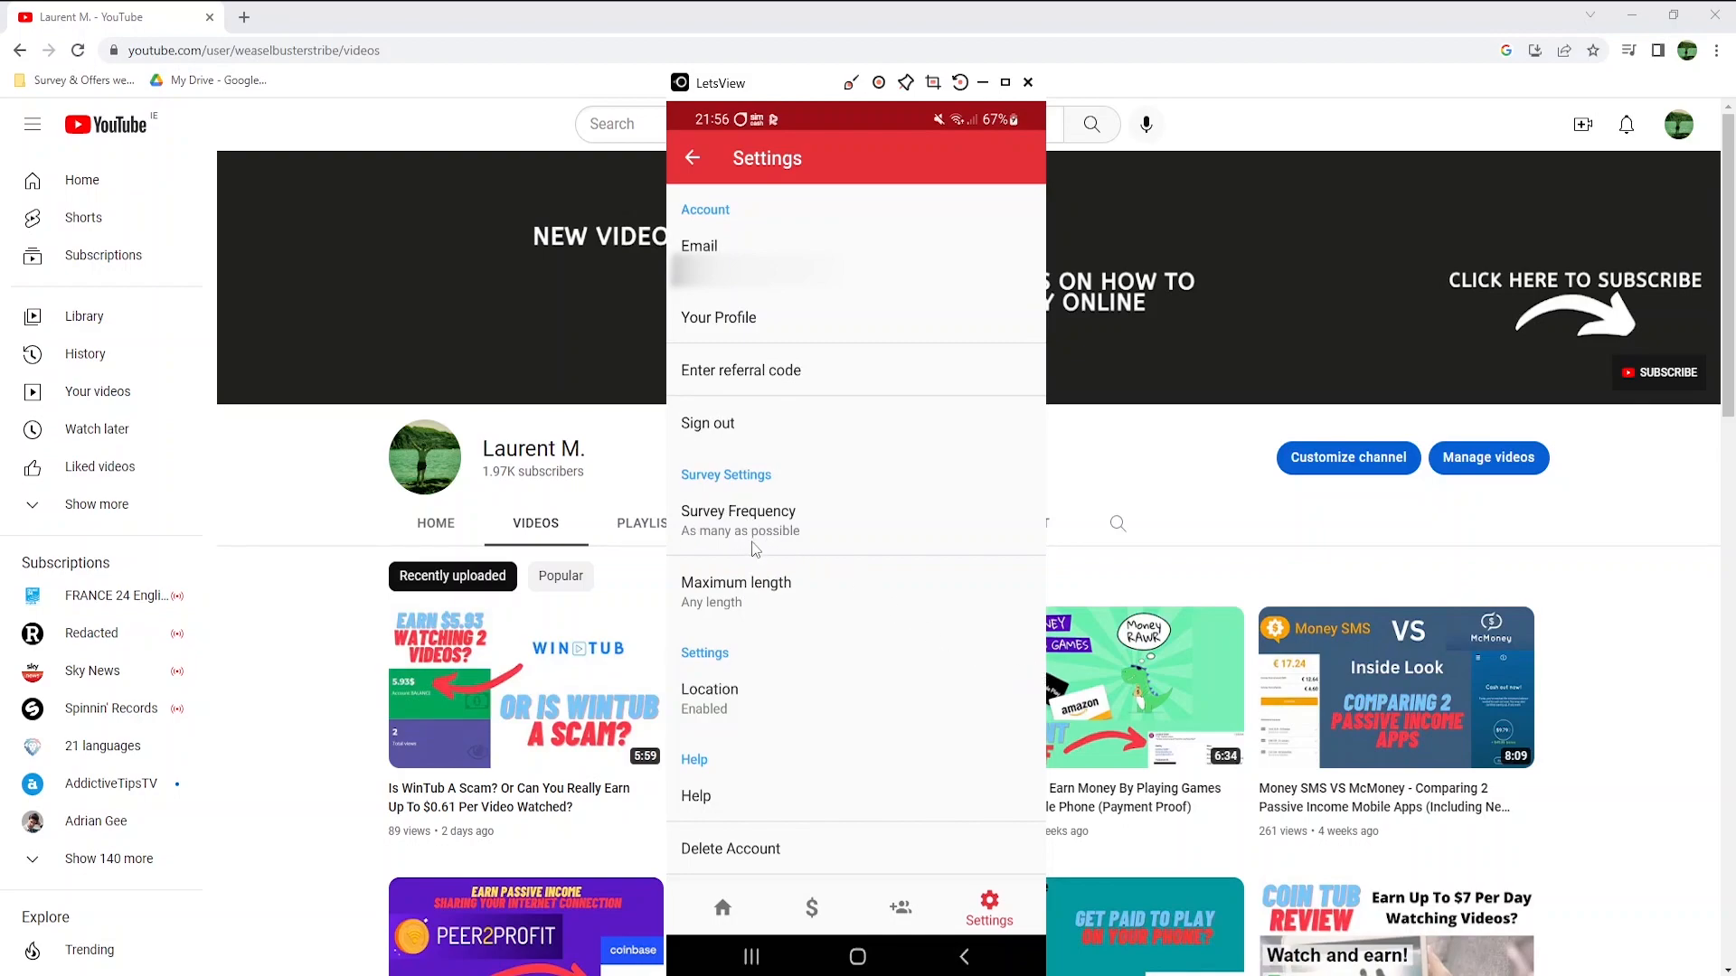
left_click(738, 521)
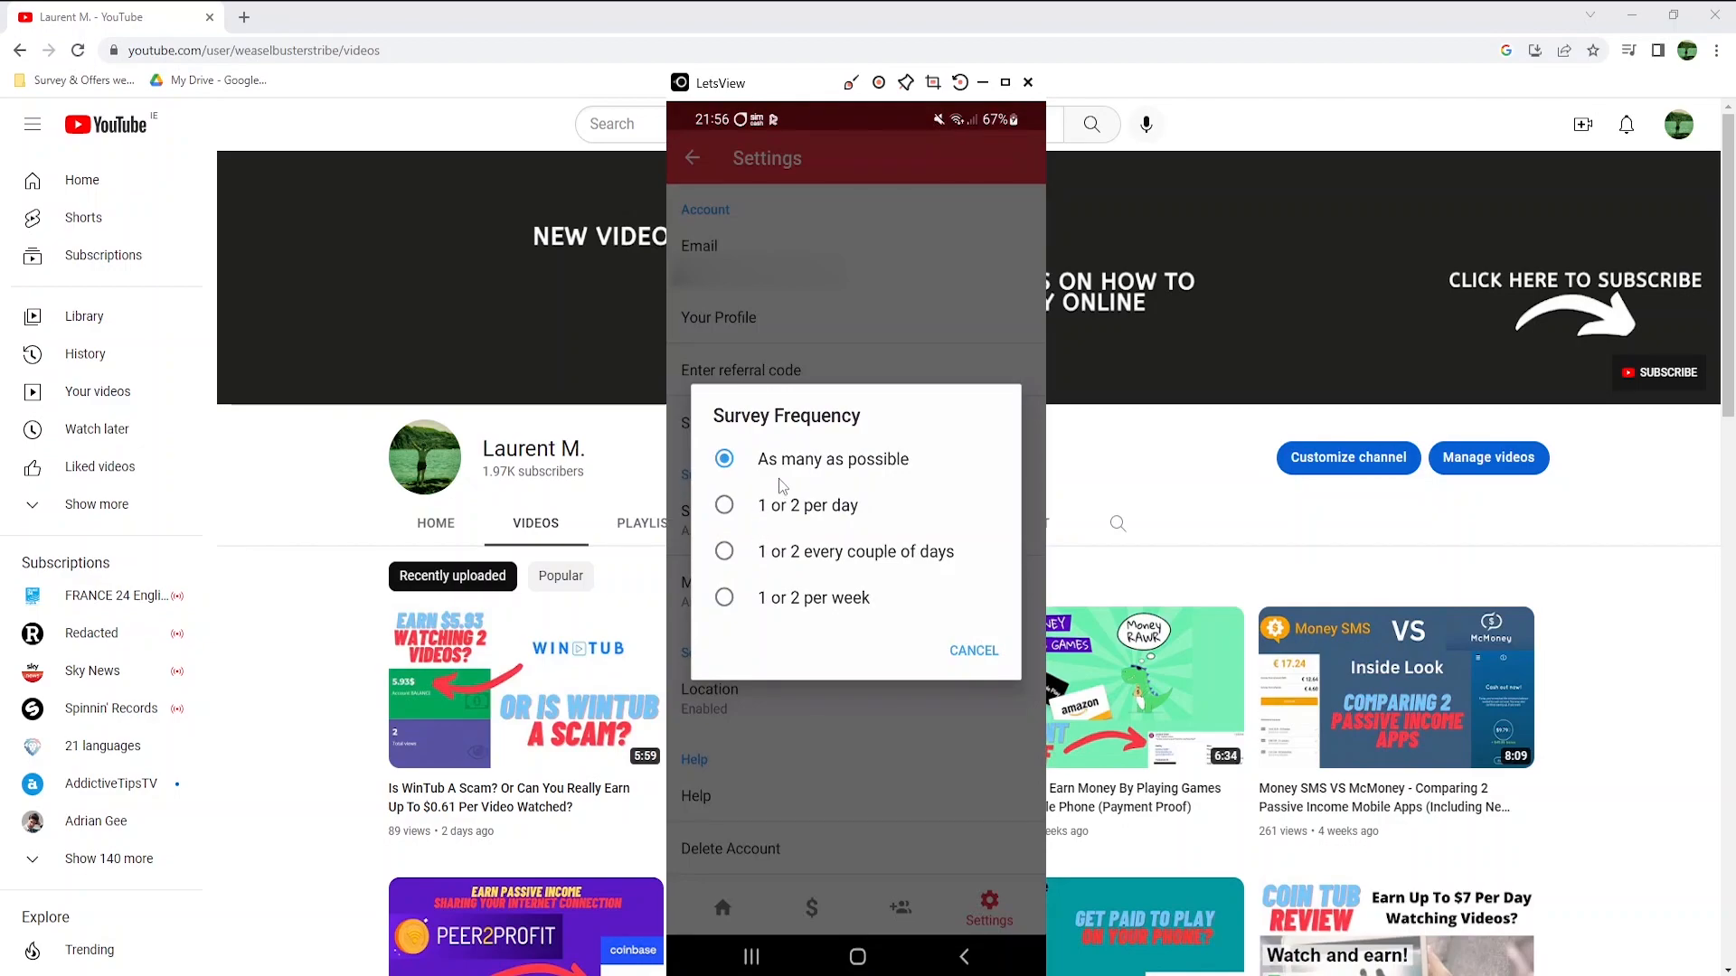
mouse_move(888, 485)
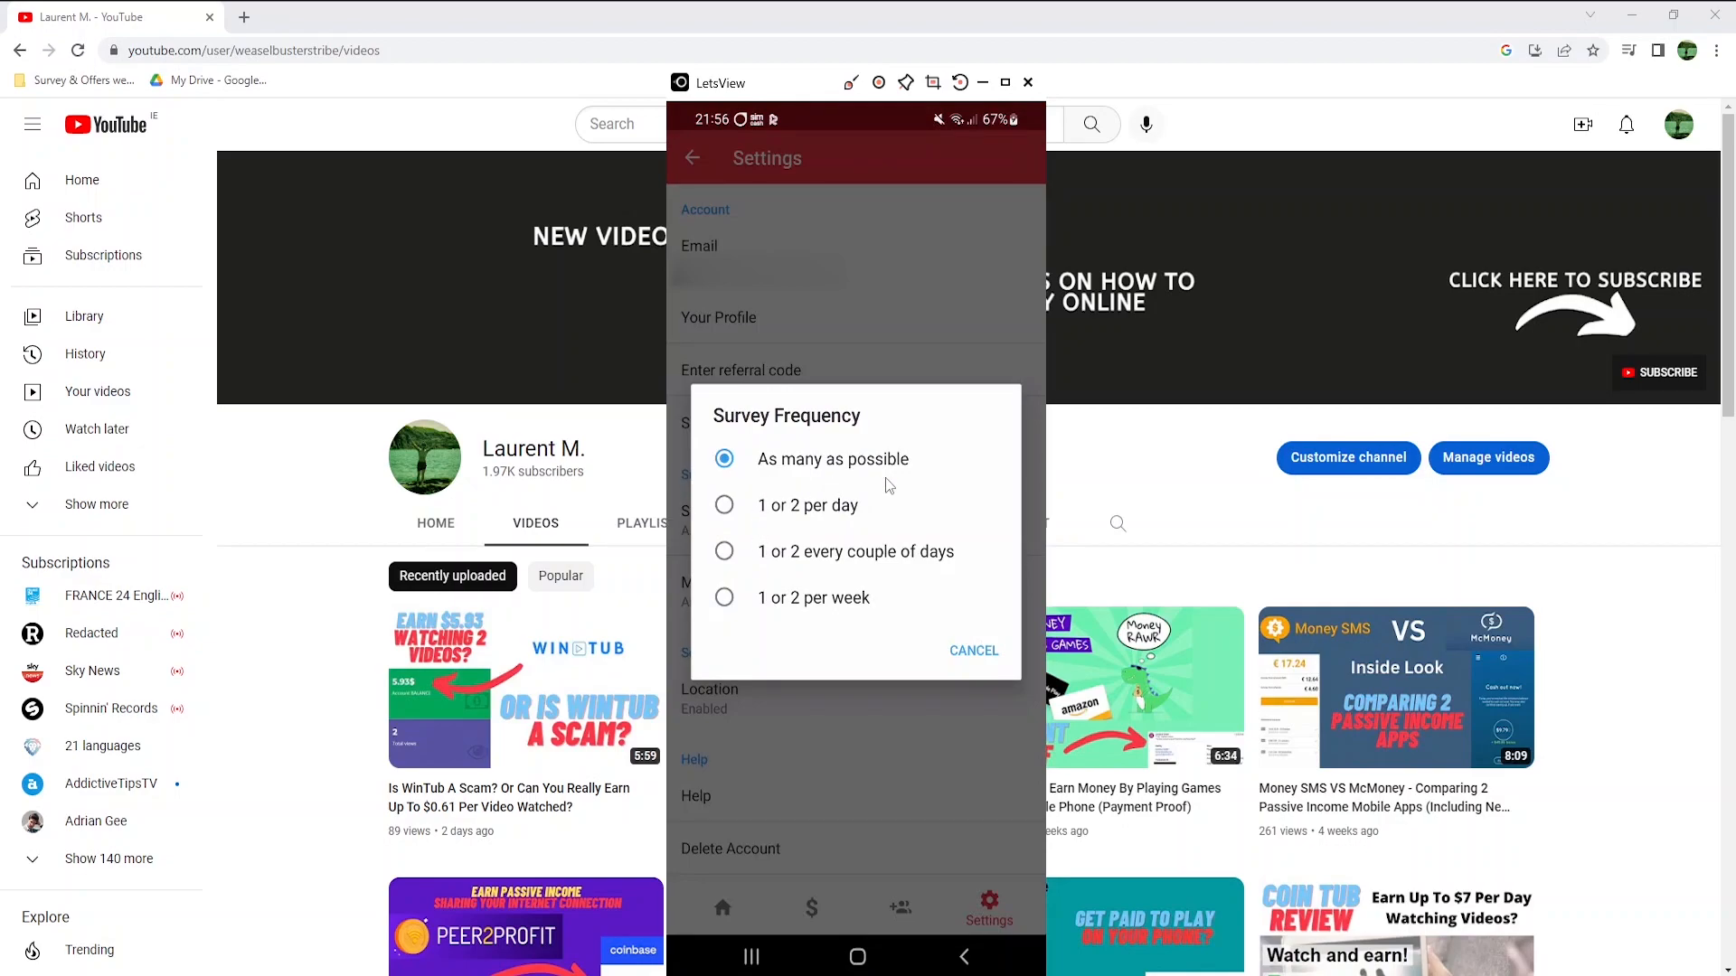
mouse_move(817, 550)
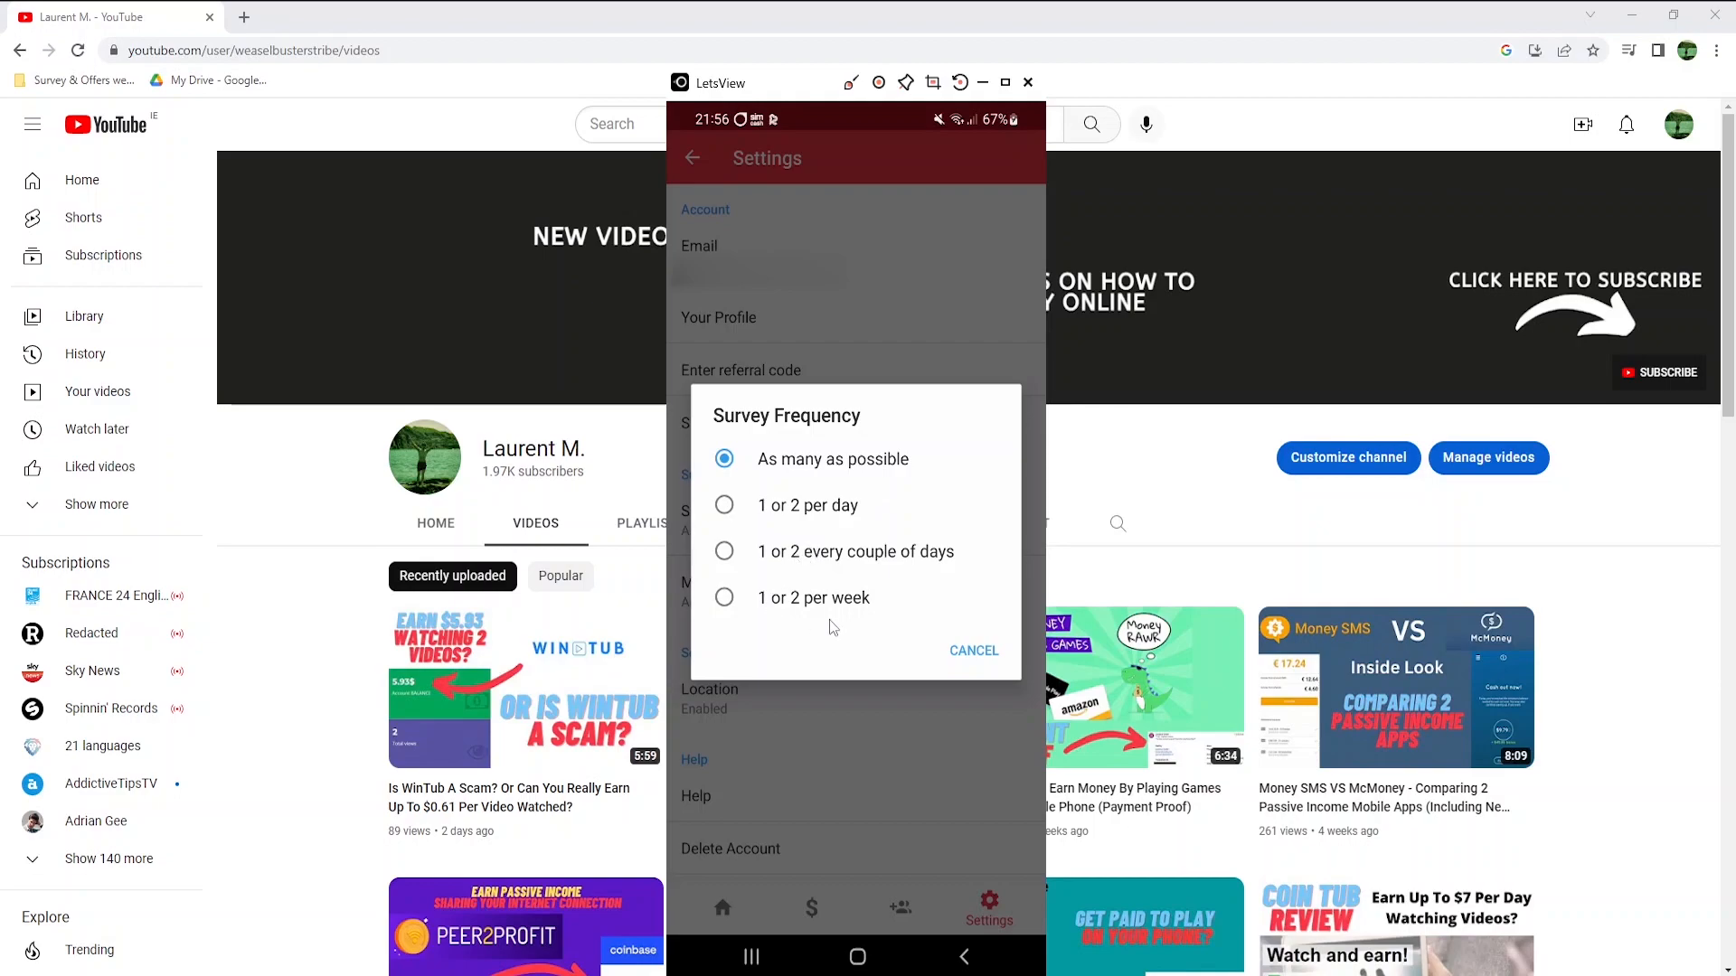
mouse_move(886, 489)
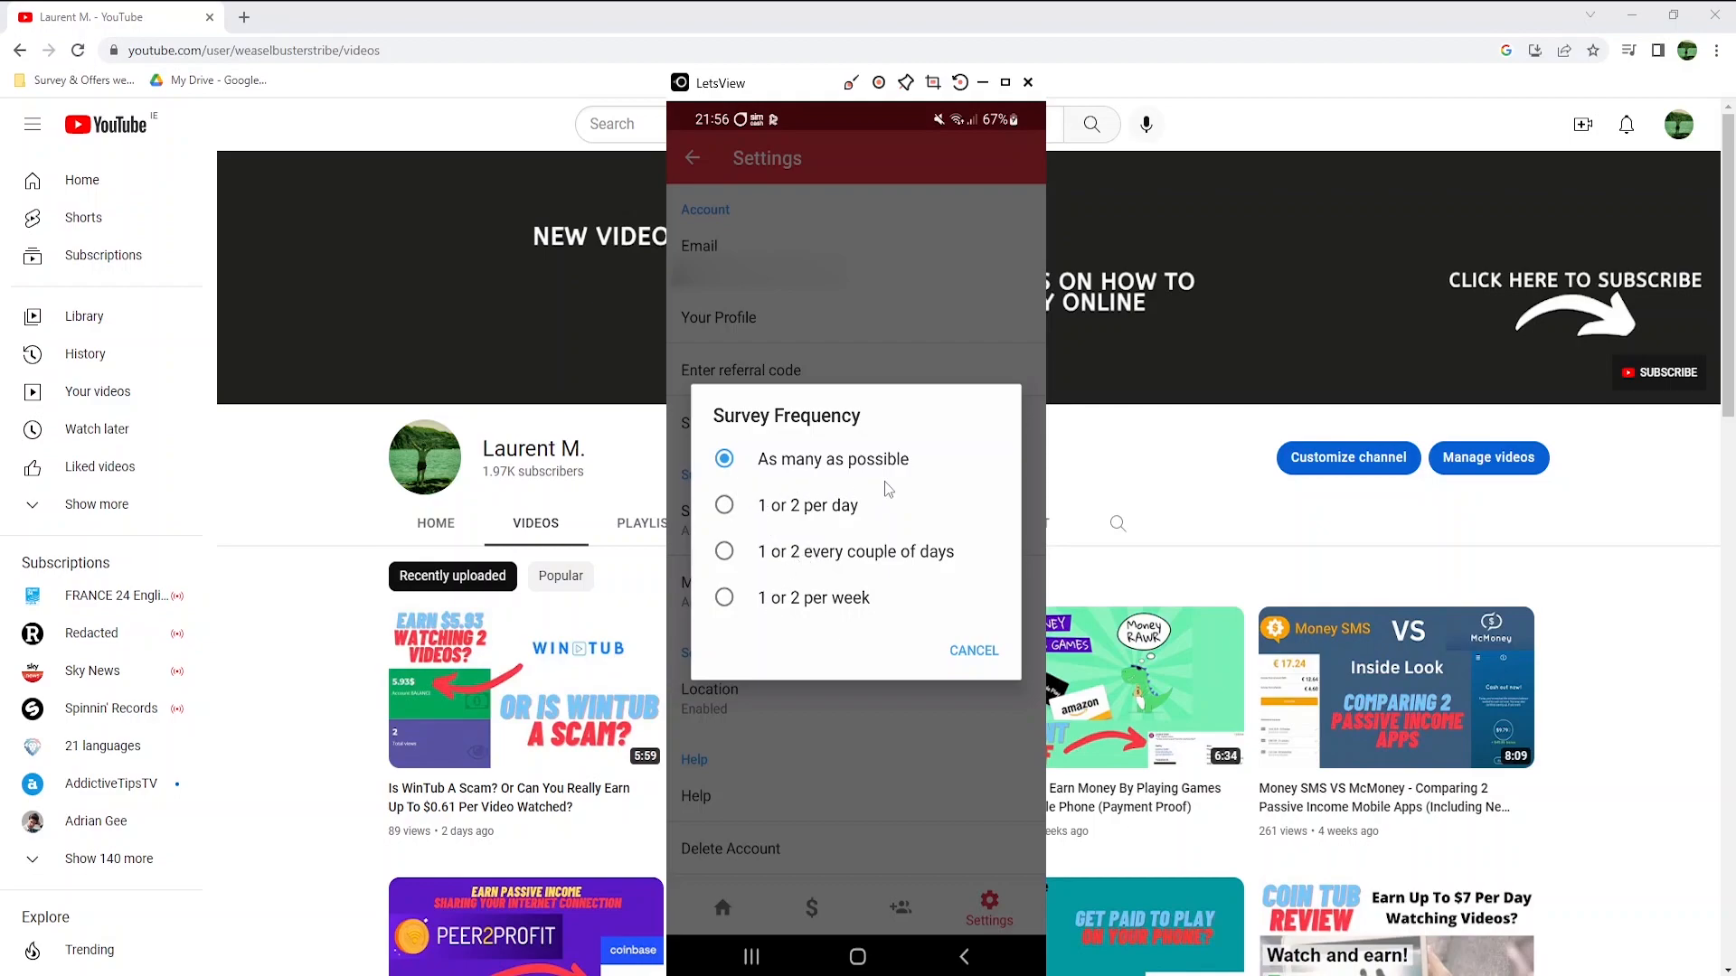
left_click(972, 650)
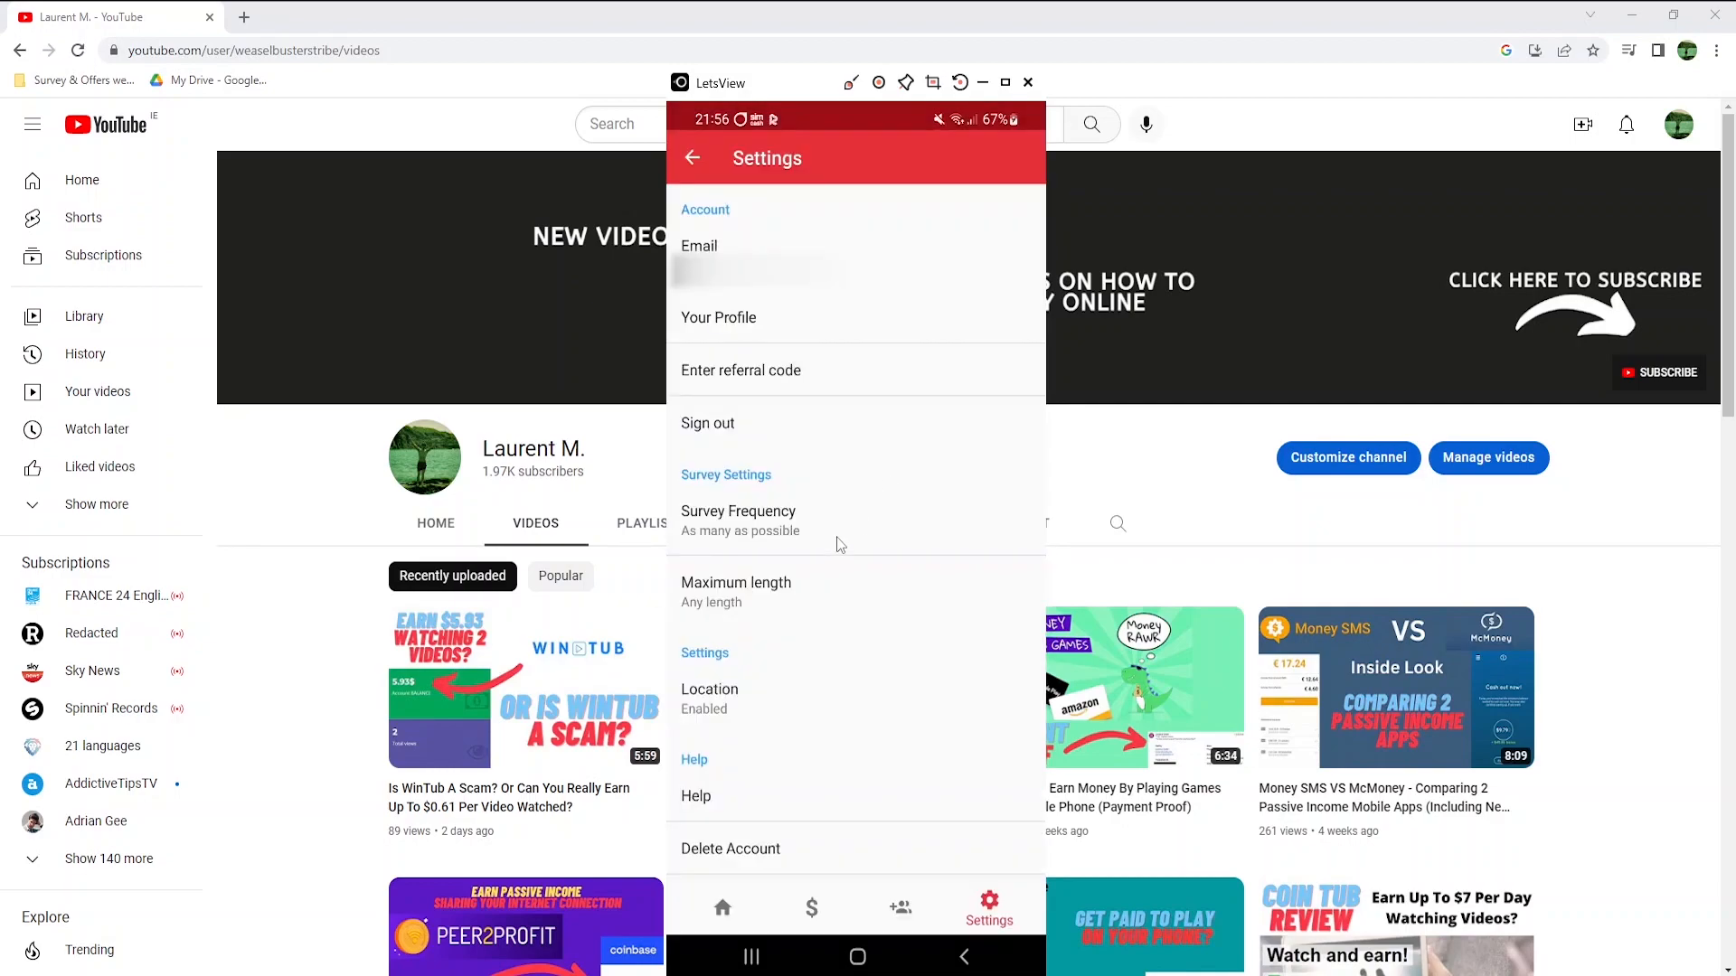
- Read support case #86876 on supported countries in Help, then return to Settings
left_click(696, 795)
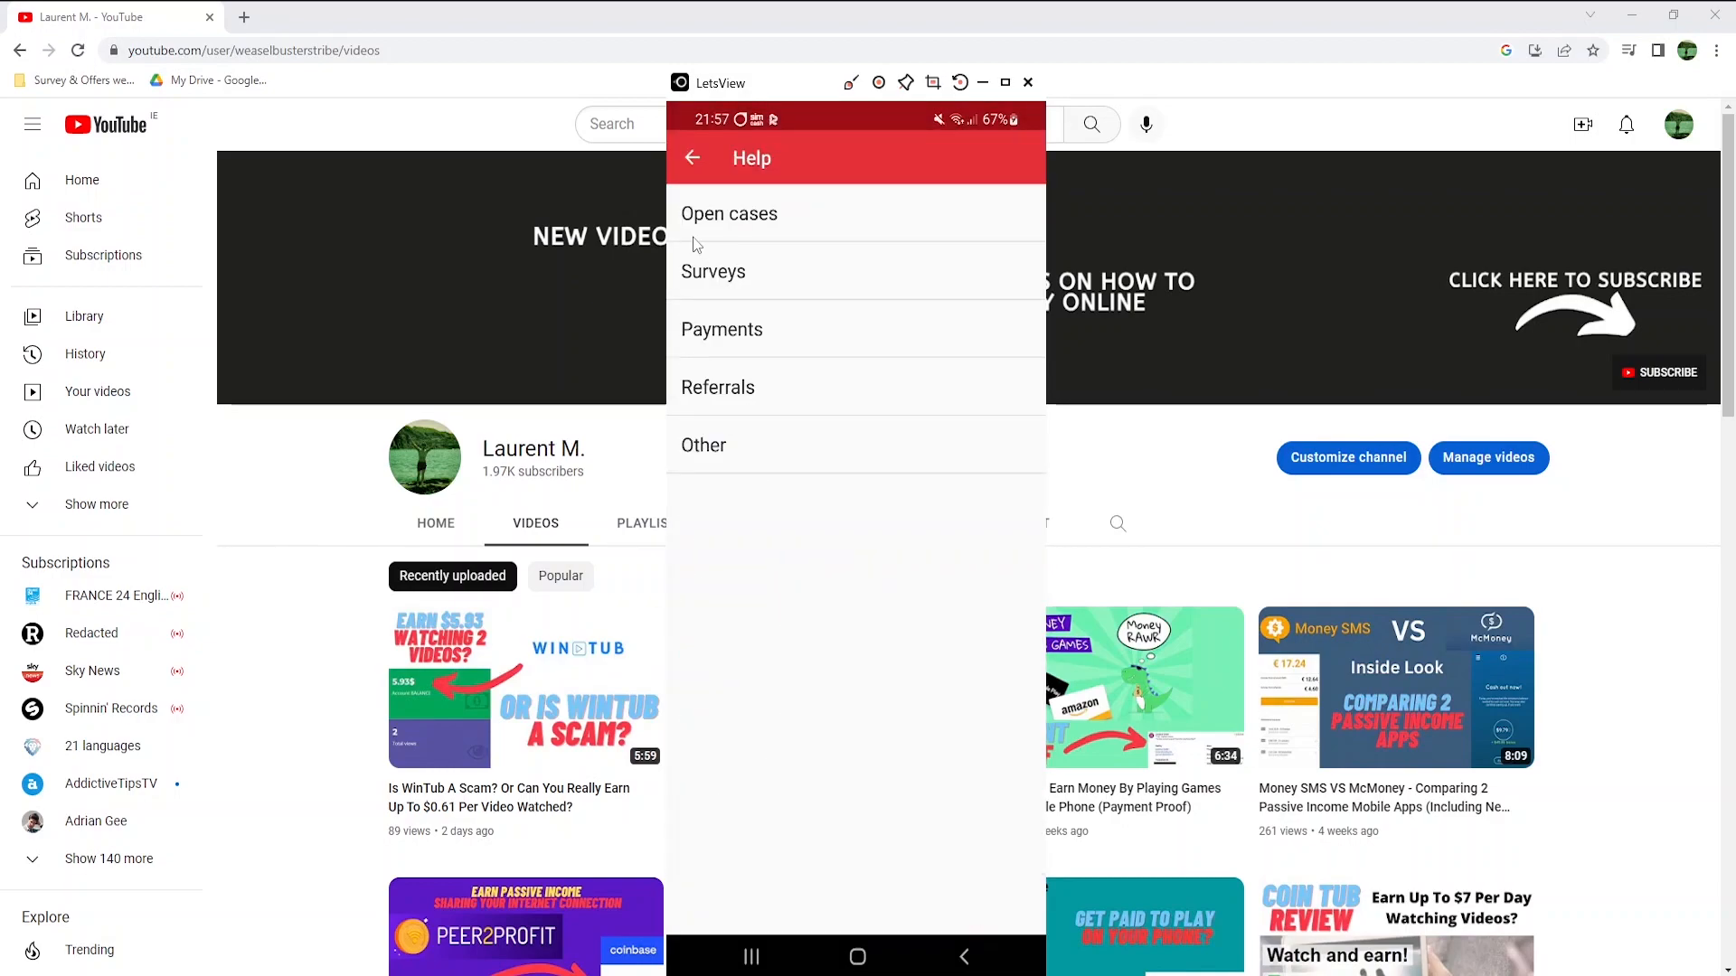
left_click(729, 213)
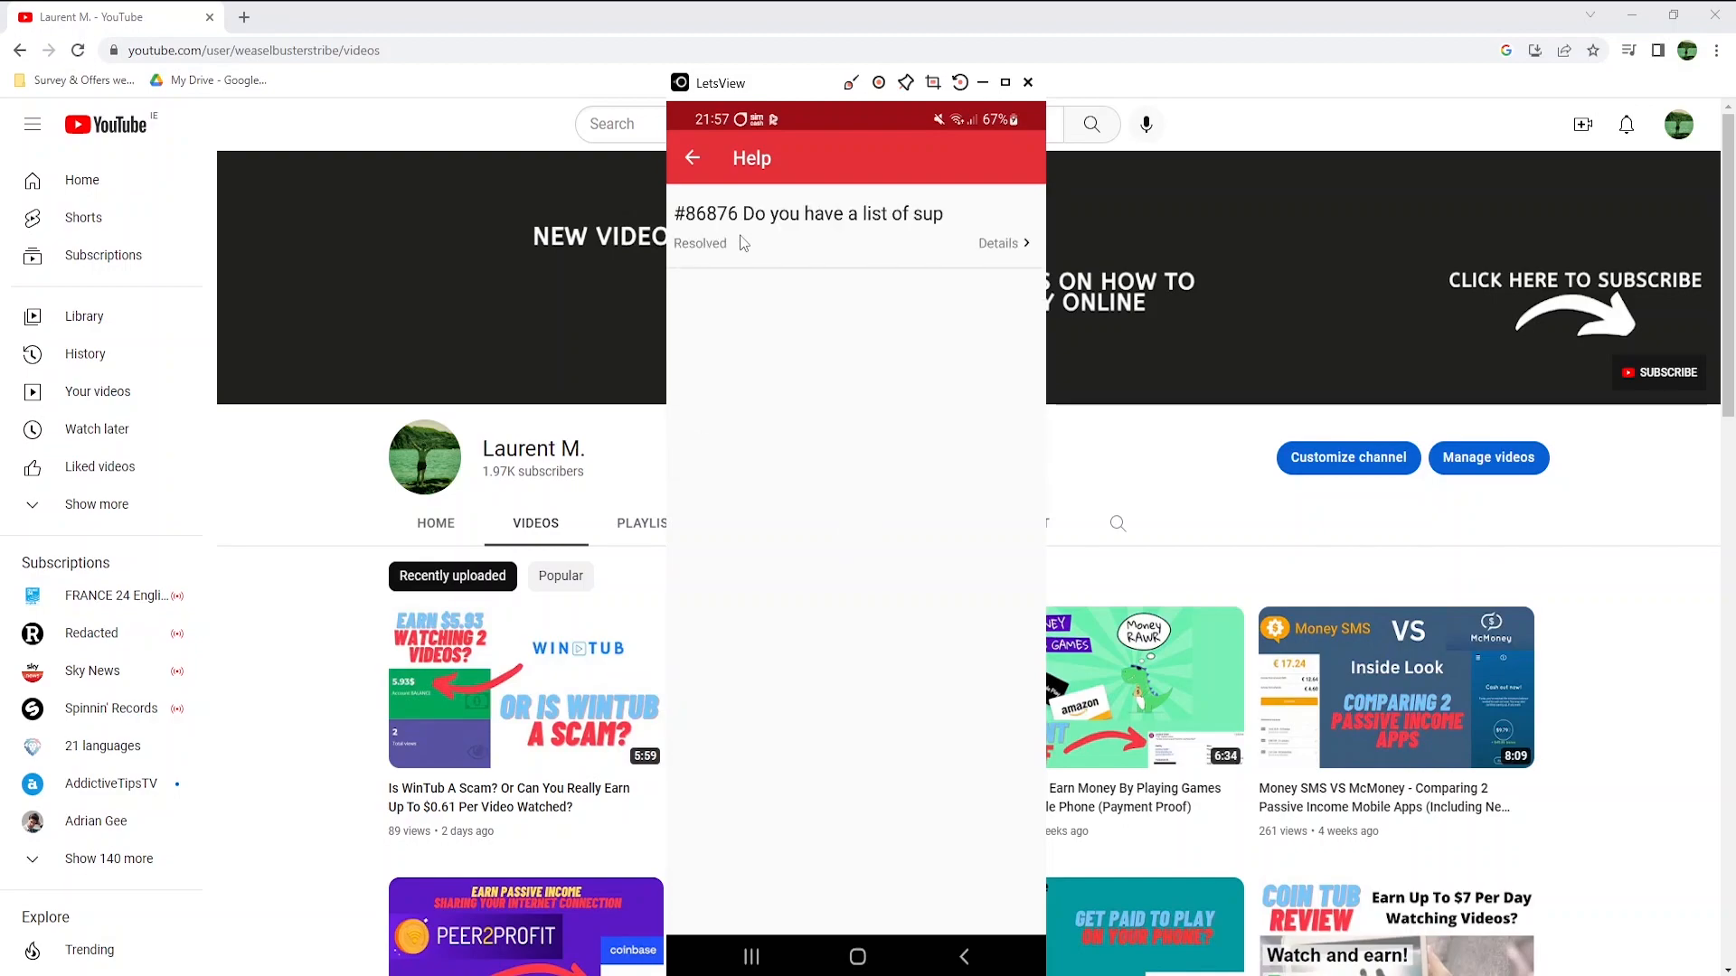
mouse_move(804, 243)
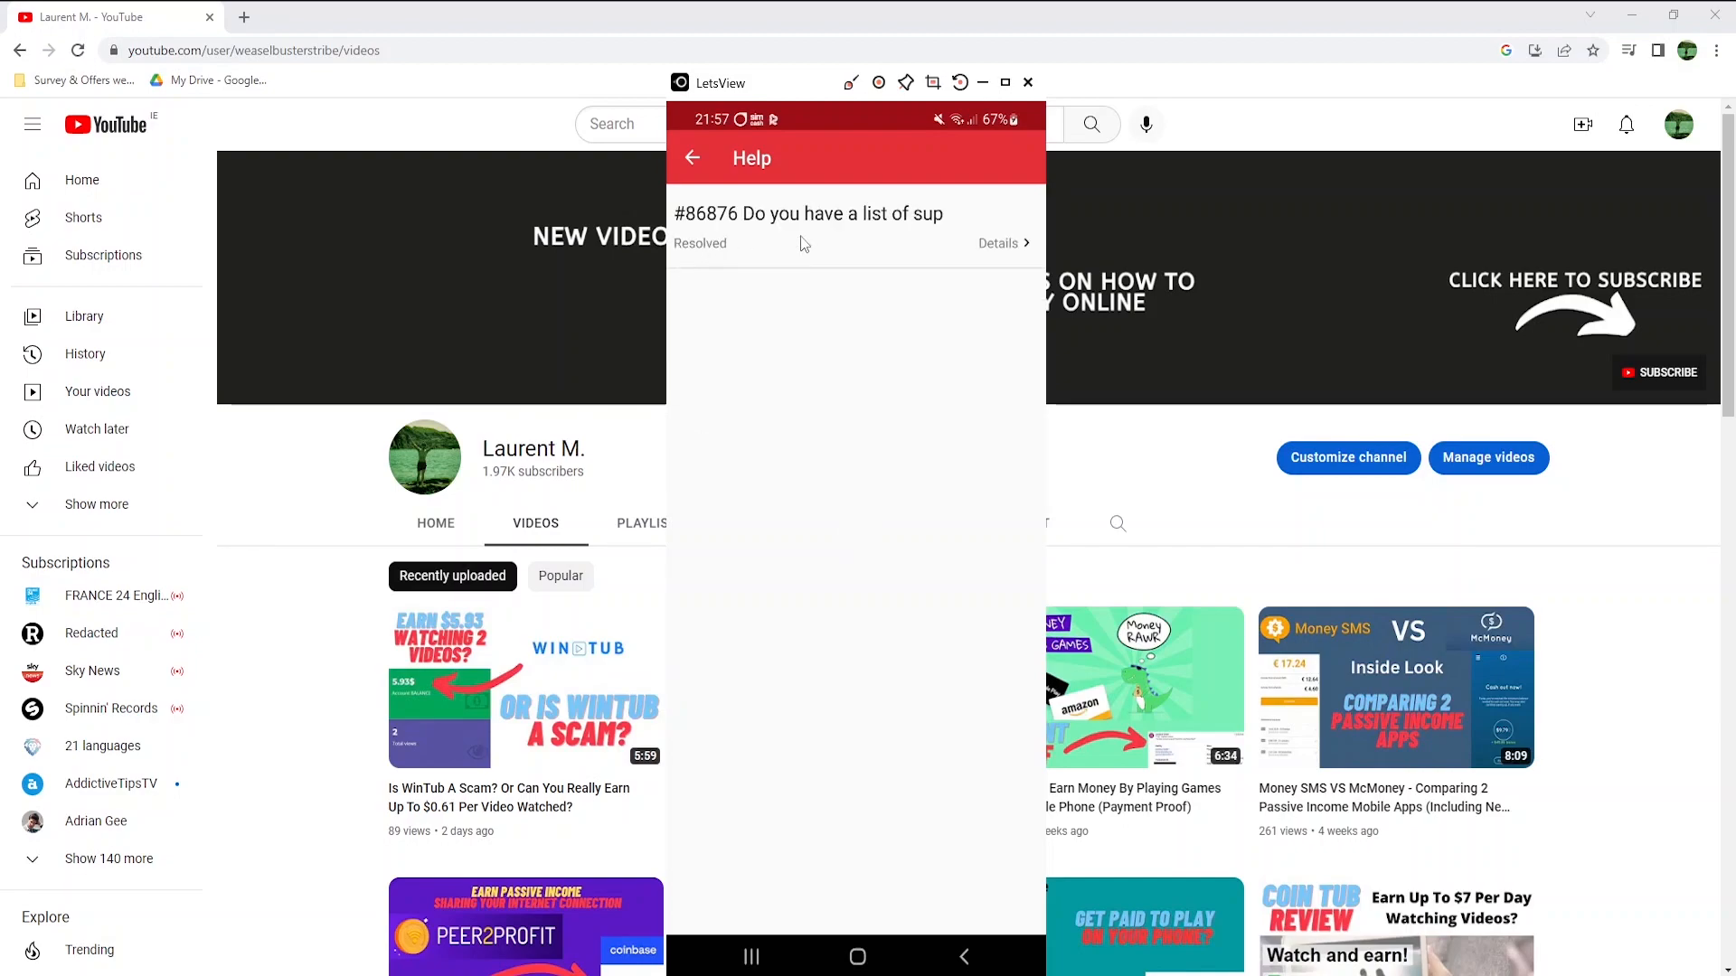
left_click(997, 243)
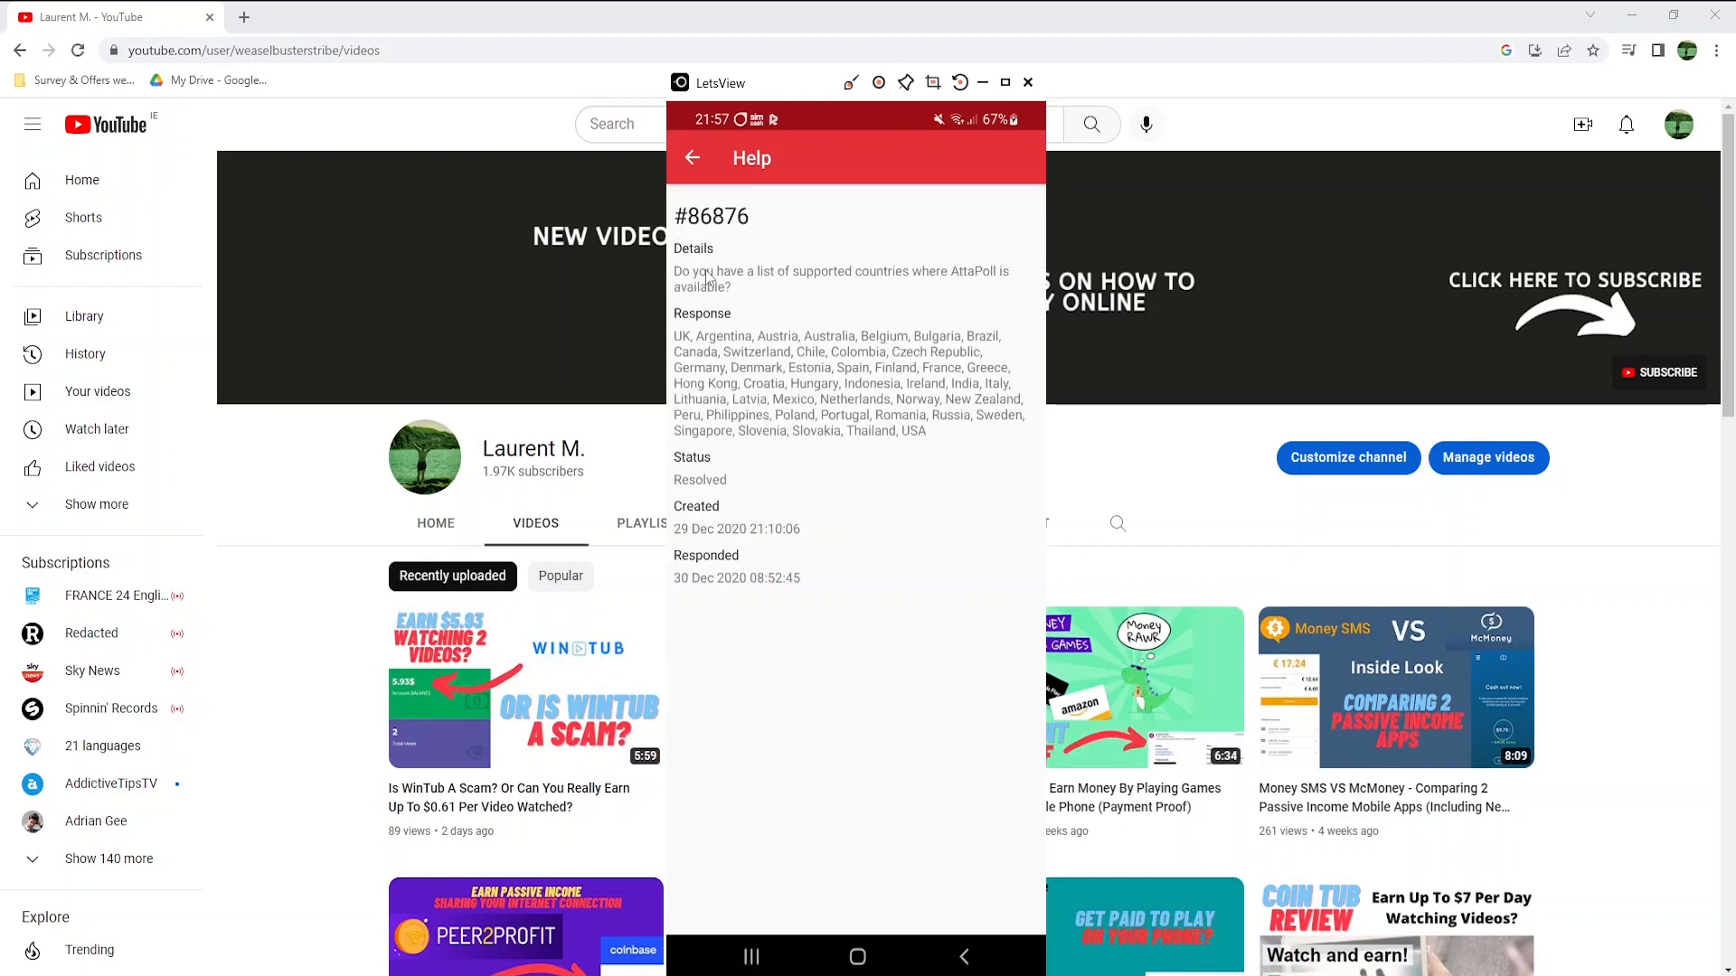
mouse_move(797, 305)
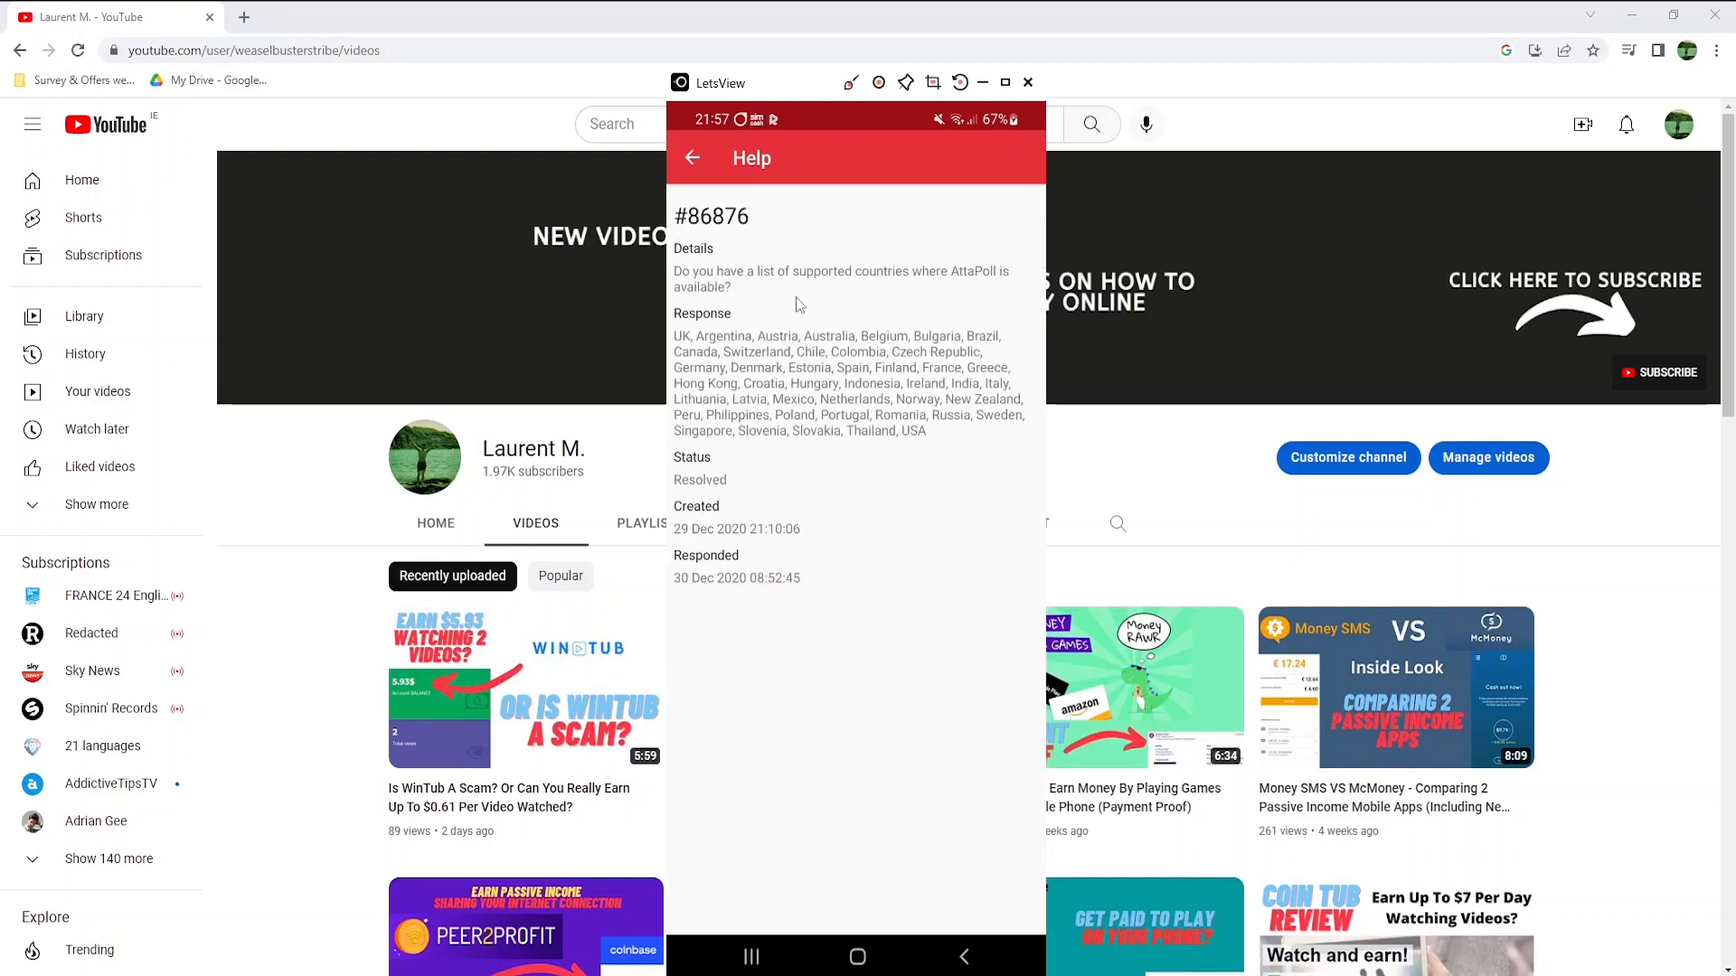
mouse_move(717, 308)
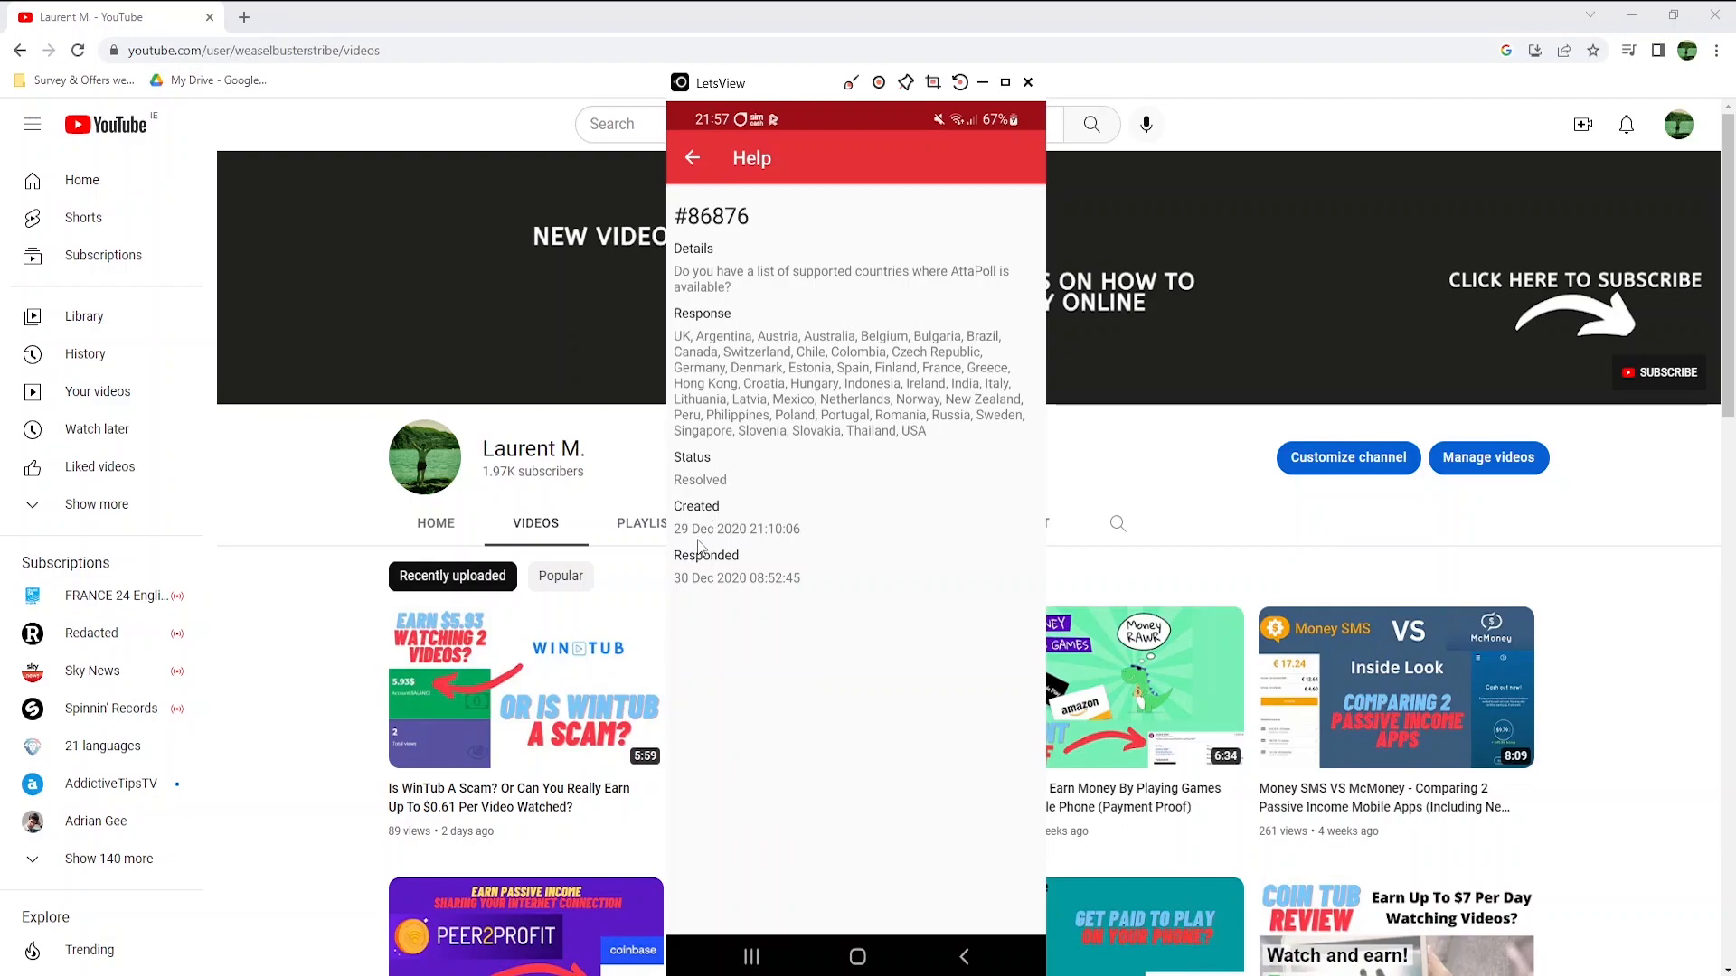
mouse_move(728, 548)
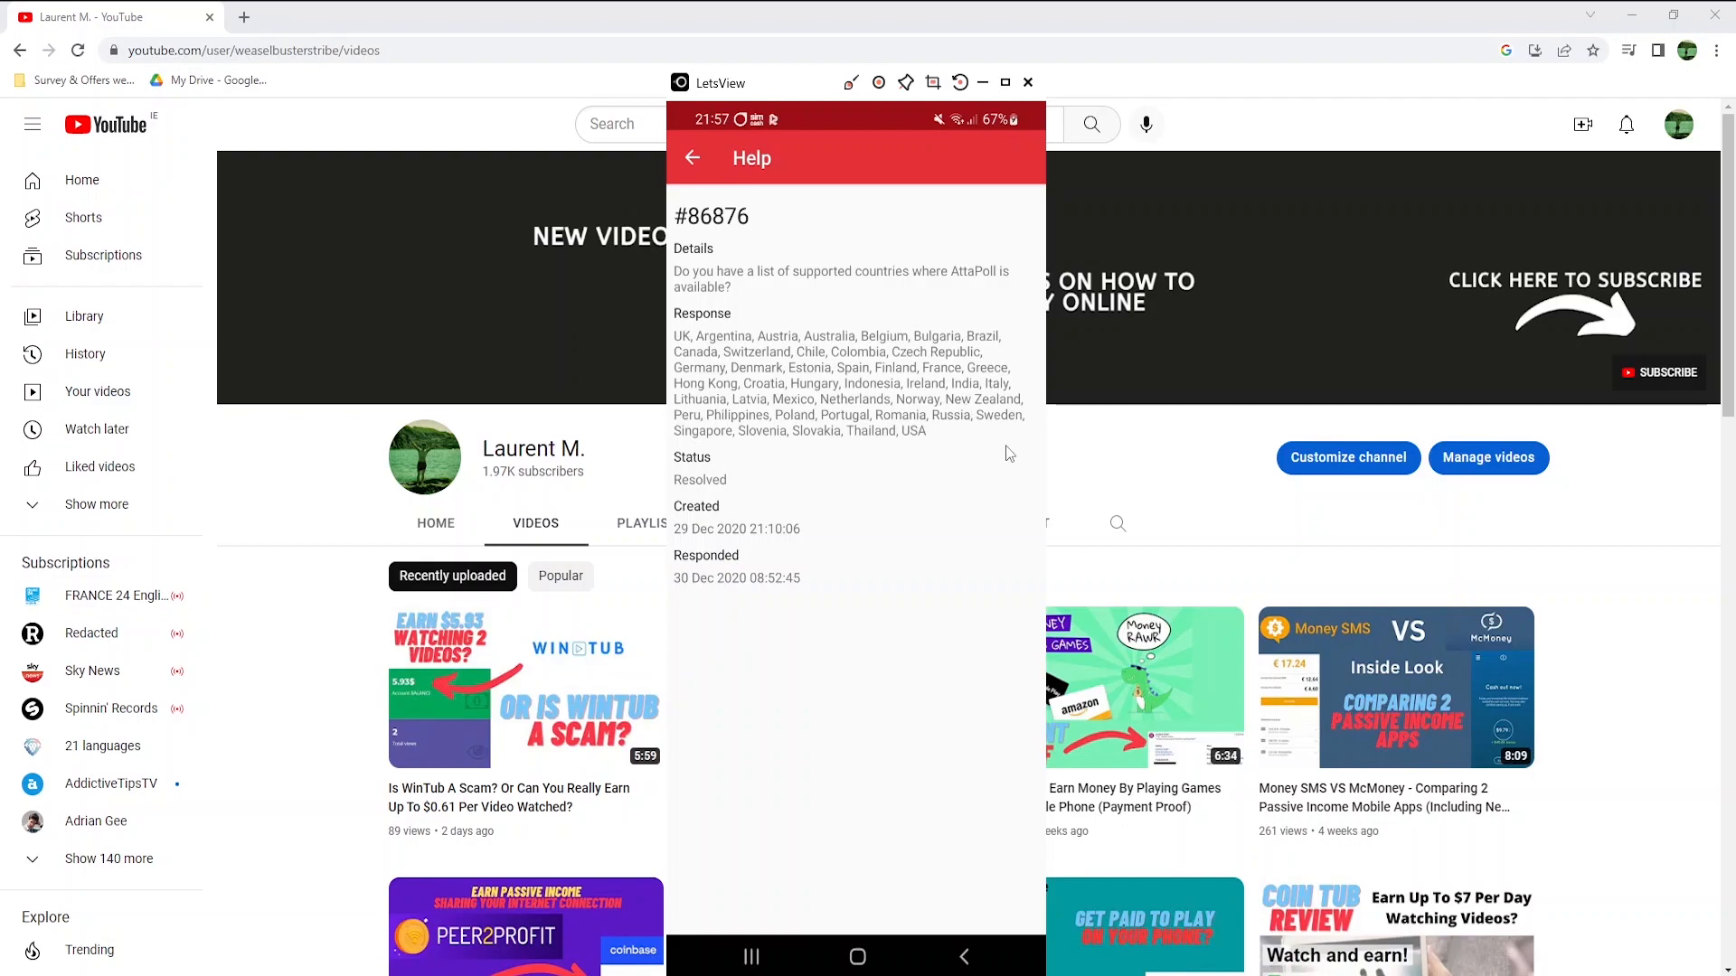
left_click(692, 157)
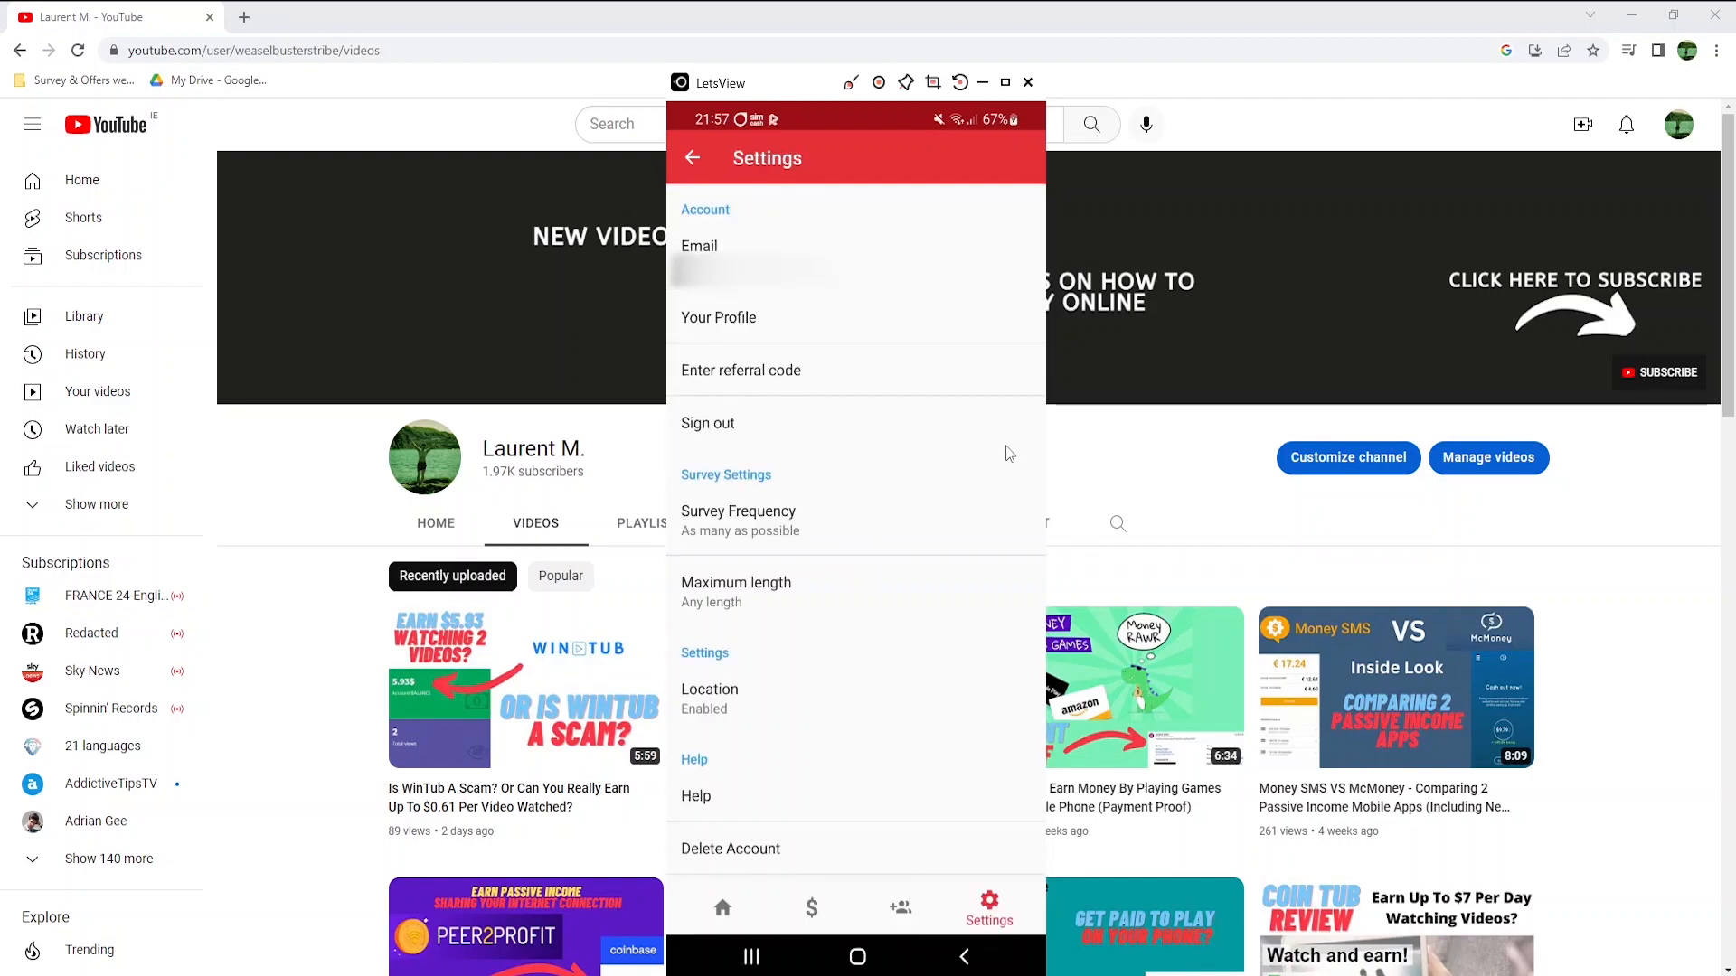
mouse_move(824, 924)
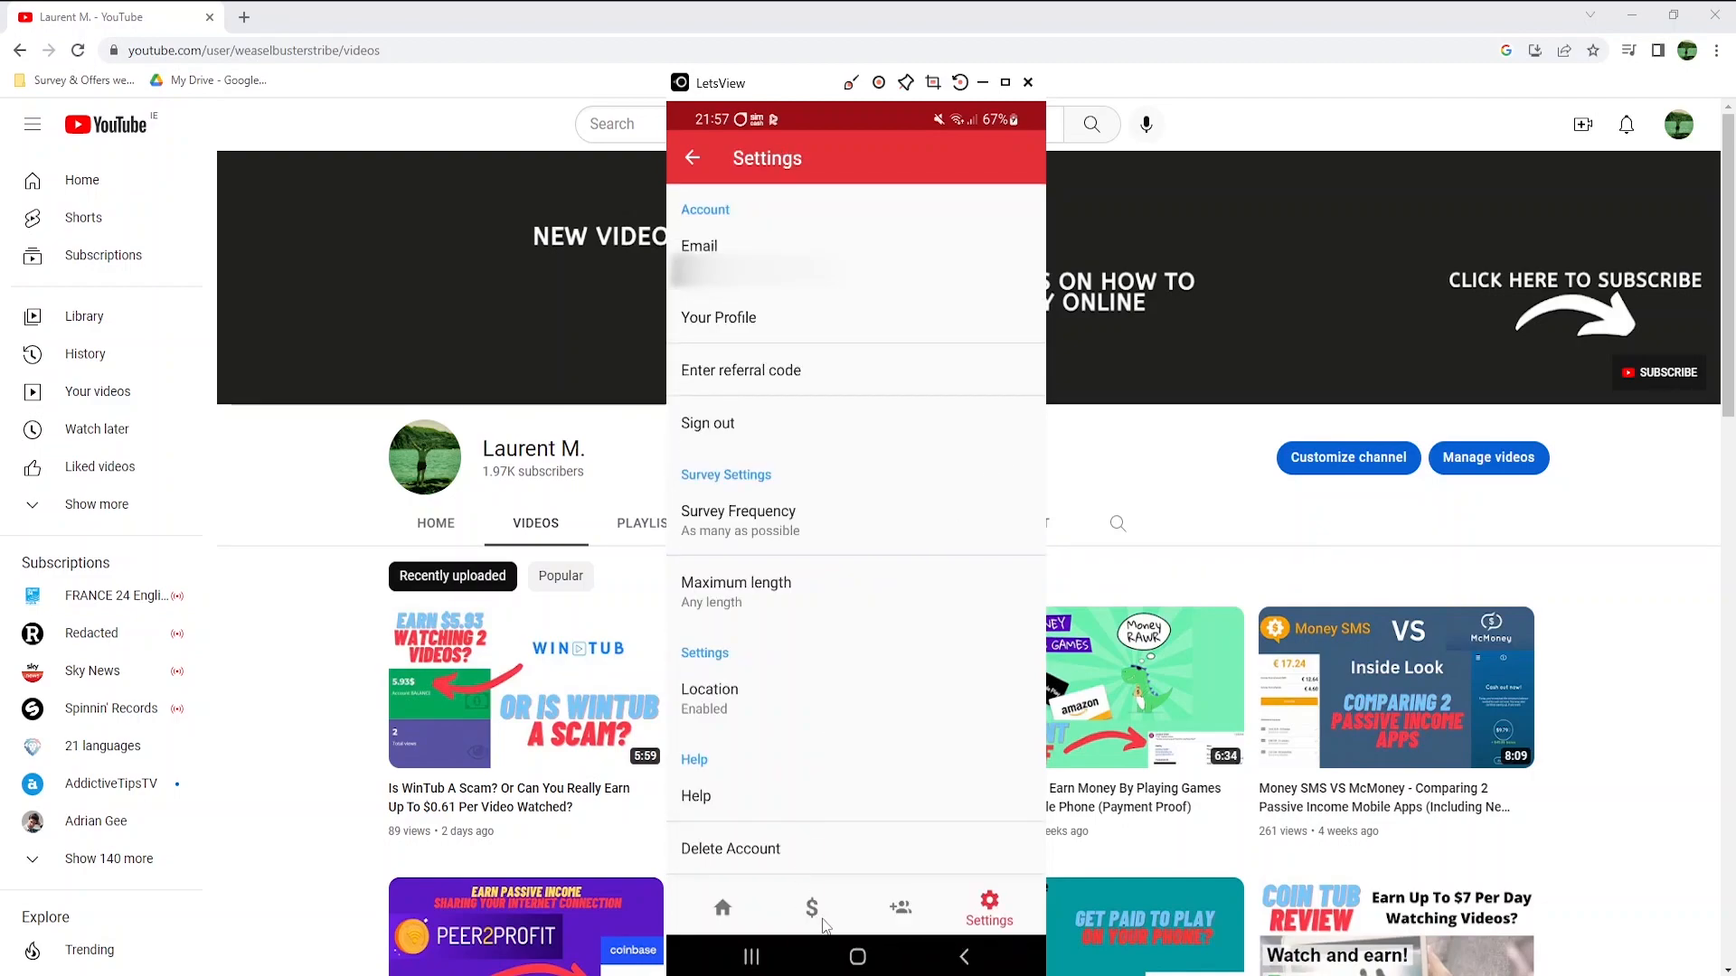
- Preview the Gift Card, PayPal, Revolut and Donate payout options, cancelling each
left_click(812, 908)
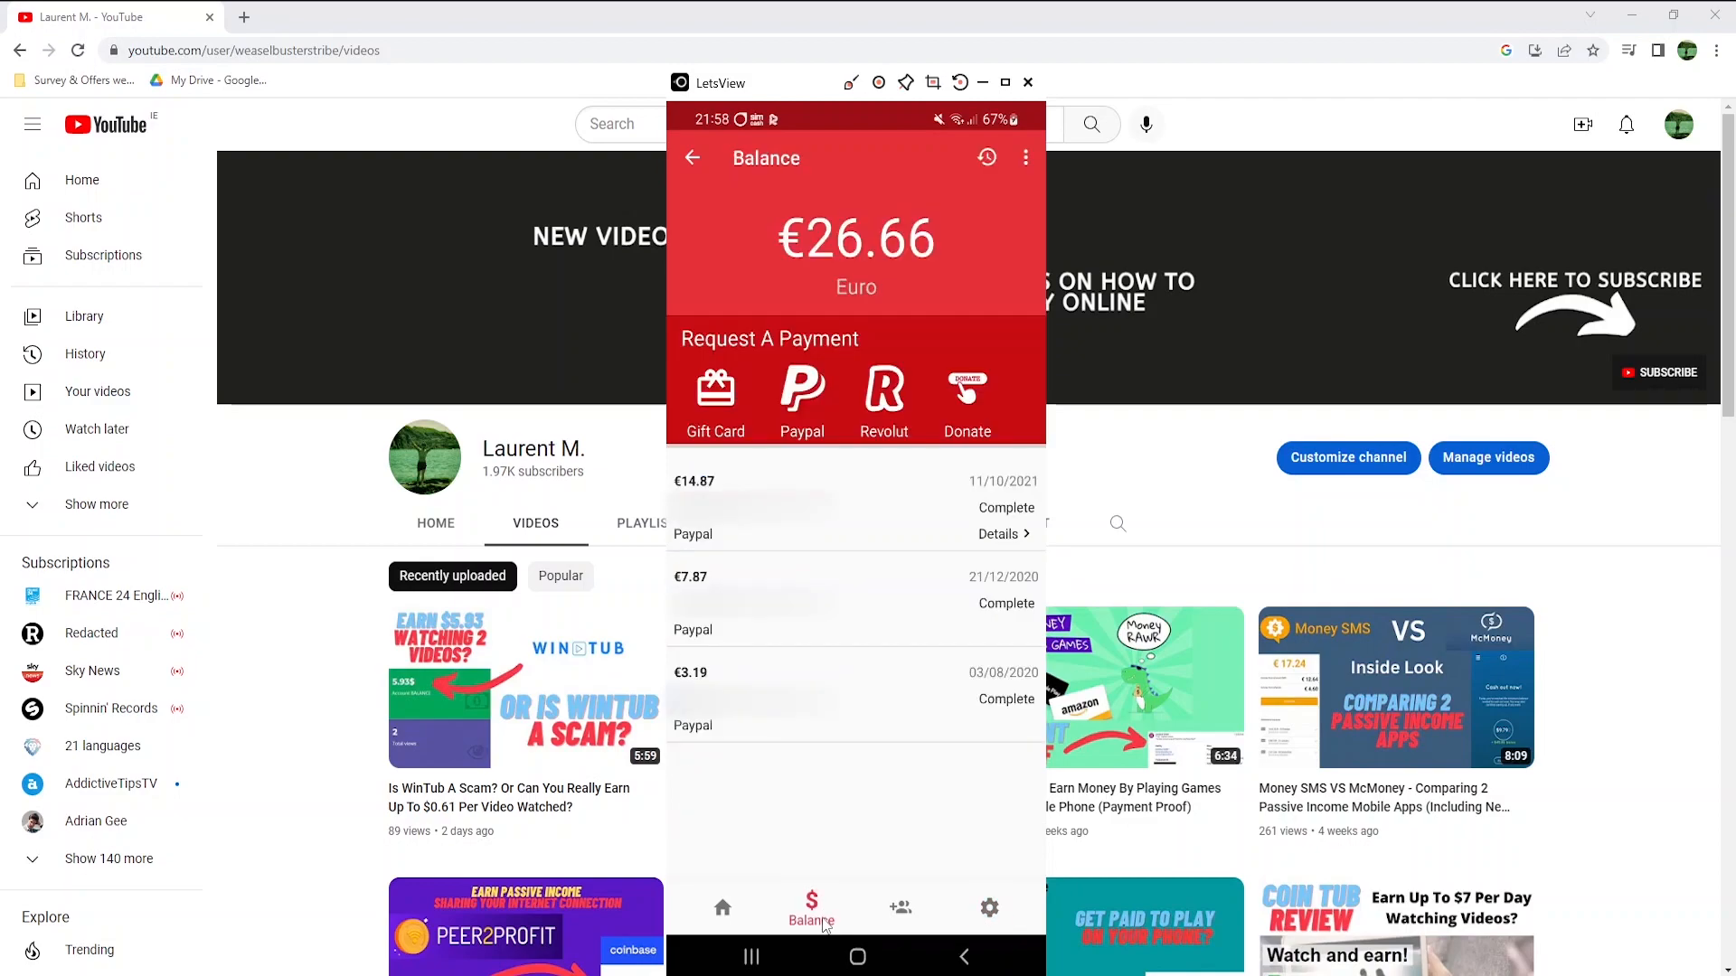
mouse_move(717, 460)
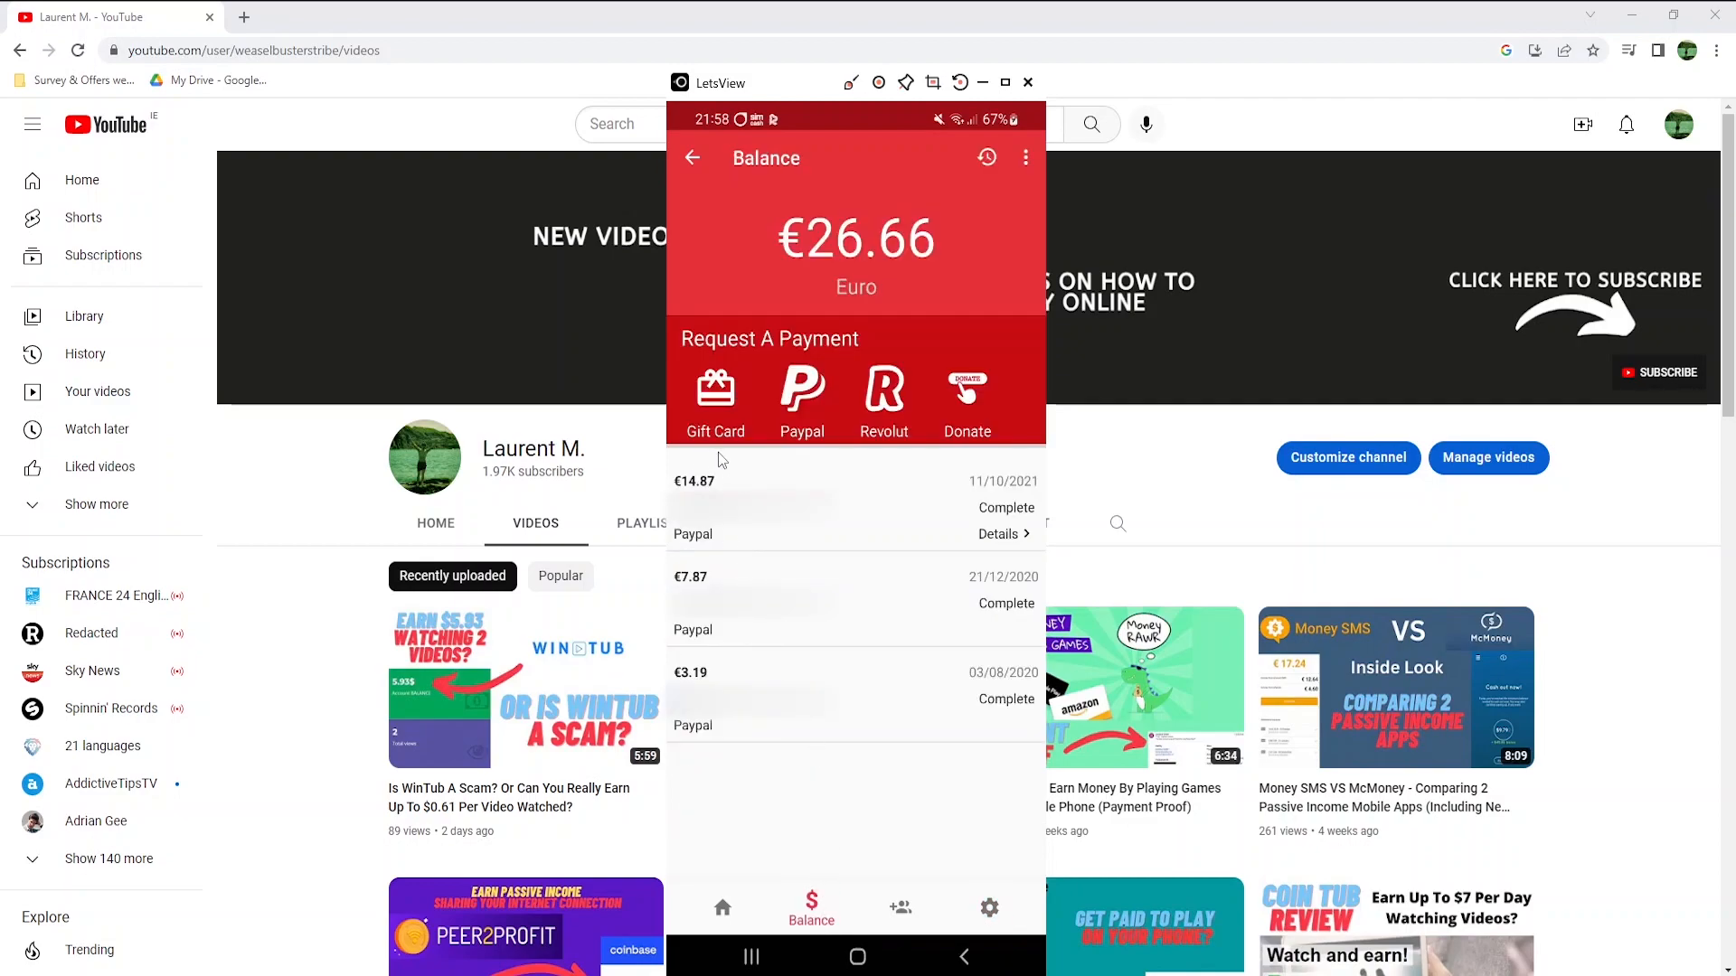
left_click(715, 398)
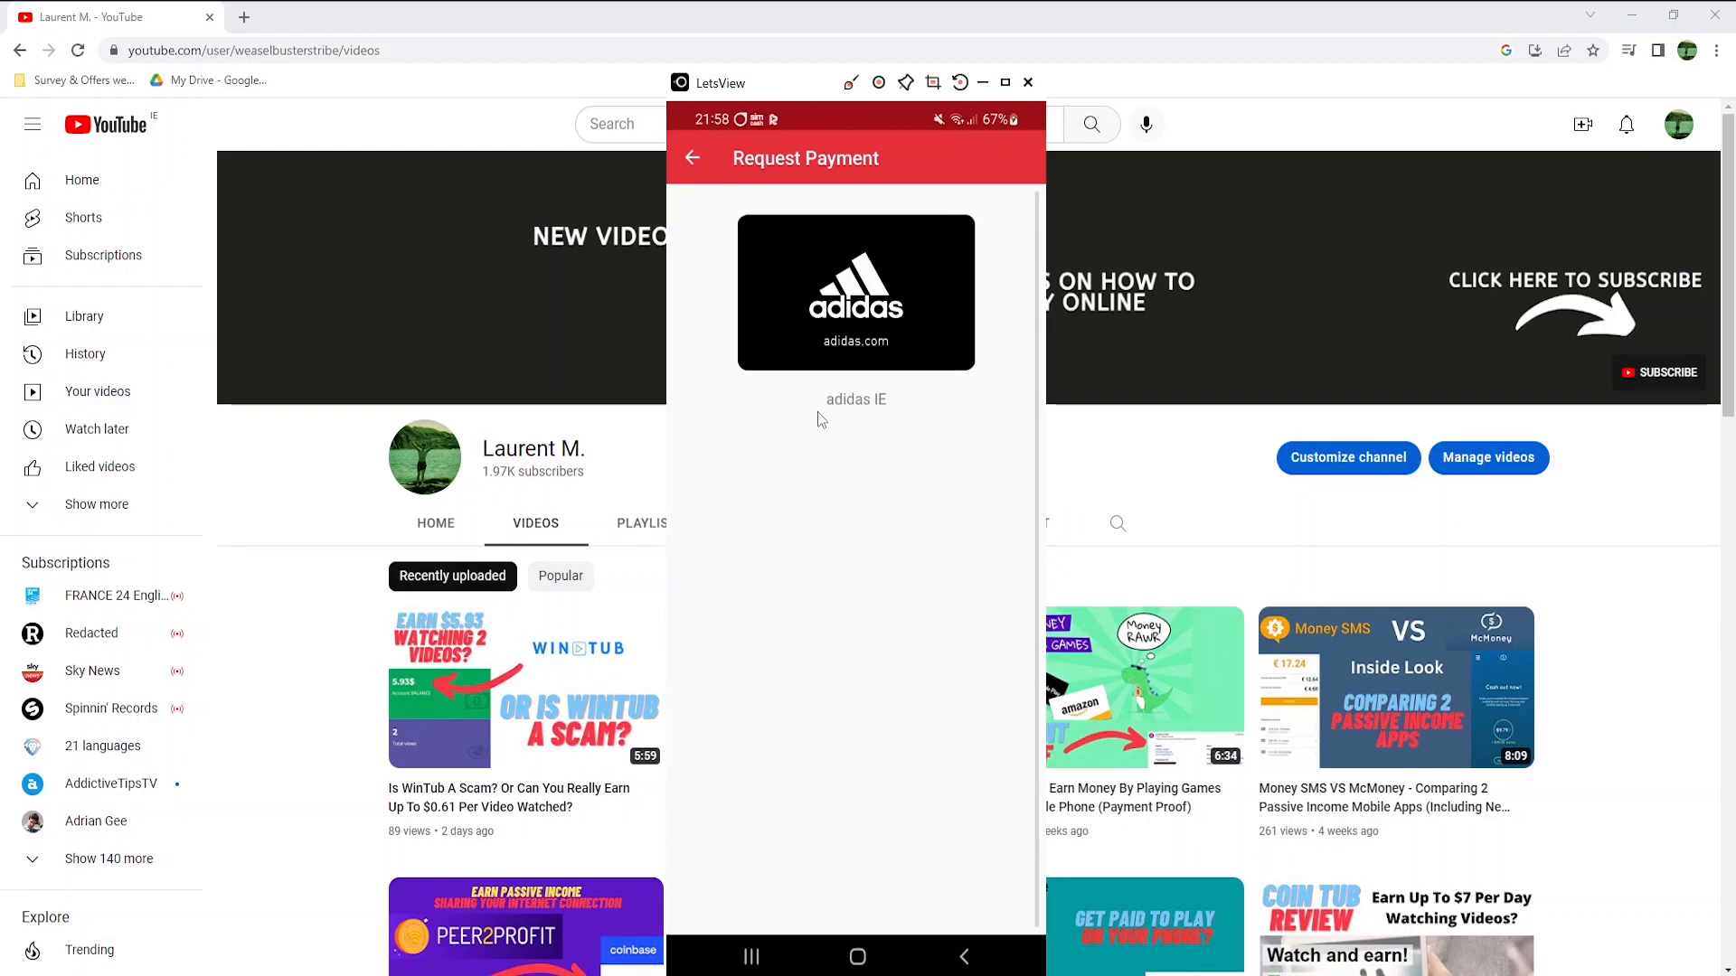
mouse_move(886, 426)
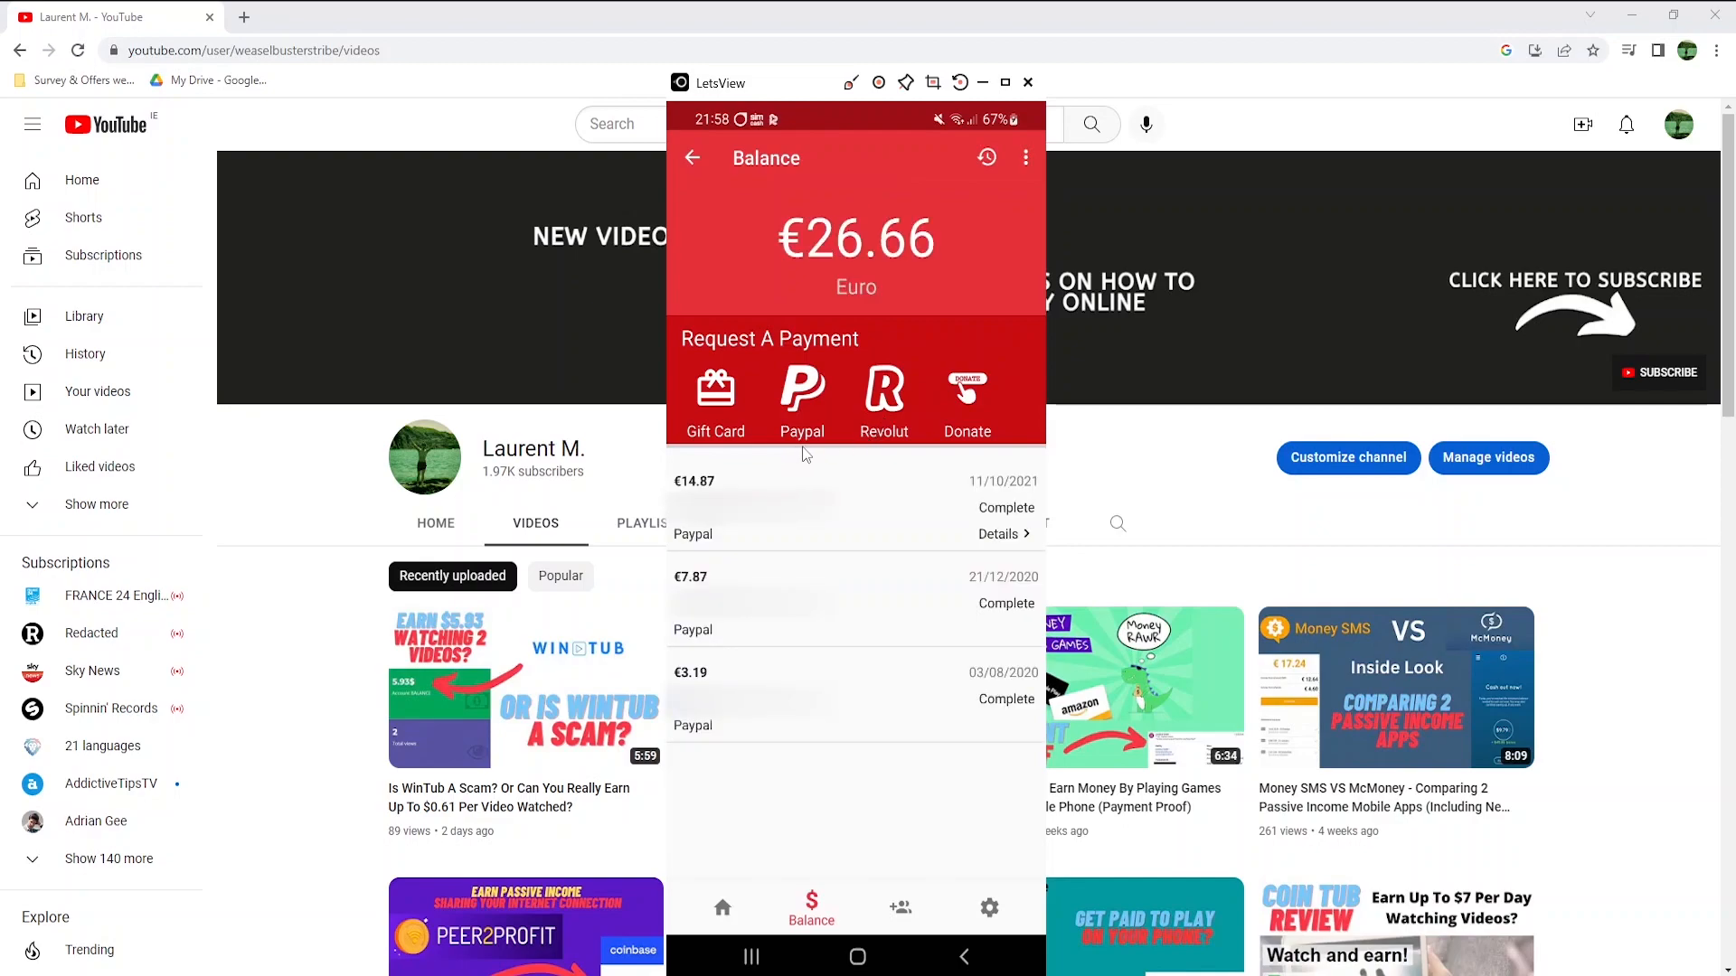
left_click(802, 399)
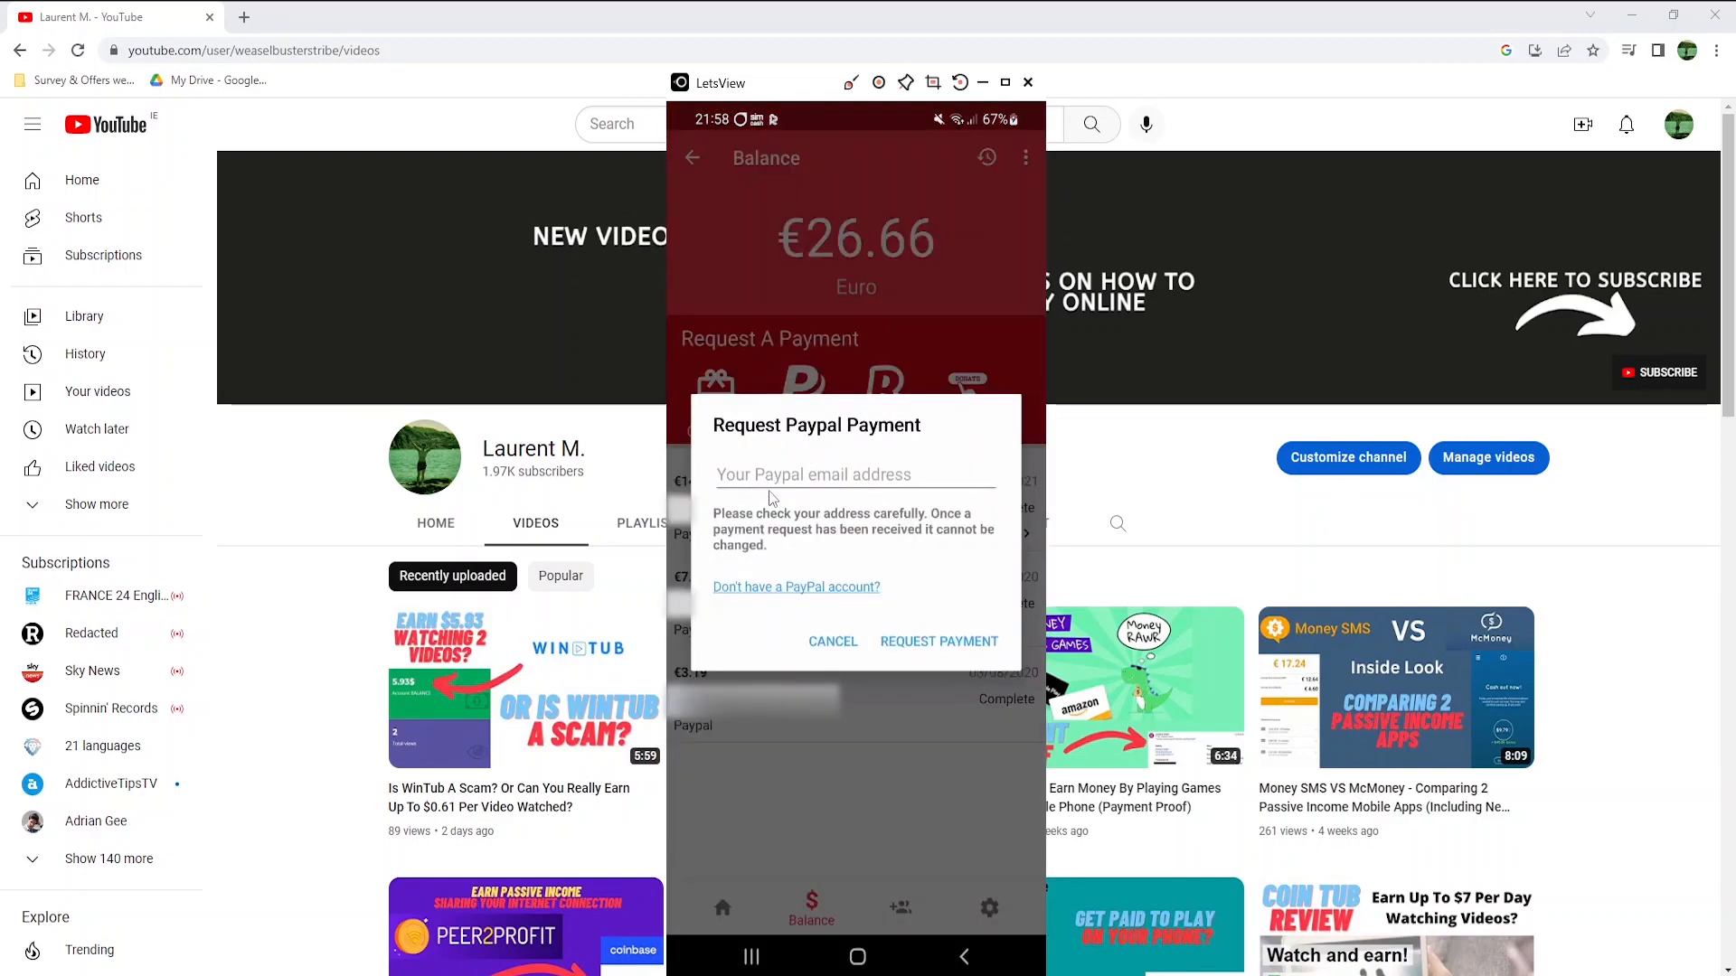
left_click(833, 641)
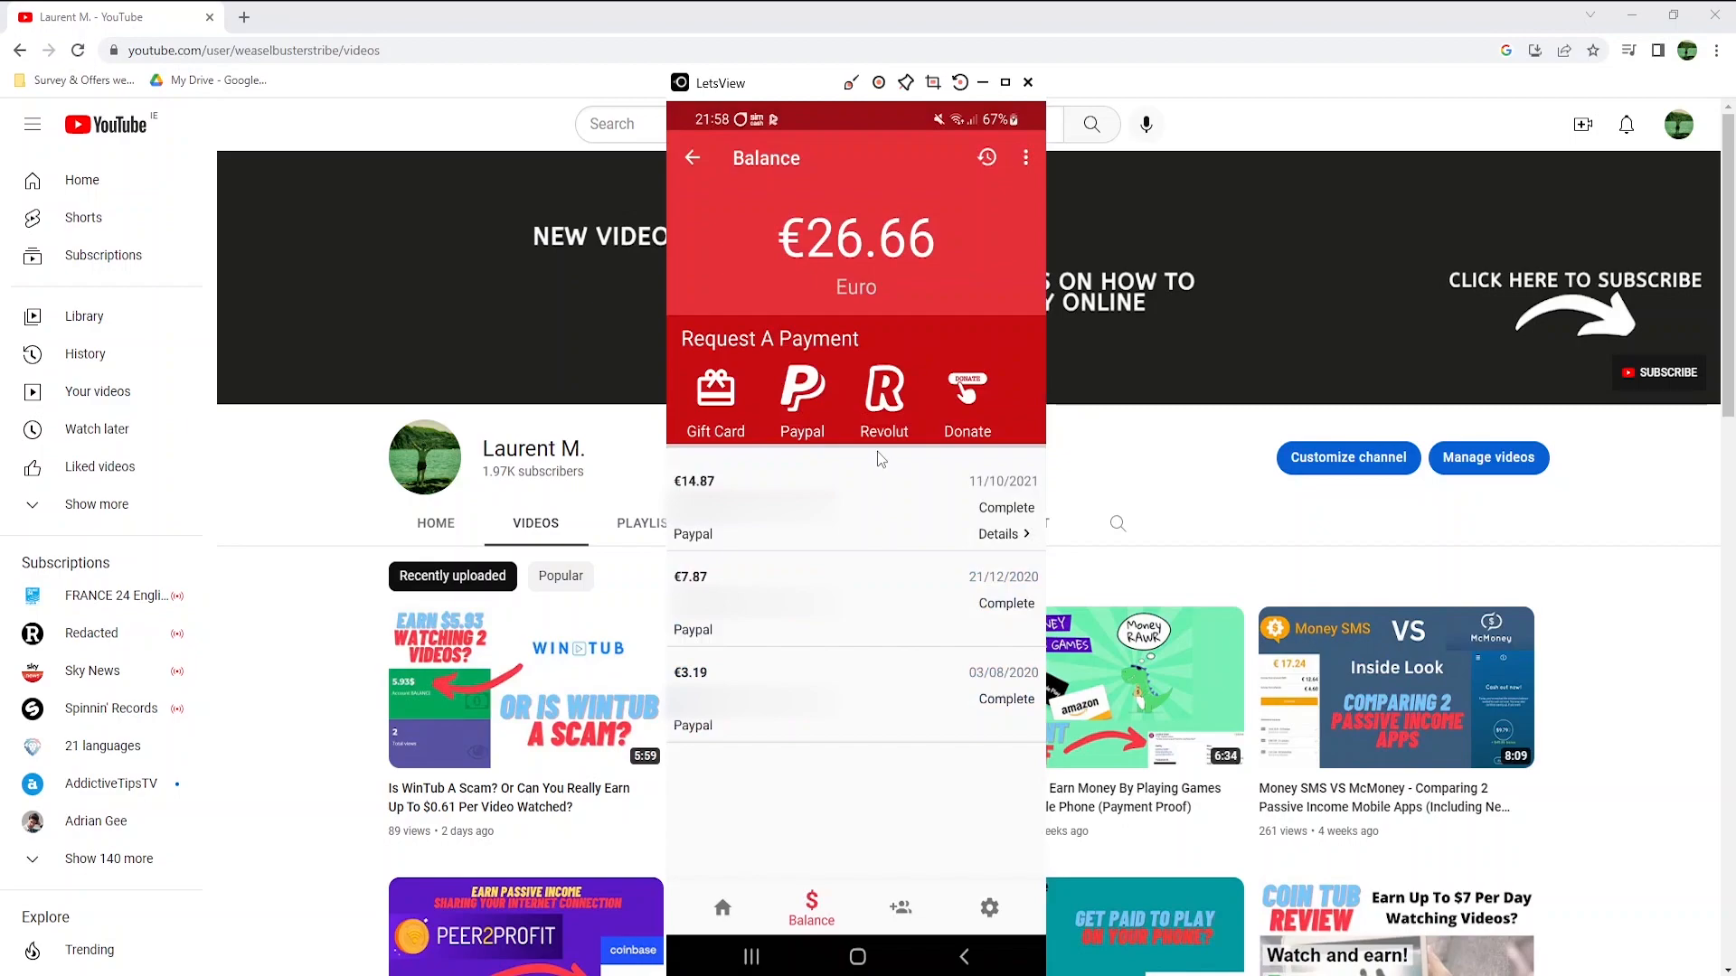
left_click(884, 400)
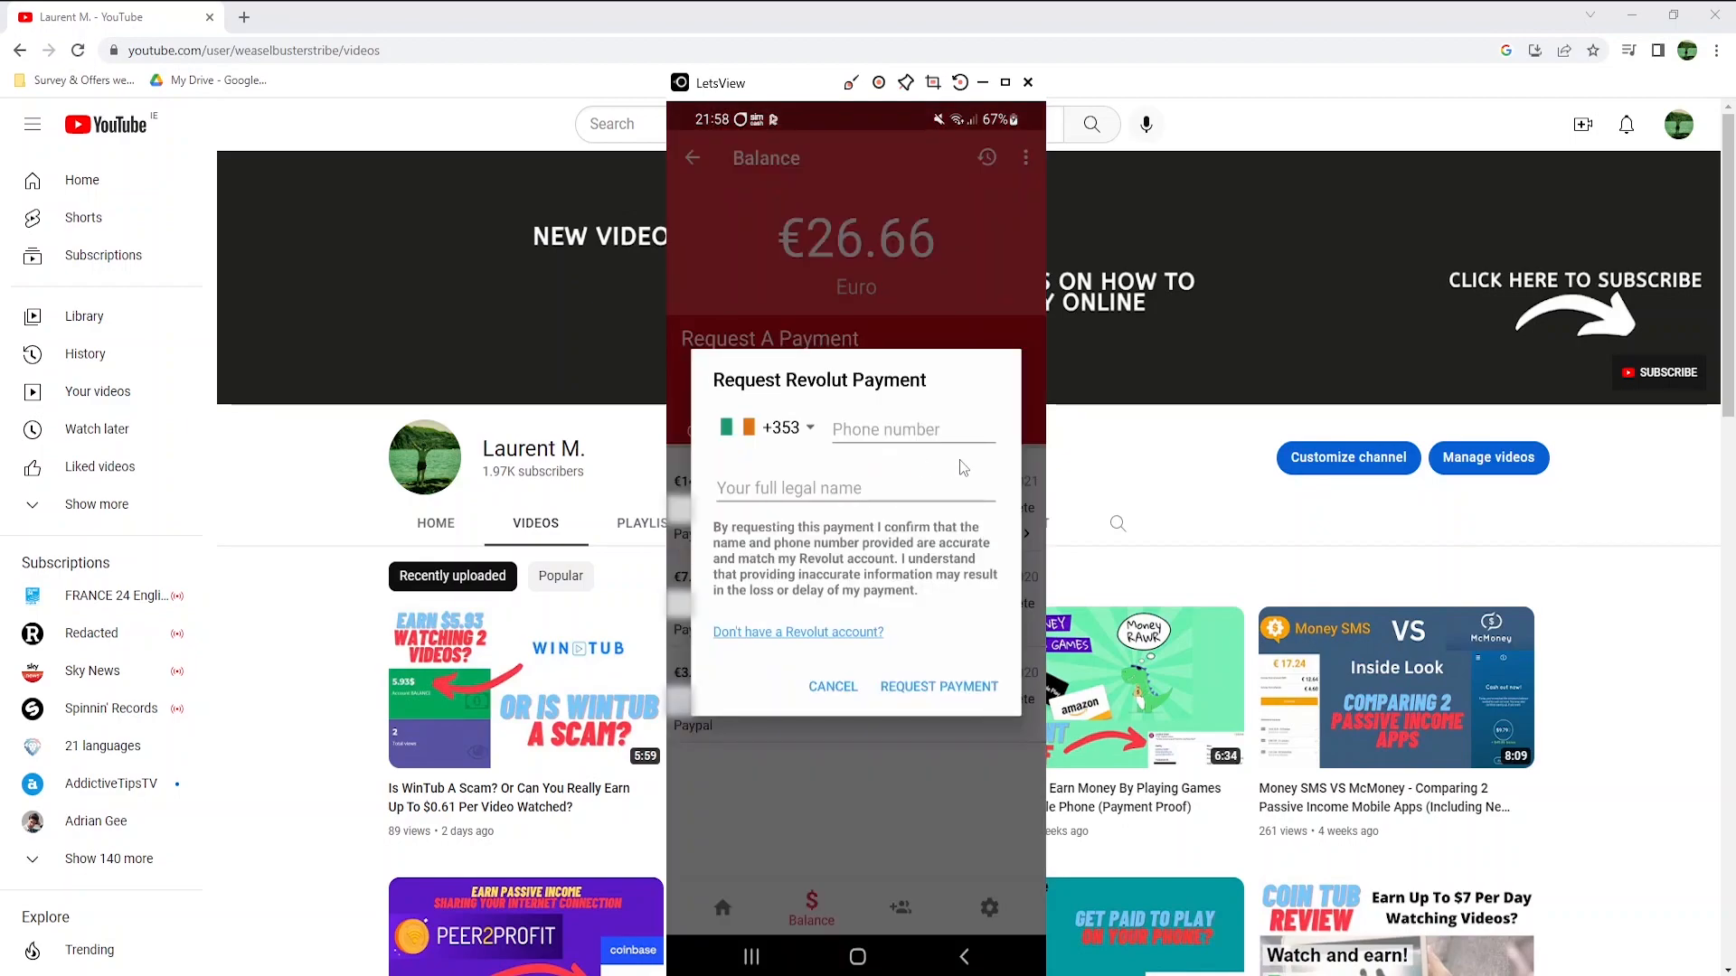
left_click(832, 687)
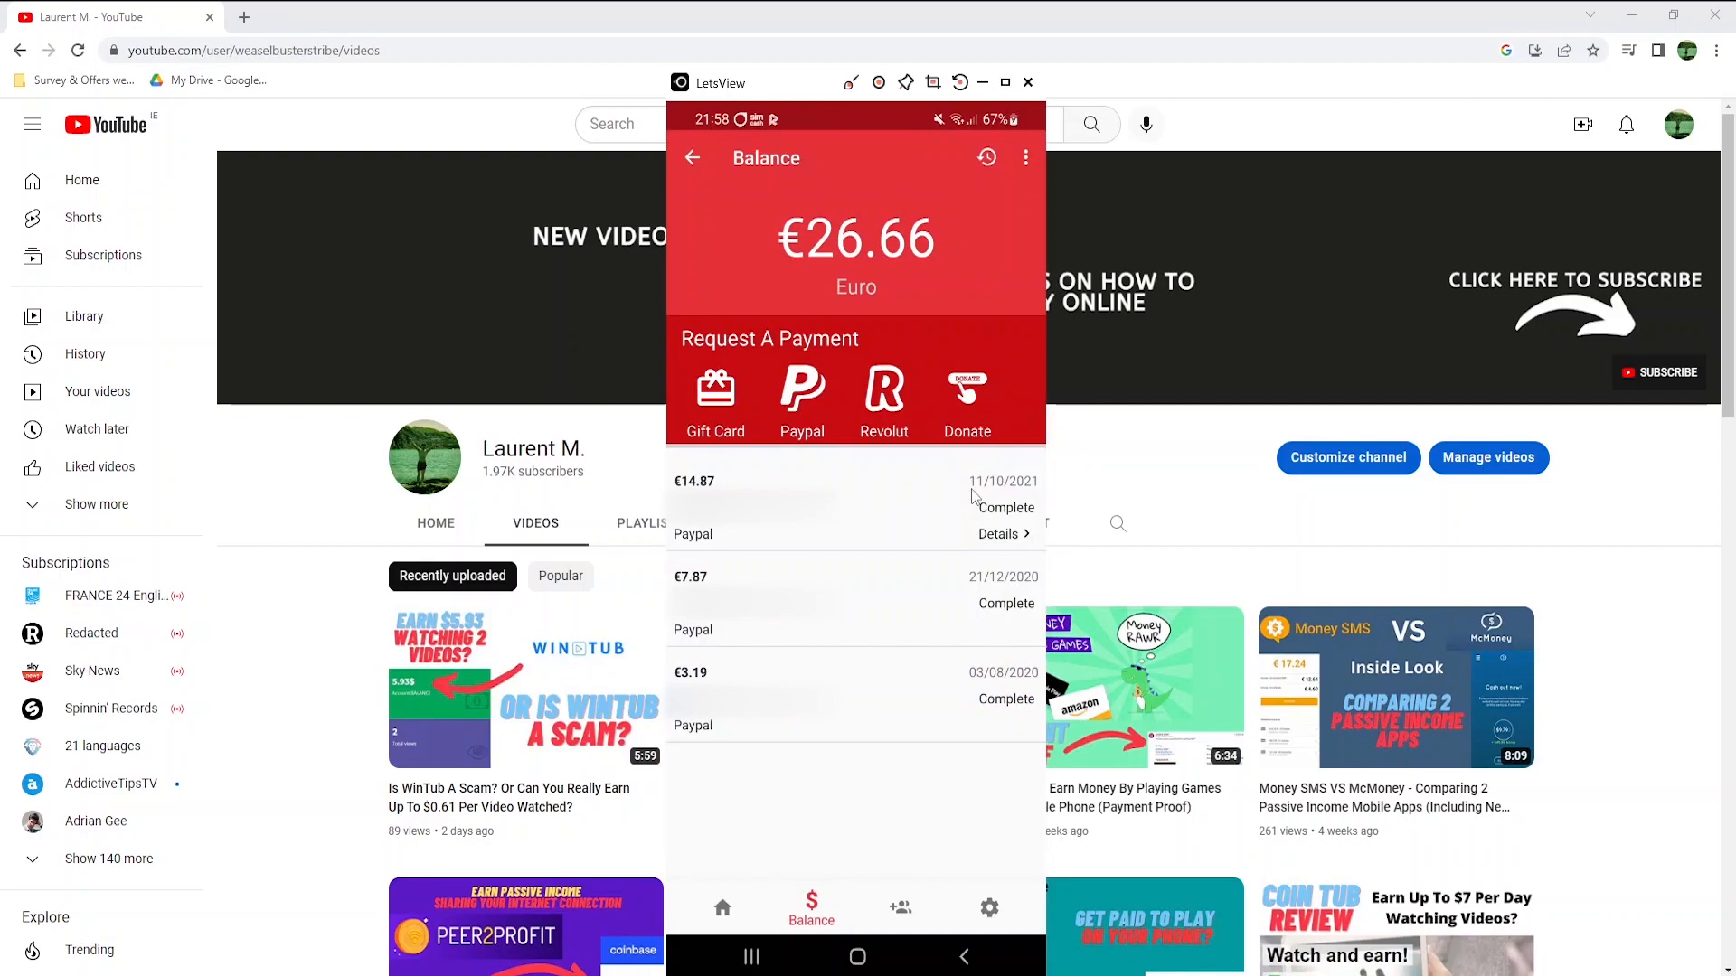
left_click(966, 399)
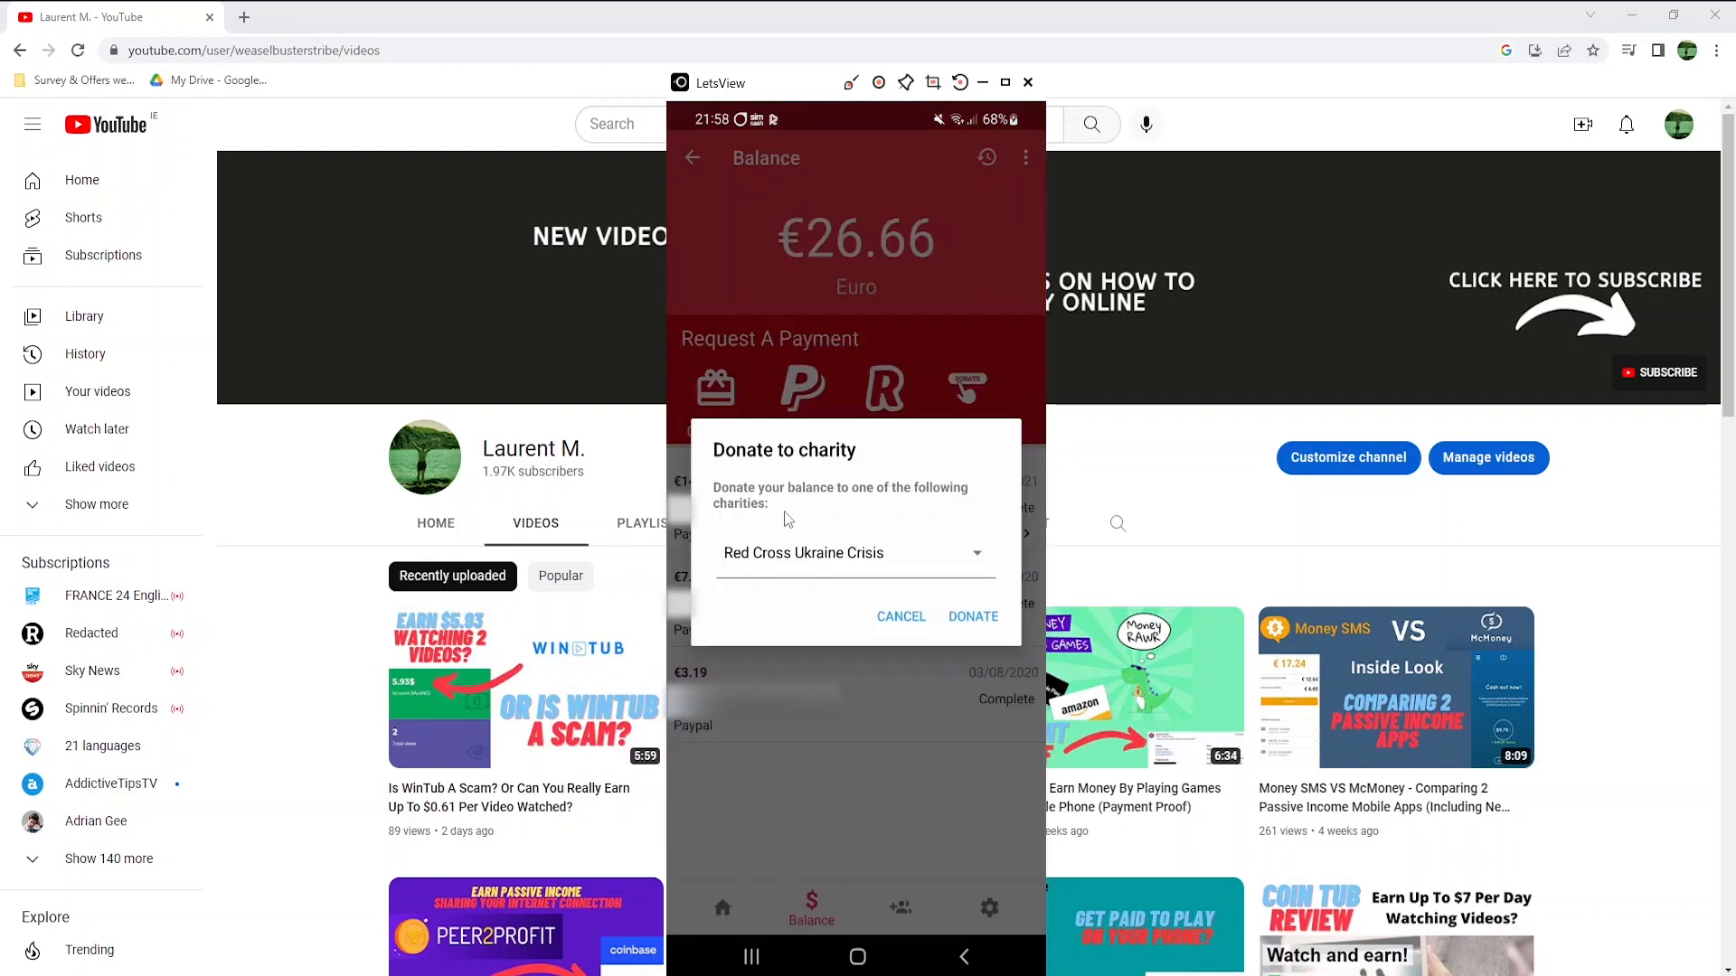
left_click(852, 552)
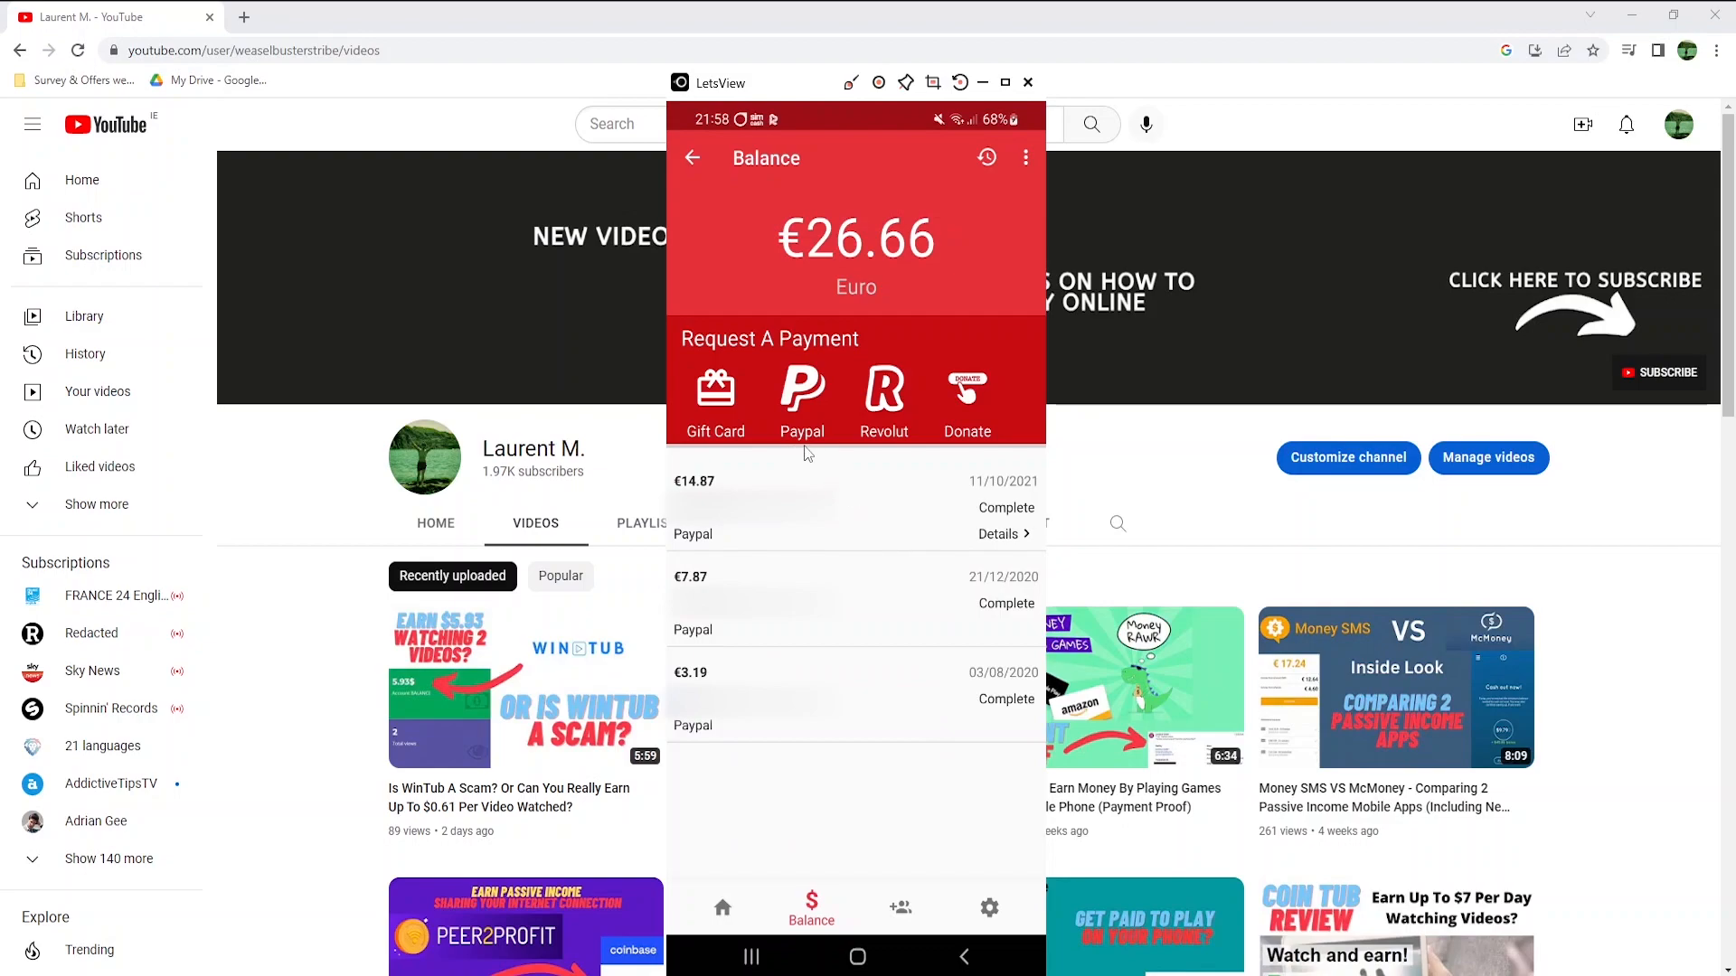
- Request a €26.66 PayPal payout to the entered email and confirm it
left_click(800, 401)
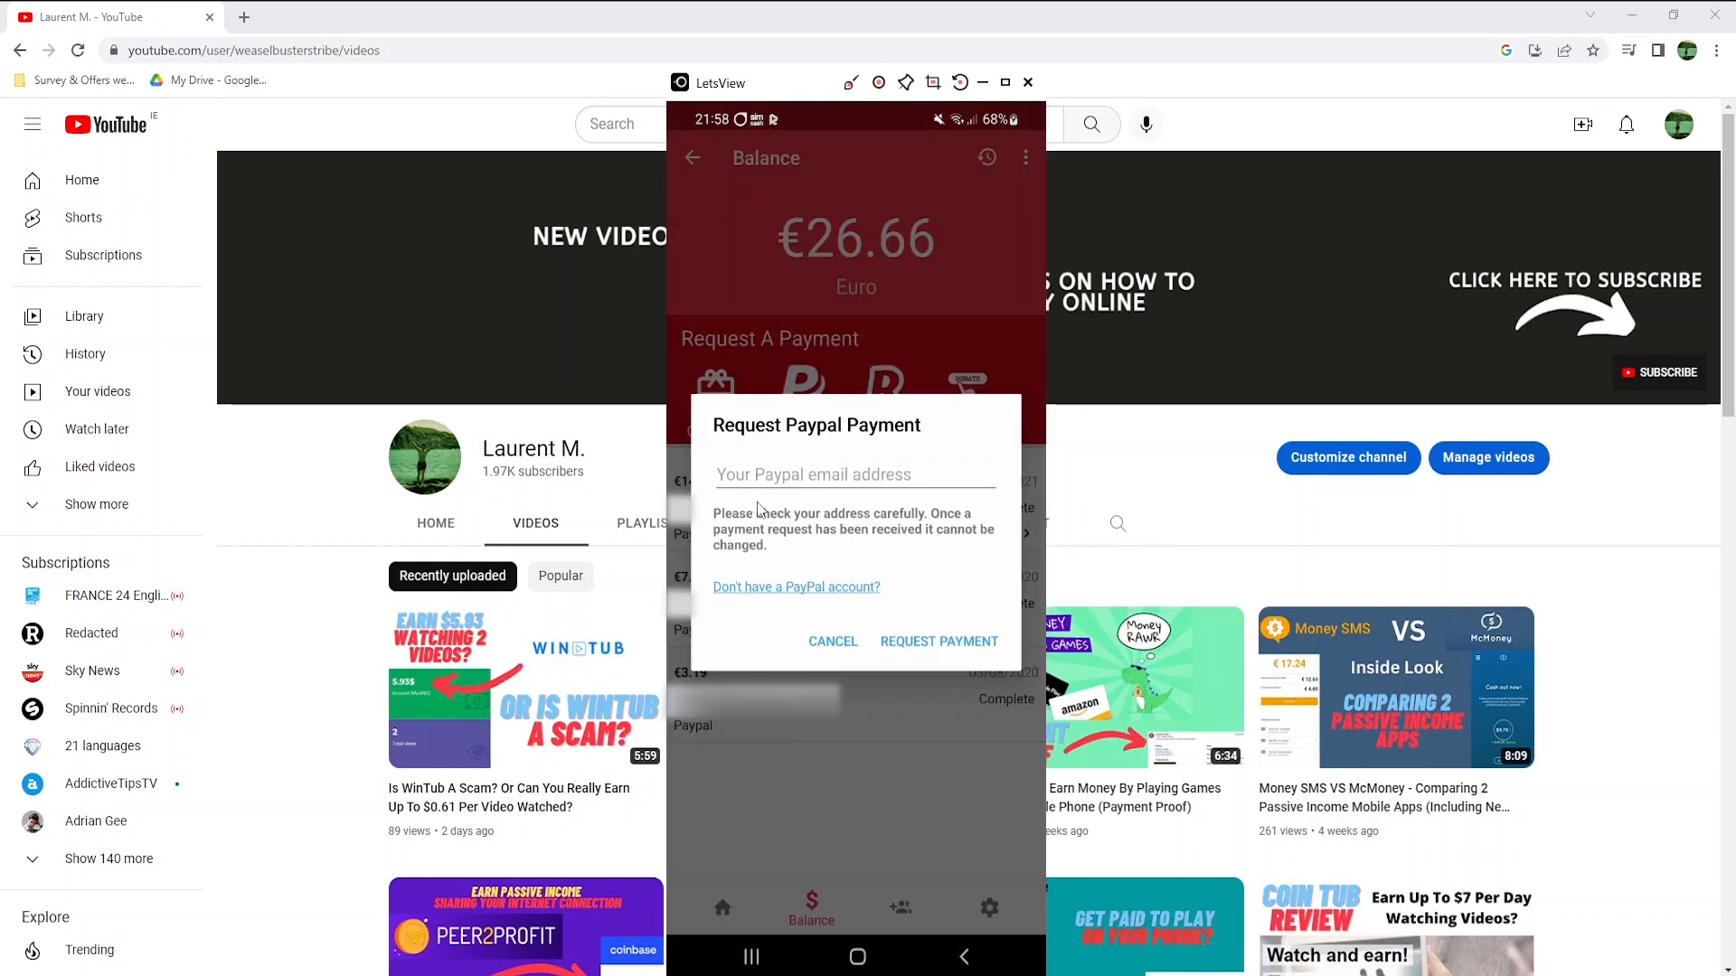
left_click(853, 474)
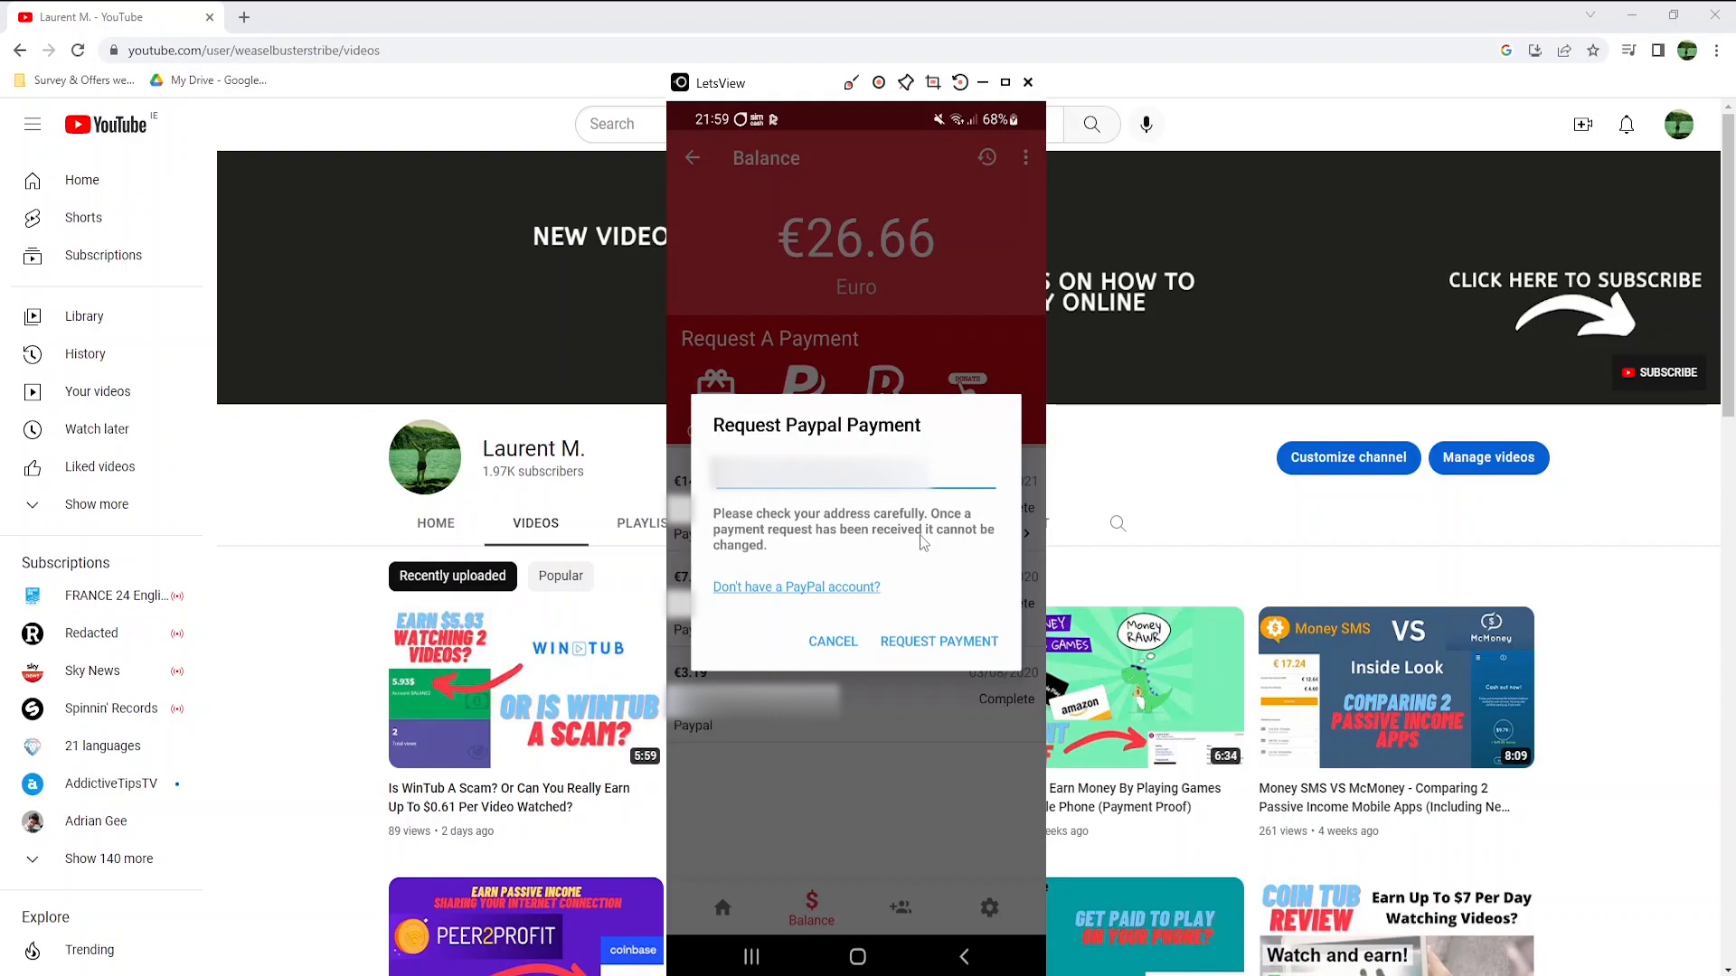
mouse_move(750, 562)
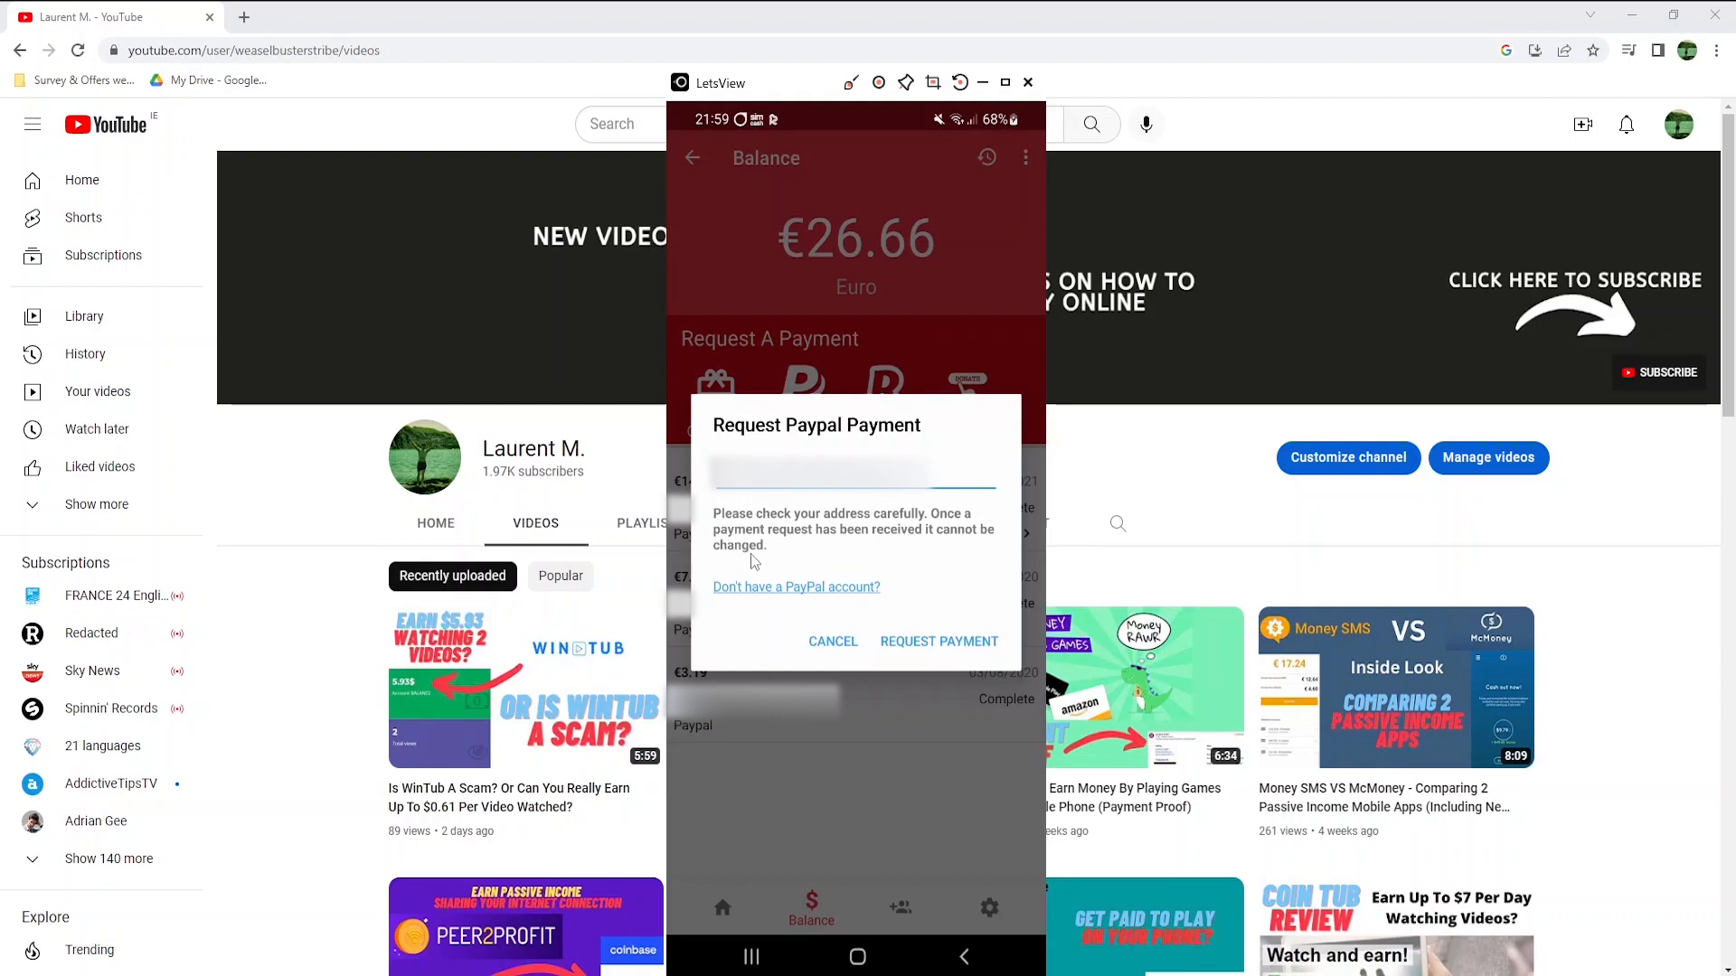
left_click(937, 641)
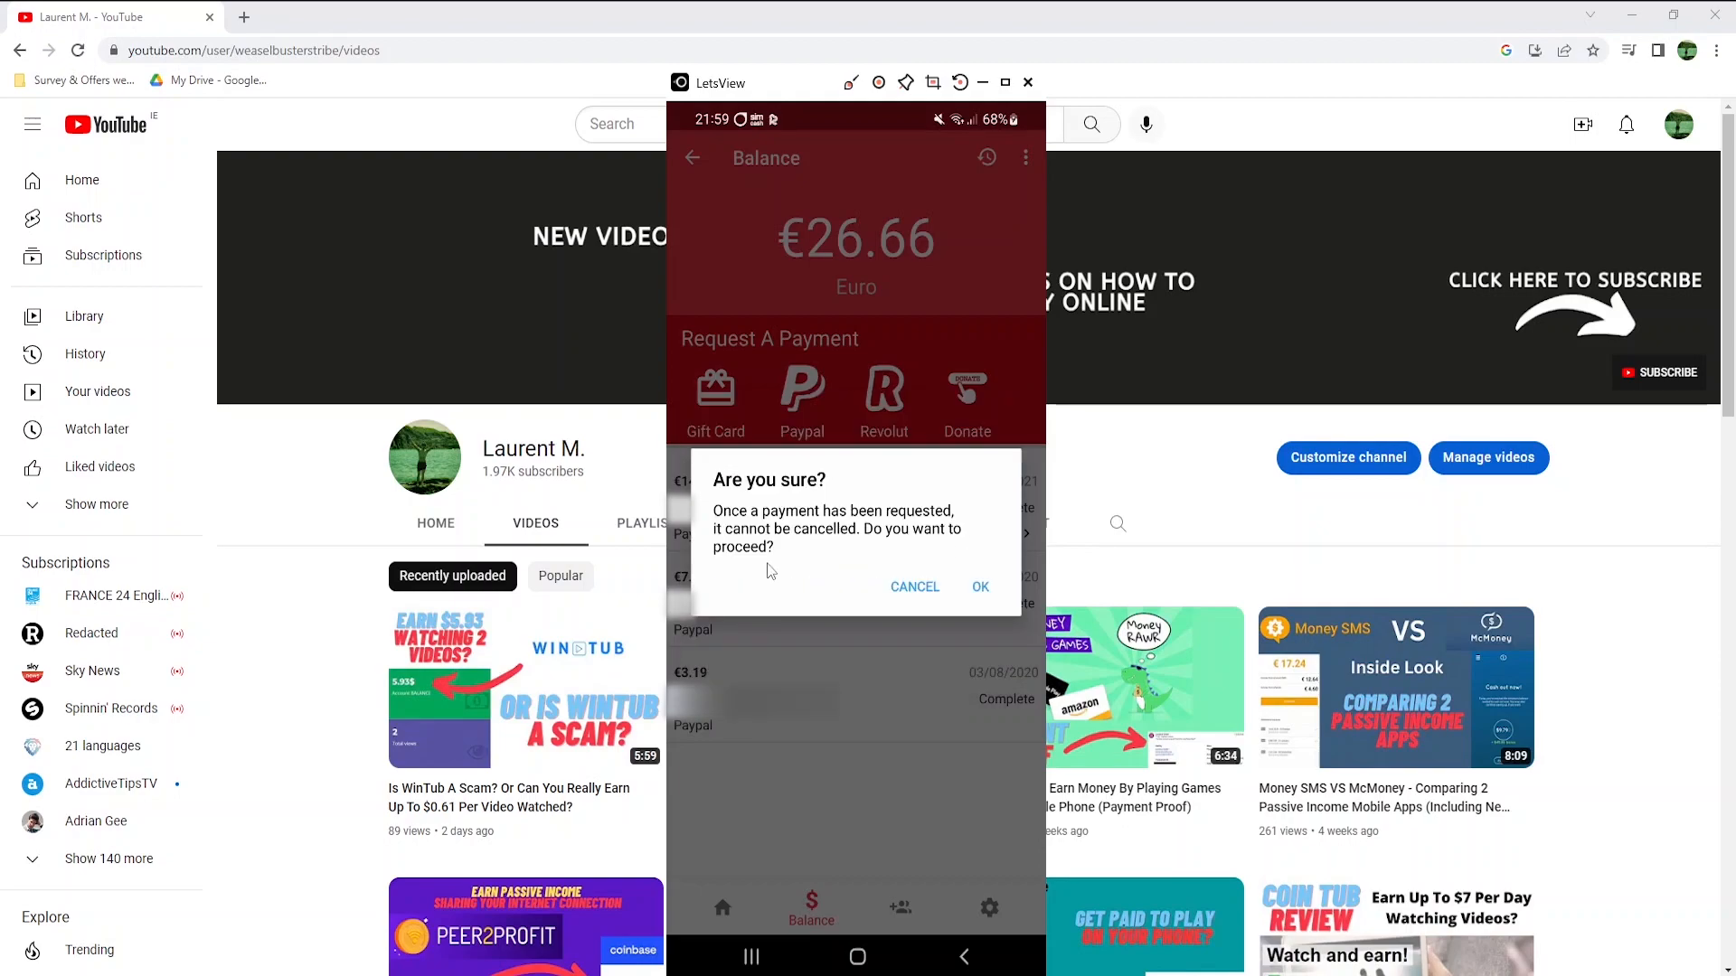
left_click(978, 586)
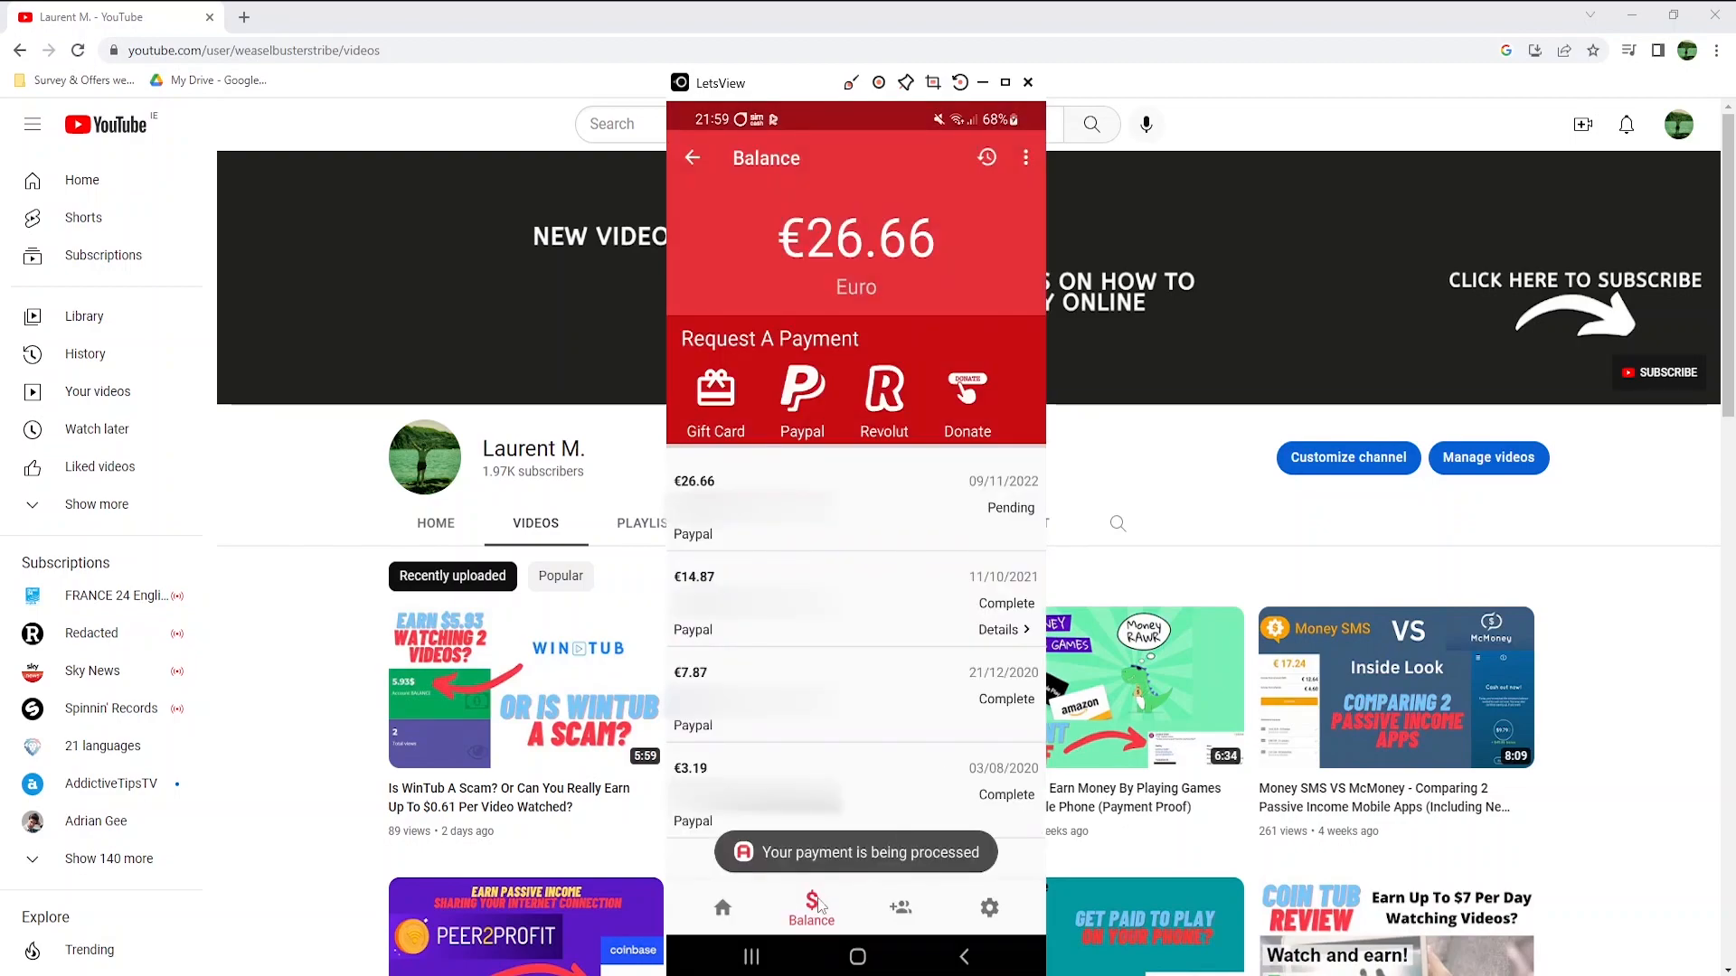
mouse_move(955, 871)
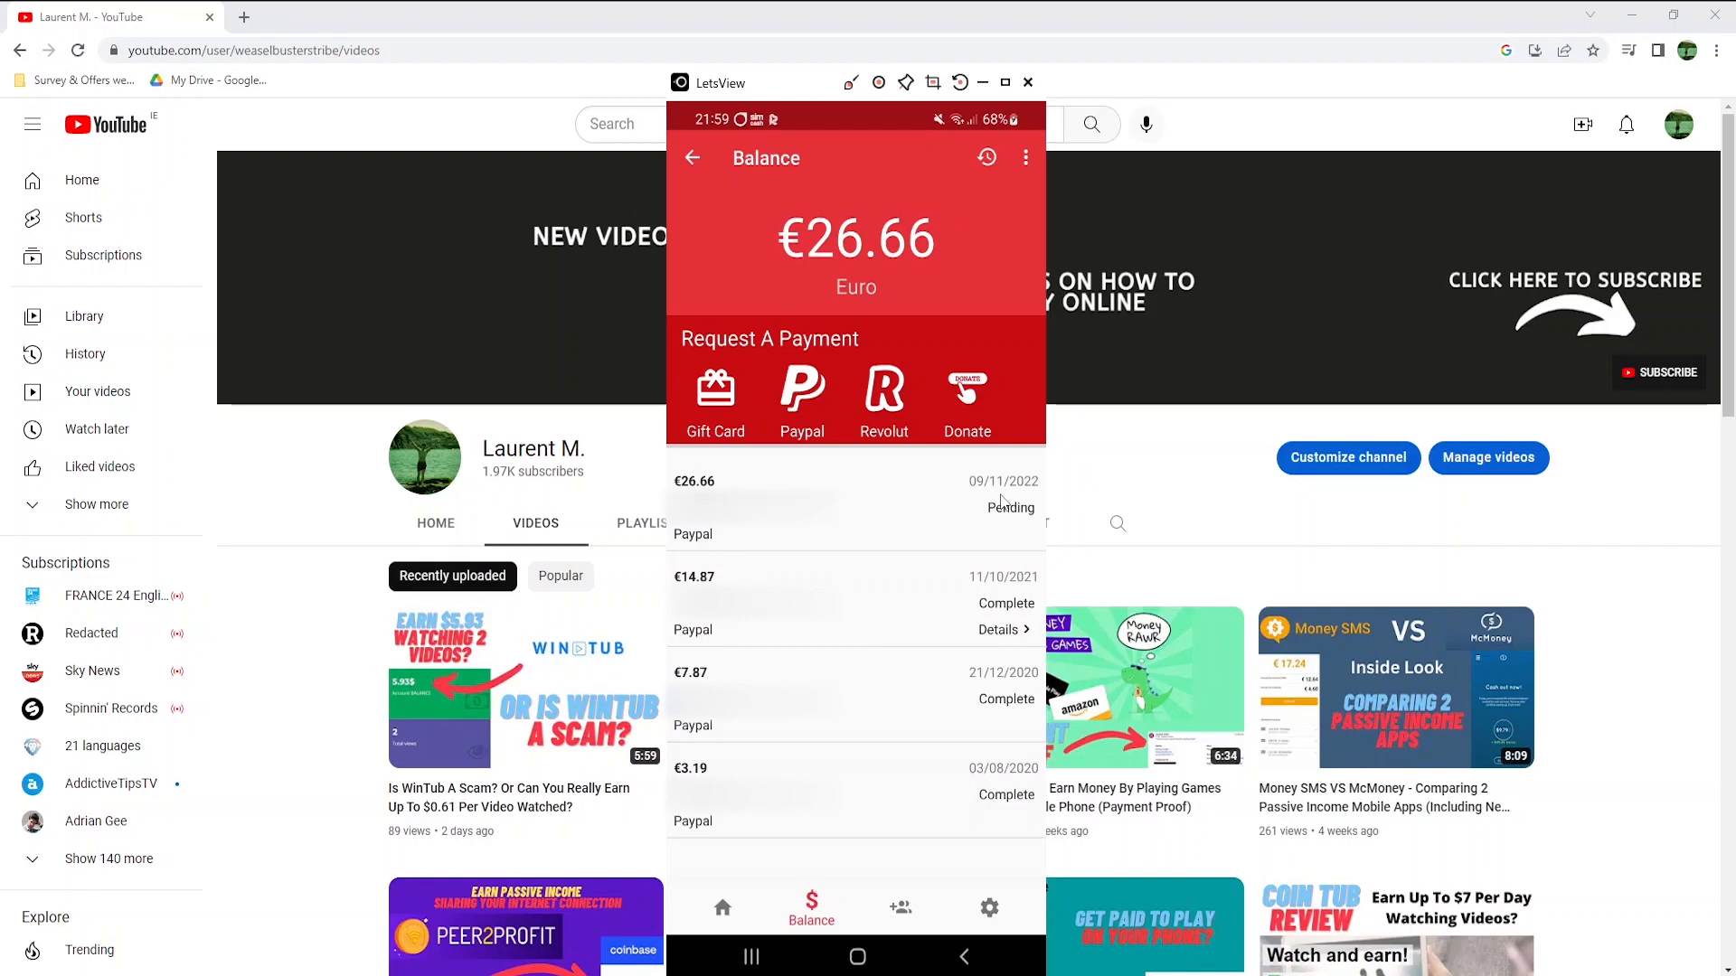
mouse_move(1029, 525)
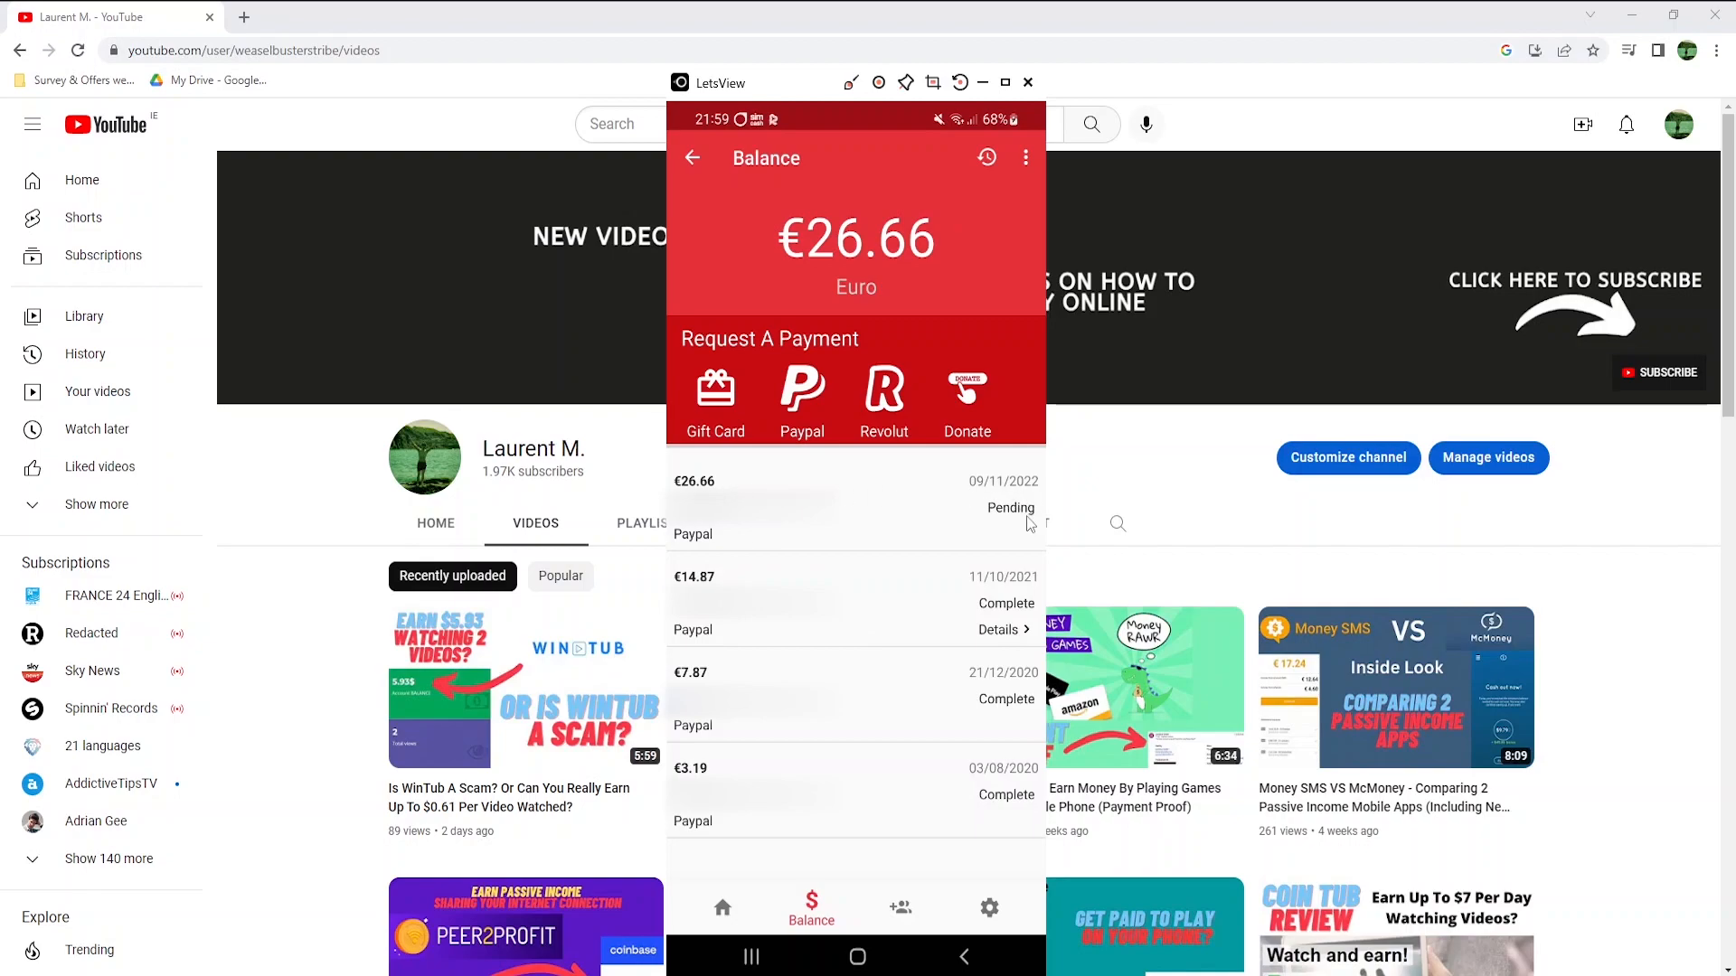
- Open Poll Pay's Refer tab showing 45 friends and €20.50 earned
left_click(995, 907)
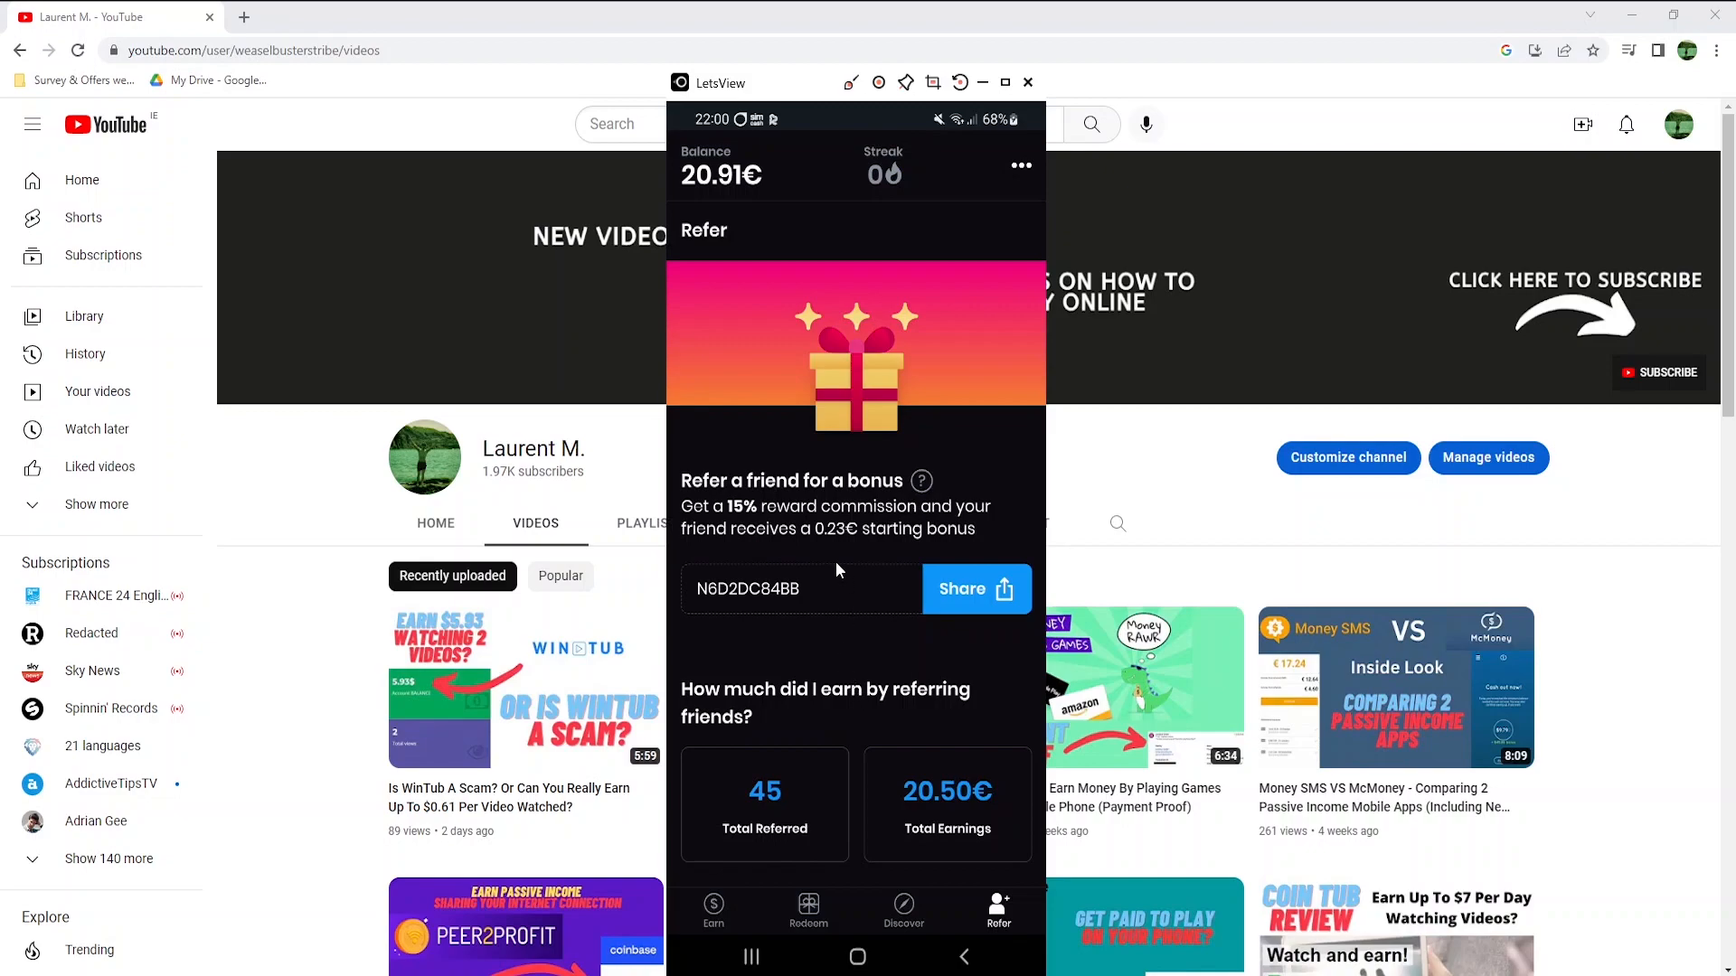
mouse_move(747, 533)
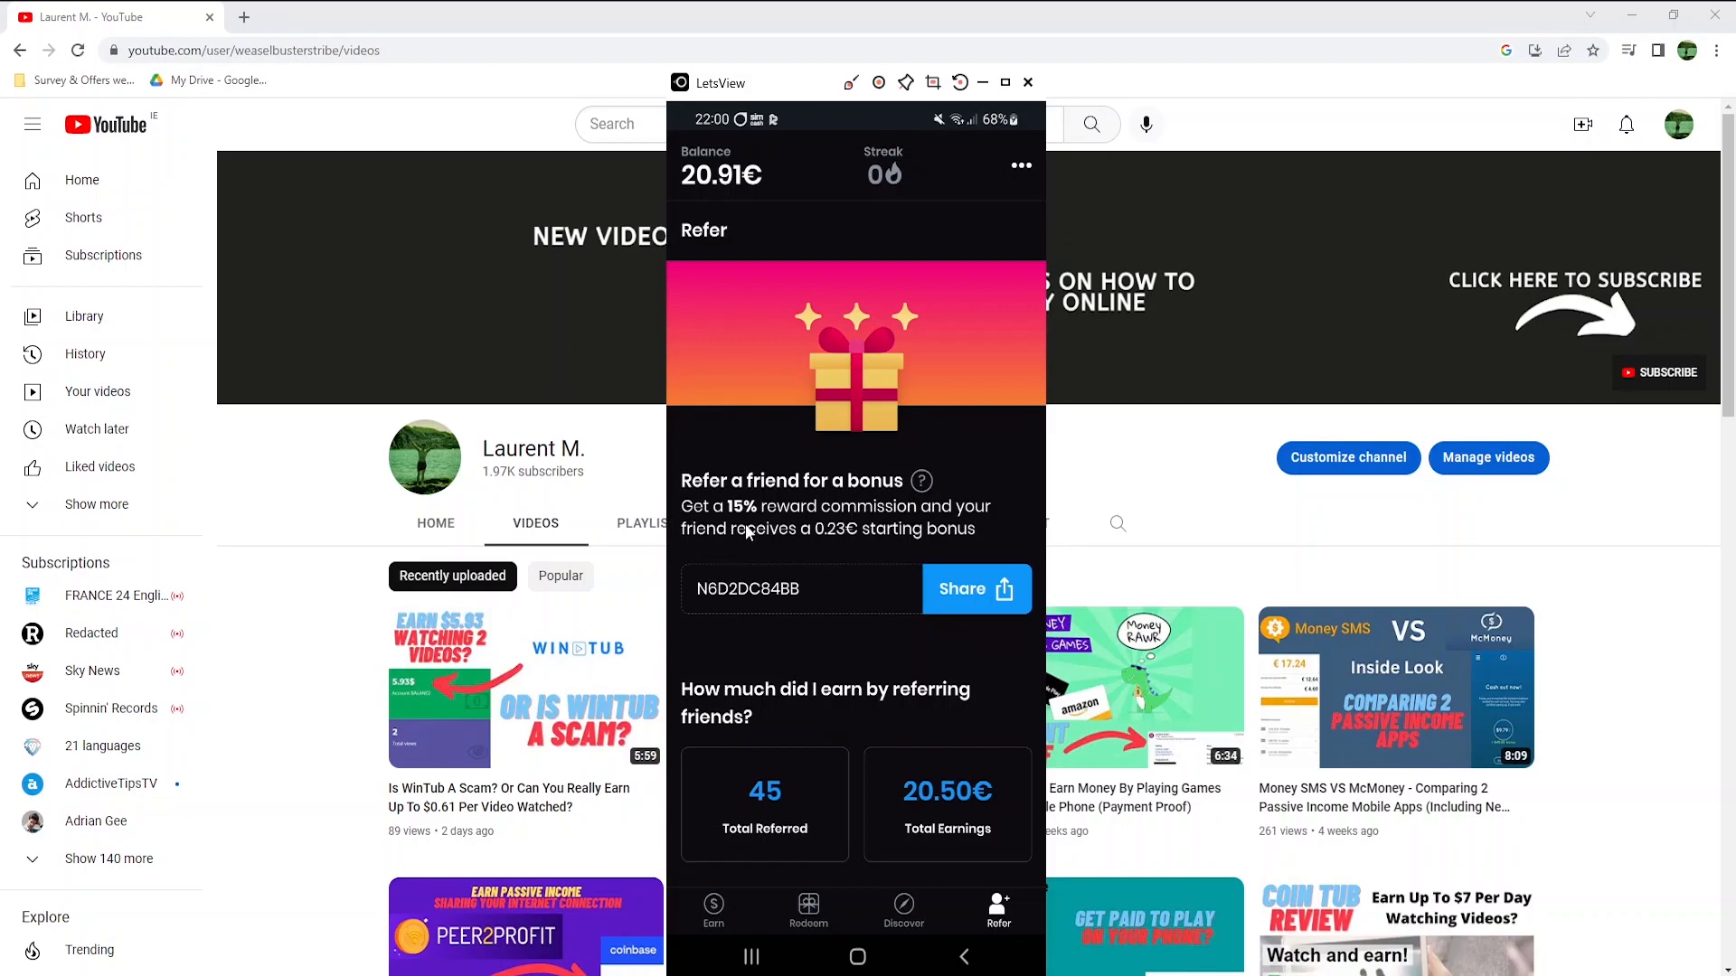
mouse_move(826, 541)
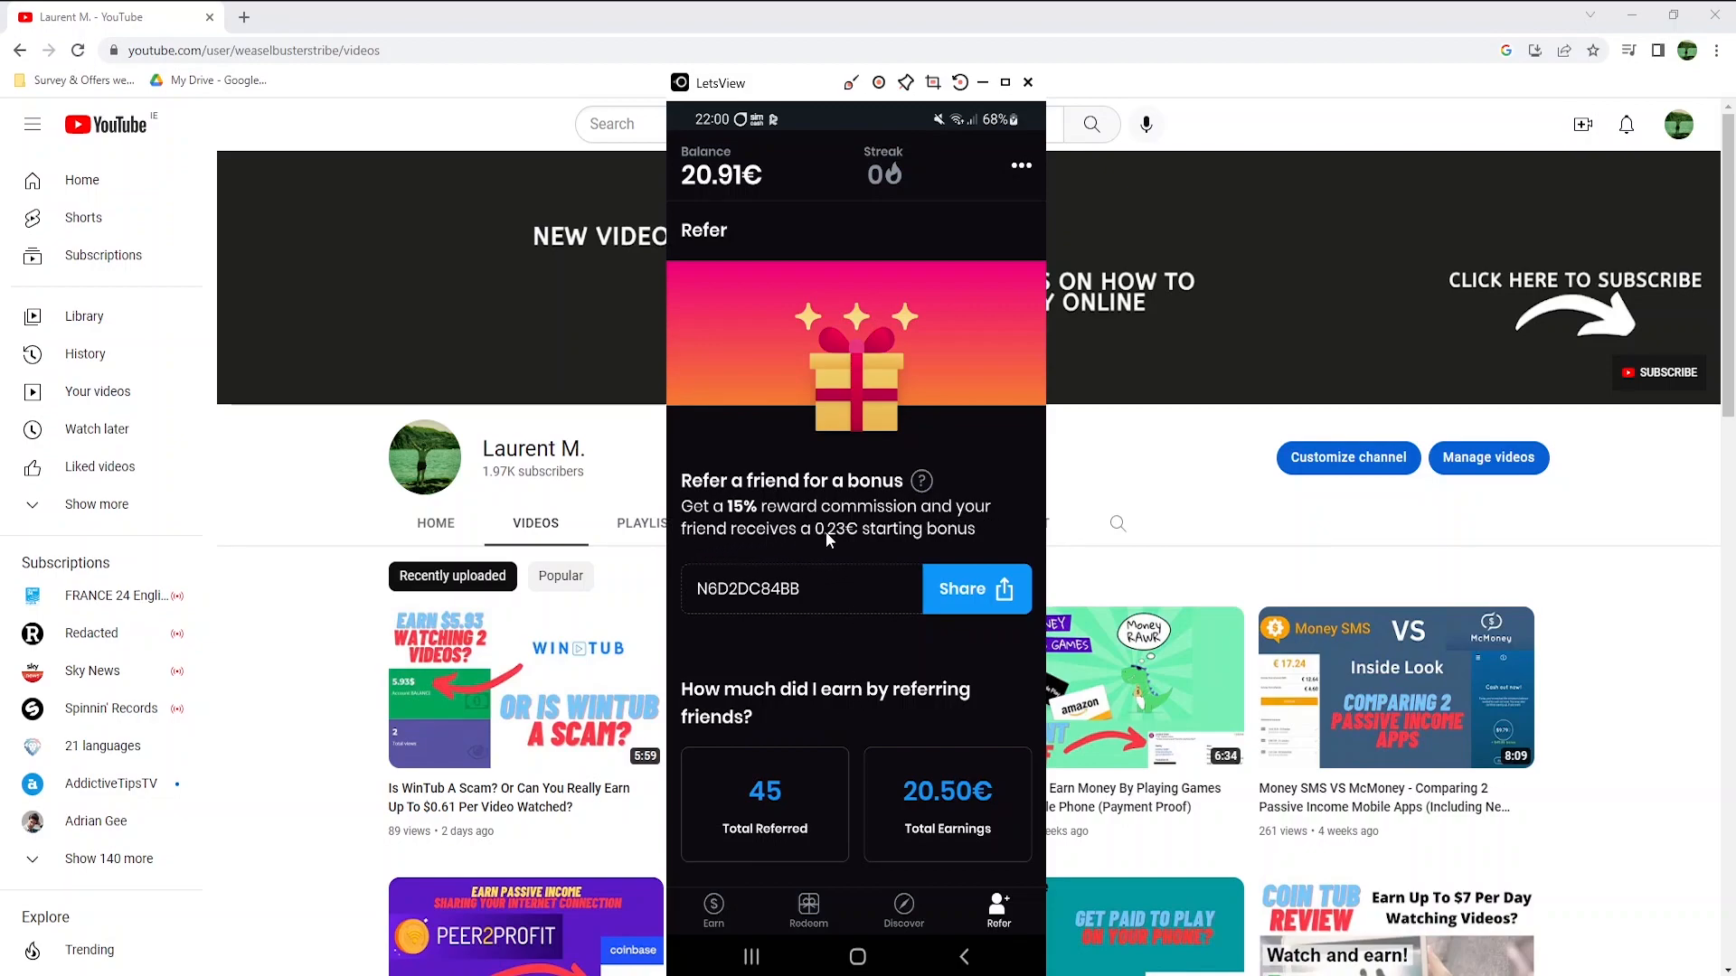
mouse_move(942, 549)
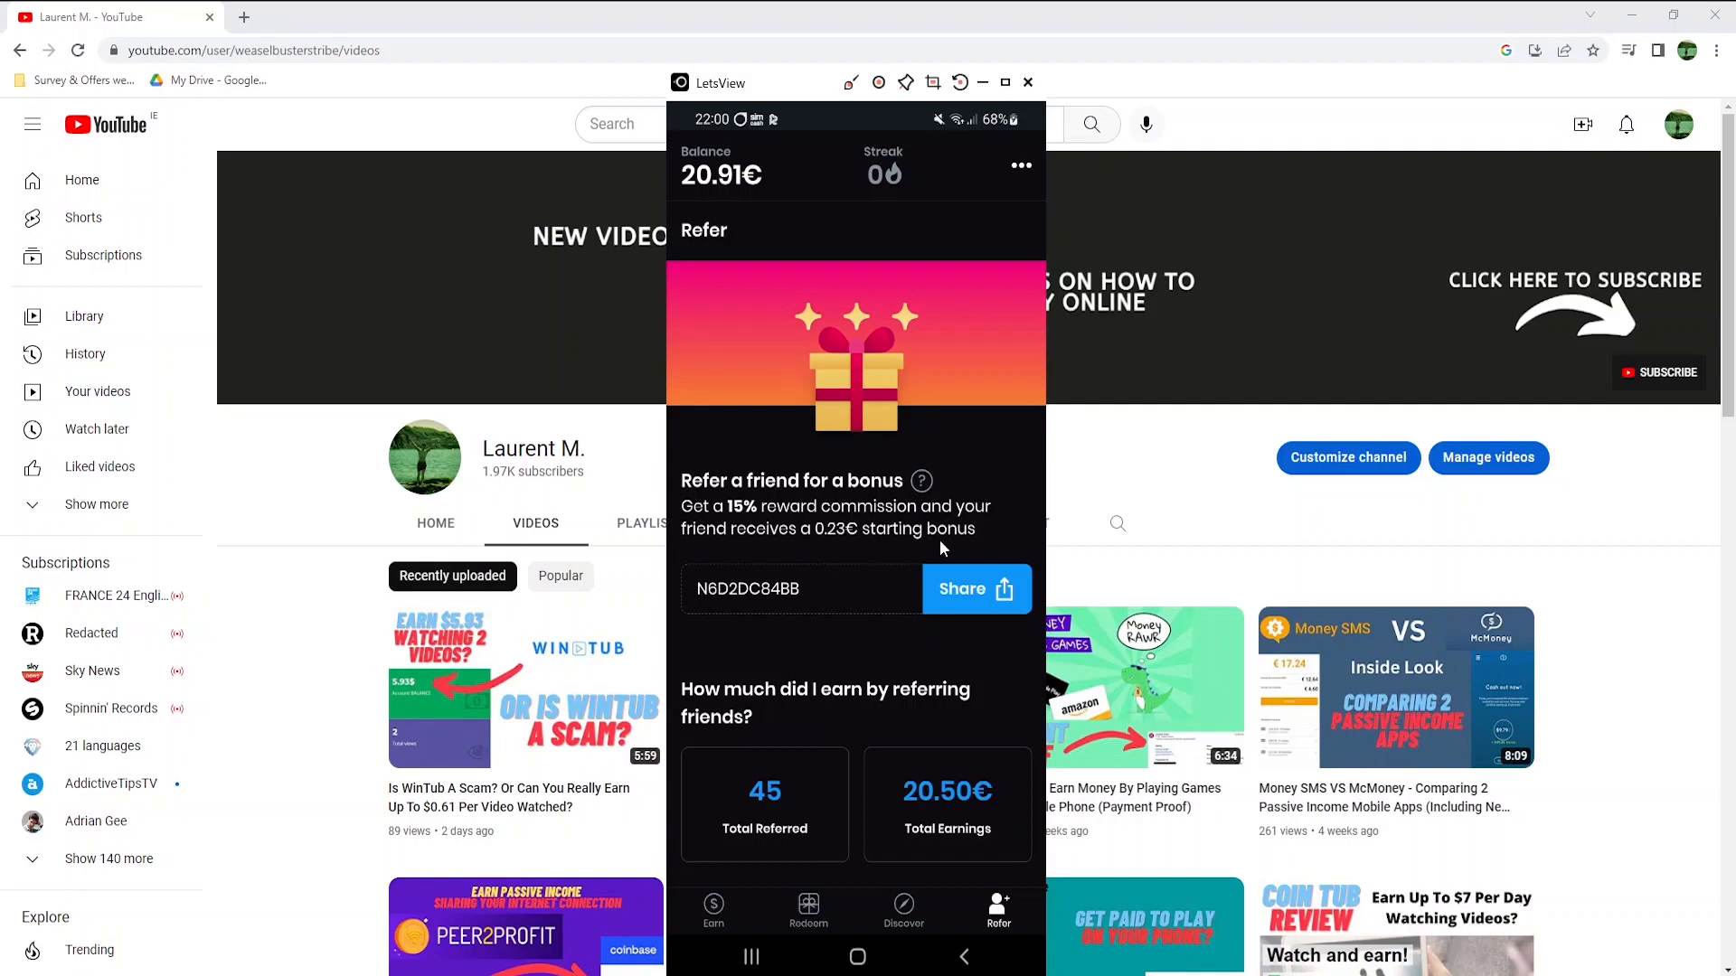
mouse_move(775, 617)
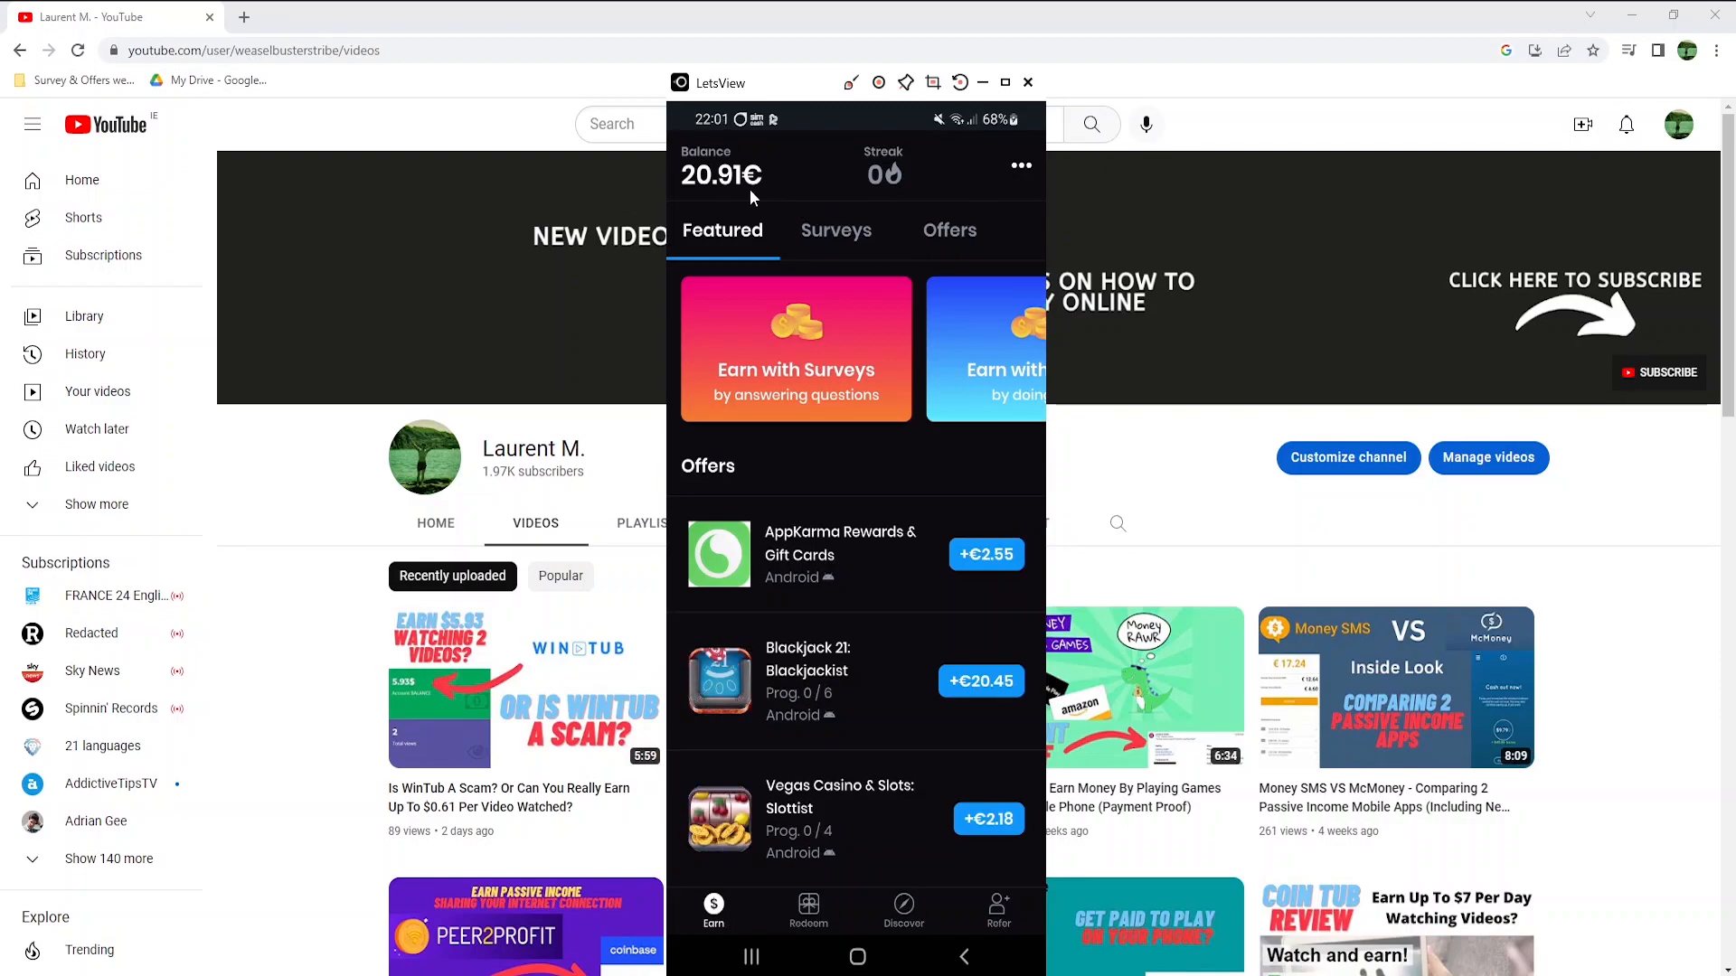
mouse_move(756, 249)
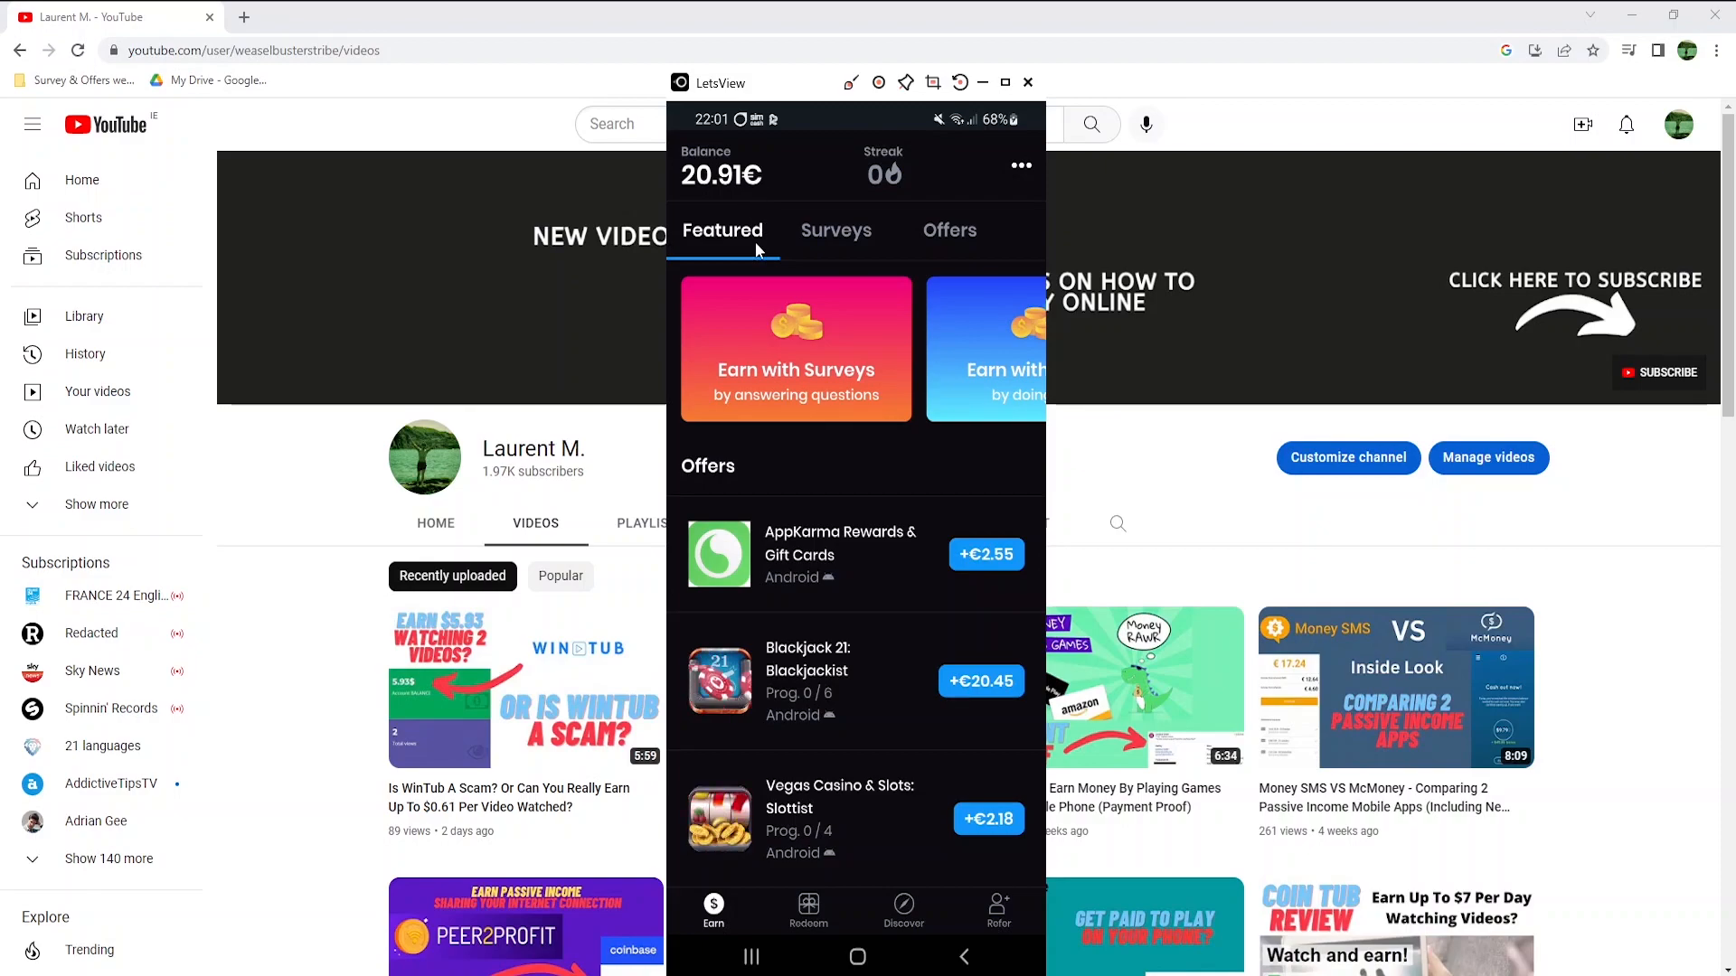
mouse_move(872, 393)
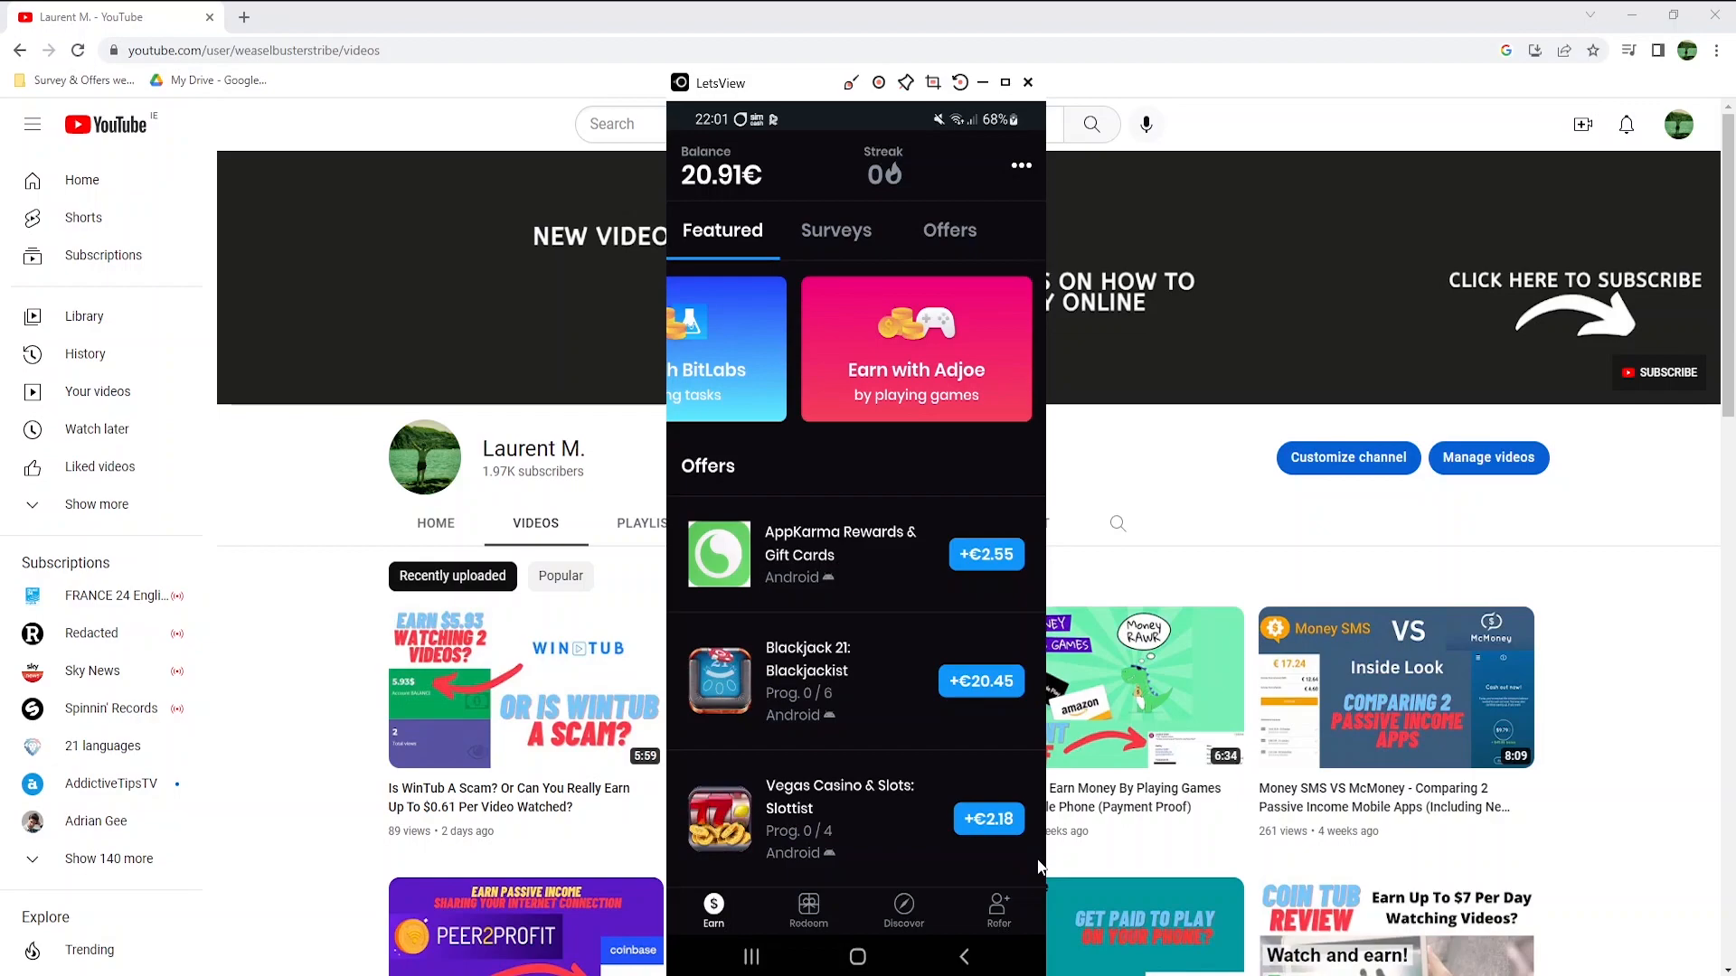
- Browse Poll Pay's game offers and start the €2.55 AppKarma Rewards & Gift Cards offer
scroll("down", 3)
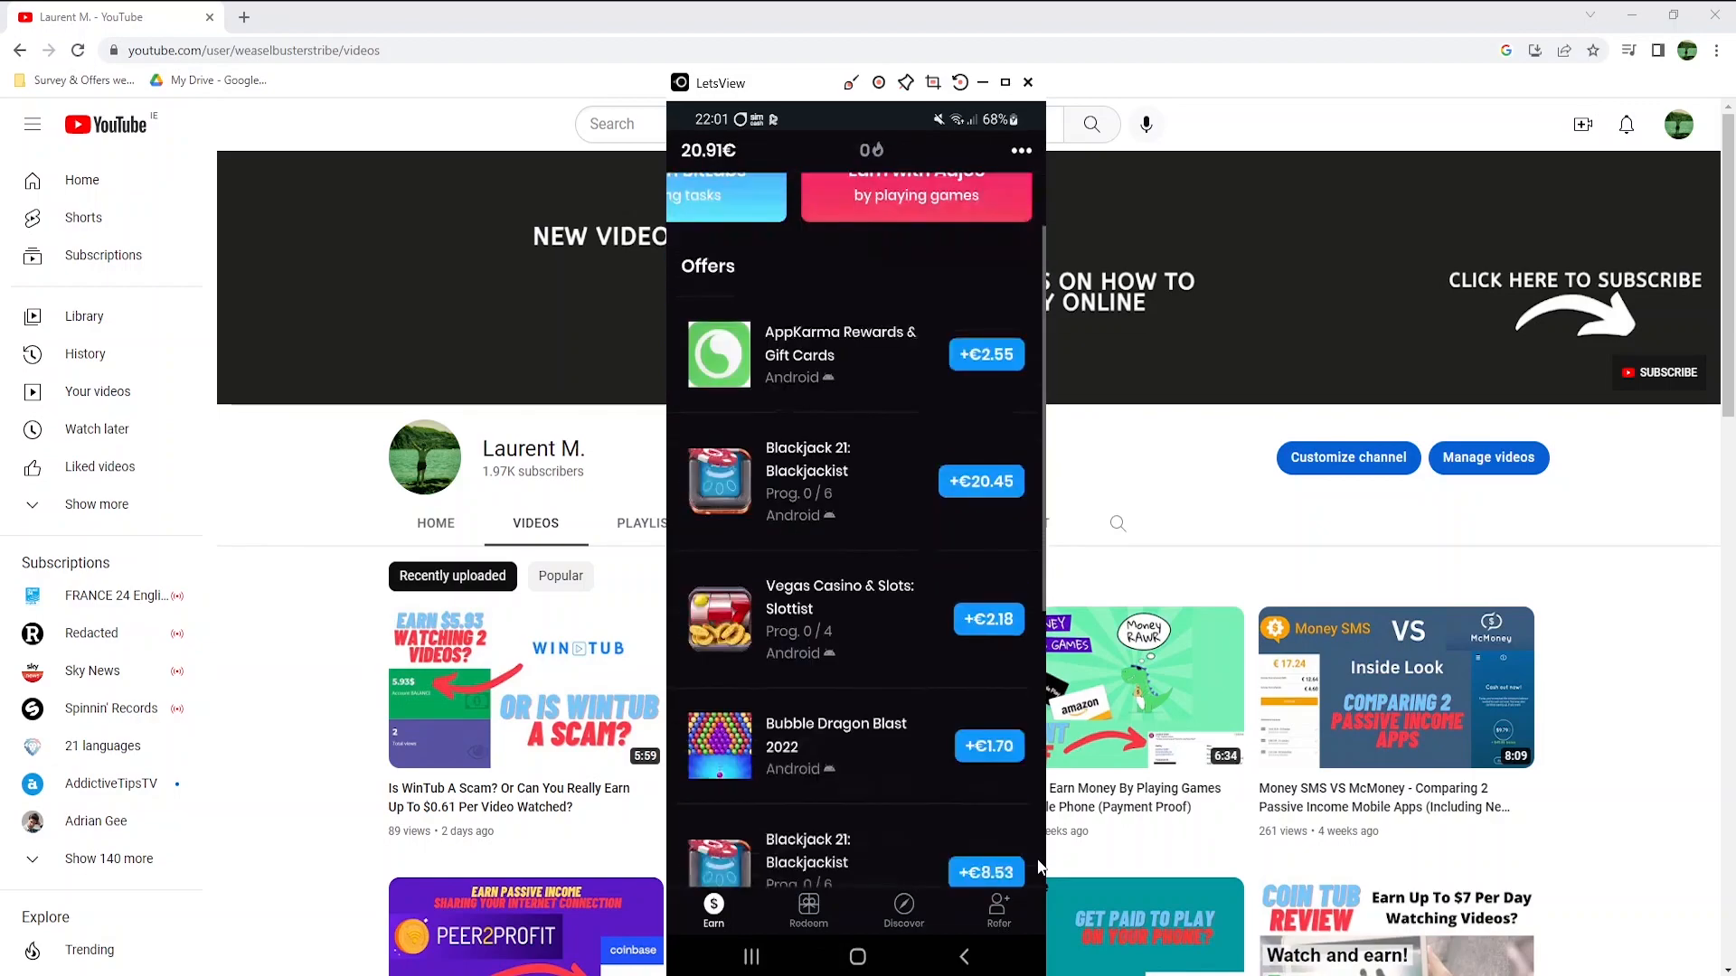
scroll("down", 3)
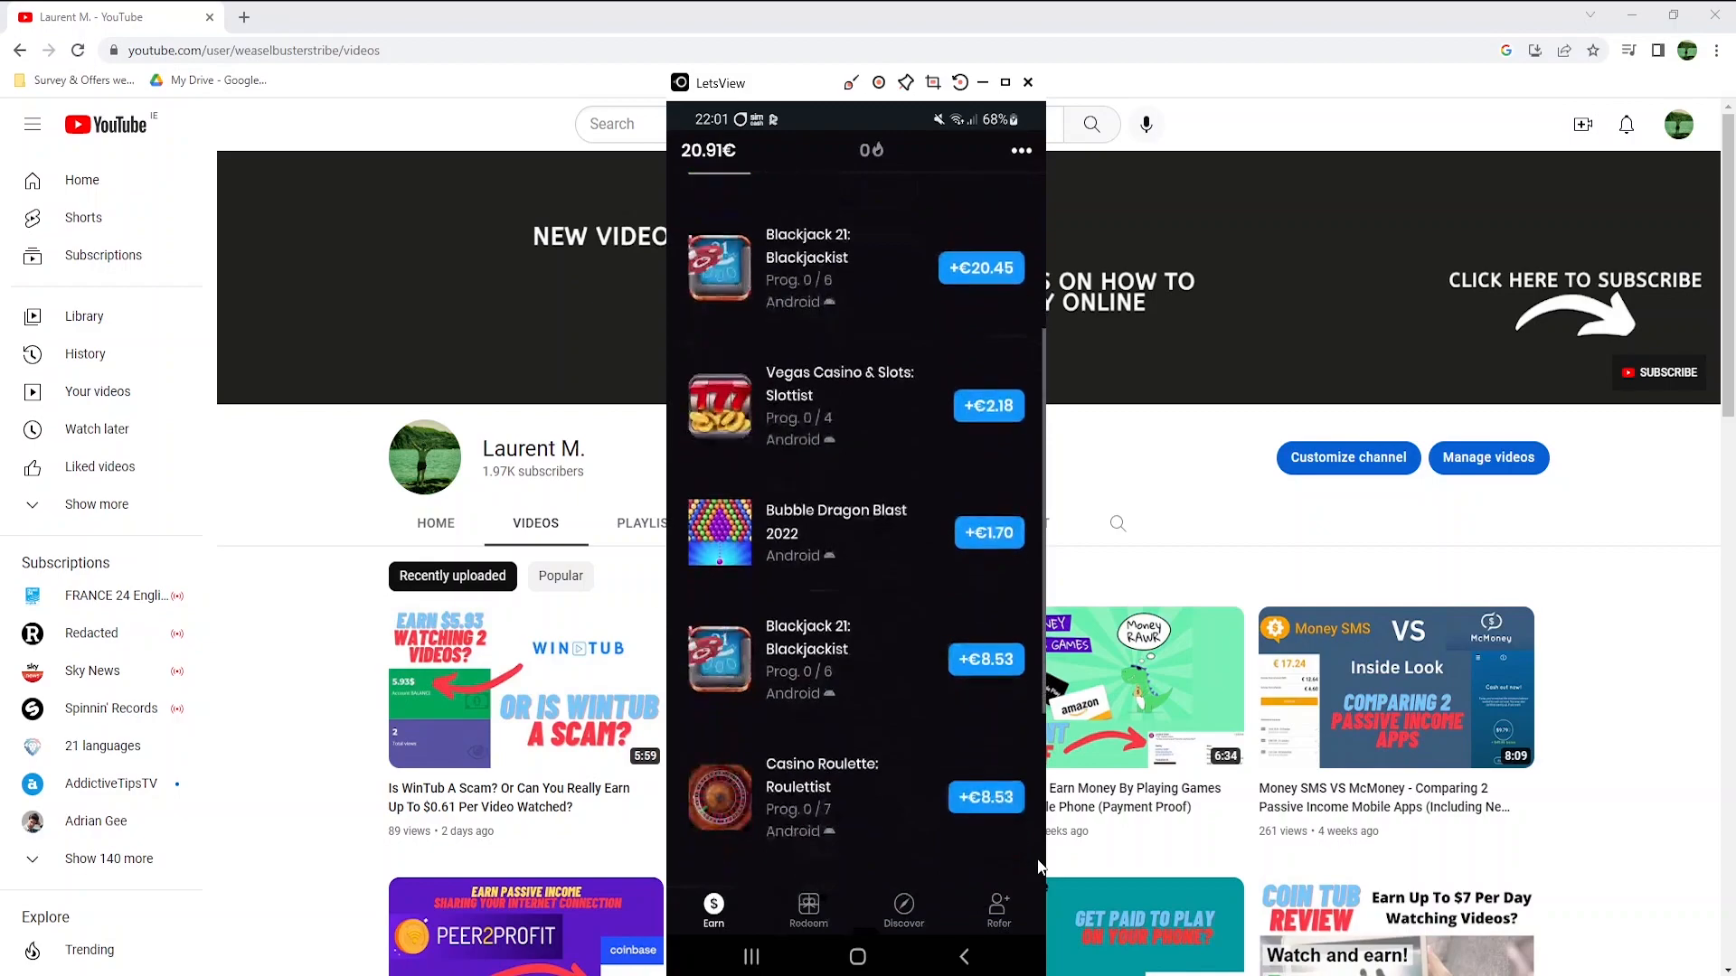
scroll("down", 3)
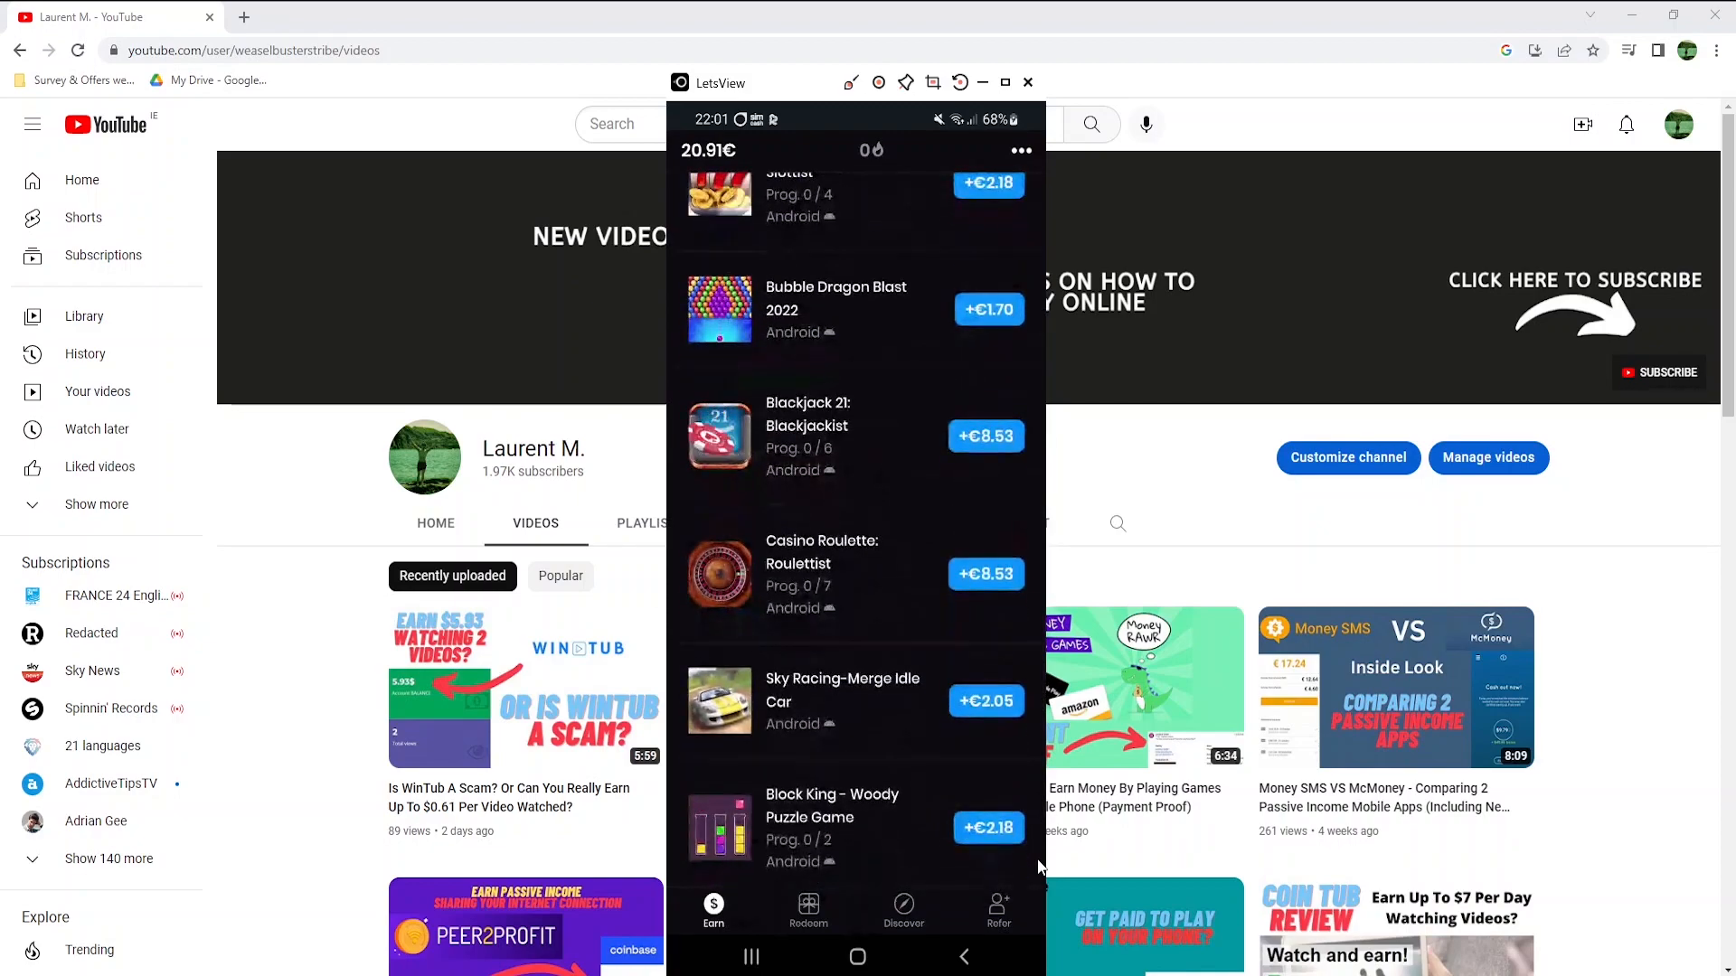
scroll("down", 3)
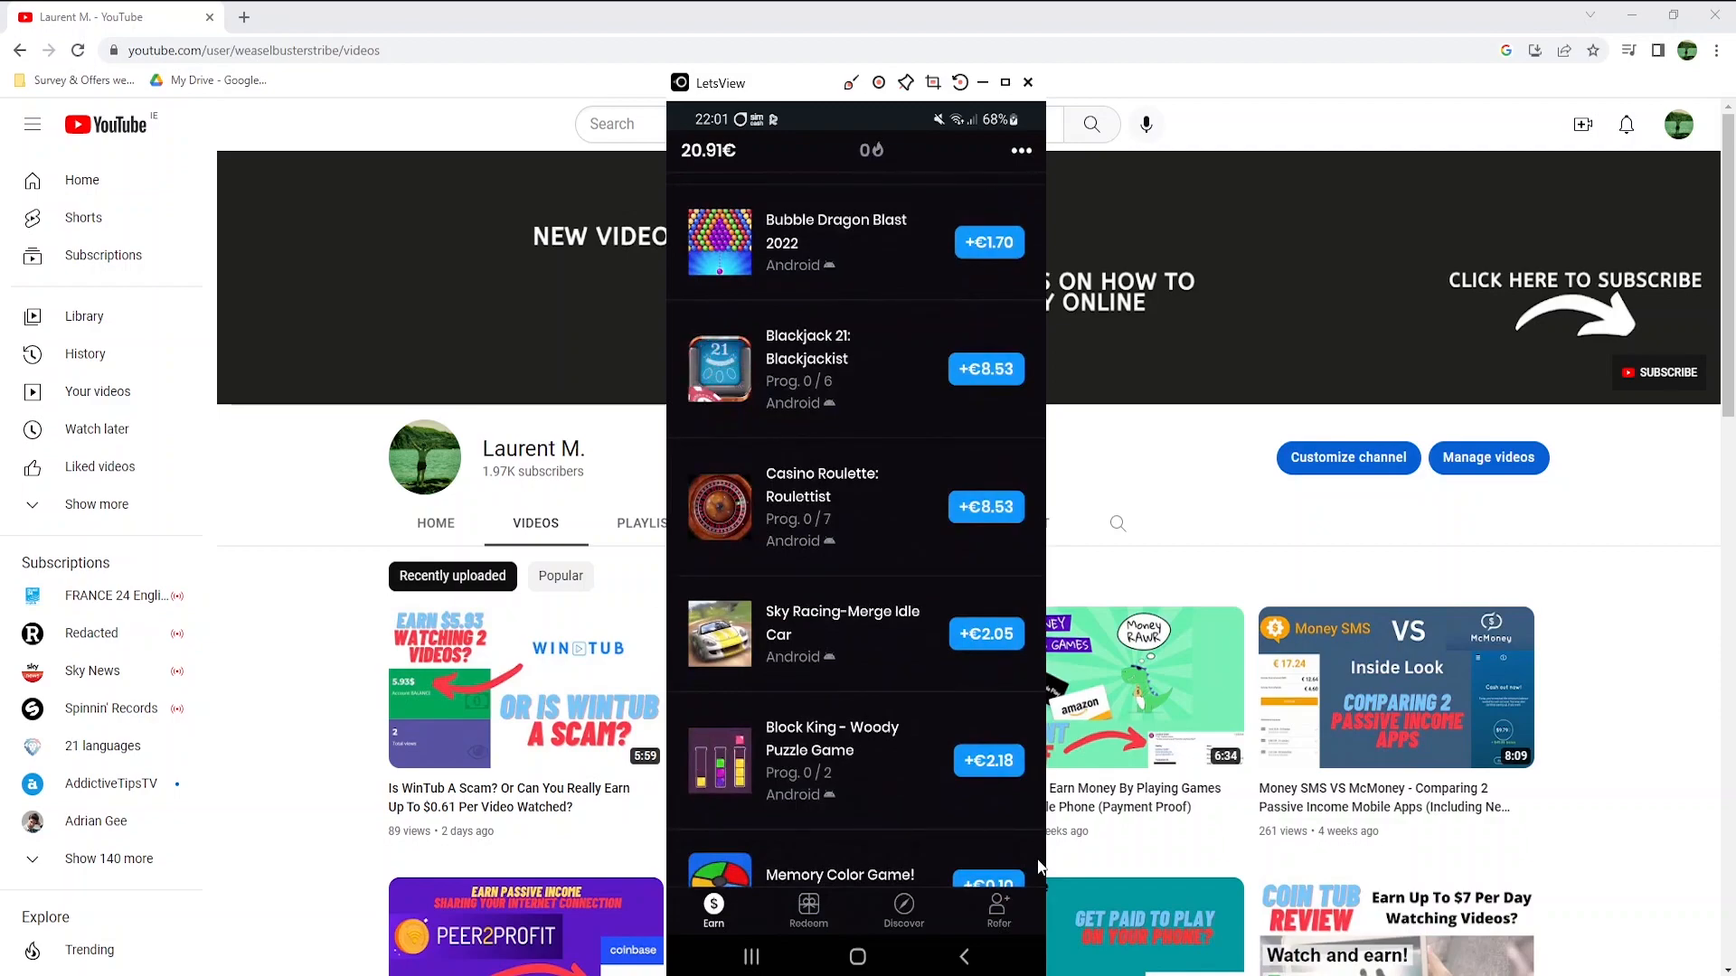
scroll("down", 3)
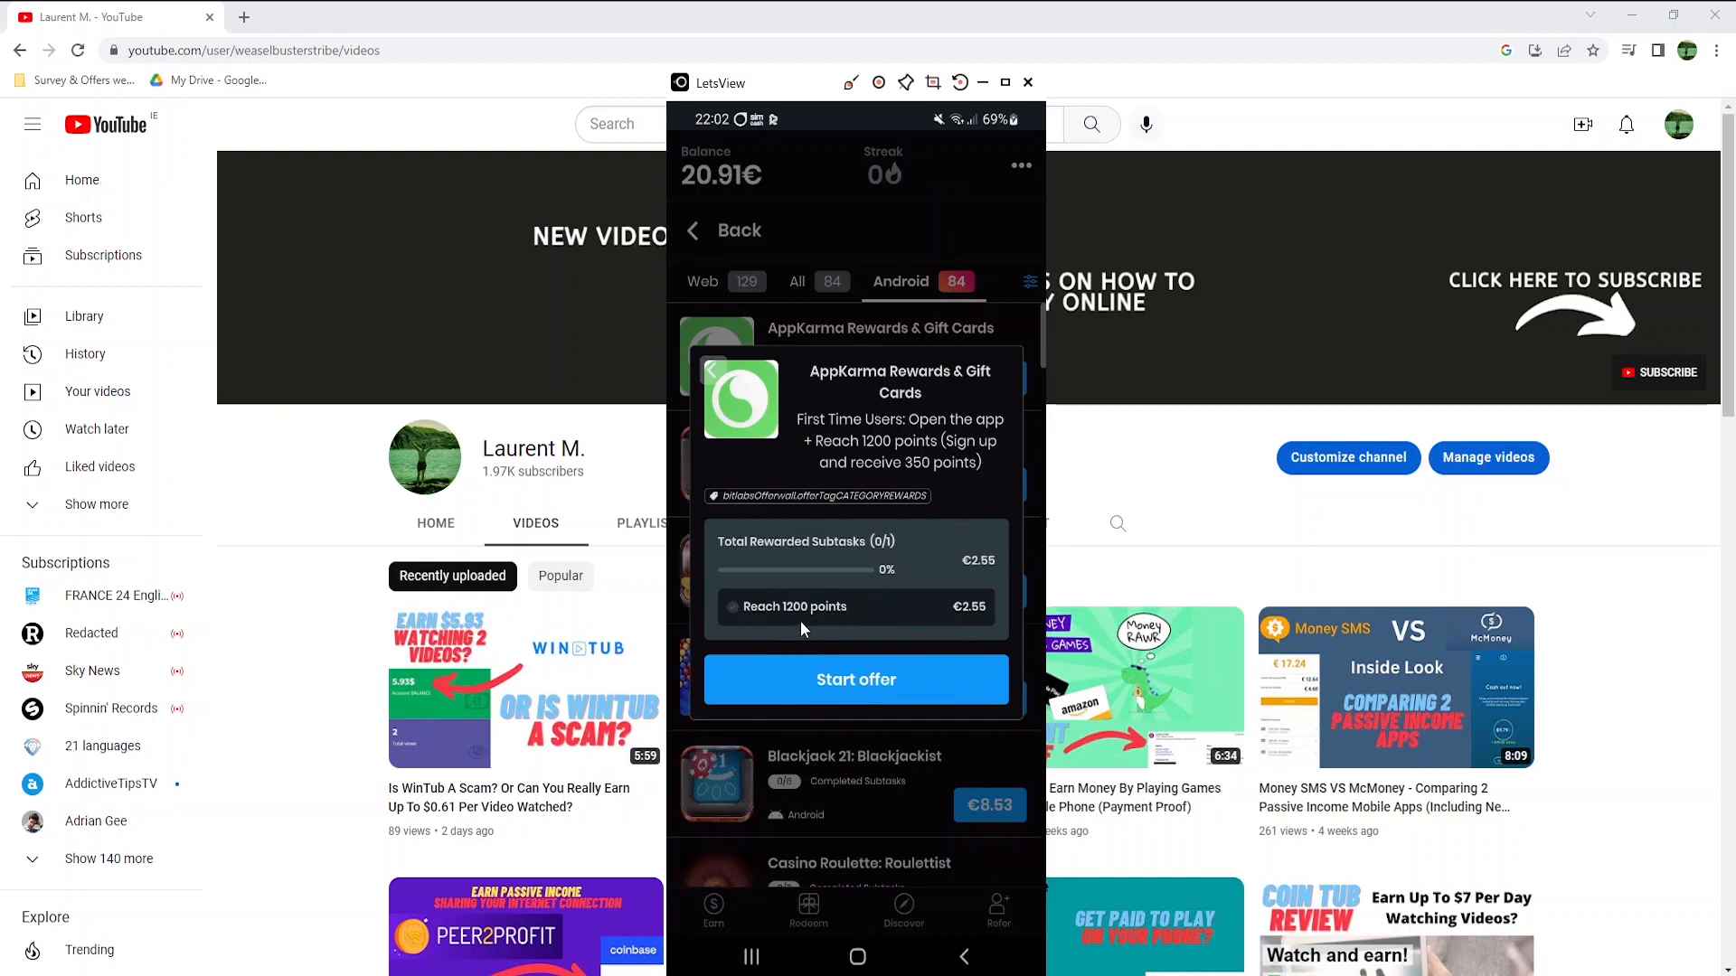
mouse_move(978, 629)
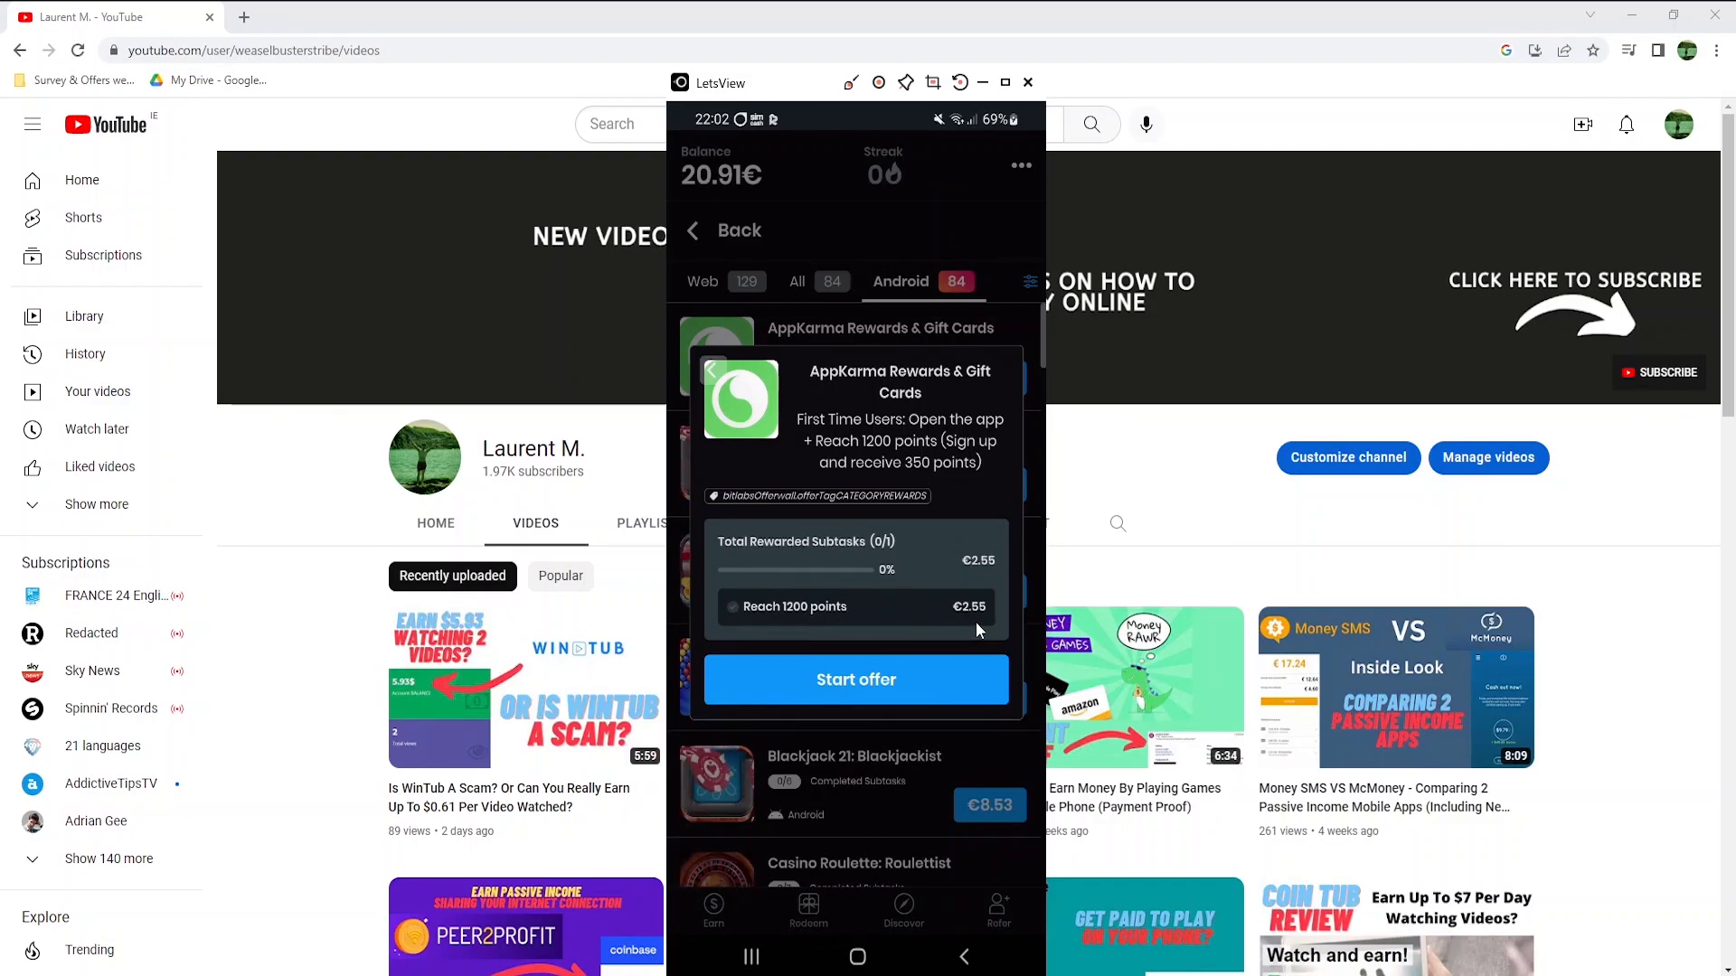
left_click(694, 230)
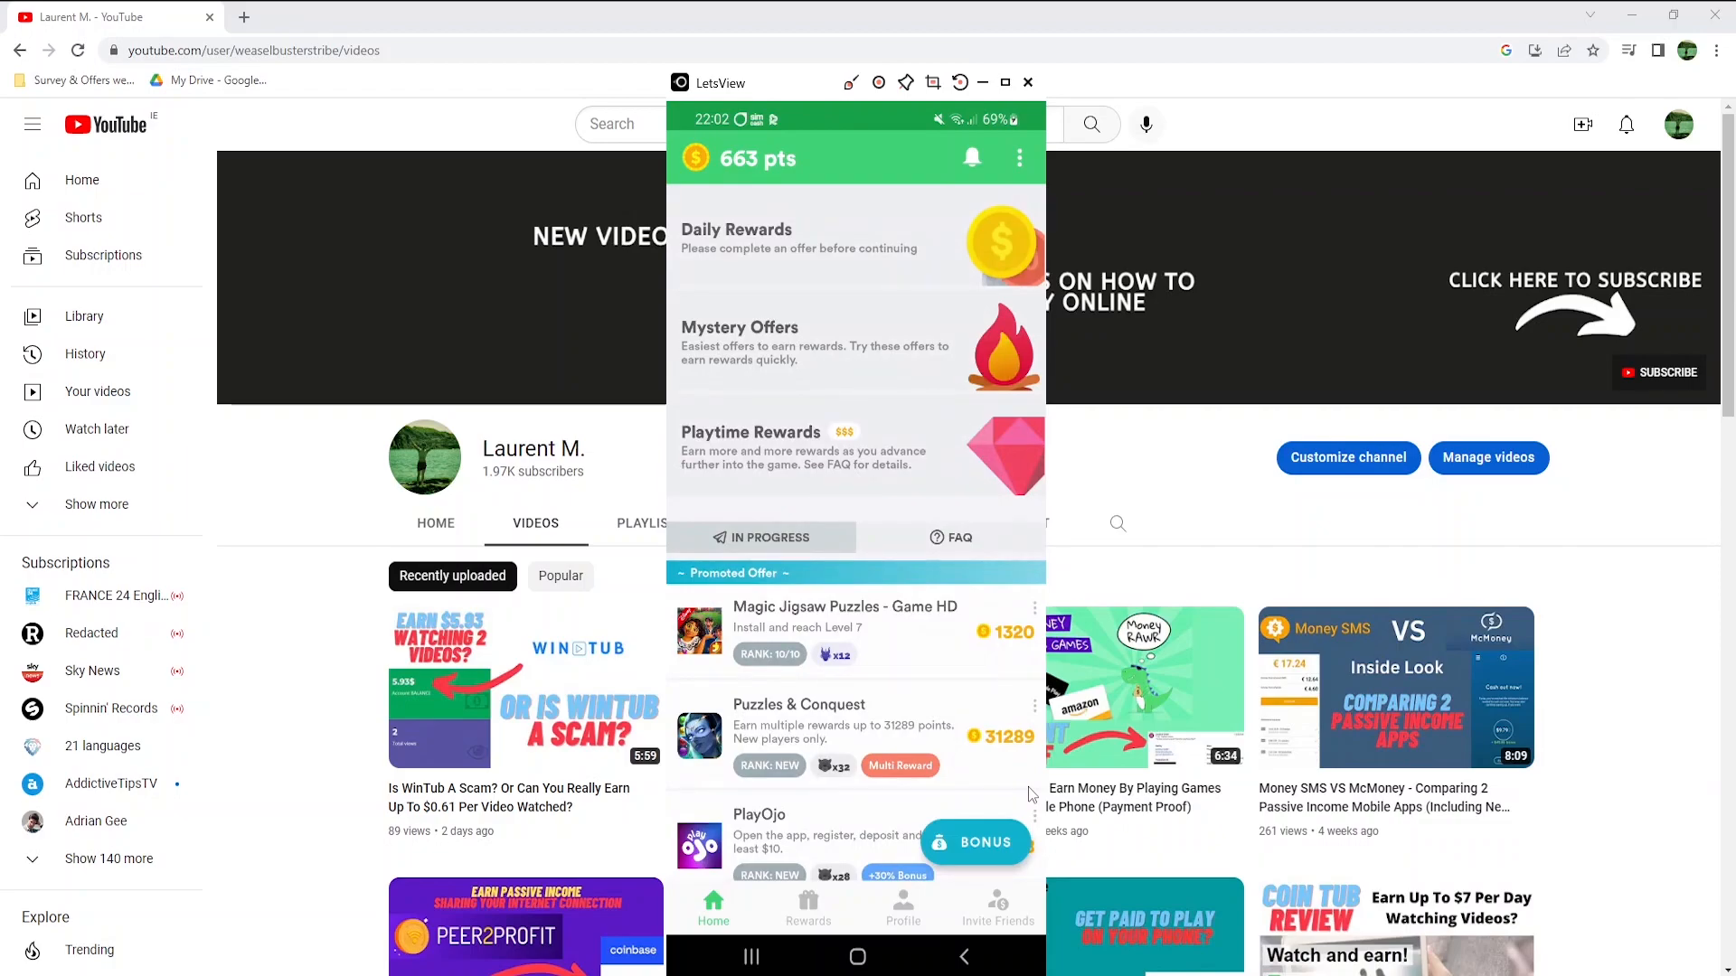
- Browse AppKarma's rewards catalog and select the $10 PayPal reward costing 14,500 Karma Points
scroll("down", 3)
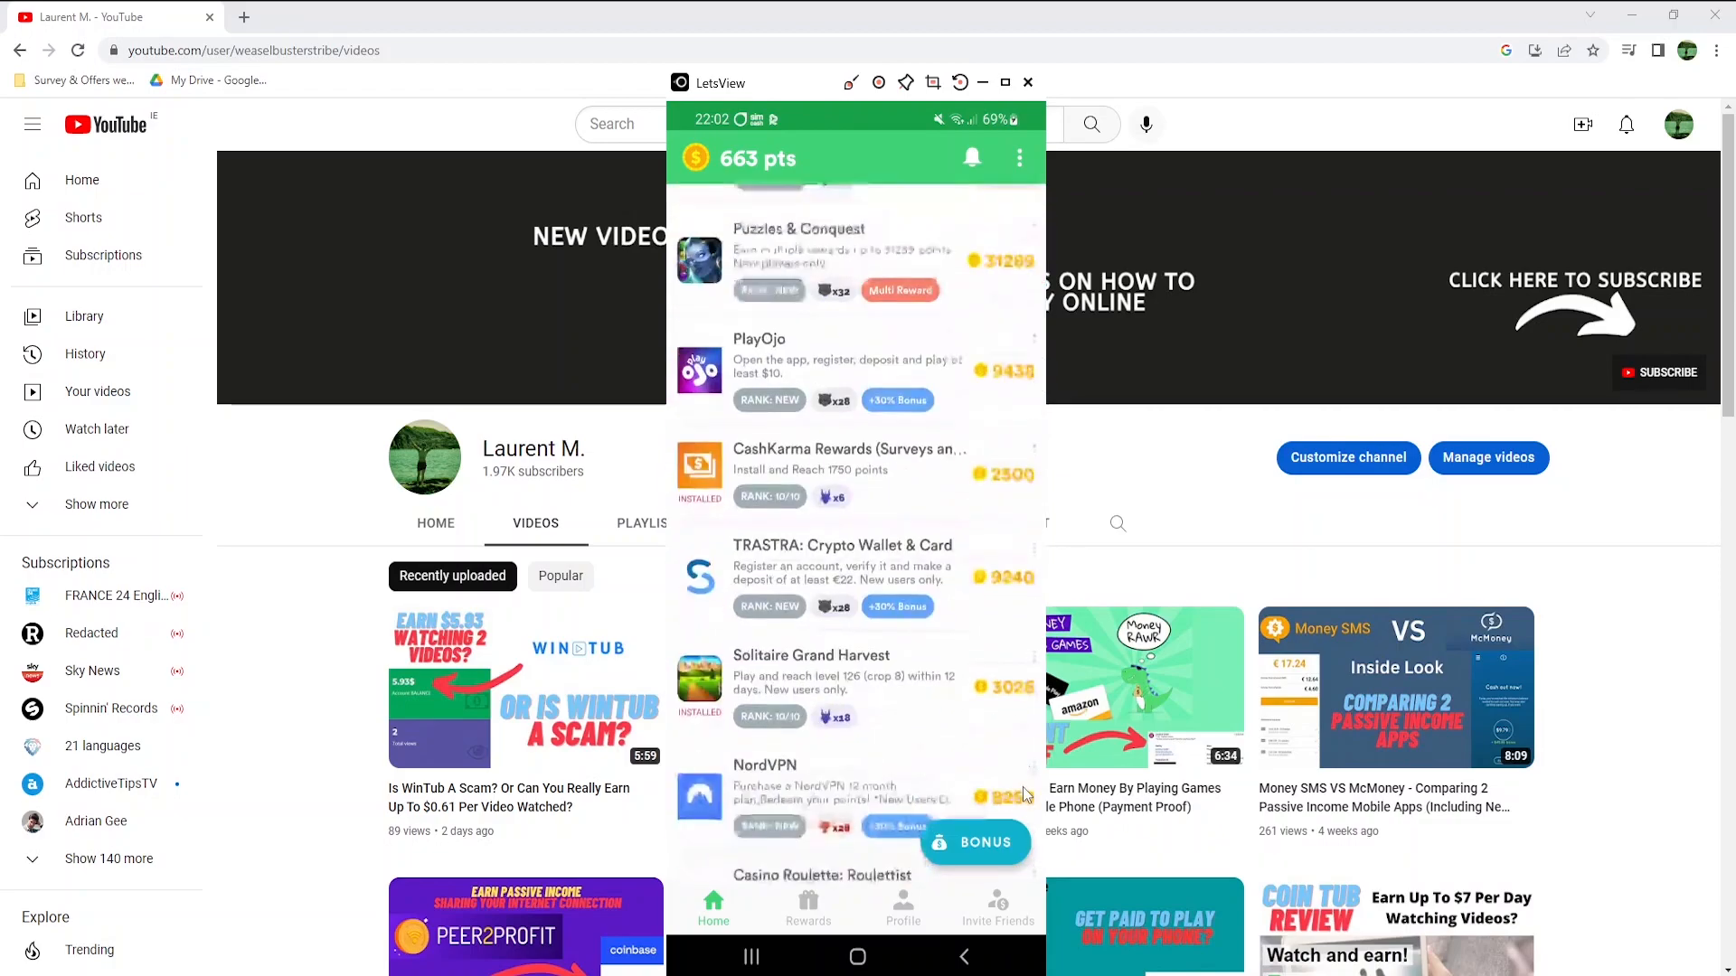
scroll("down", 3)
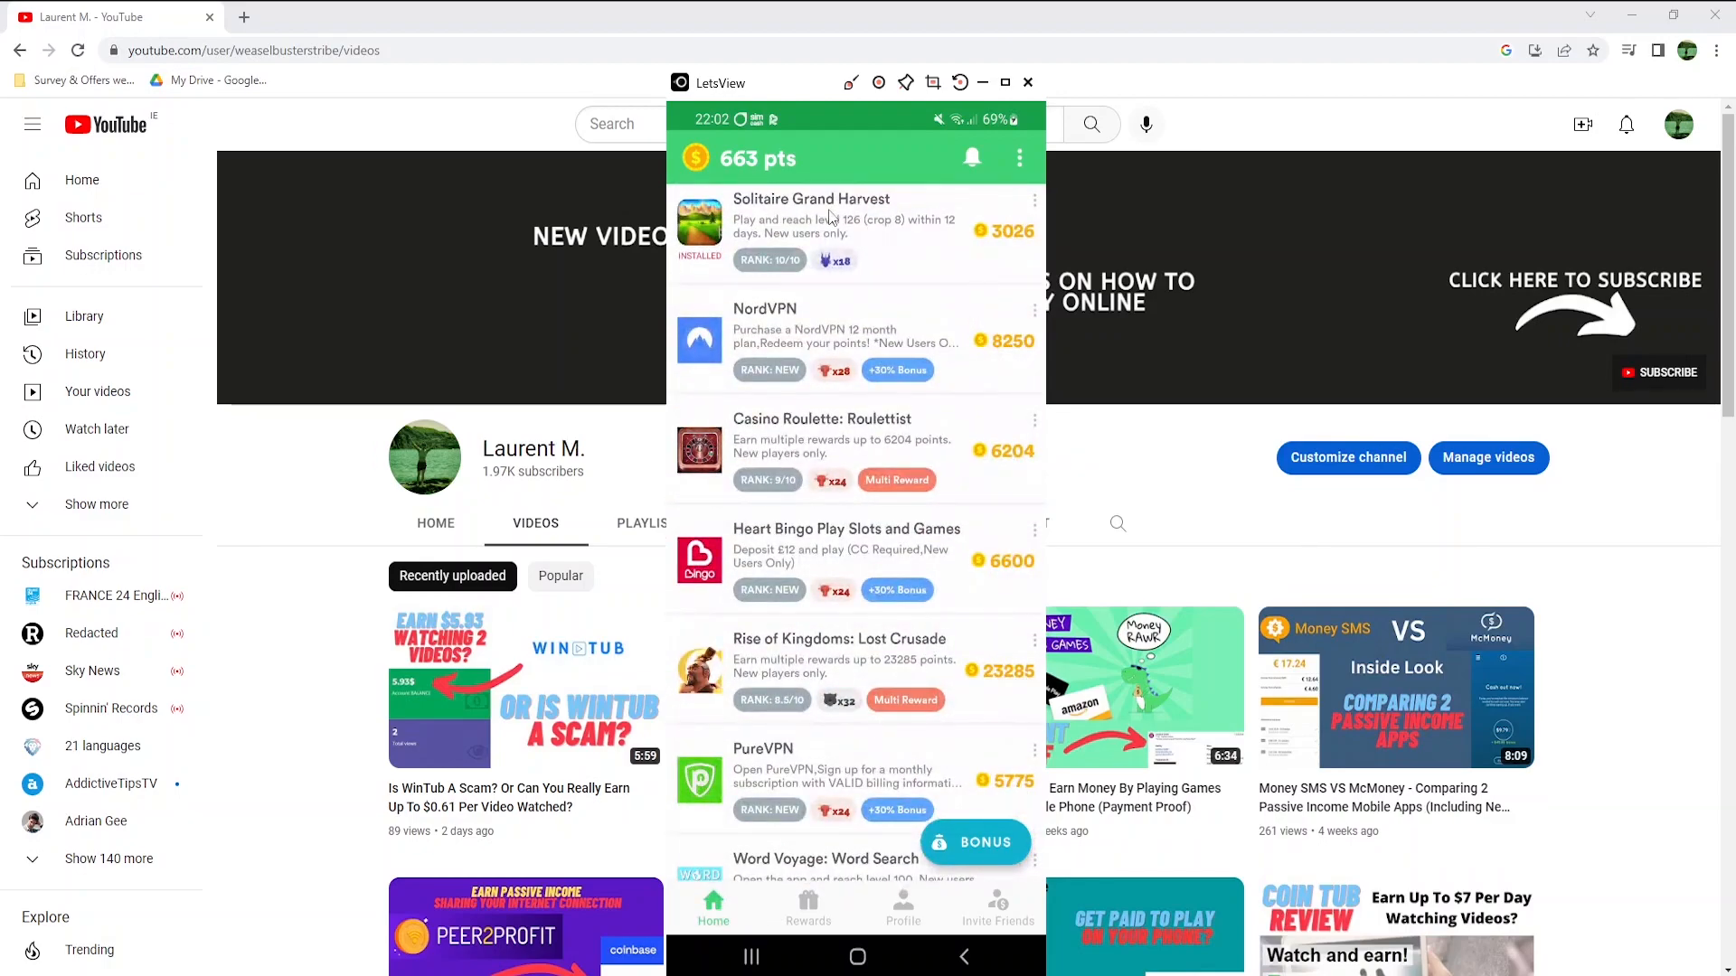
left_click(807, 908)
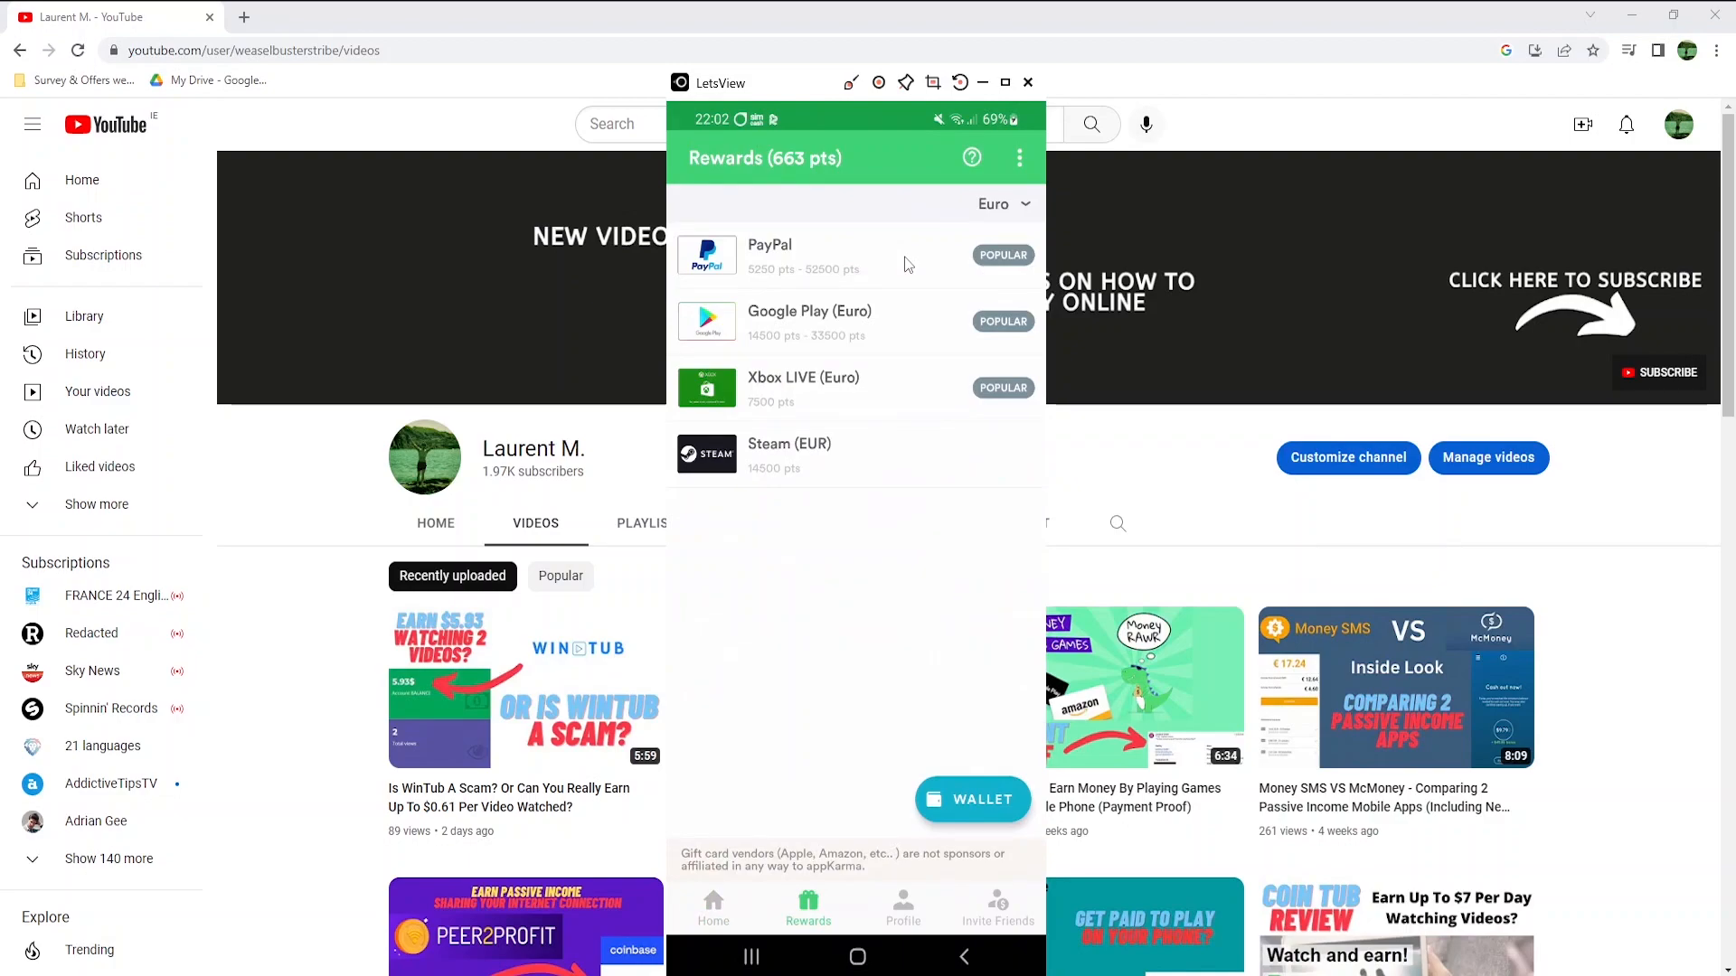
left_click(770, 245)
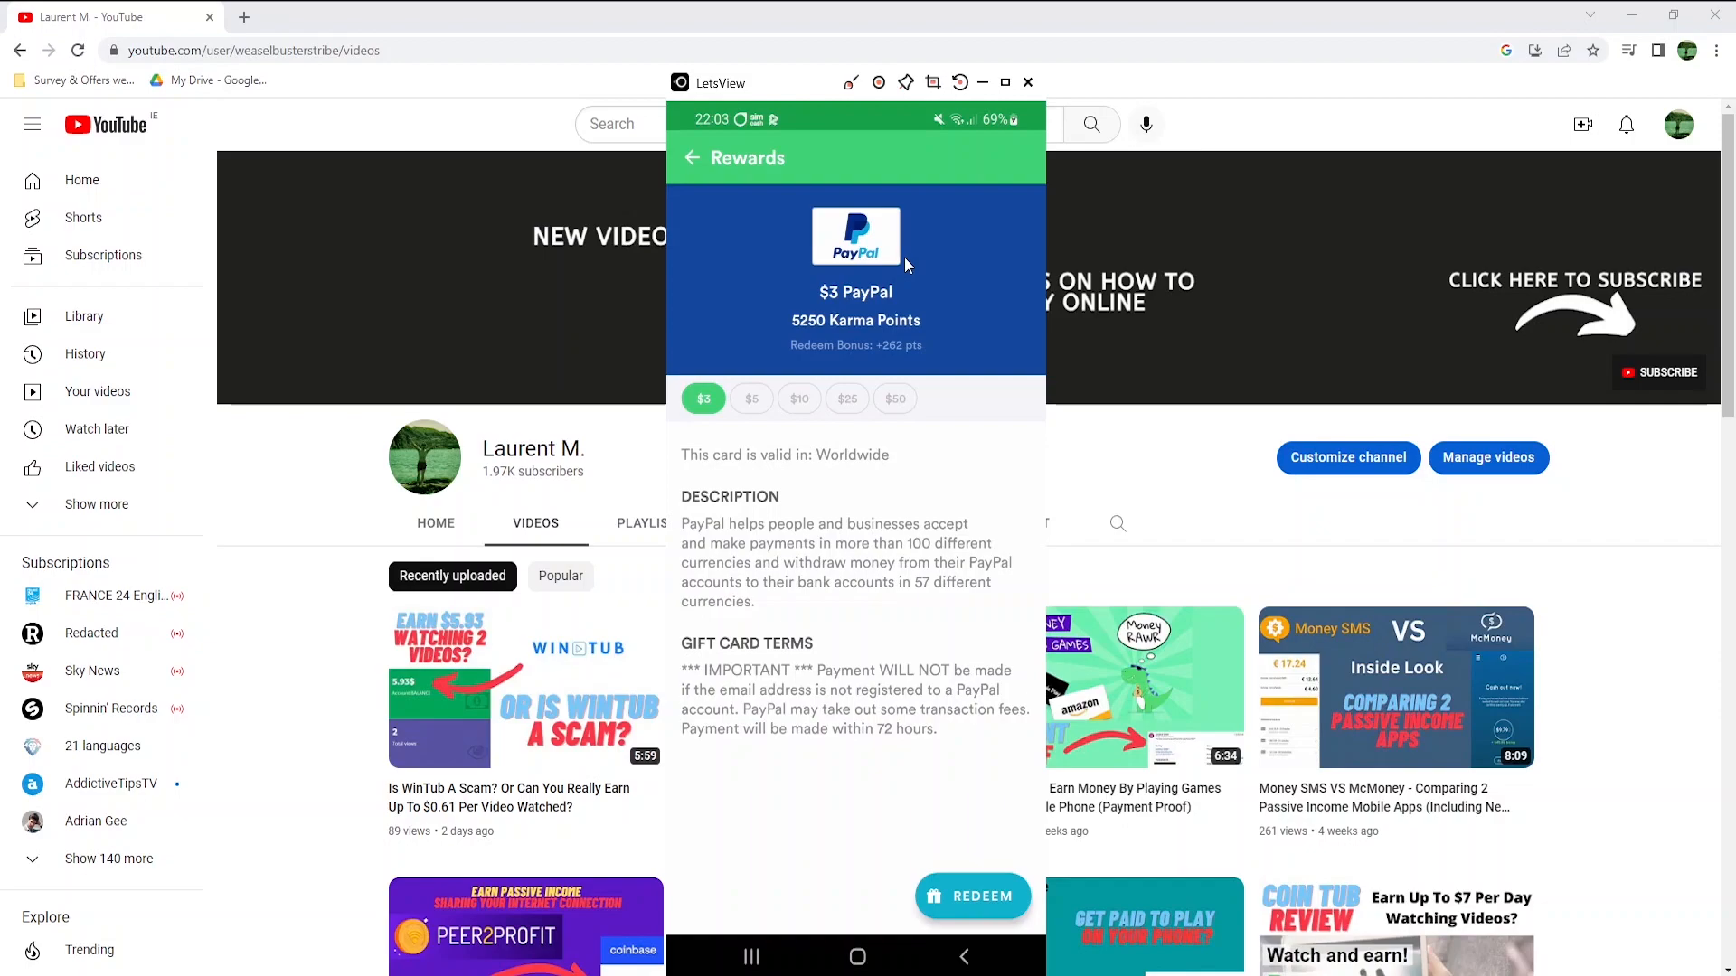
mouse_move(833, 337)
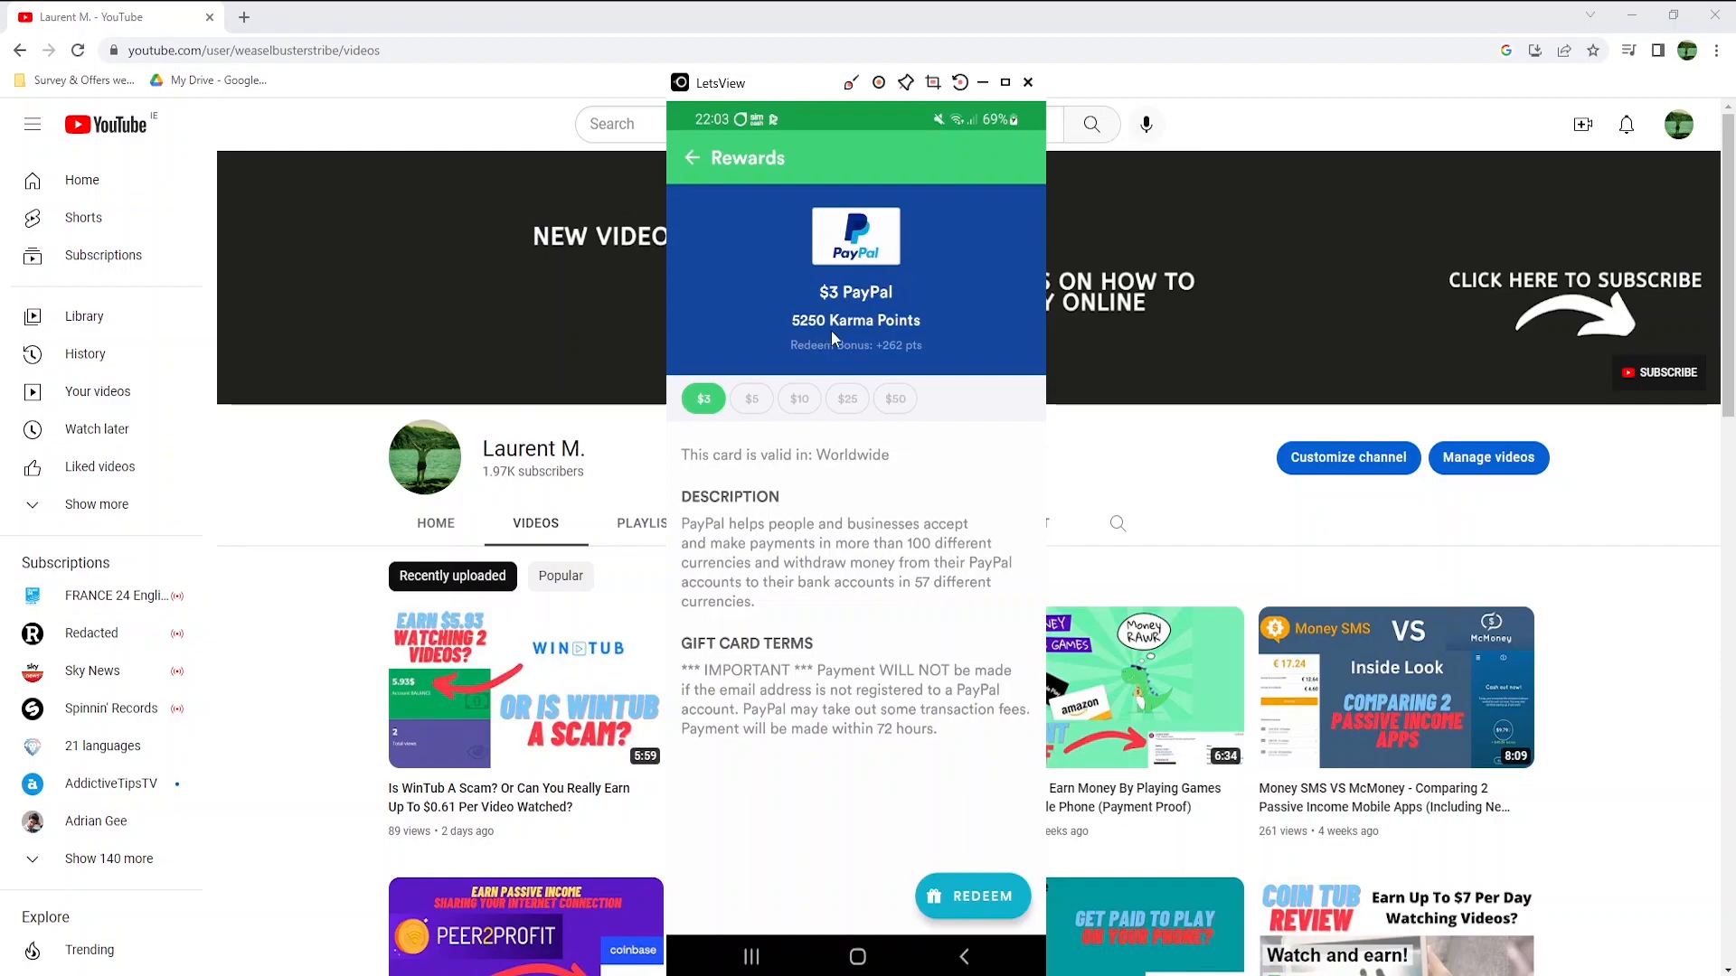
mouse_move(916, 340)
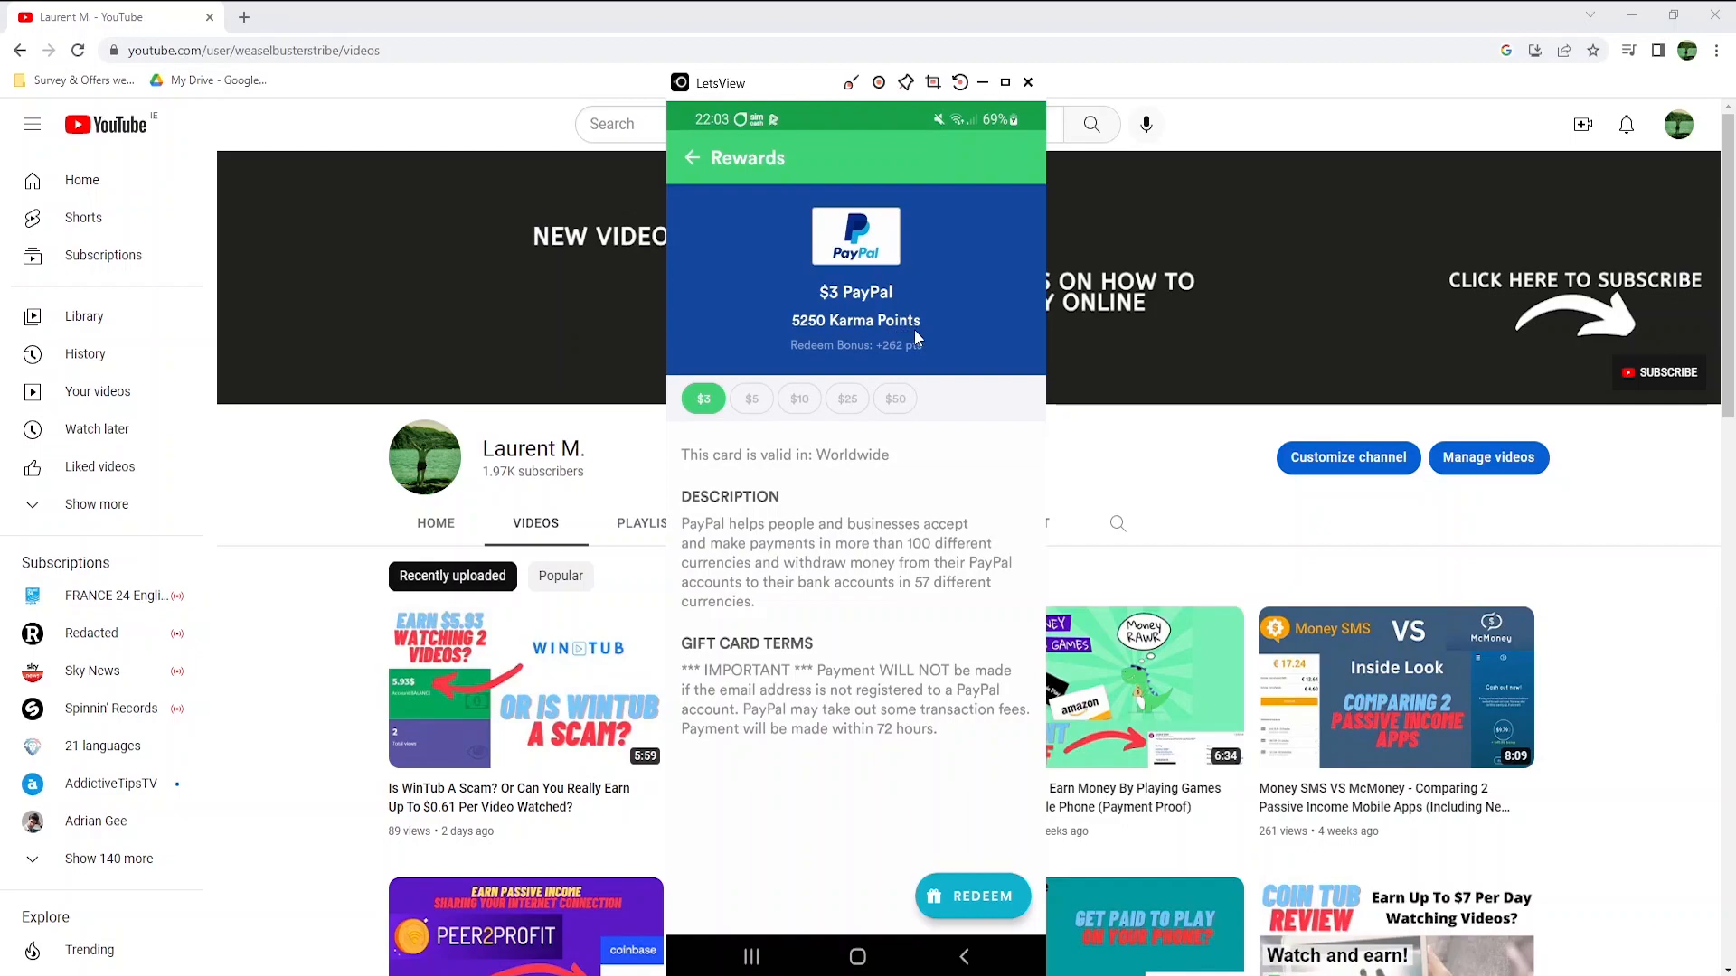
left_click(798, 399)
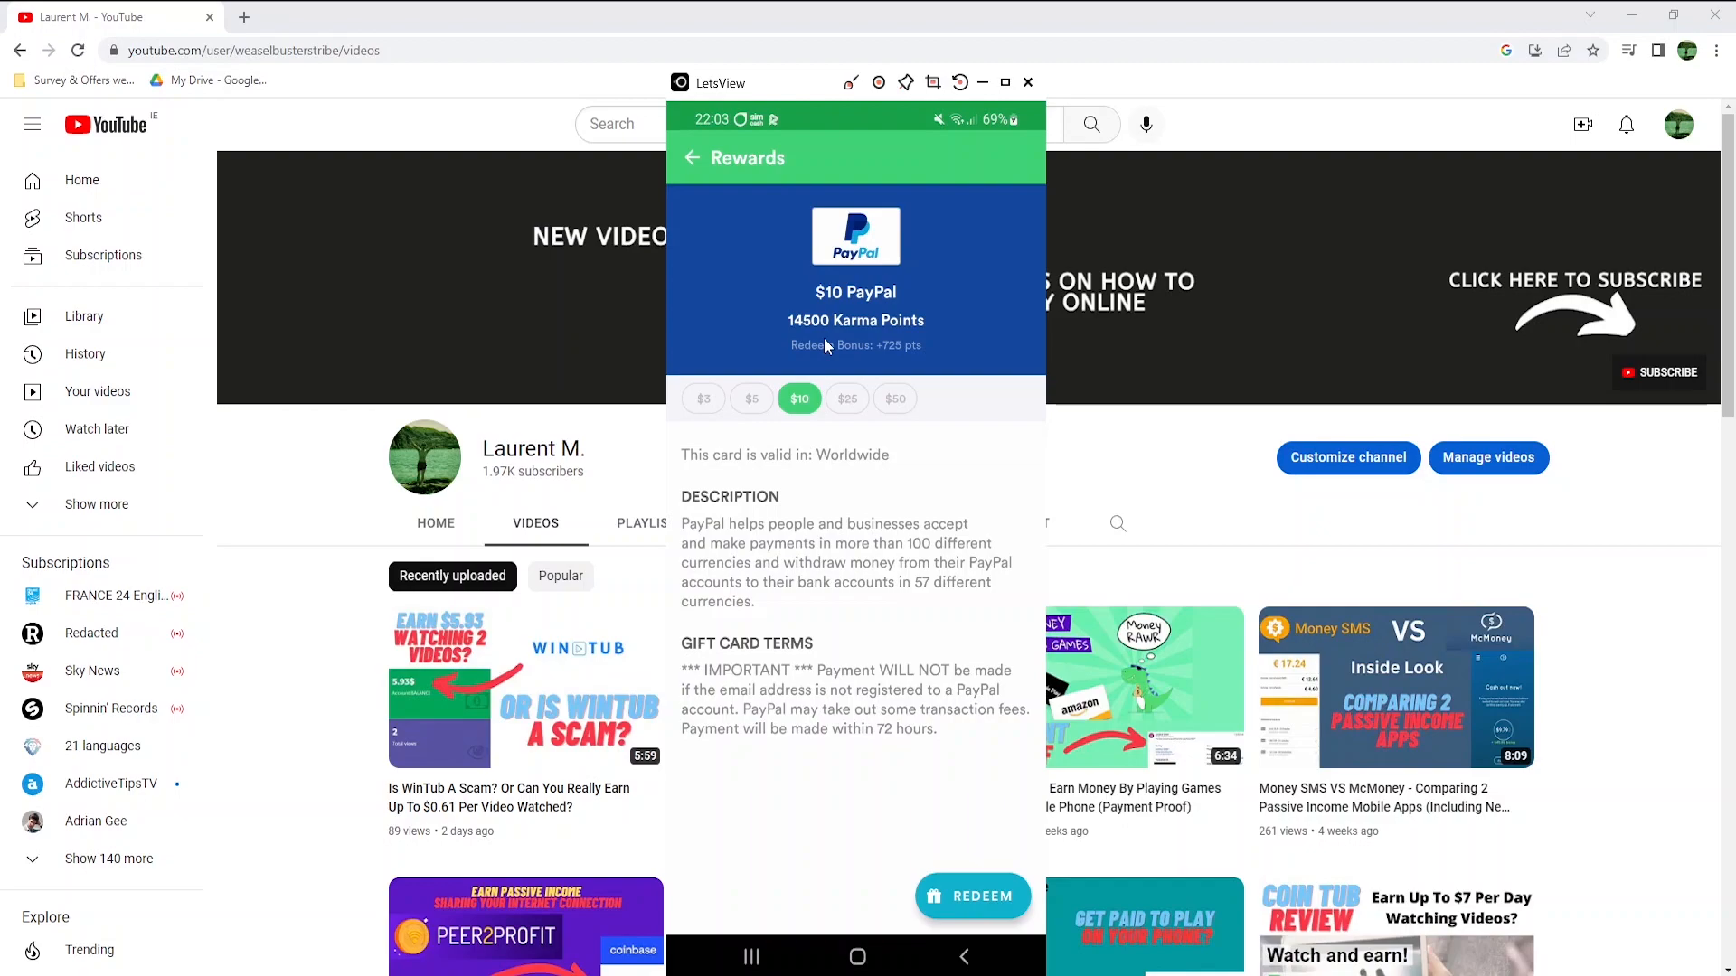
mouse_move(802, 431)
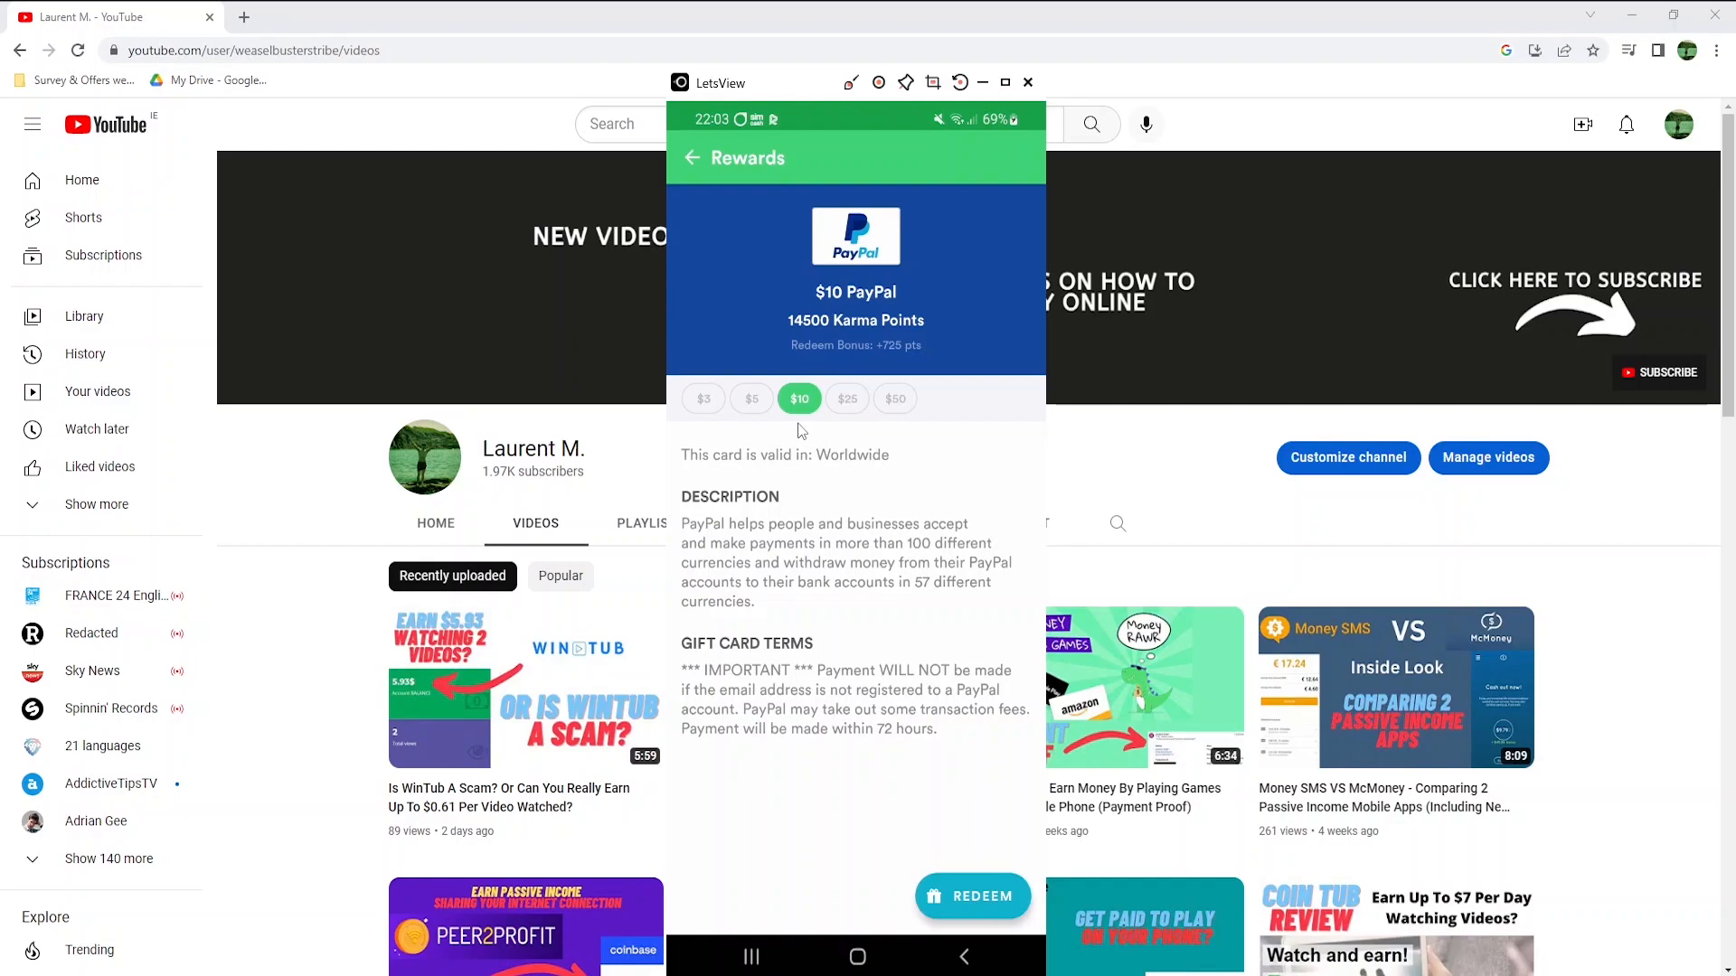
- Return to Poll Pay, check Surveys, then view the BitLabs, AdJoe, Ayet and AdGem providers
left_click(690, 158)
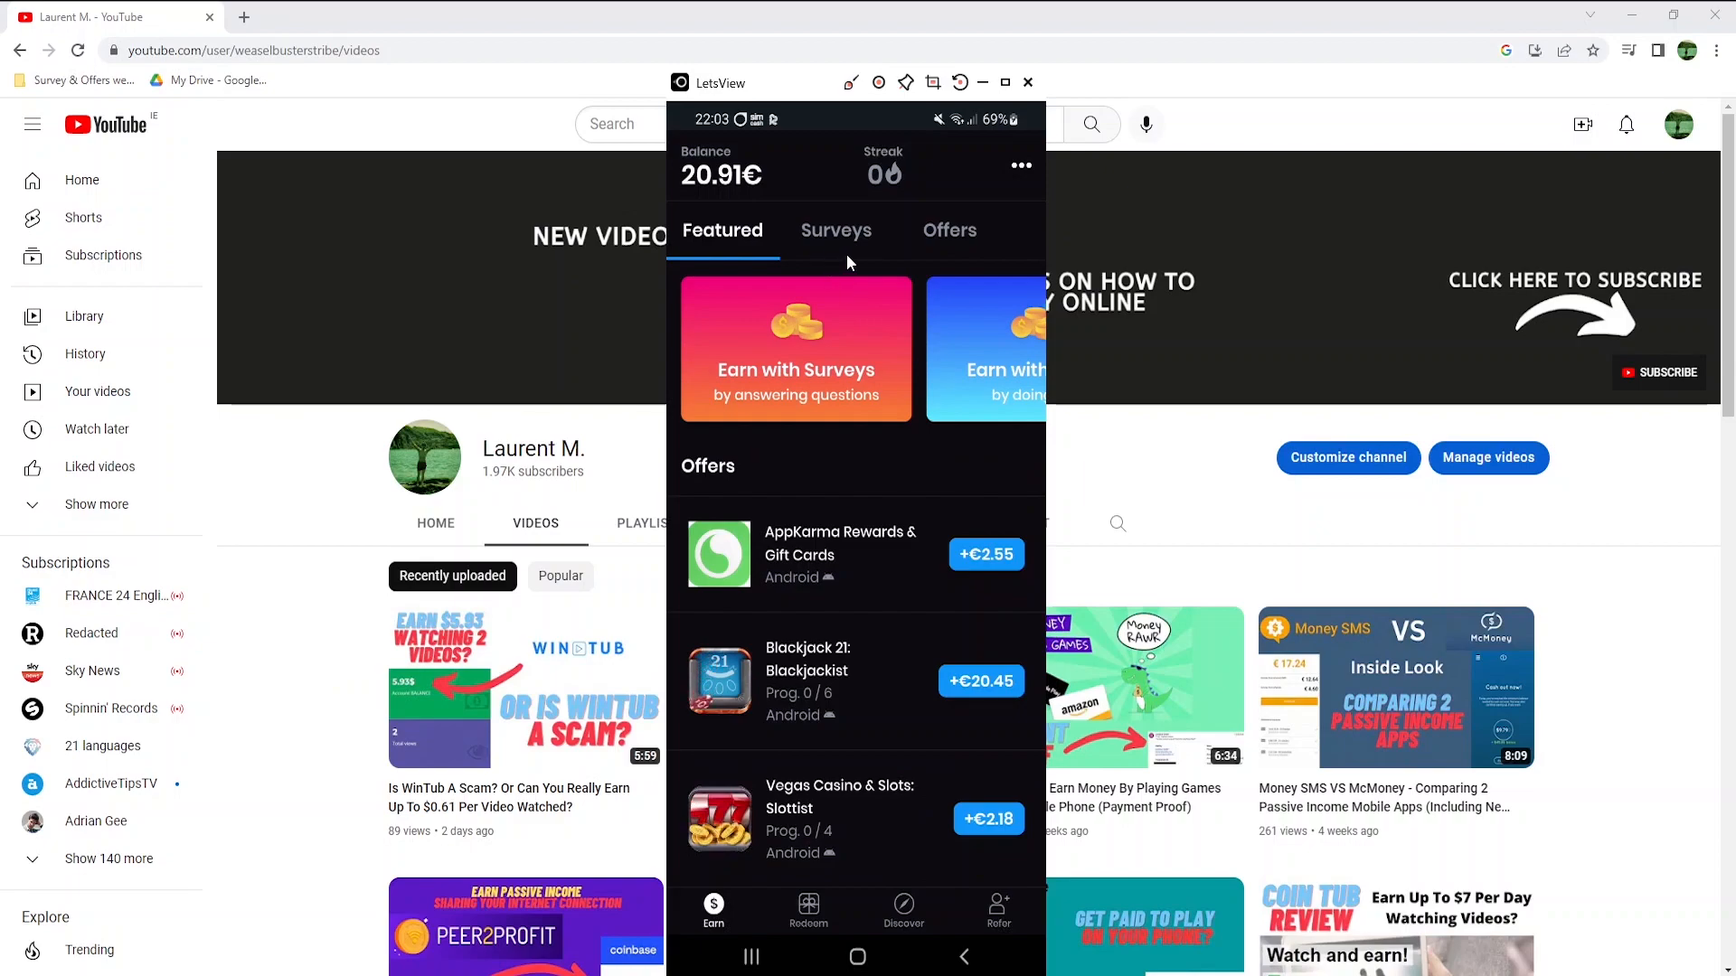
left_click(835, 231)
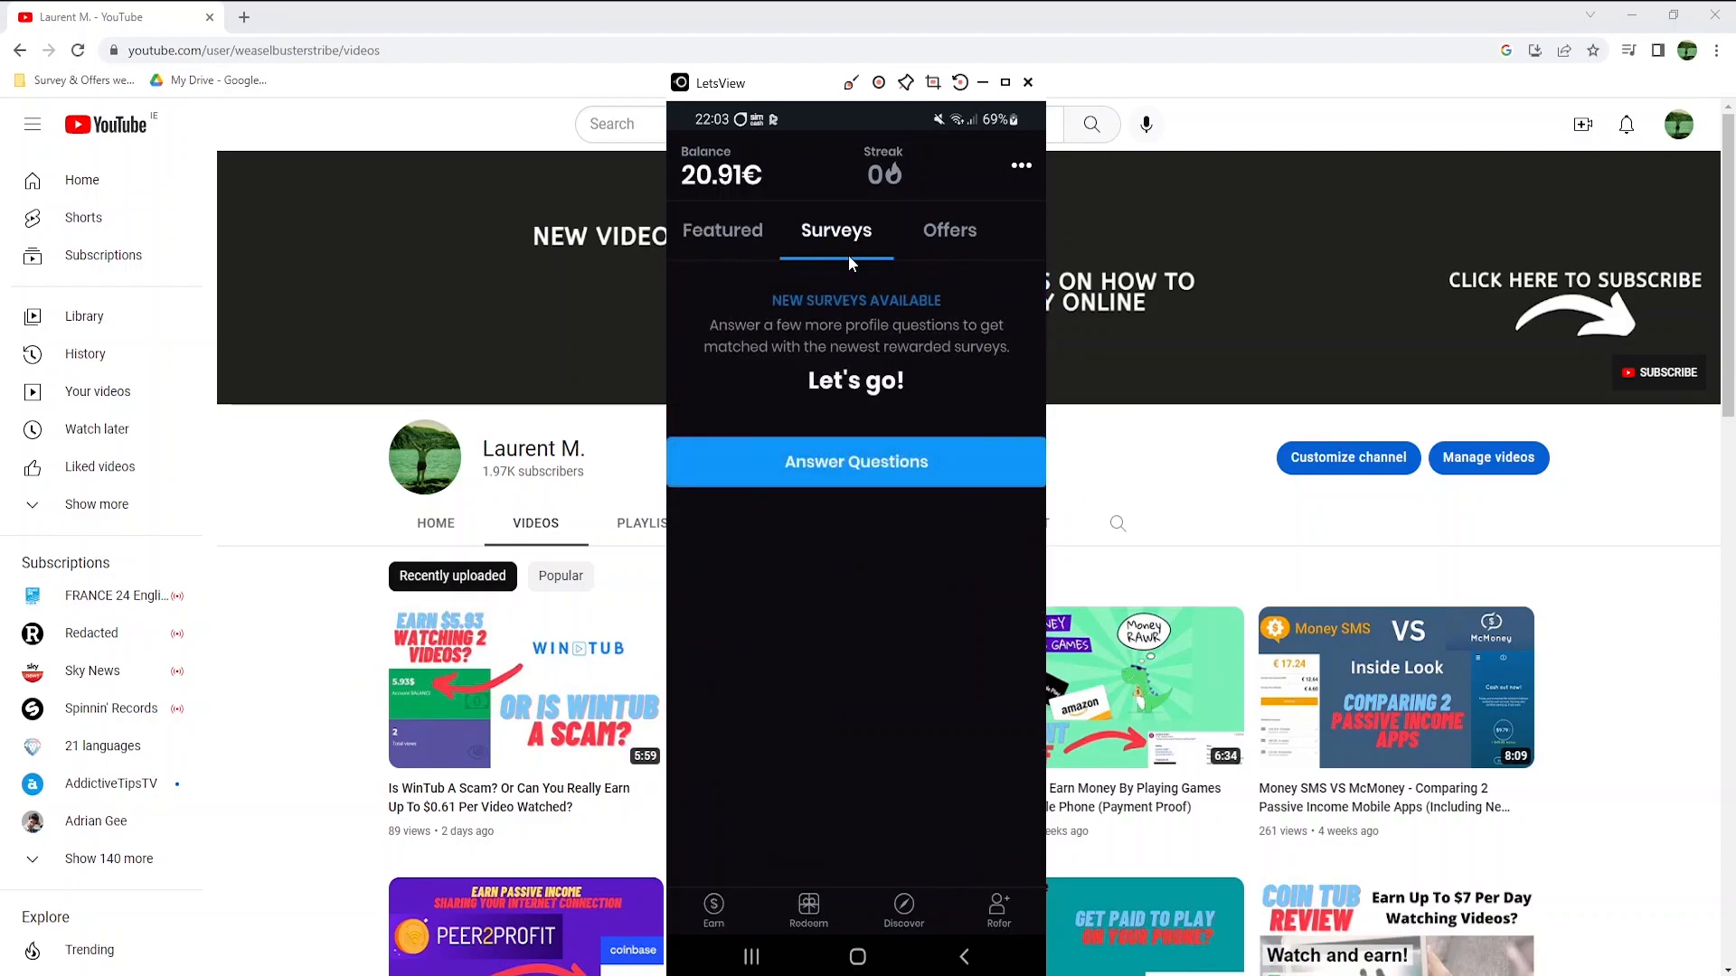
mouse_move(961, 346)
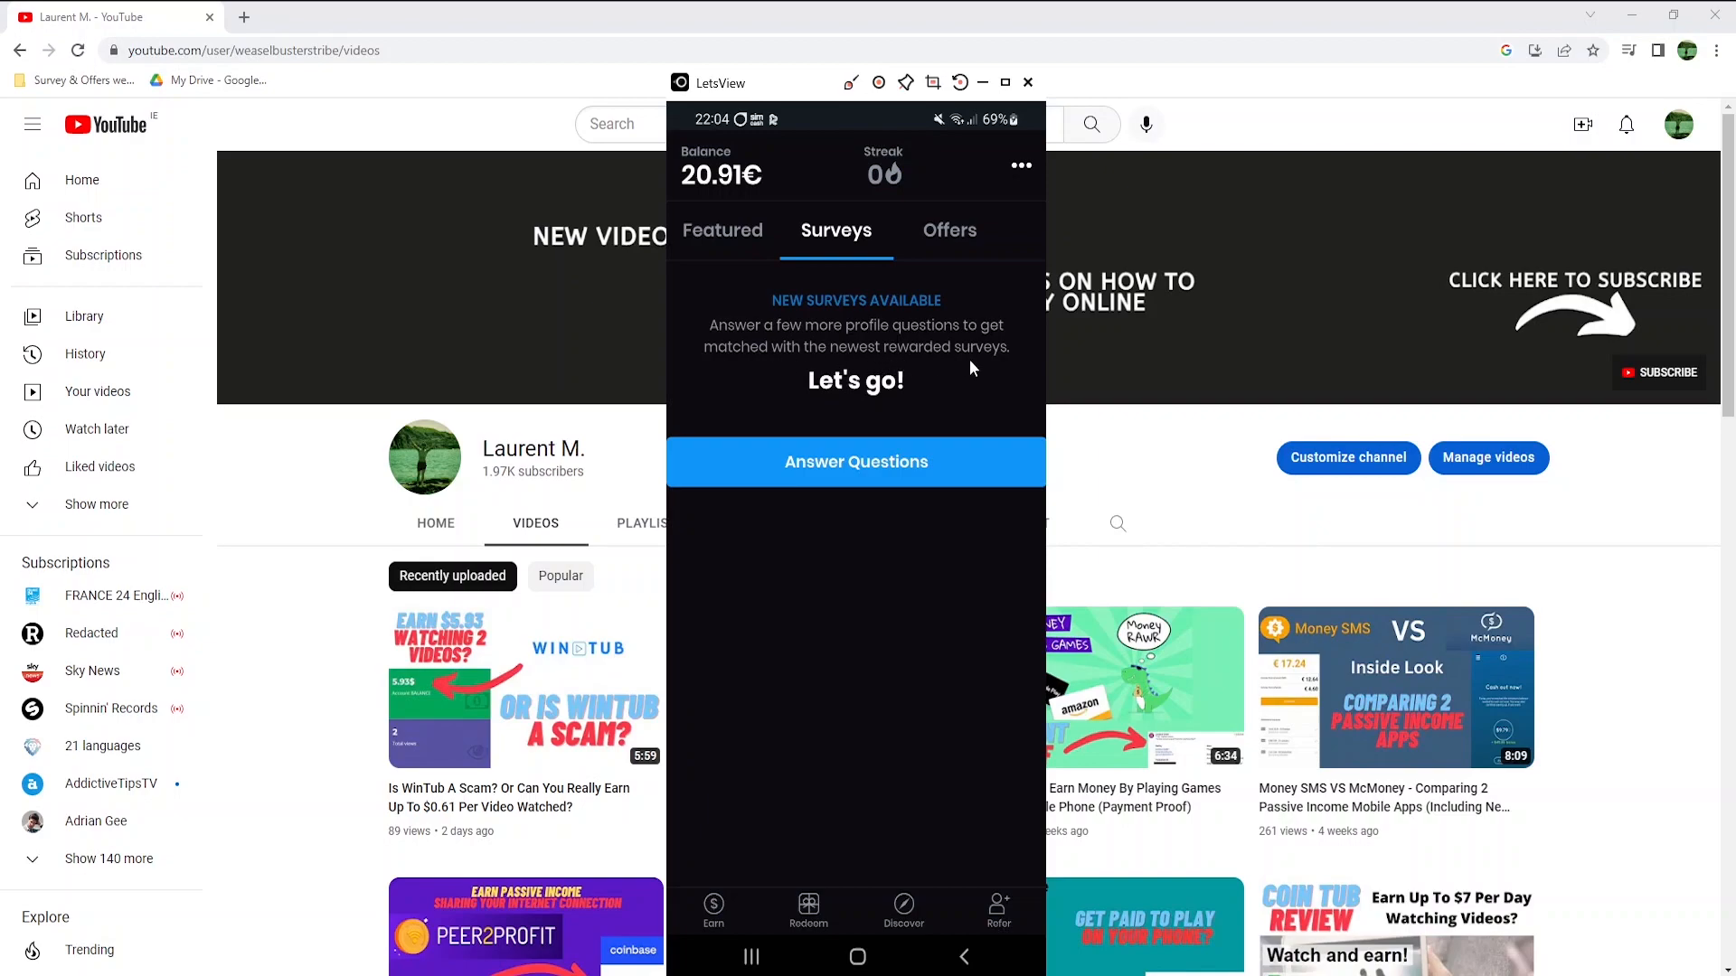
left_click(948, 230)
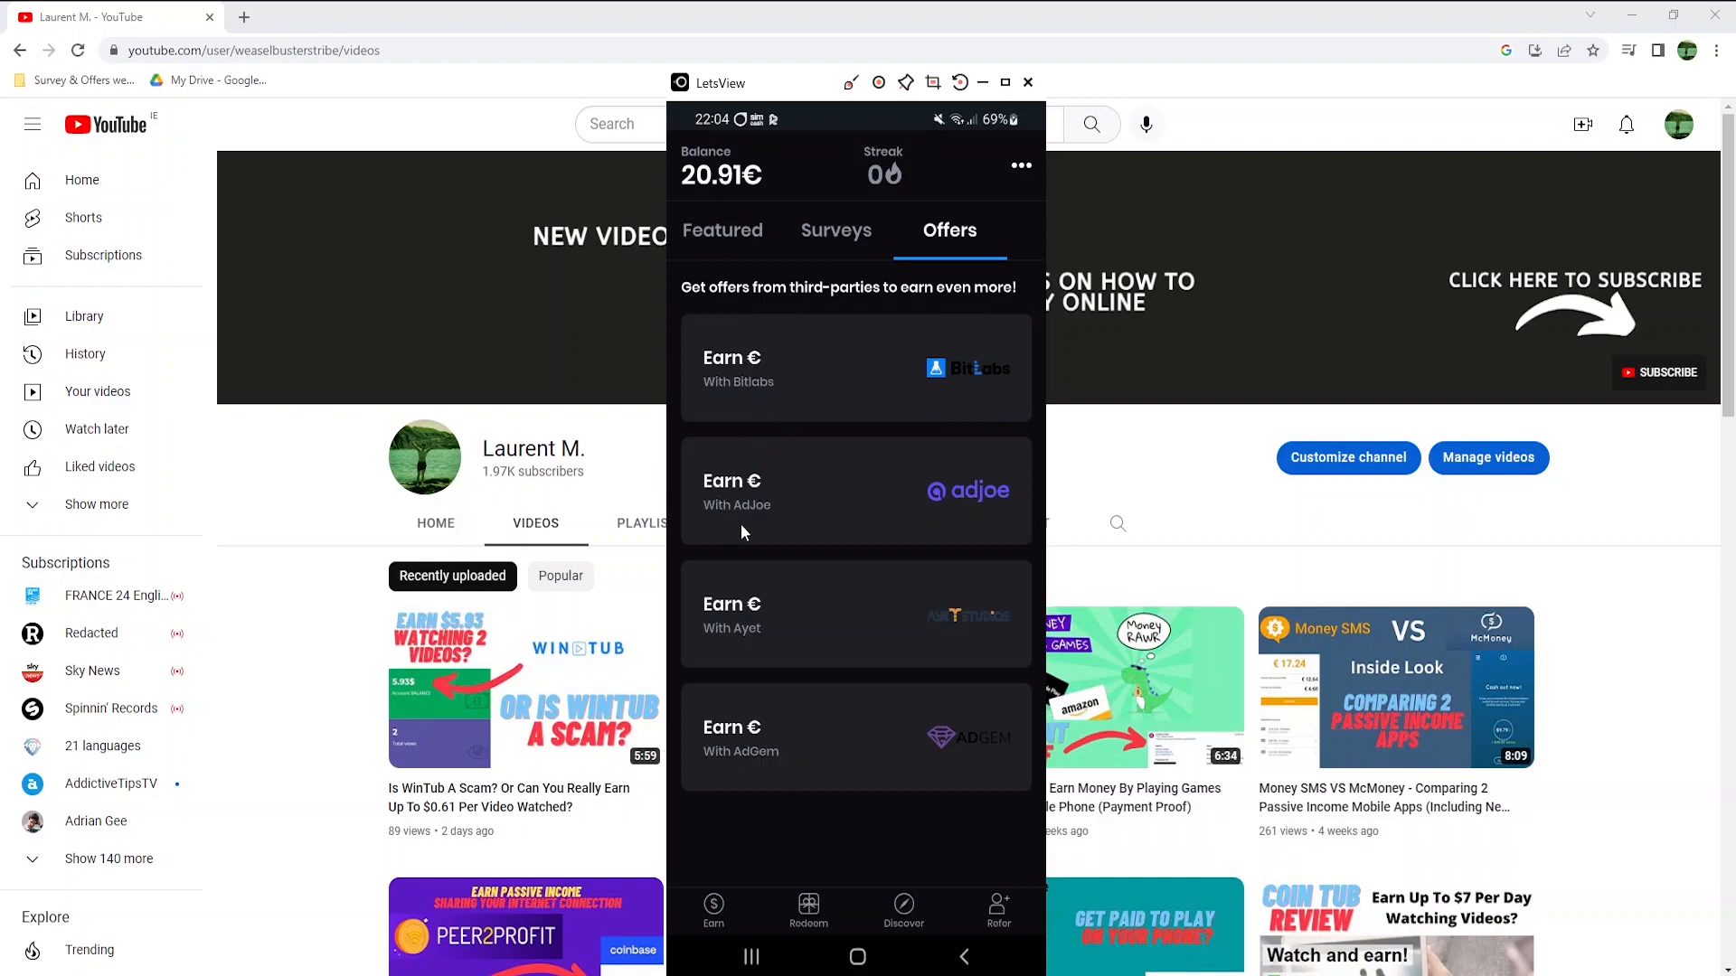
mouse_move(958, 405)
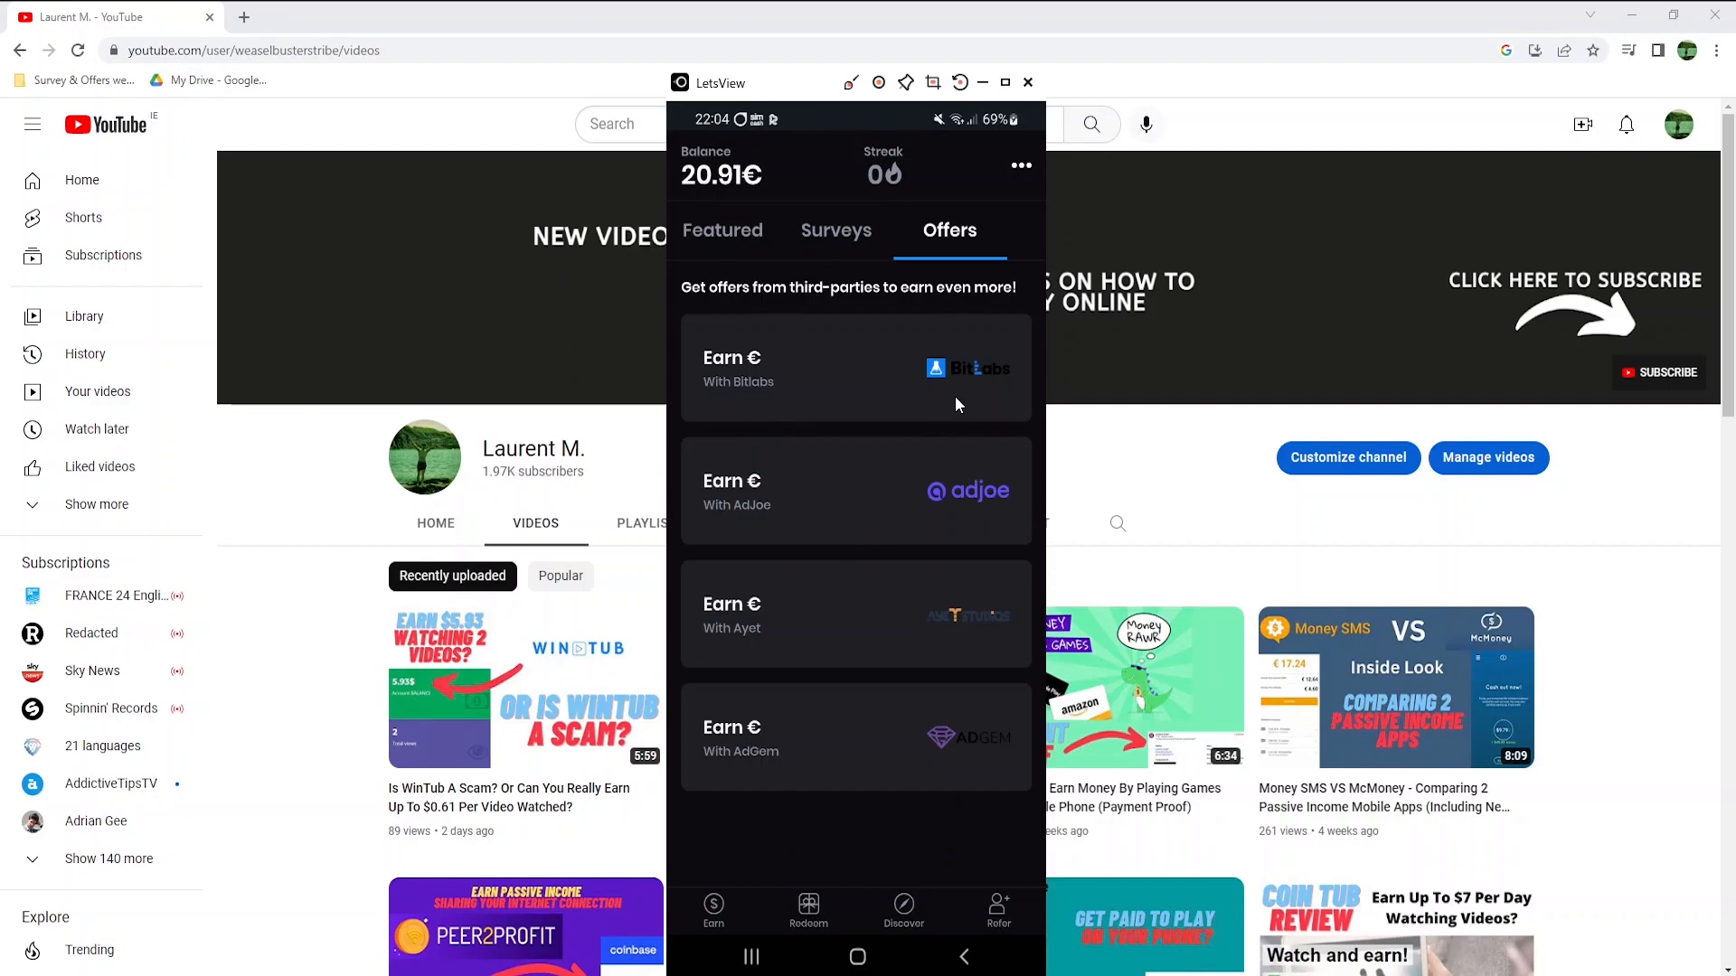
left_click(853, 368)
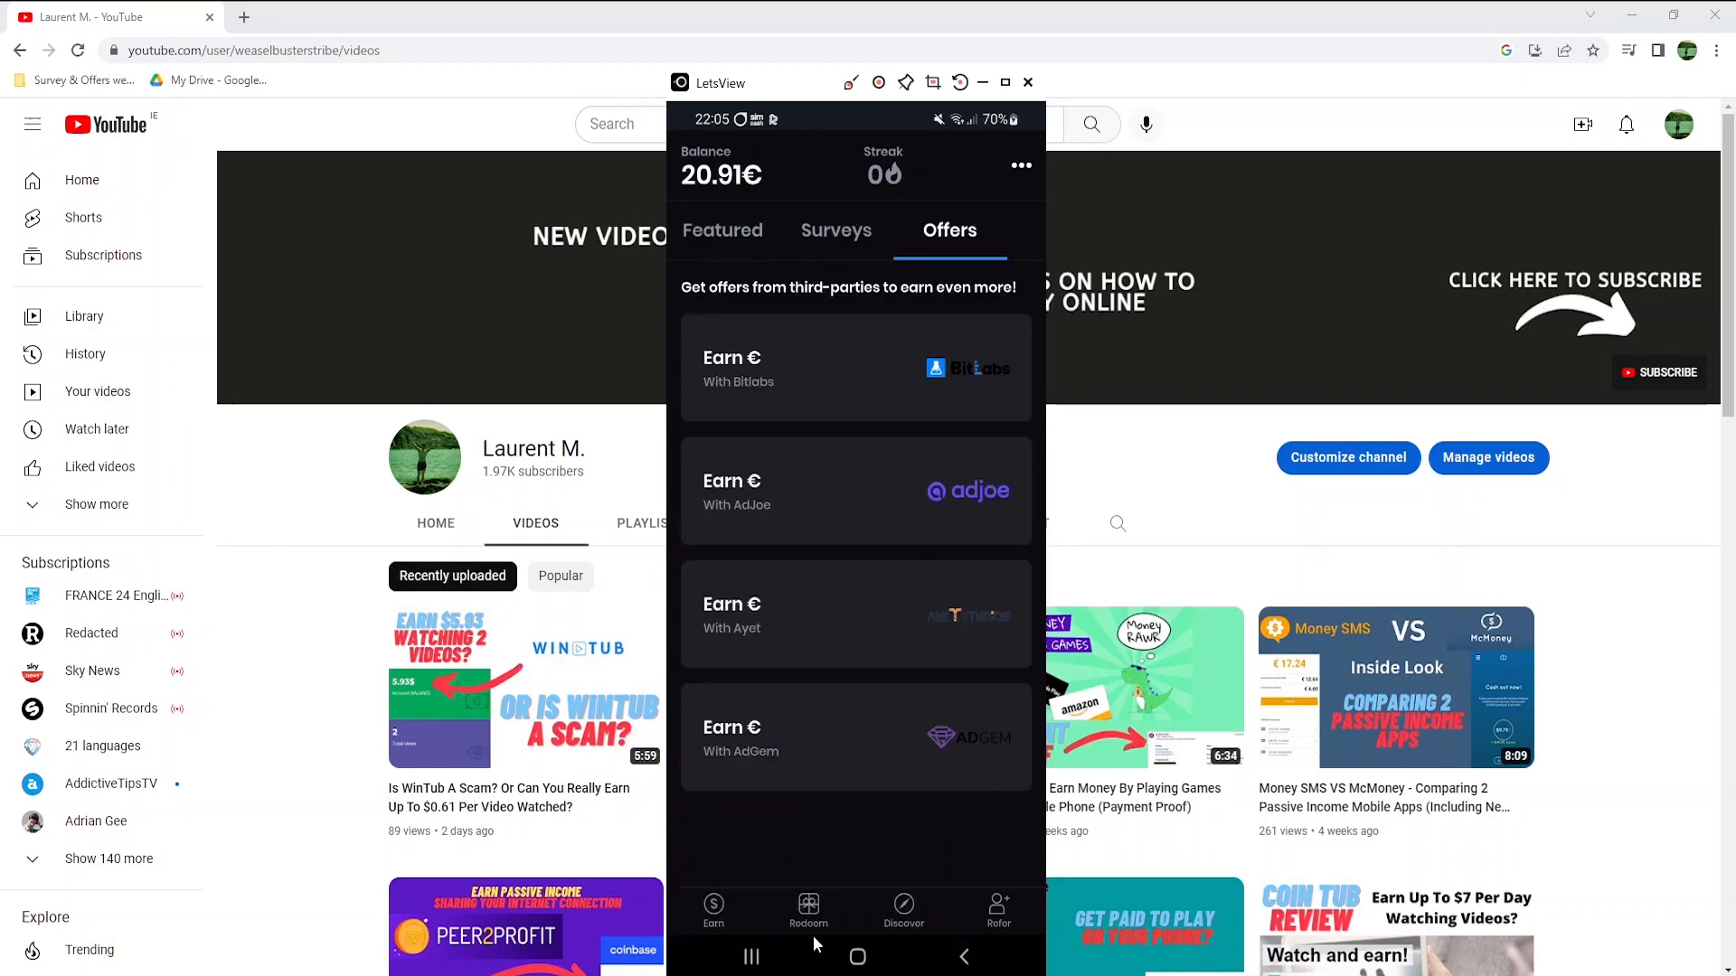
- View Poll Pay's PayPal payout amounts of €10, €15 and €25 with a €0.50 fee
left_click(808, 910)
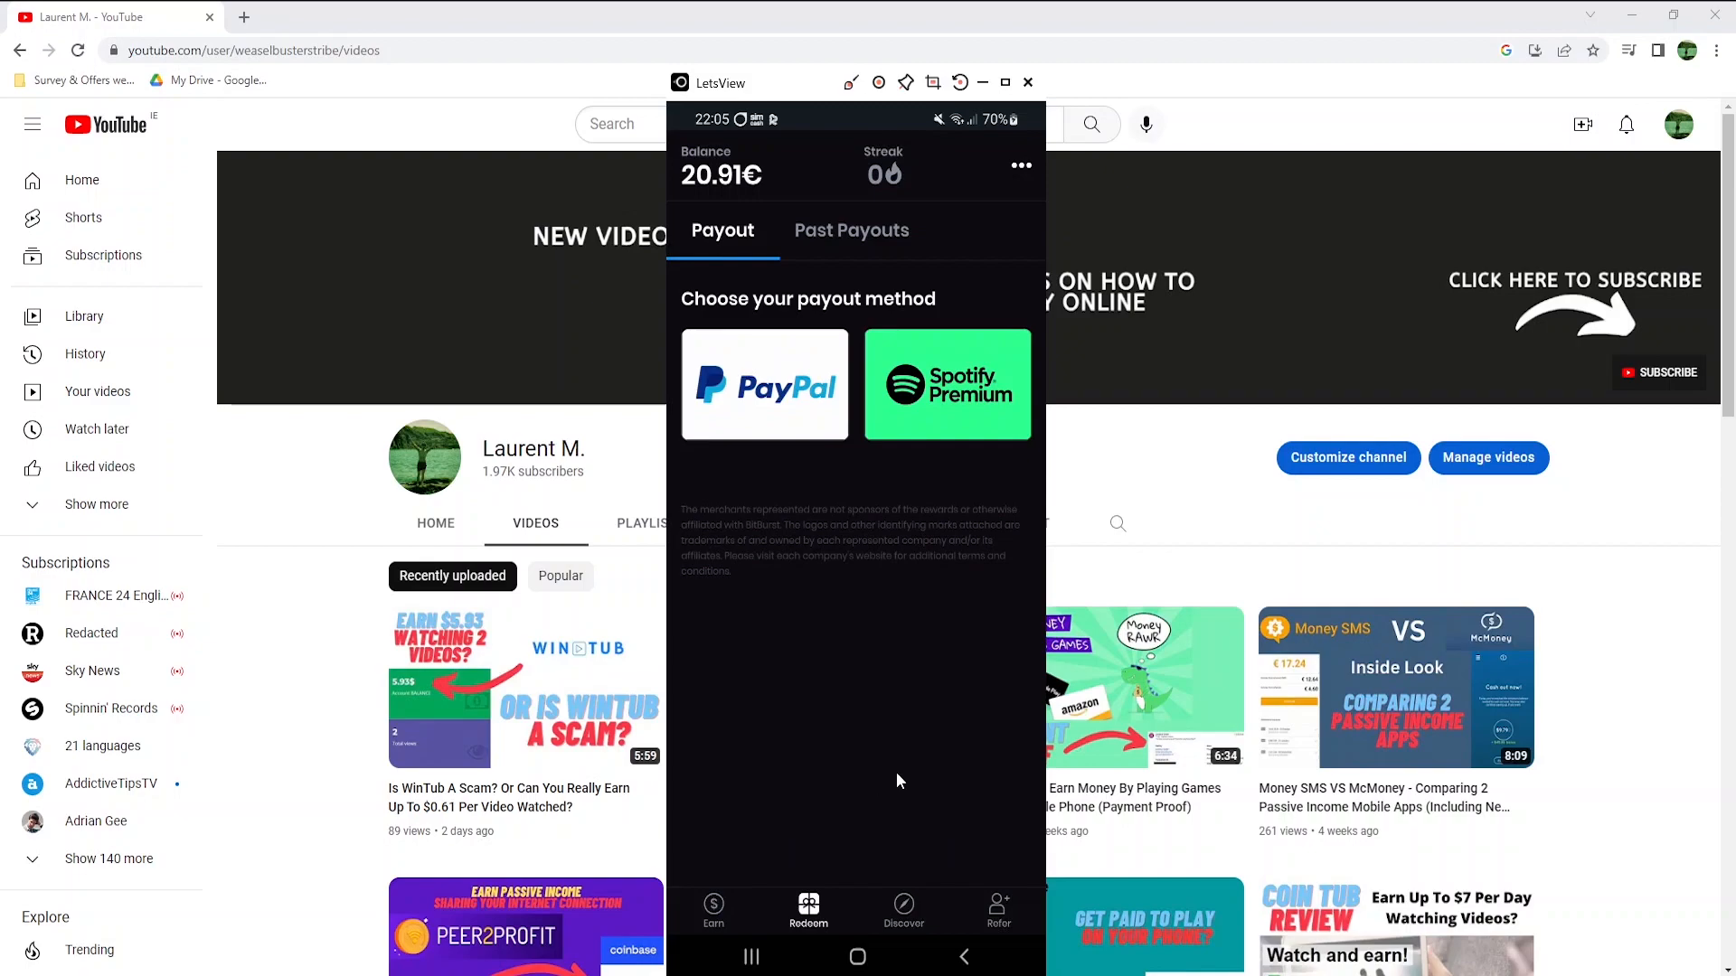
left_click(763, 384)
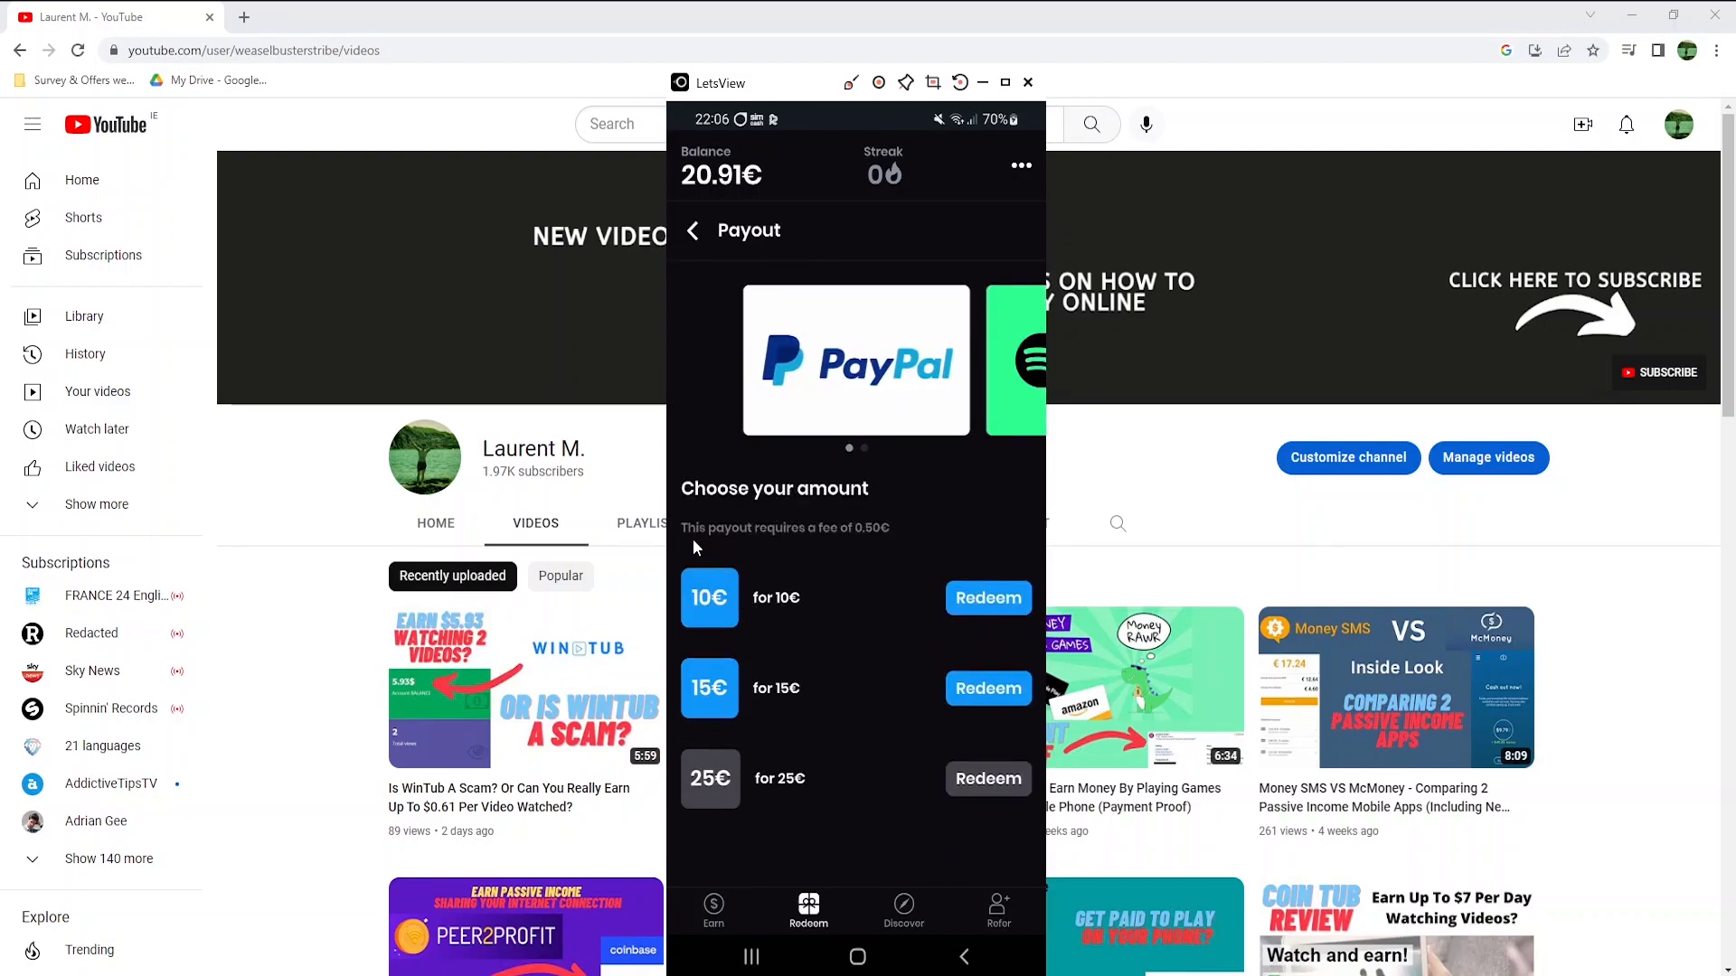
mouse_move(874, 549)
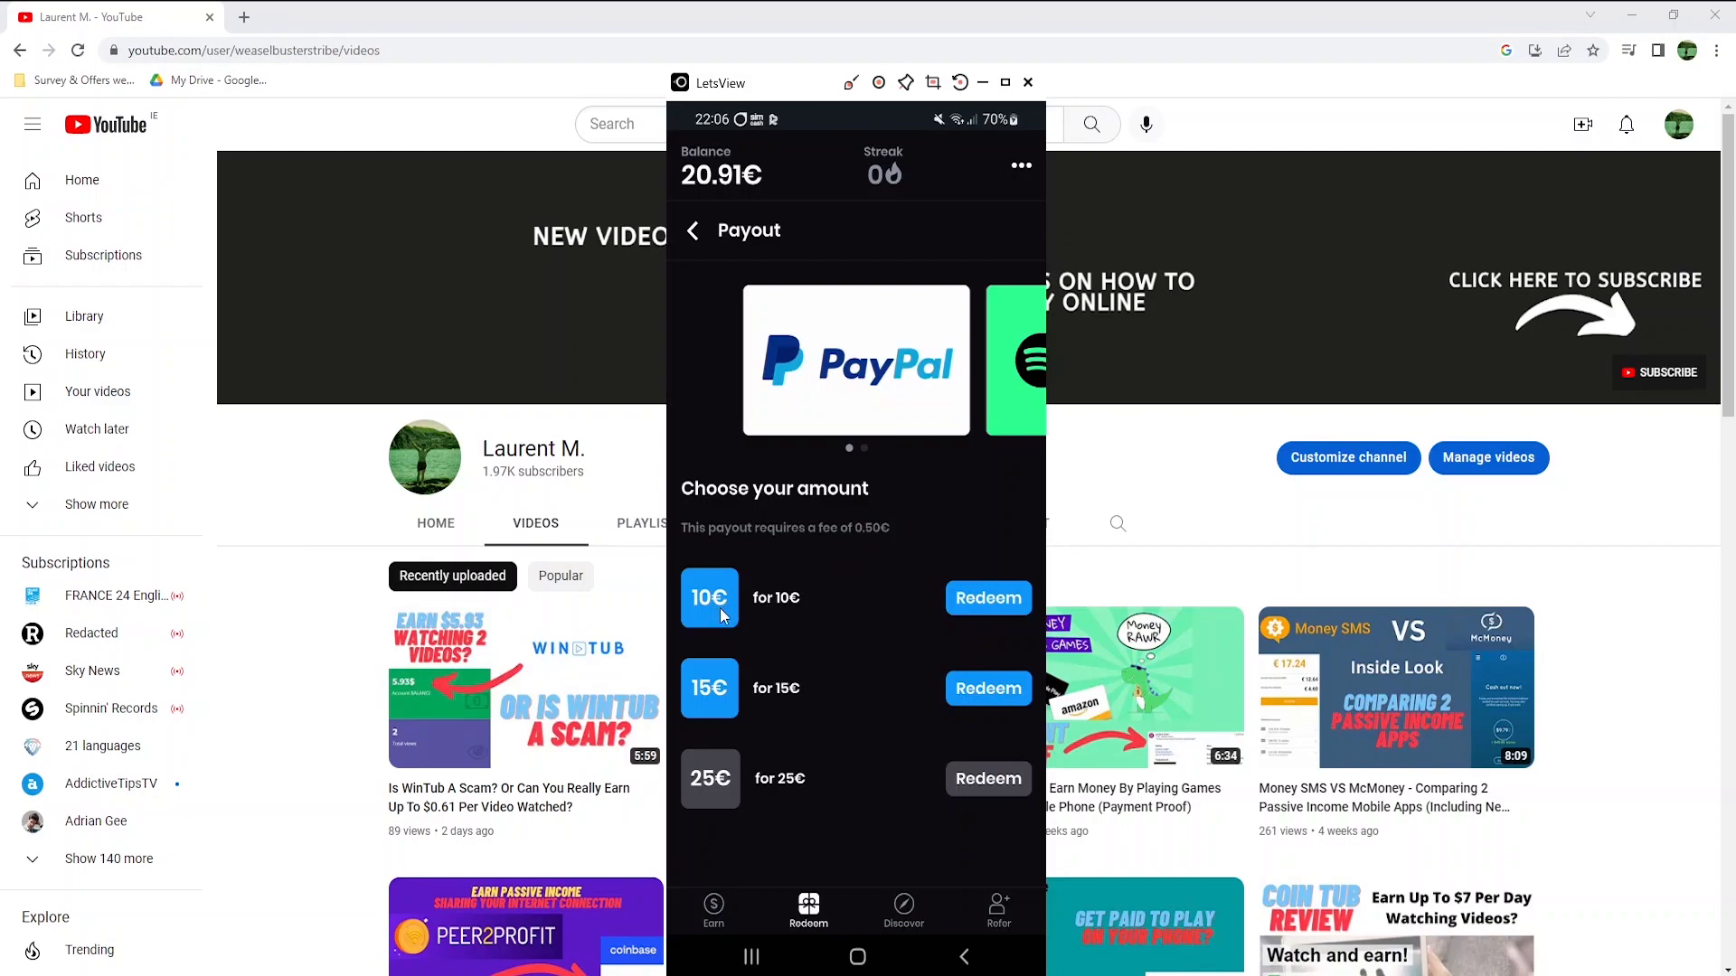
mouse_move(714, 719)
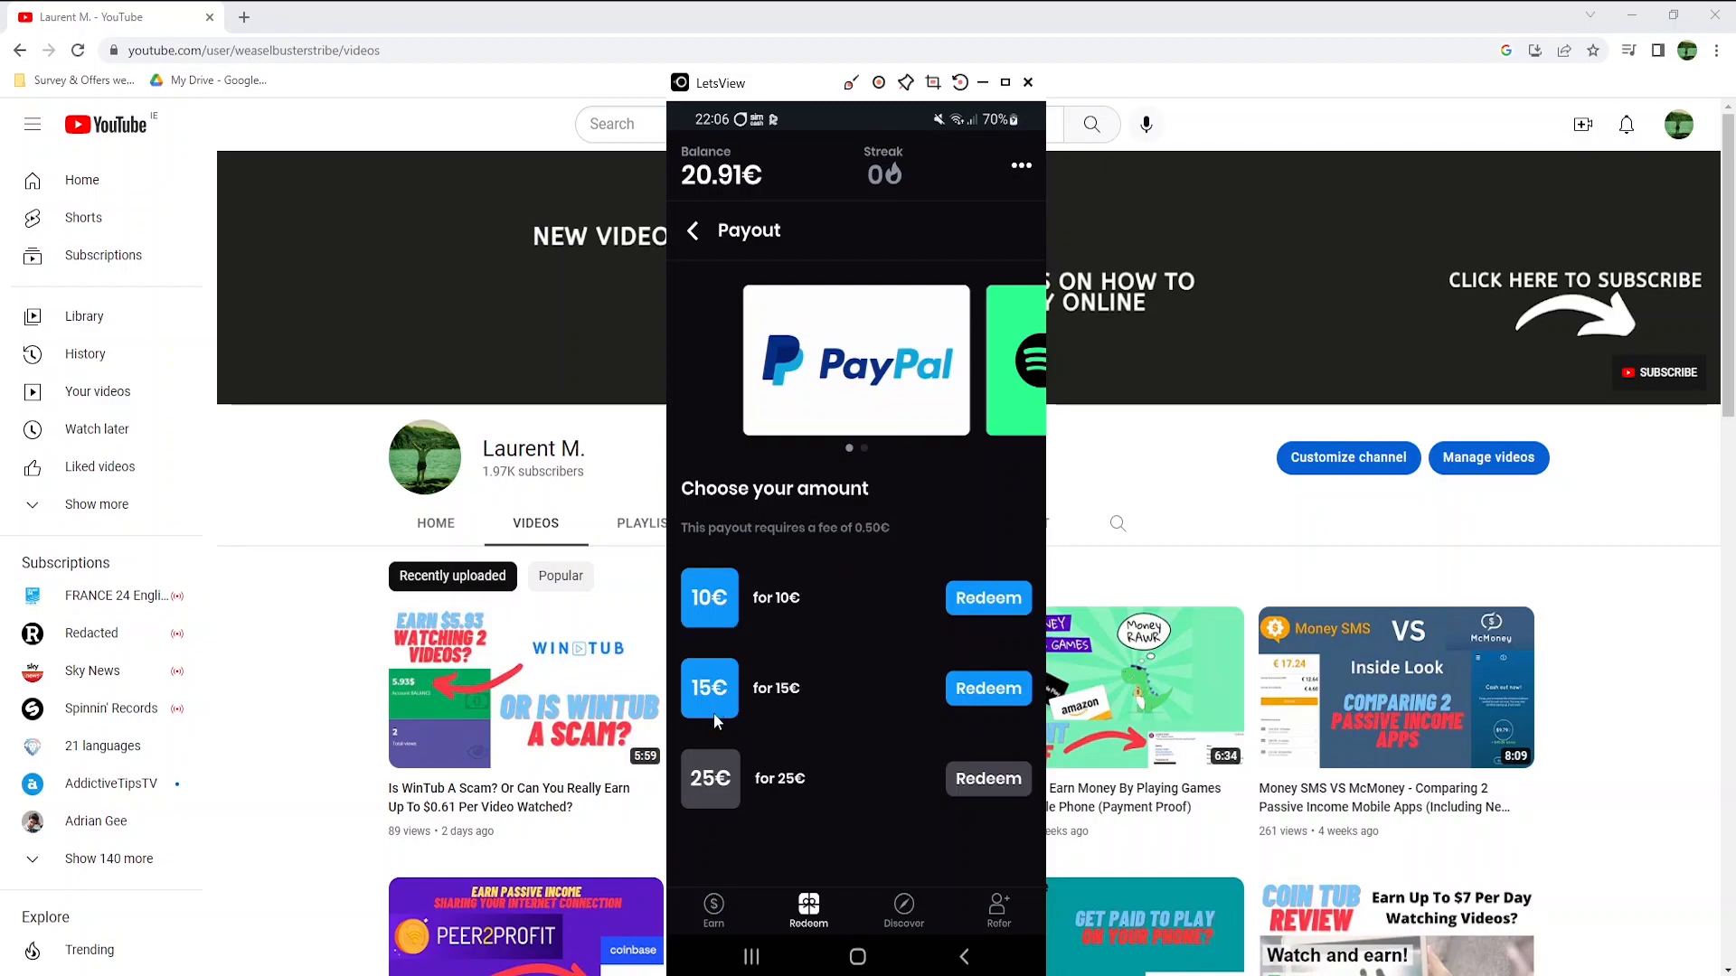
mouse_move(729, 827)
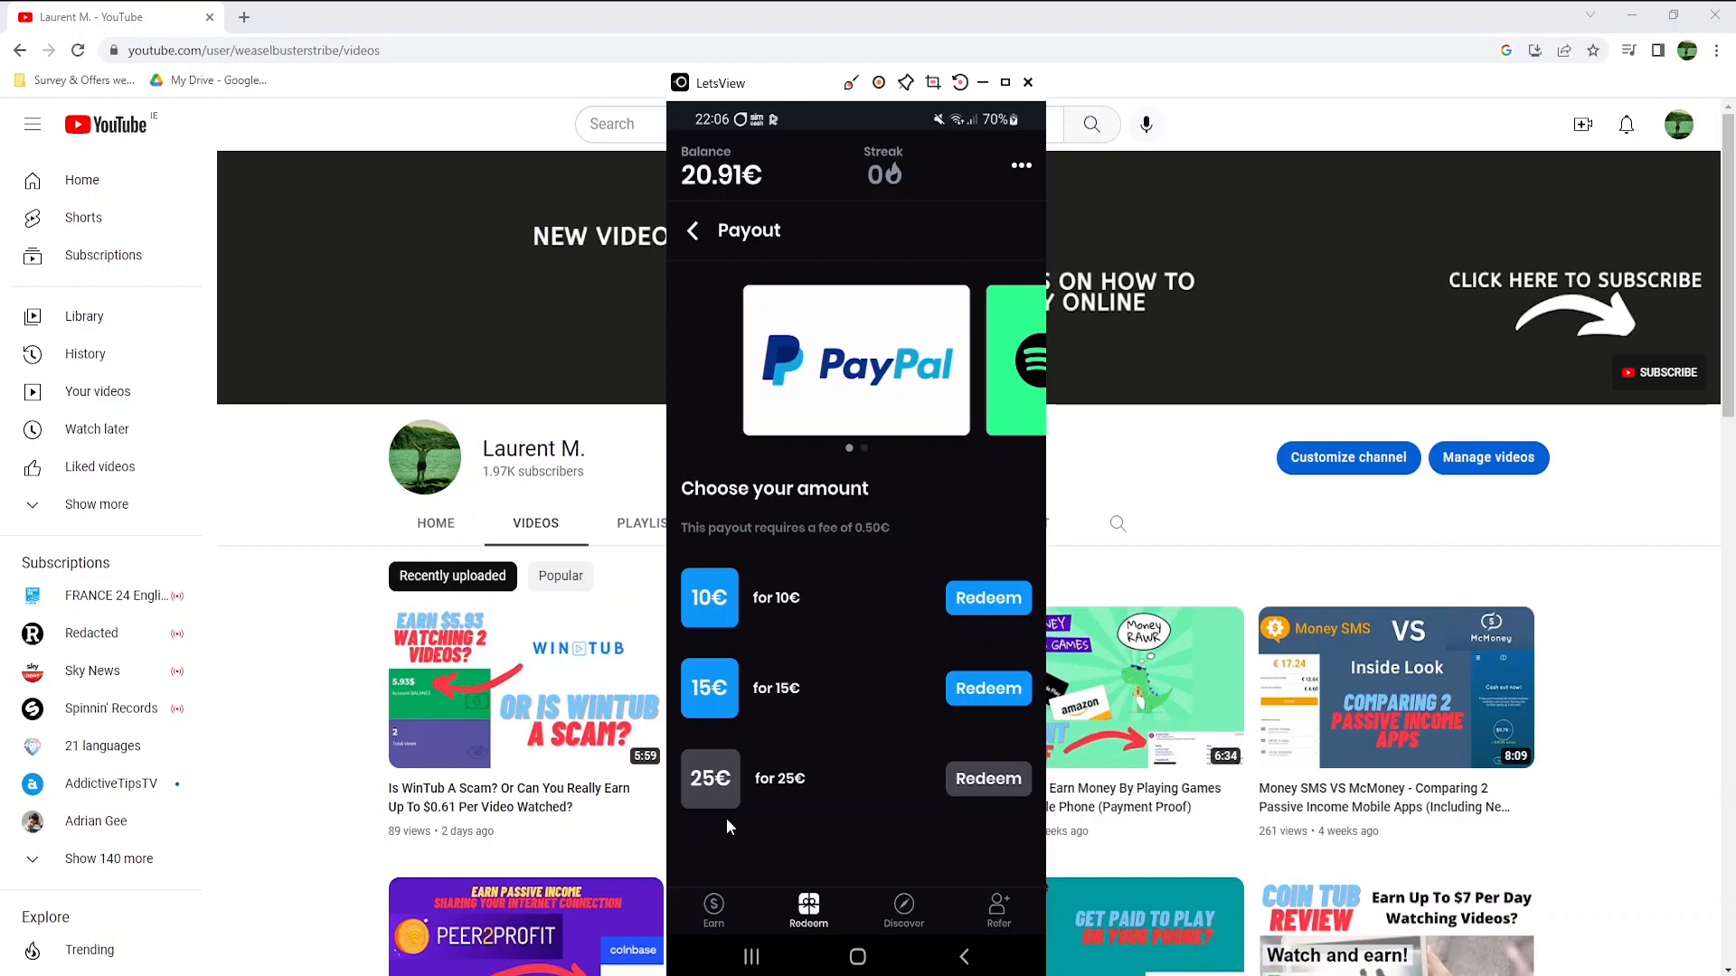
mouse_move(986, 448)
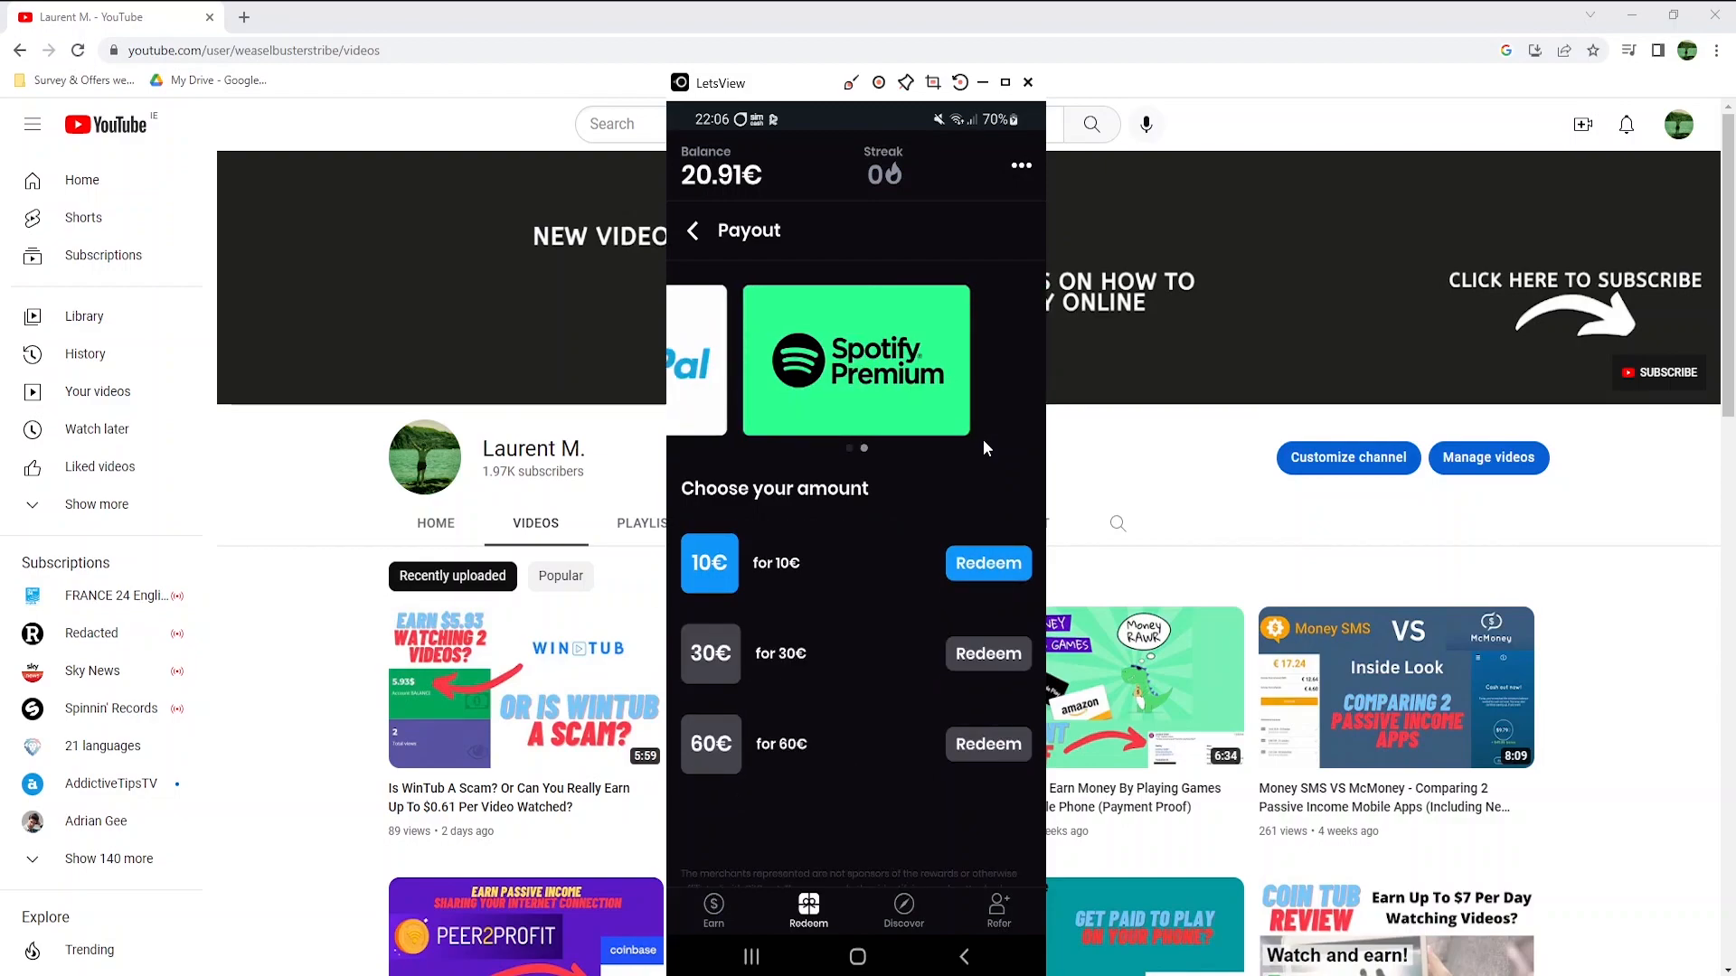
mouse_move(803, 553)
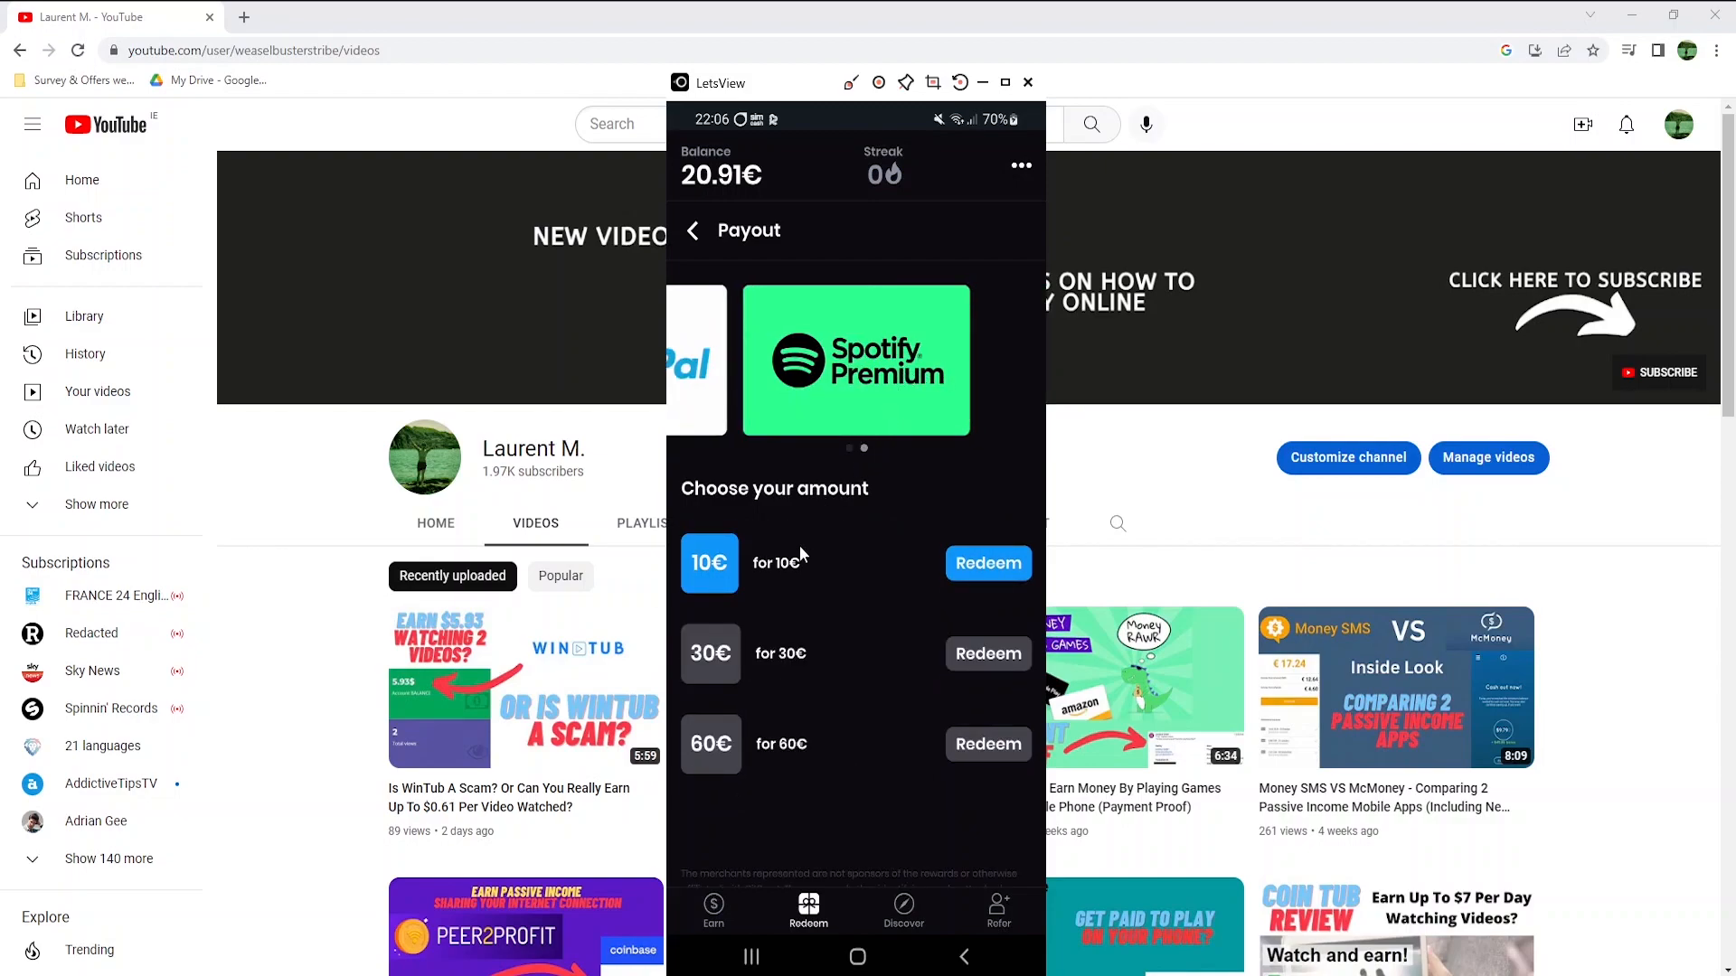
mouse_move(936, 611)
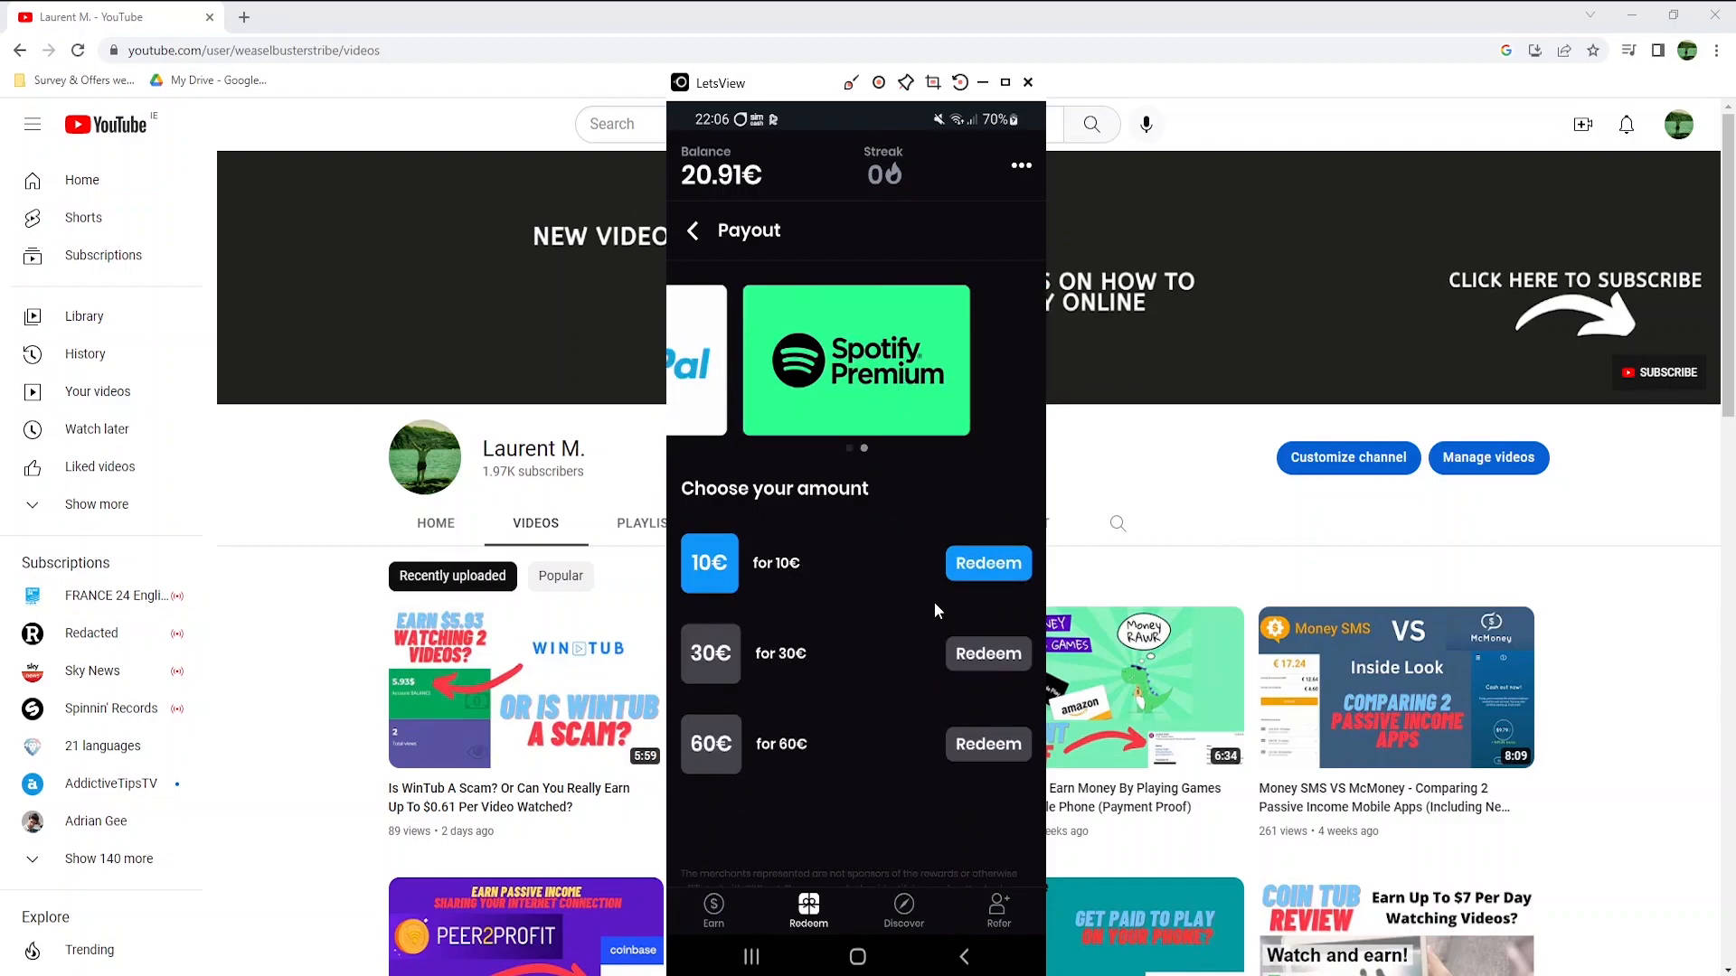
- Open Poll Pay's Discover page with survey tips, FAQs and Contact Us
left_click(903, 910)
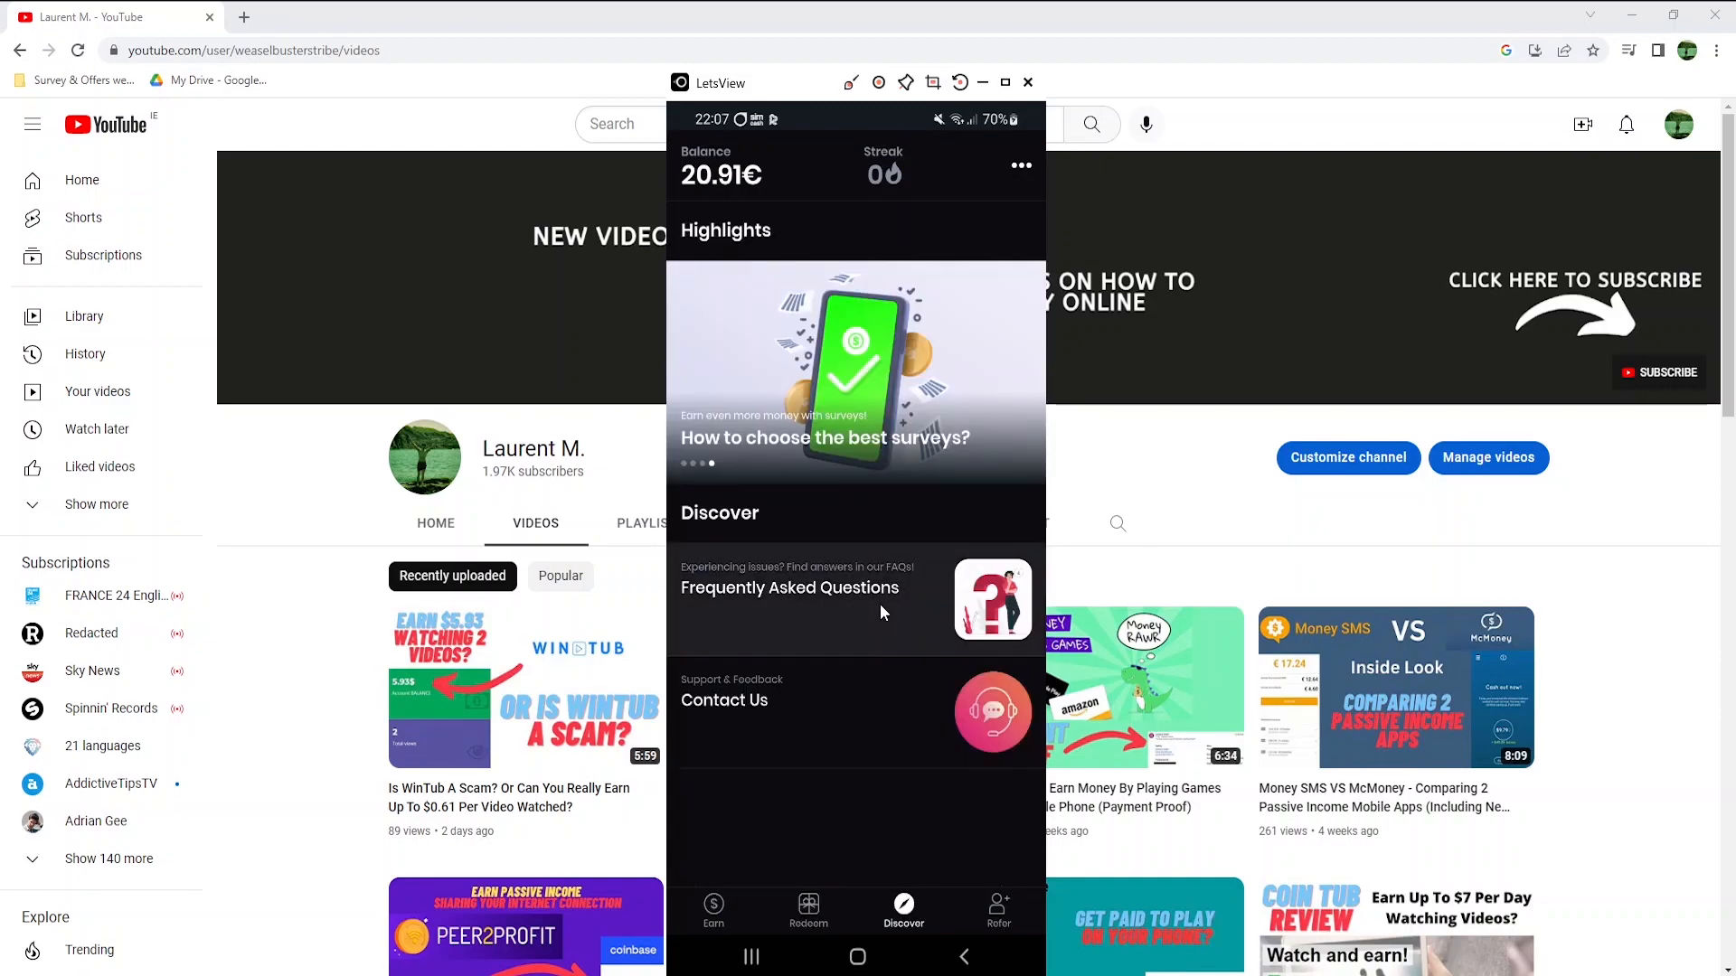
left_click(788, 588)
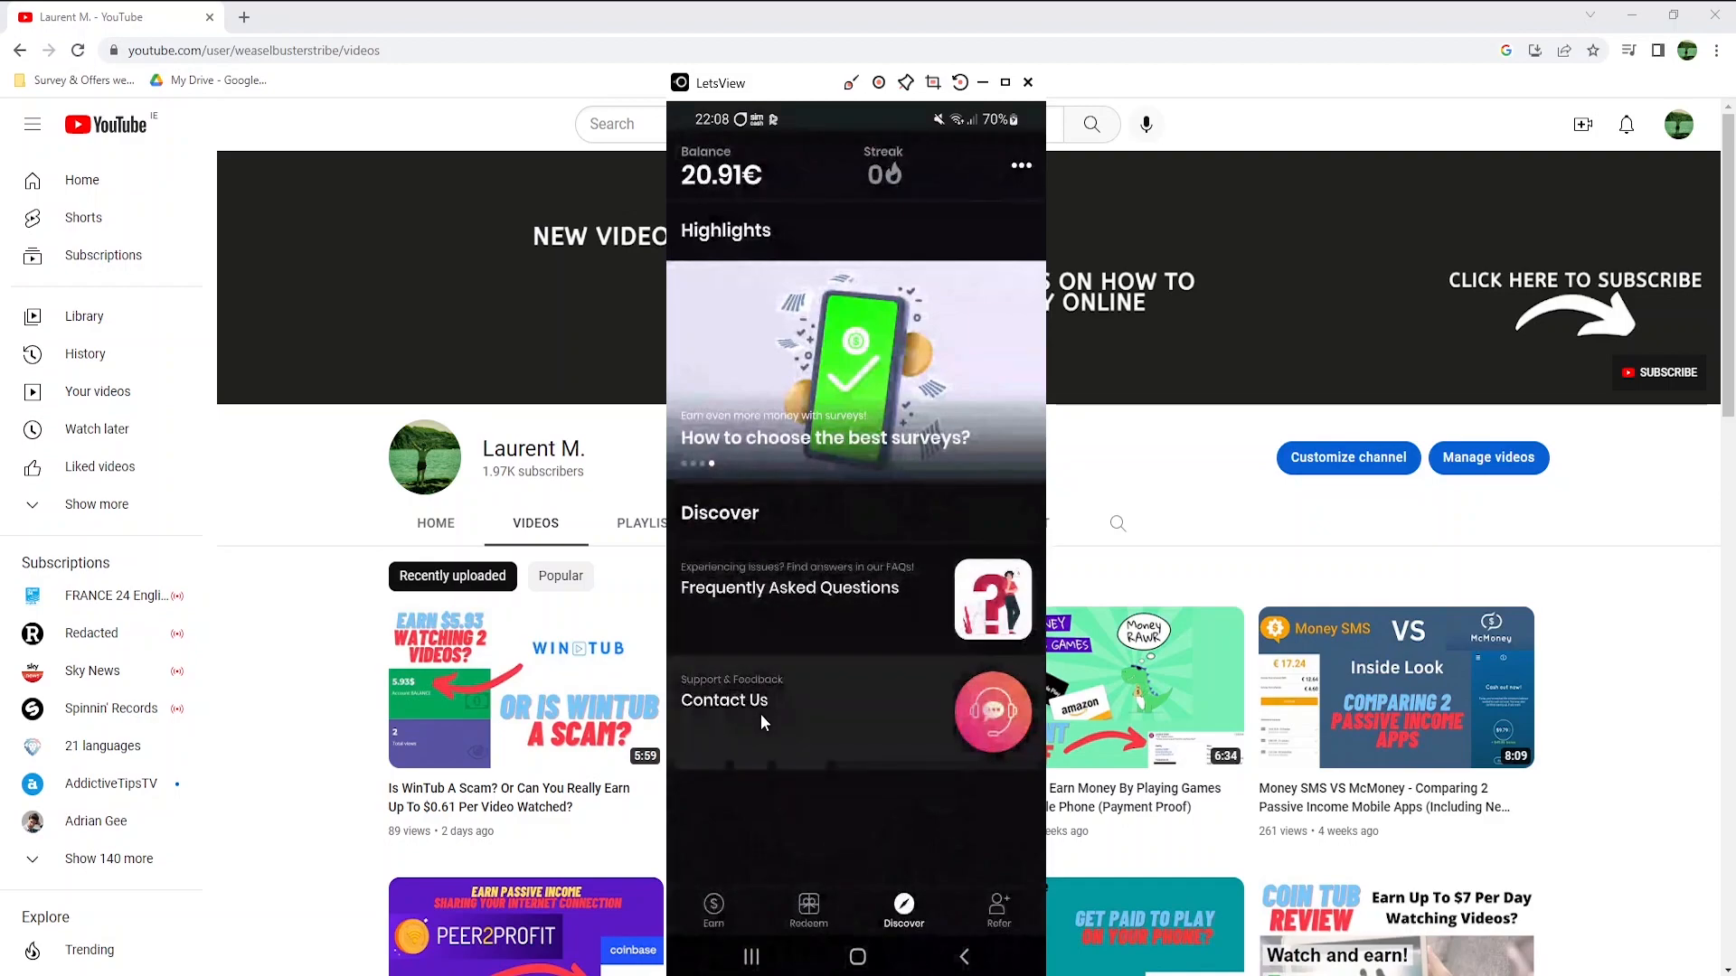
mouse_move(1008, 943)
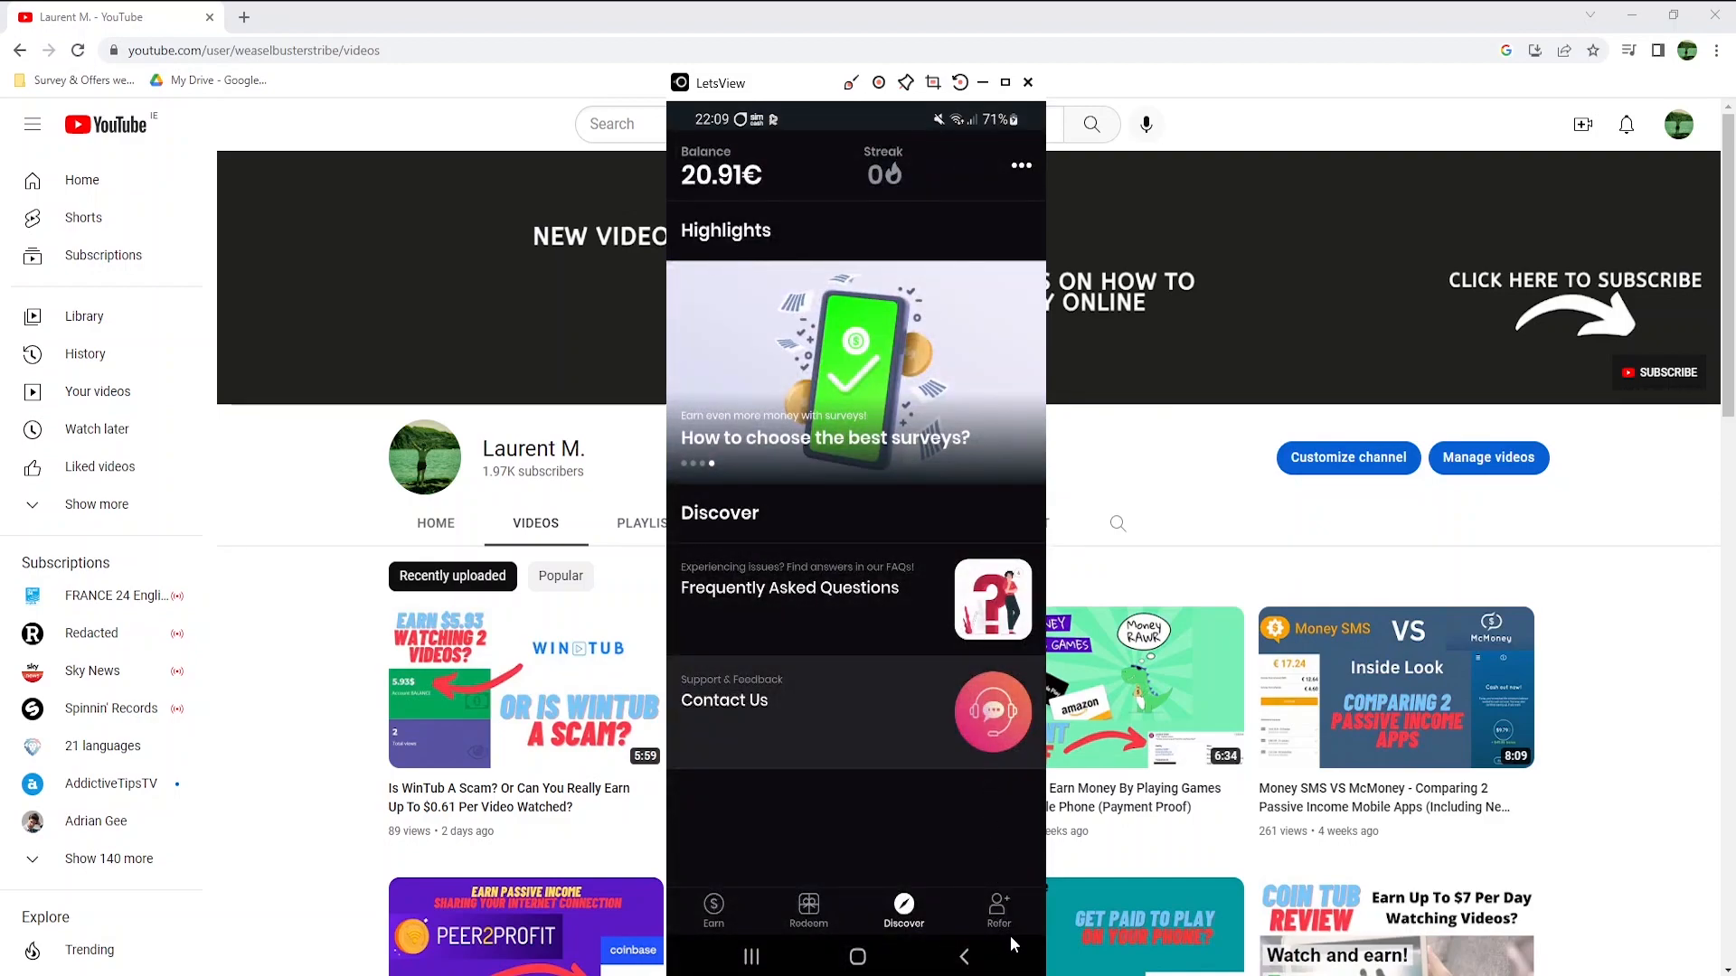
- Open the referral page showing 45 friends referred and 20.50€ total referral earnings
left_click(997, 907)
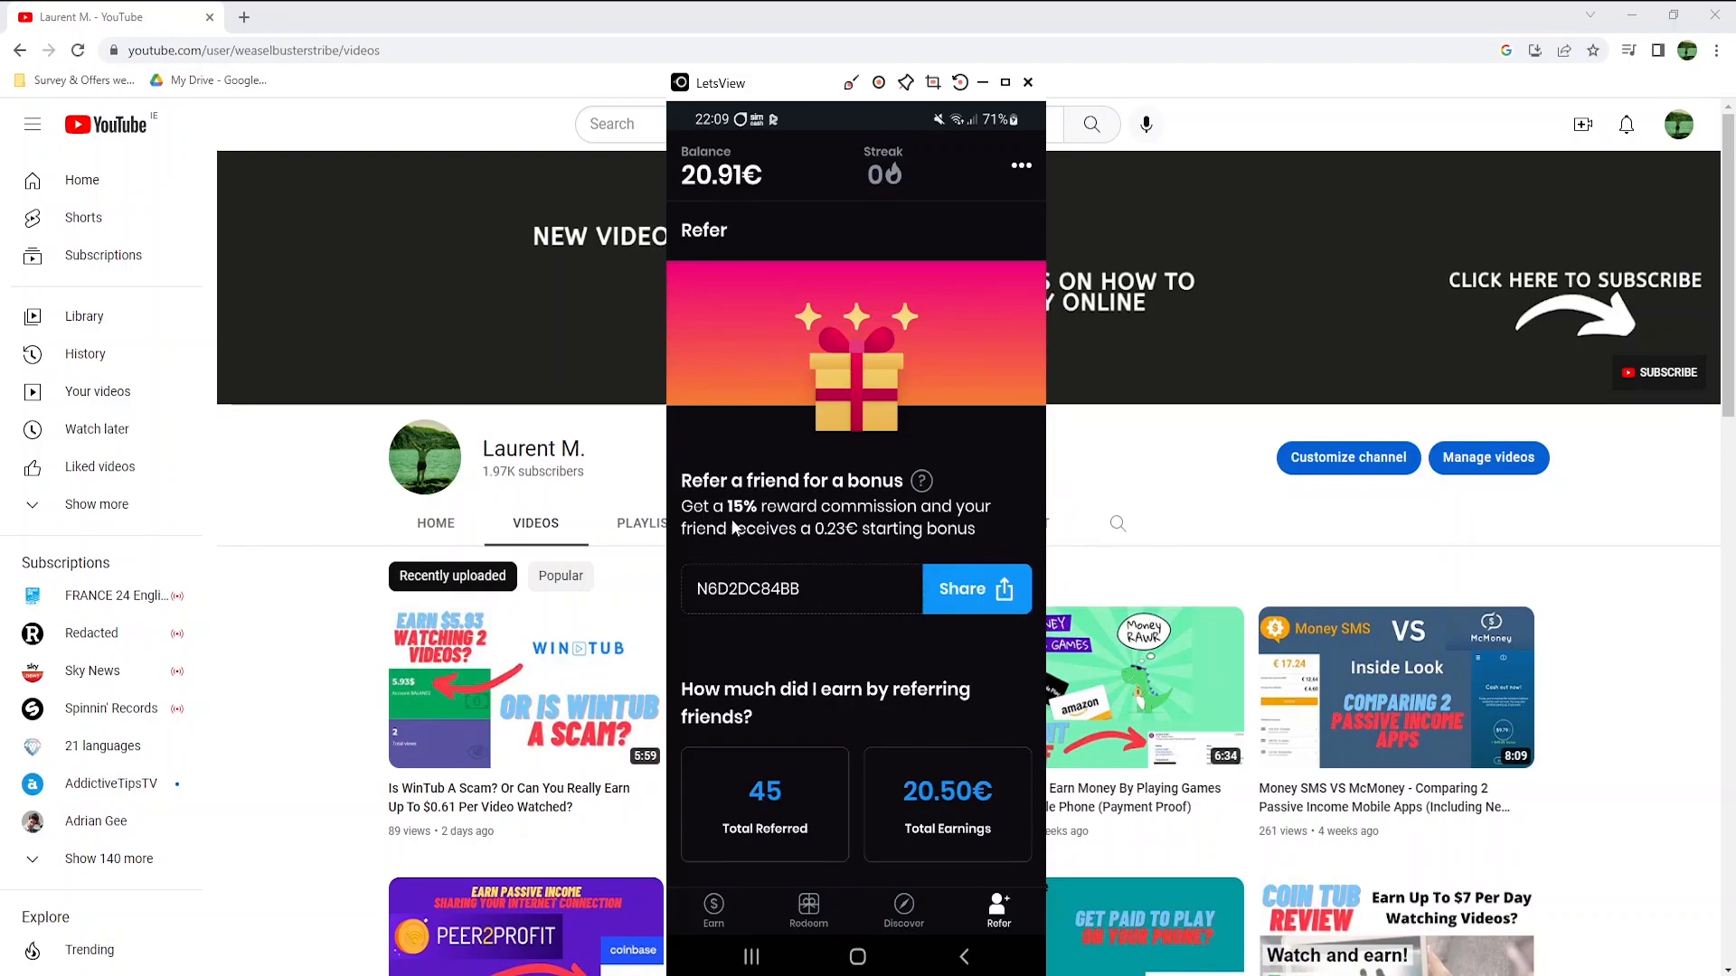
mouse_move(708, 551)
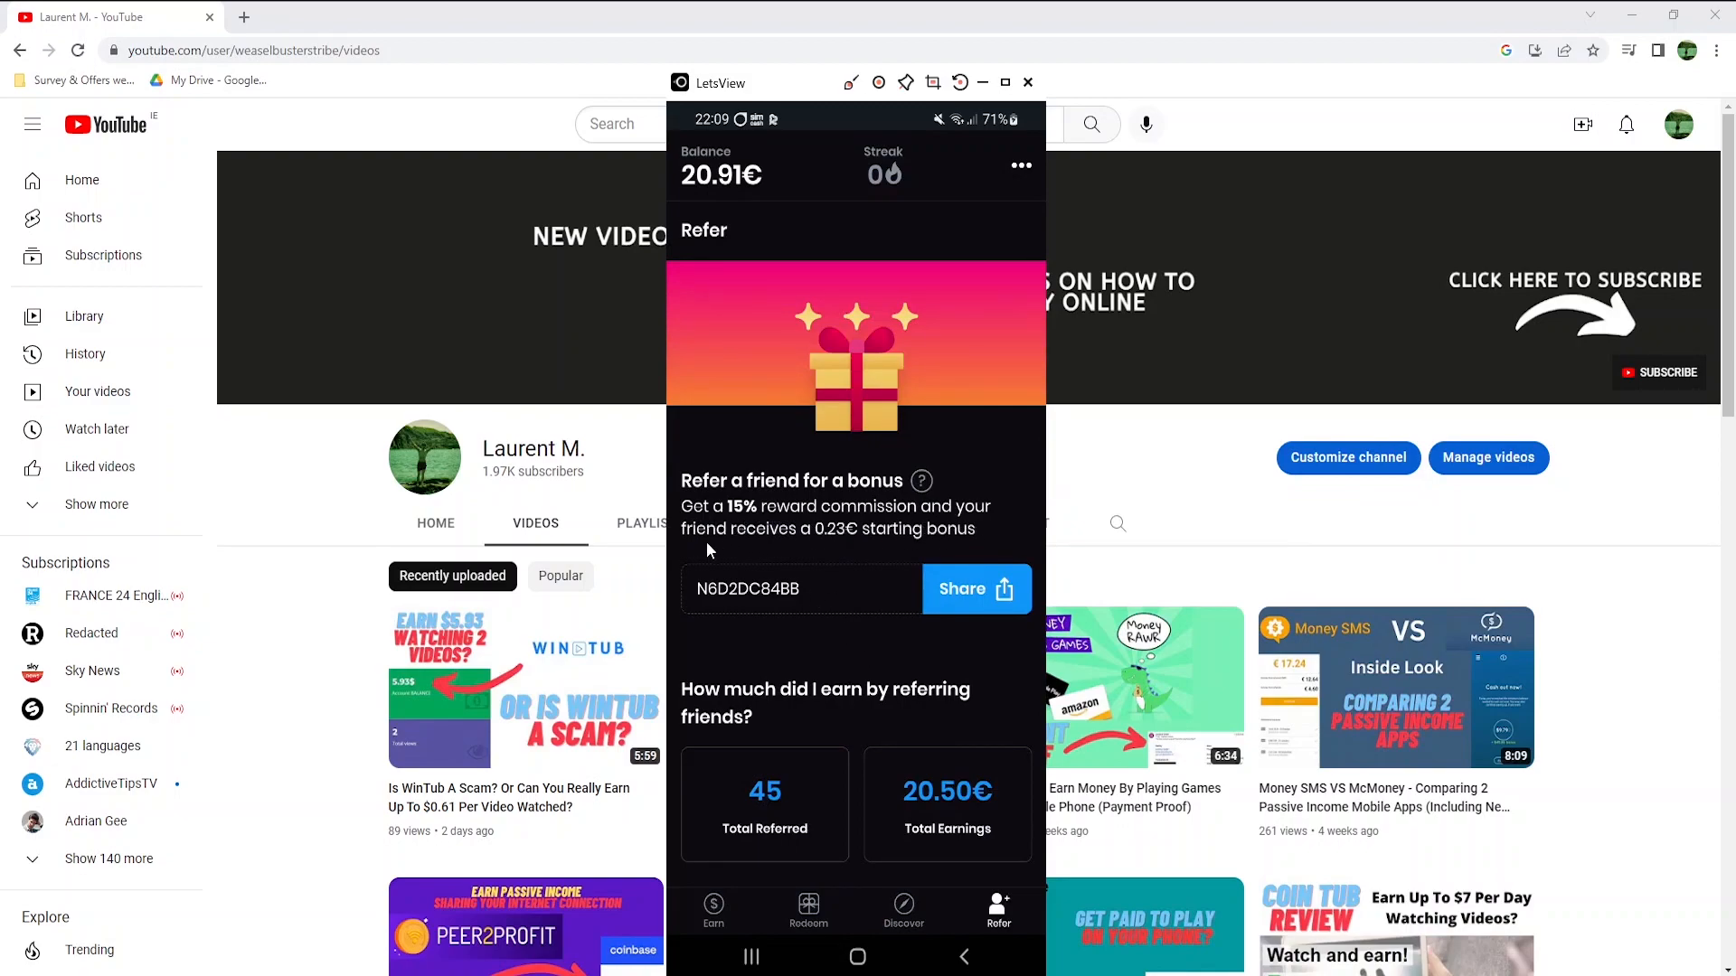
mouse_move(943, 559)
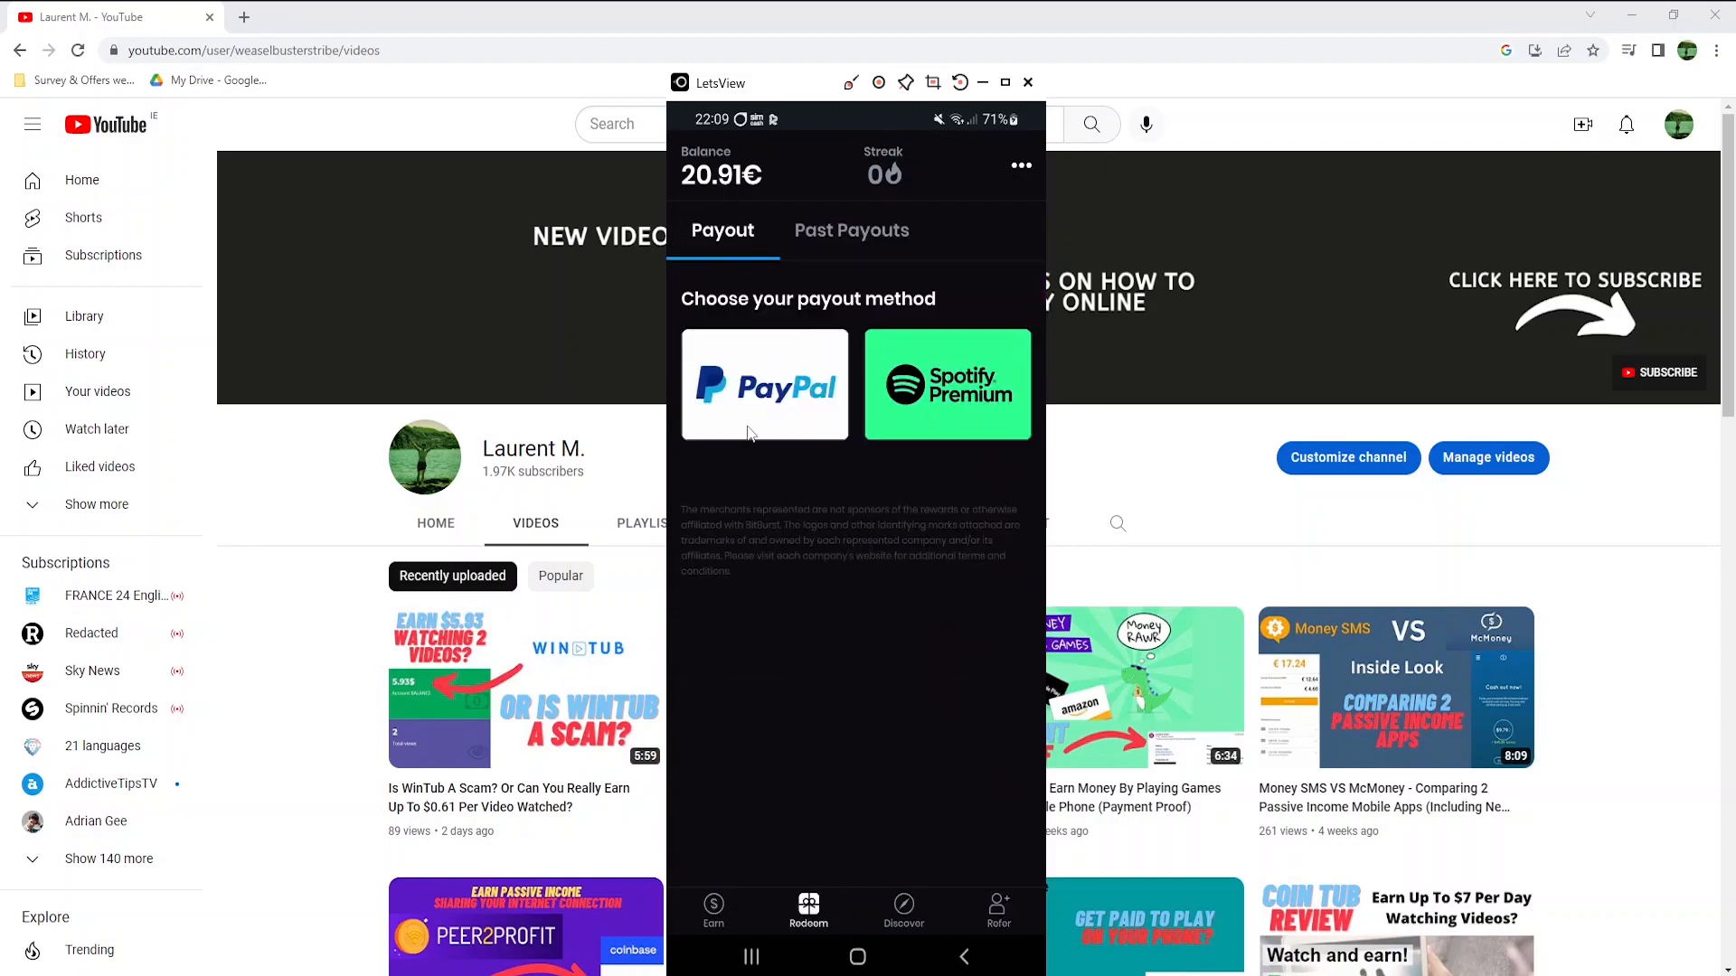
- Redeem 15€ to PayPal with the PayPal email and confirm the 15.50€ payout including fee
left_click(763, 384)
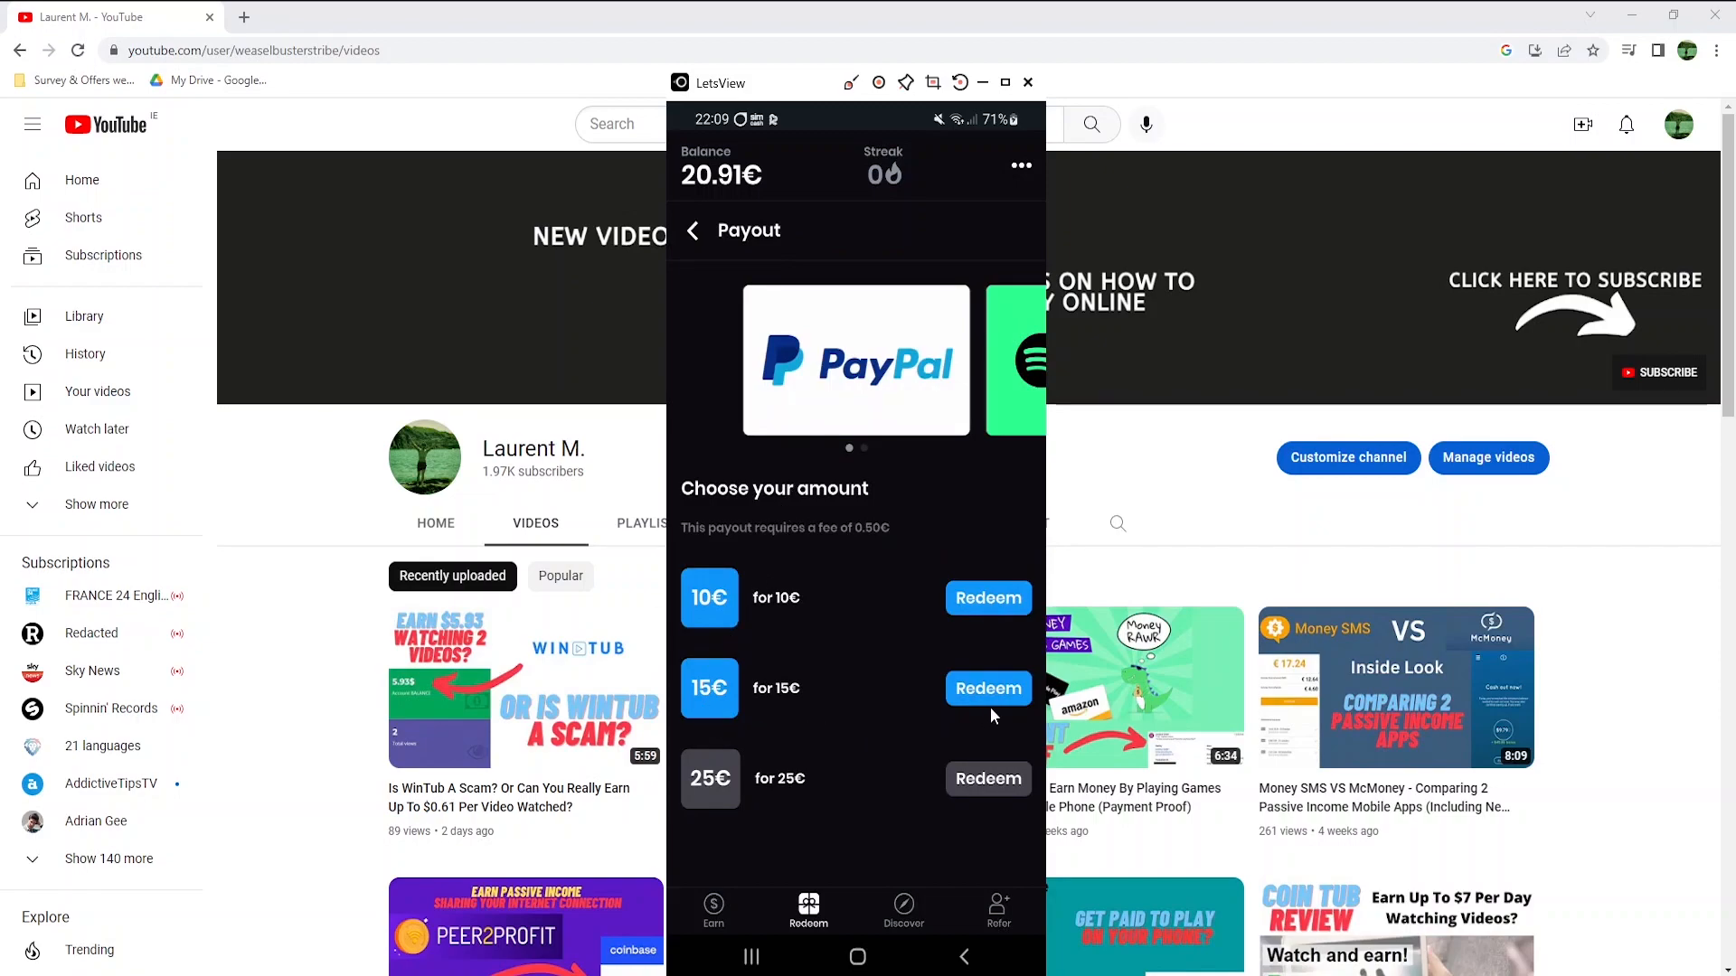
left_click(986, 687)
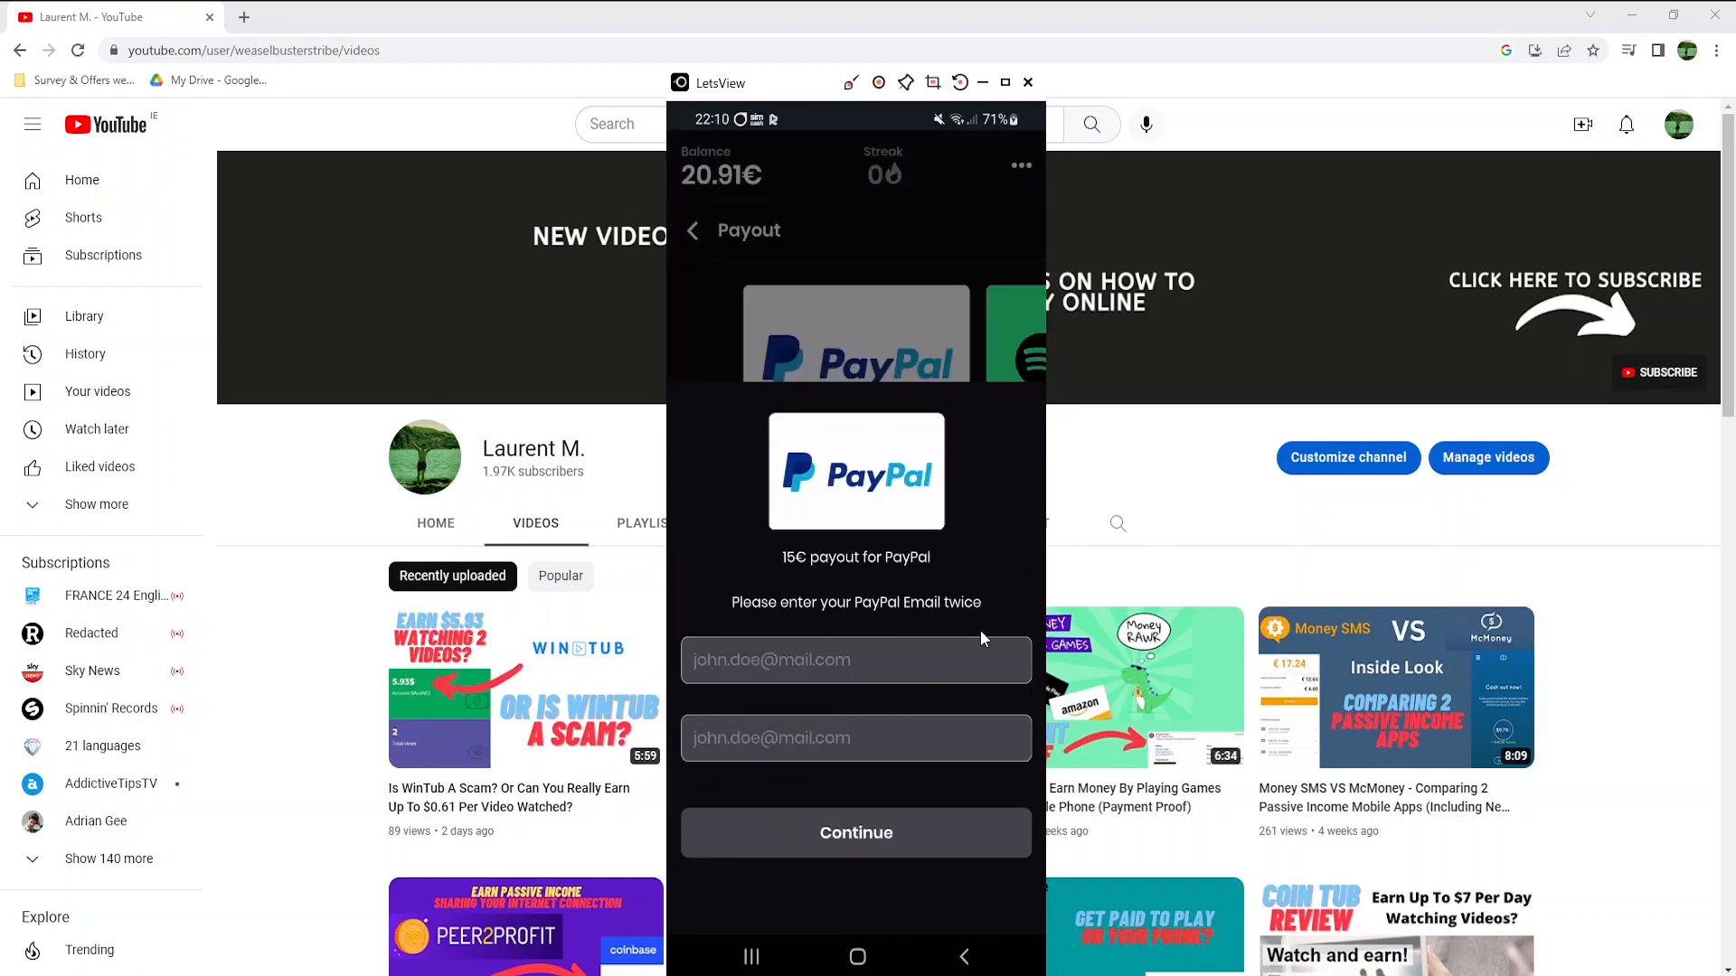
left_click(854, 832)
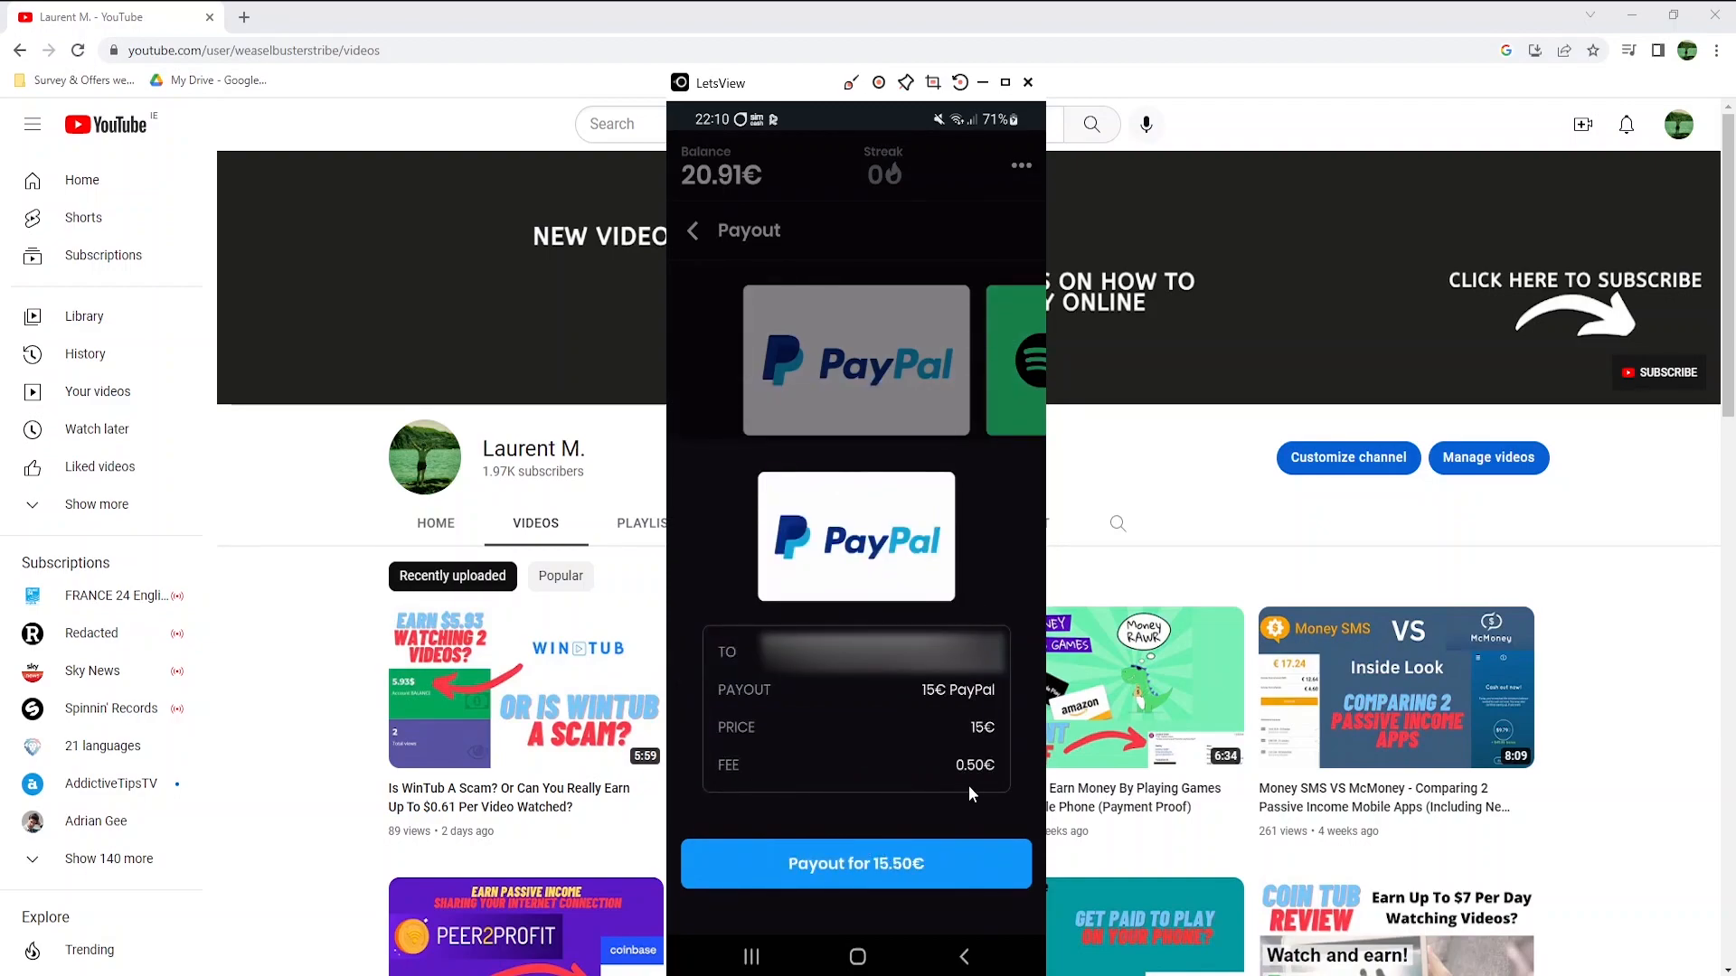
mouse_move(834, 858)
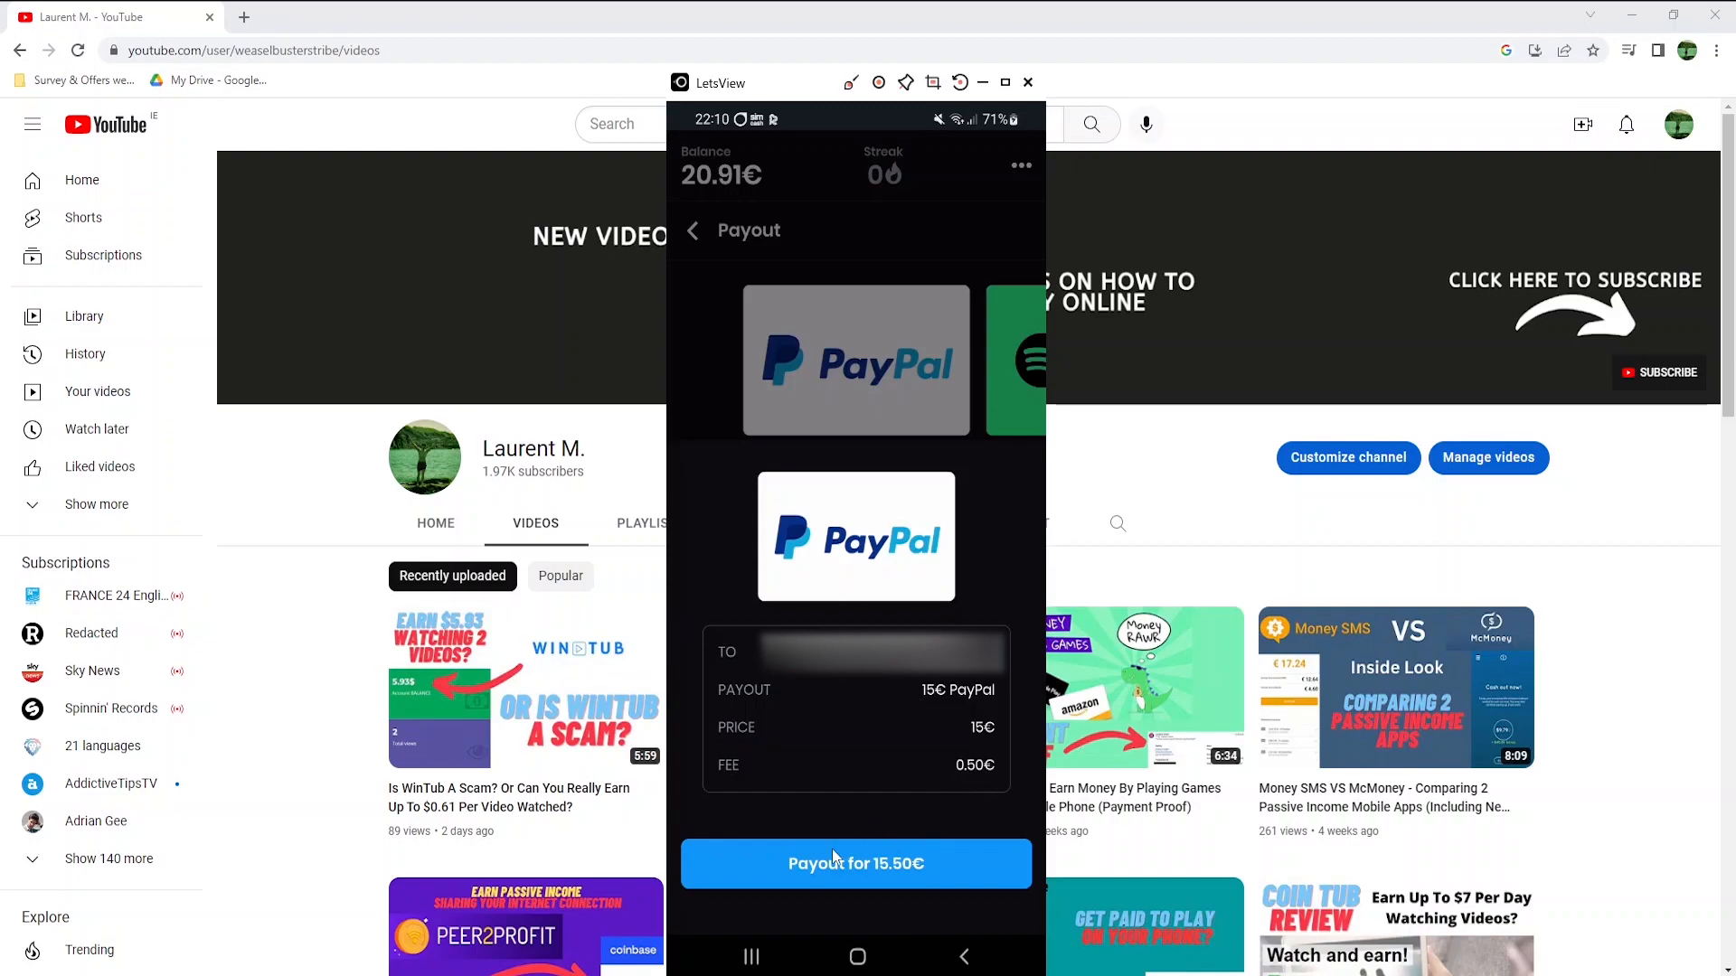
left_click(854, 864)
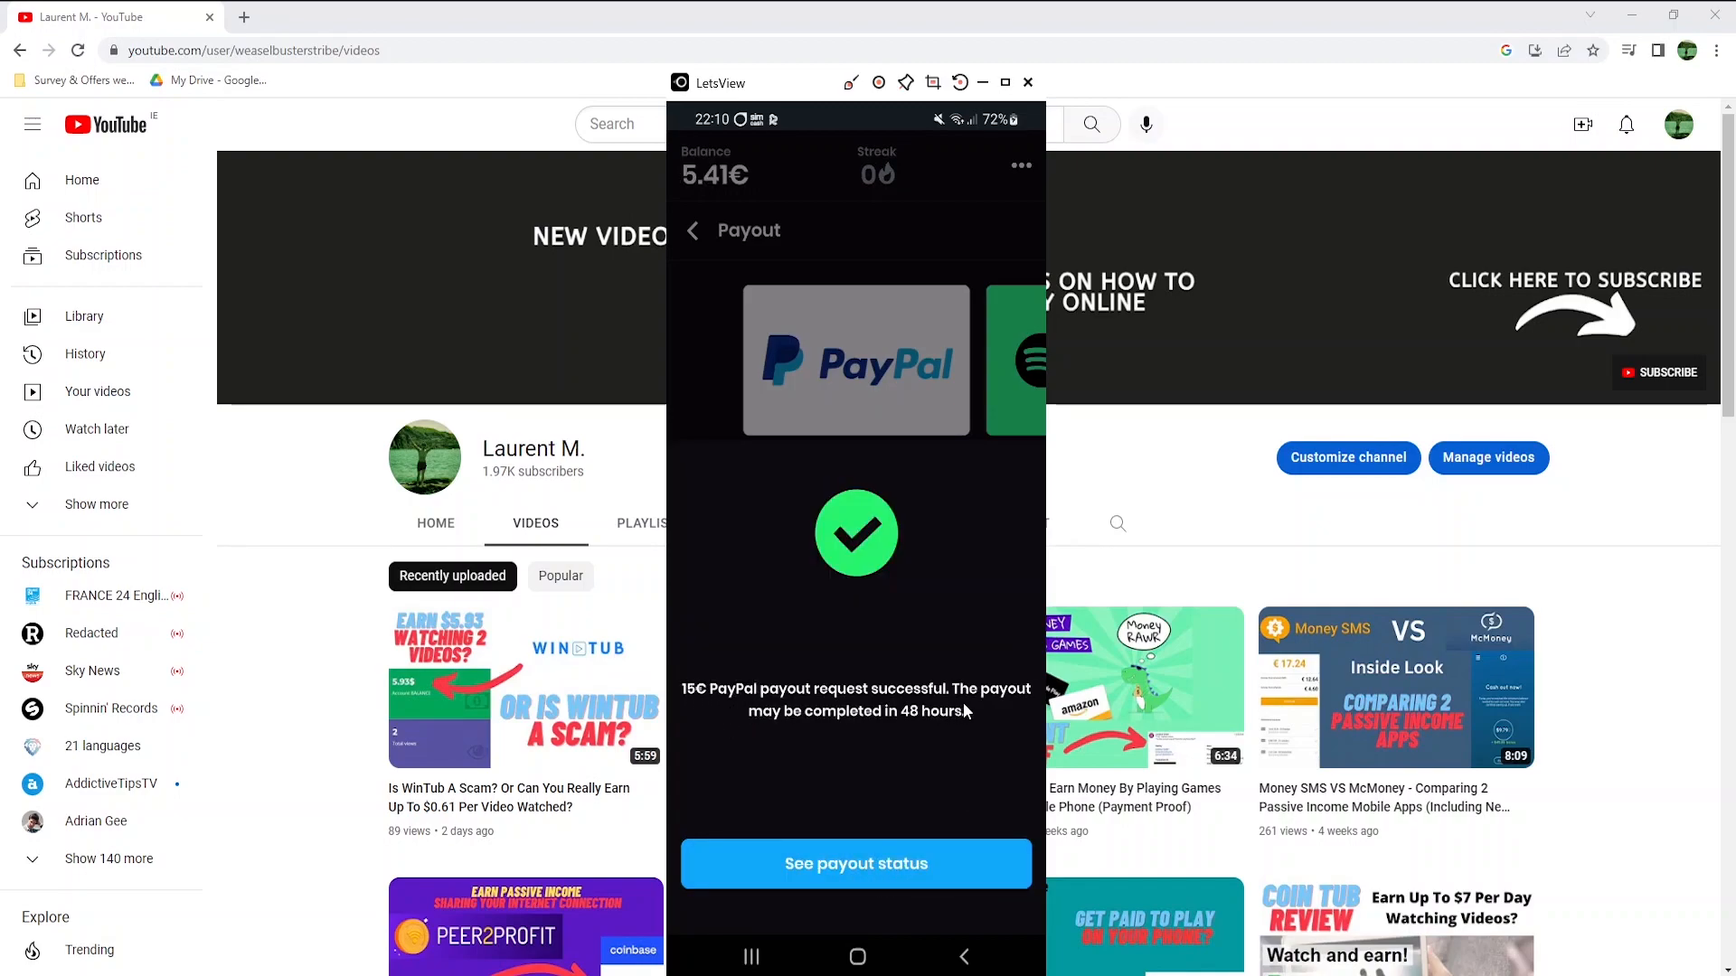
mouse_move(950, 740)
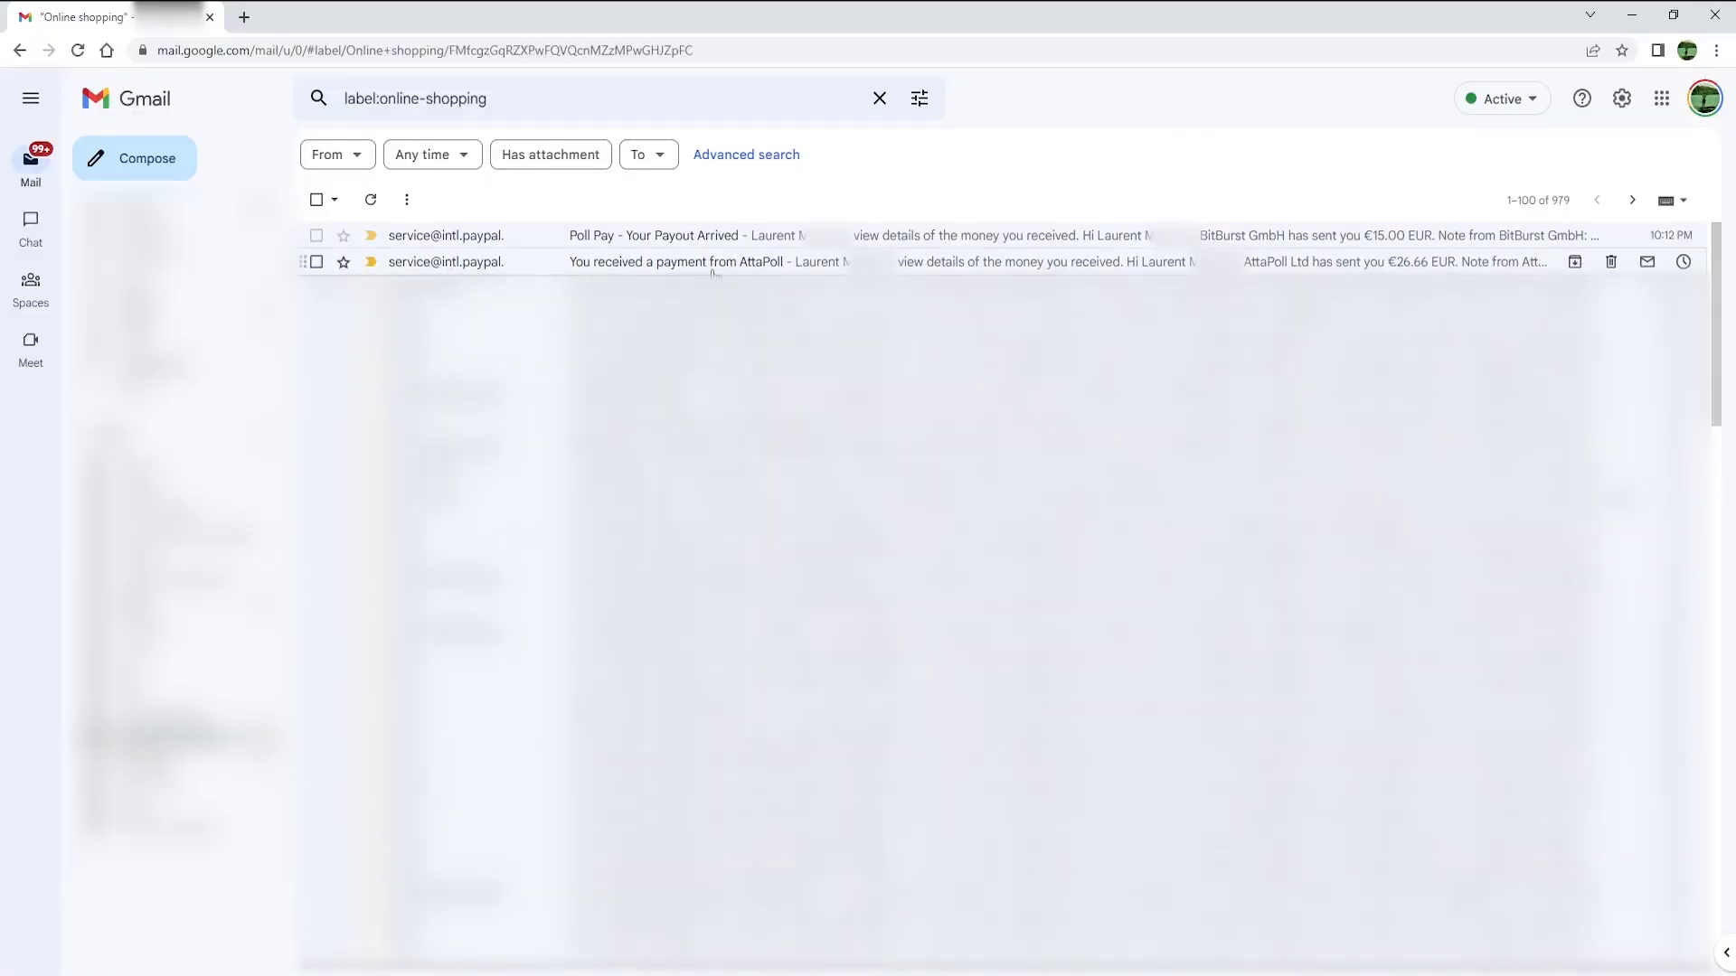
- Open the 'You received a payment from AttaPoll' email showing €26.66
left_click(675, 262)
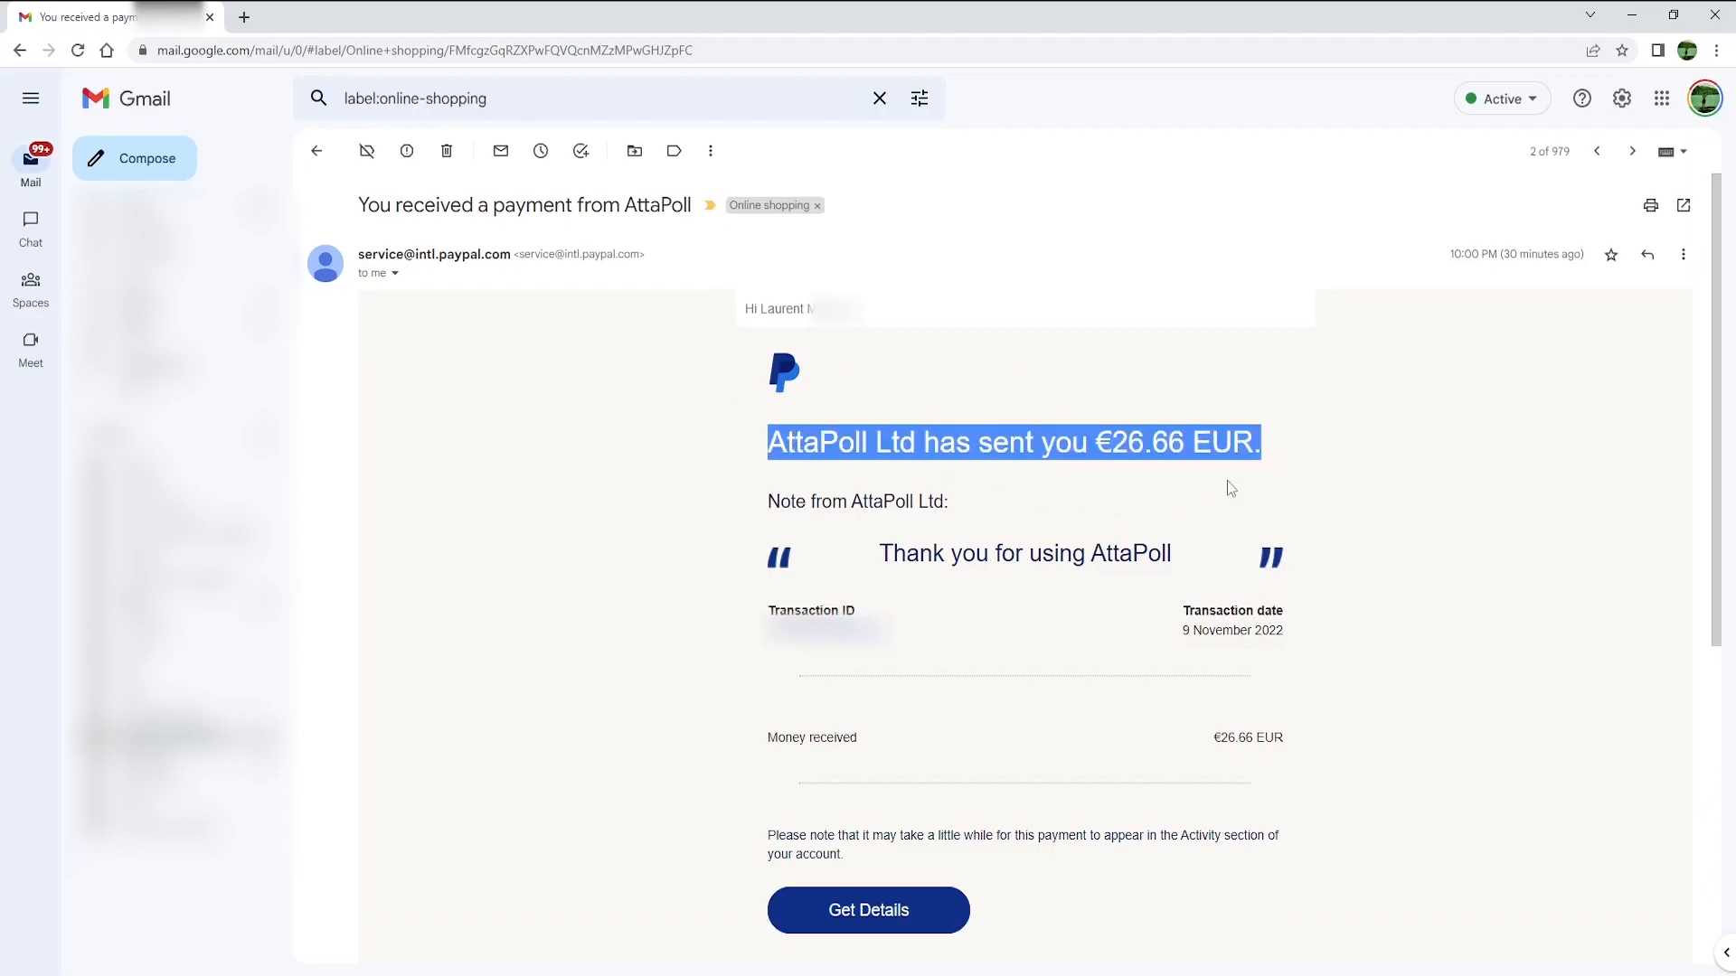
left_click(1631, 151)
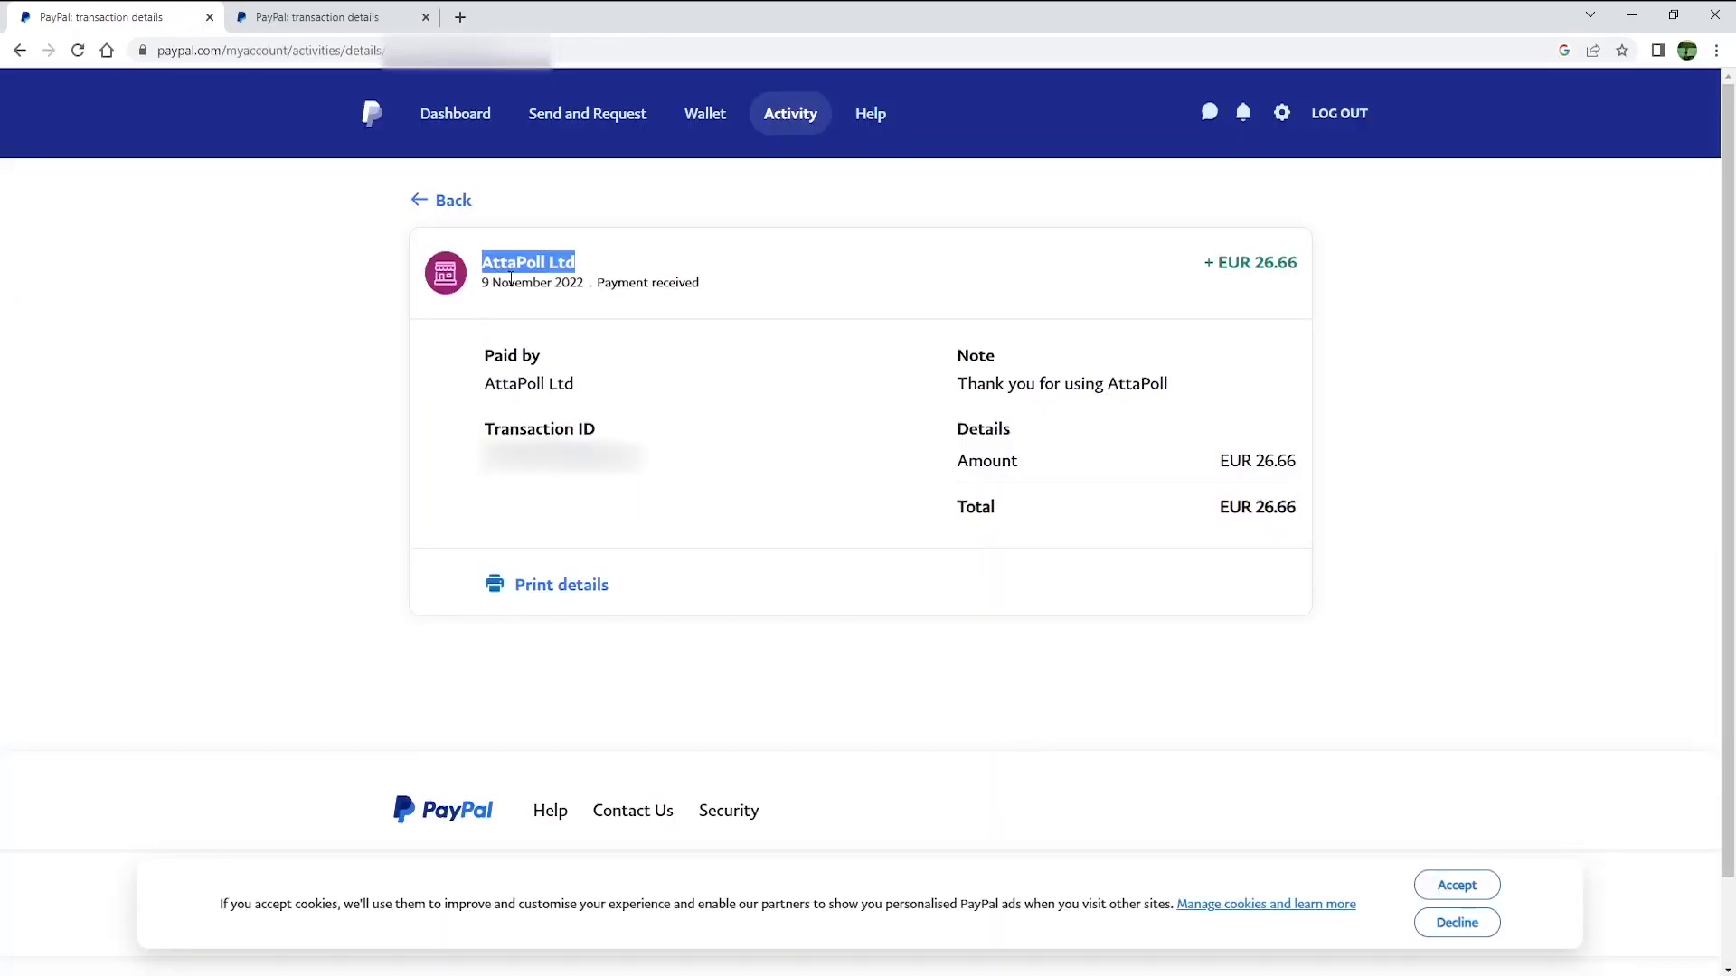
- Highlight the EUR 26.66 AttaPoll total, then view the EUR 15.00 BitBurst payout
double_click(1256, 507)
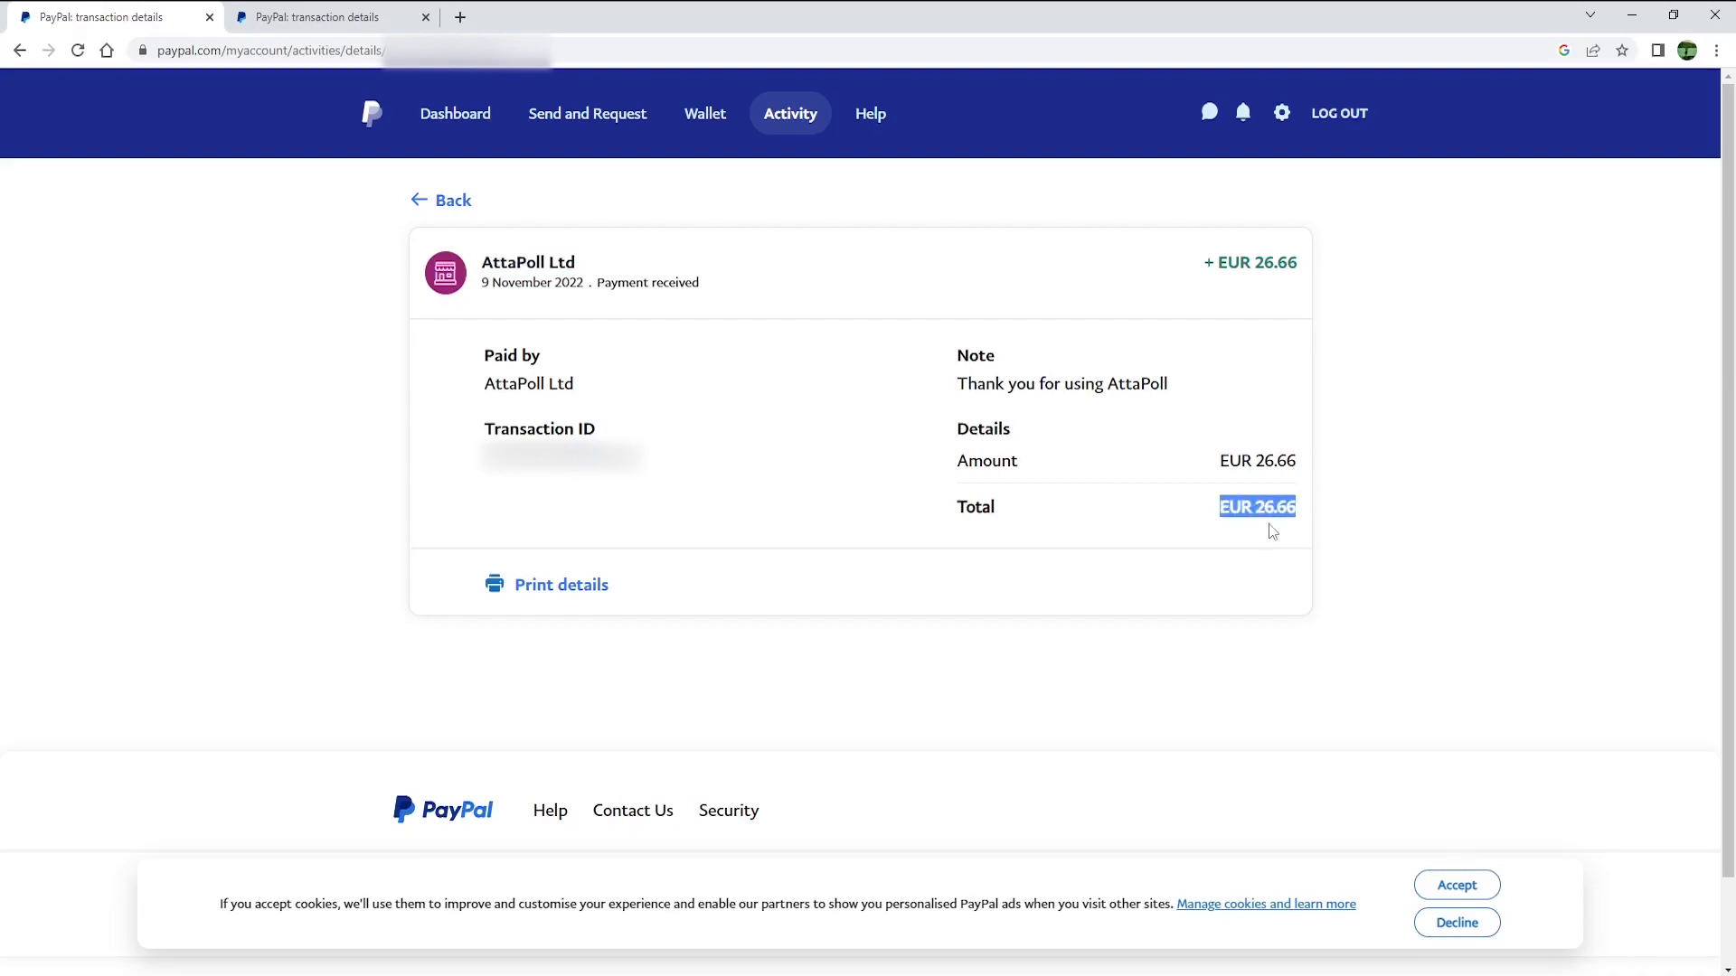
left_click(321, 16)
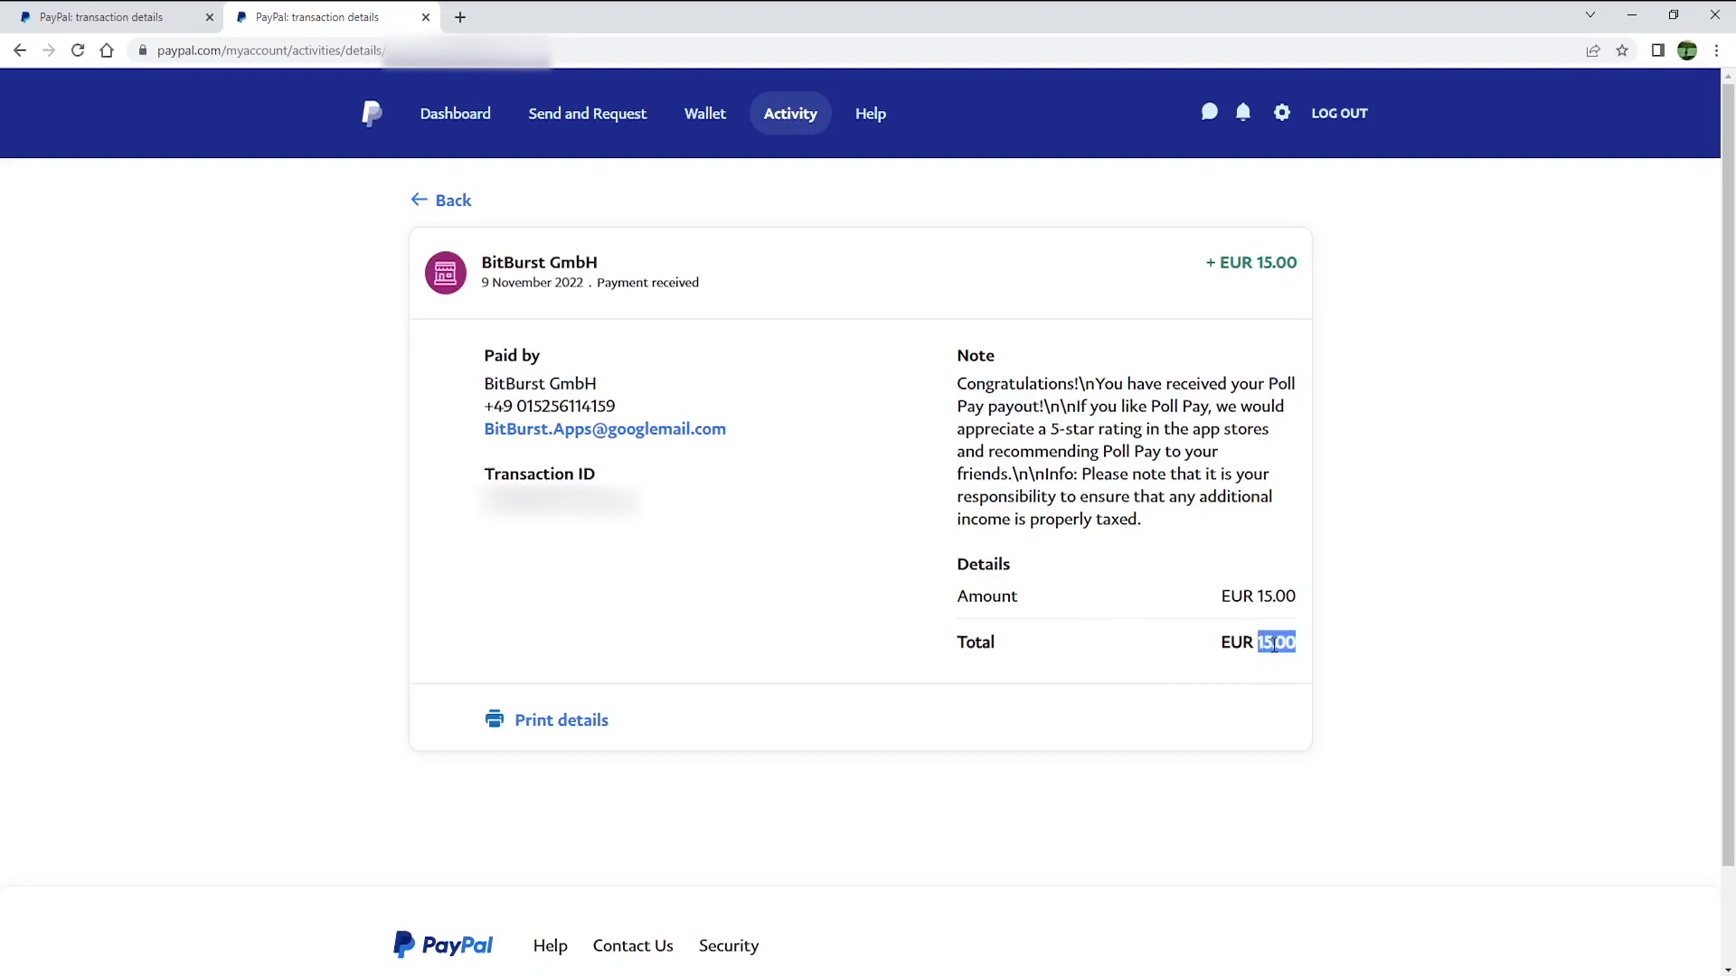
left_click(110, 16)
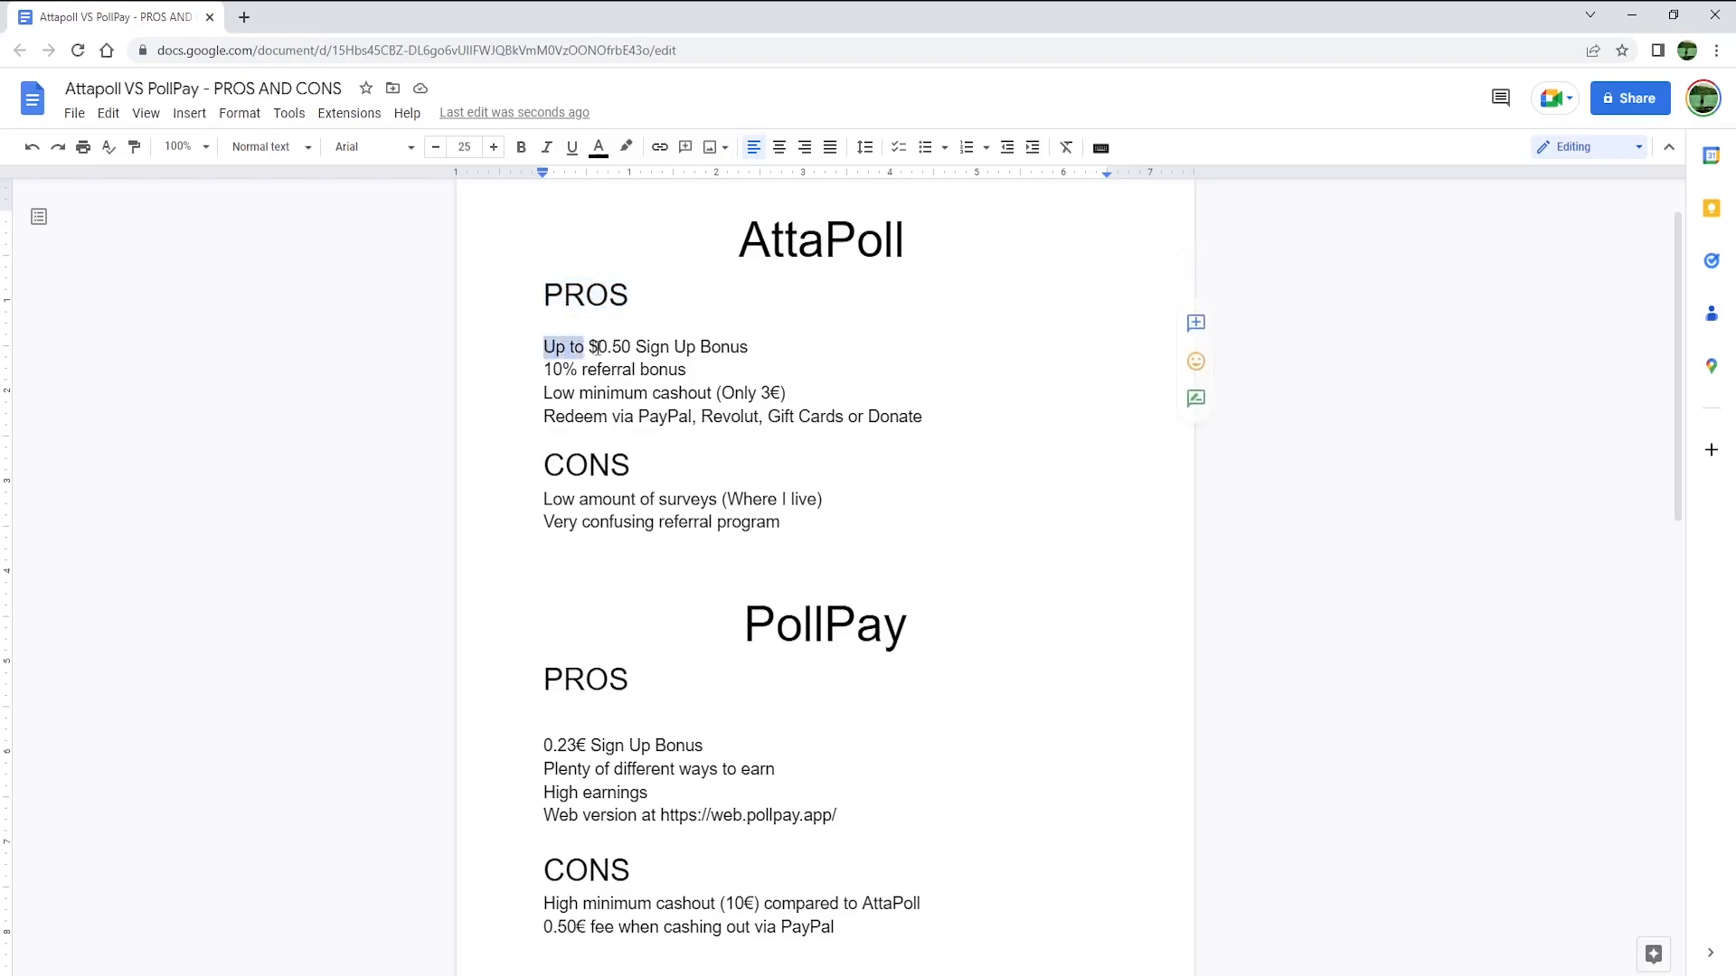
- Highlight pros like the $0.50 sign-up and 10% referral bonuses, then the PollPay cons
left_click_drag(582, 346, 772, 346)
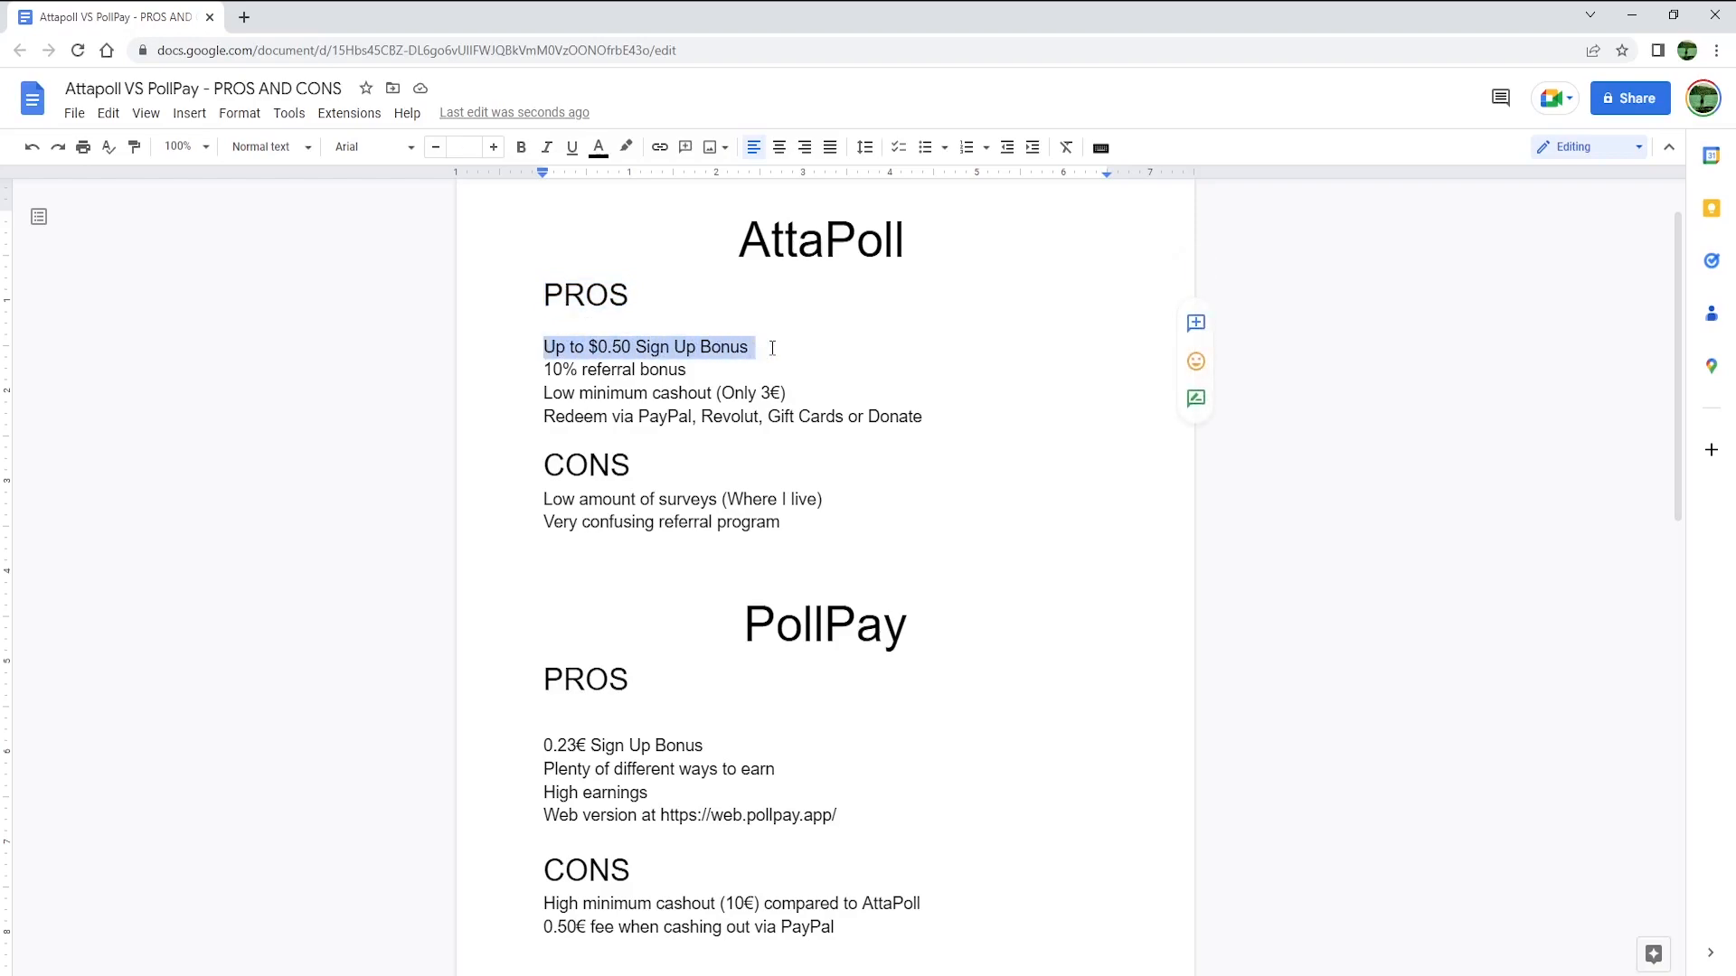
left_click(544, 369)
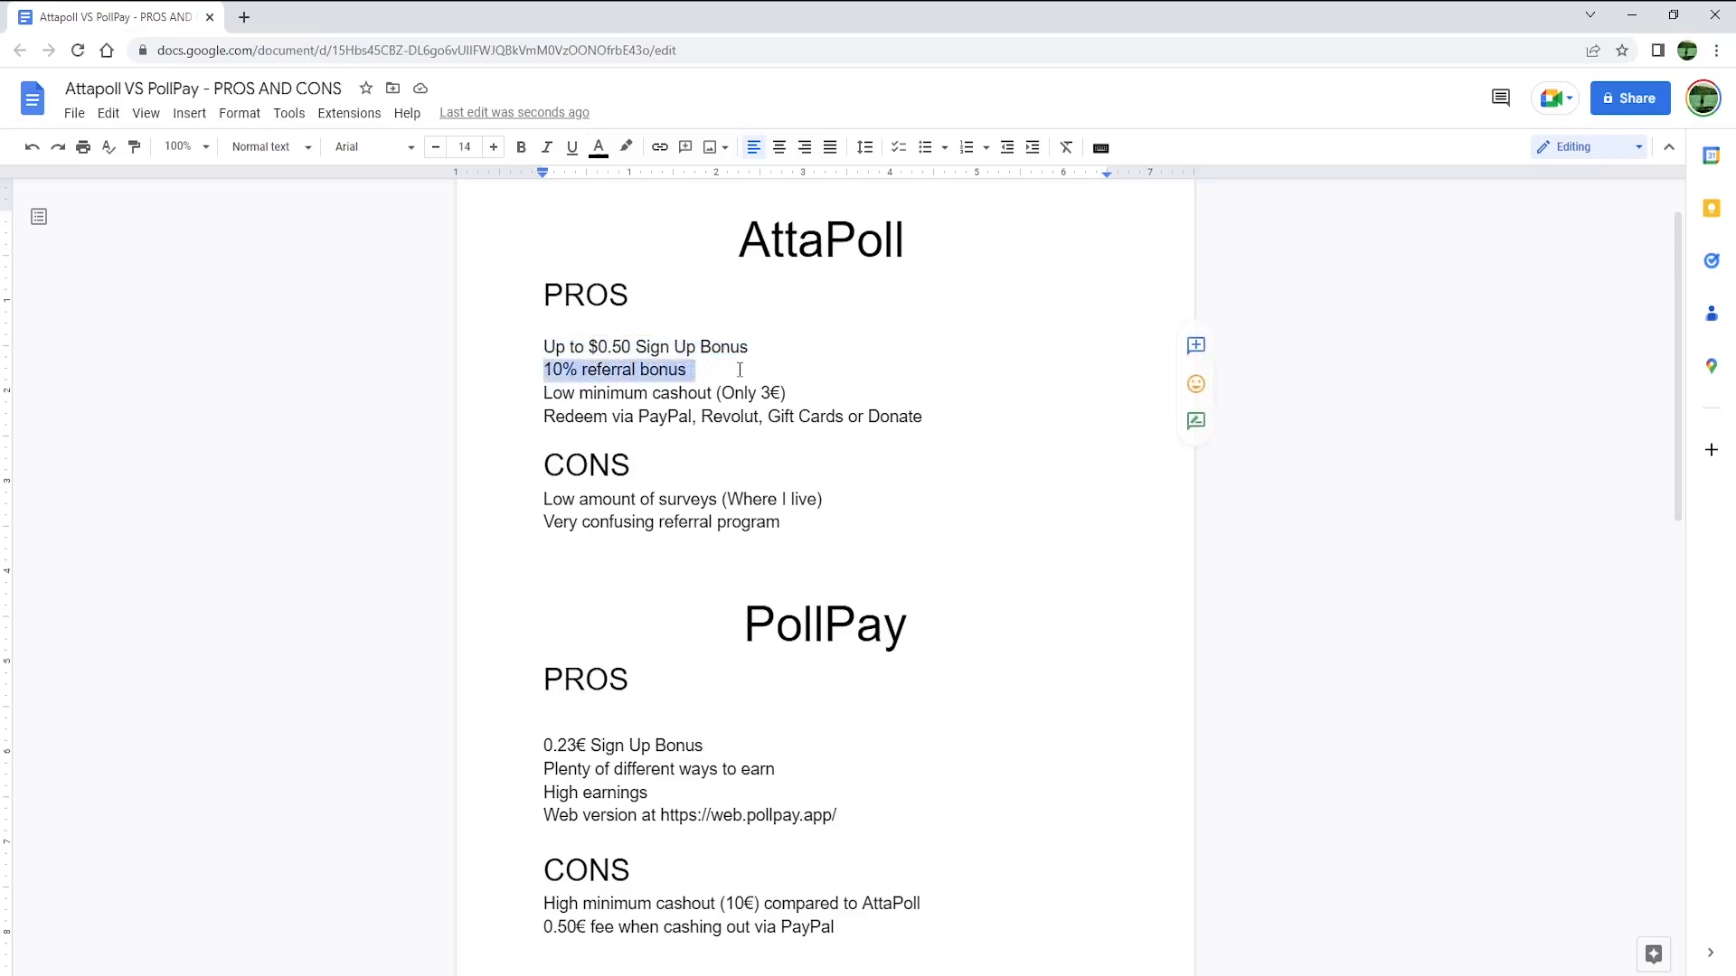
left_click(631, 393)
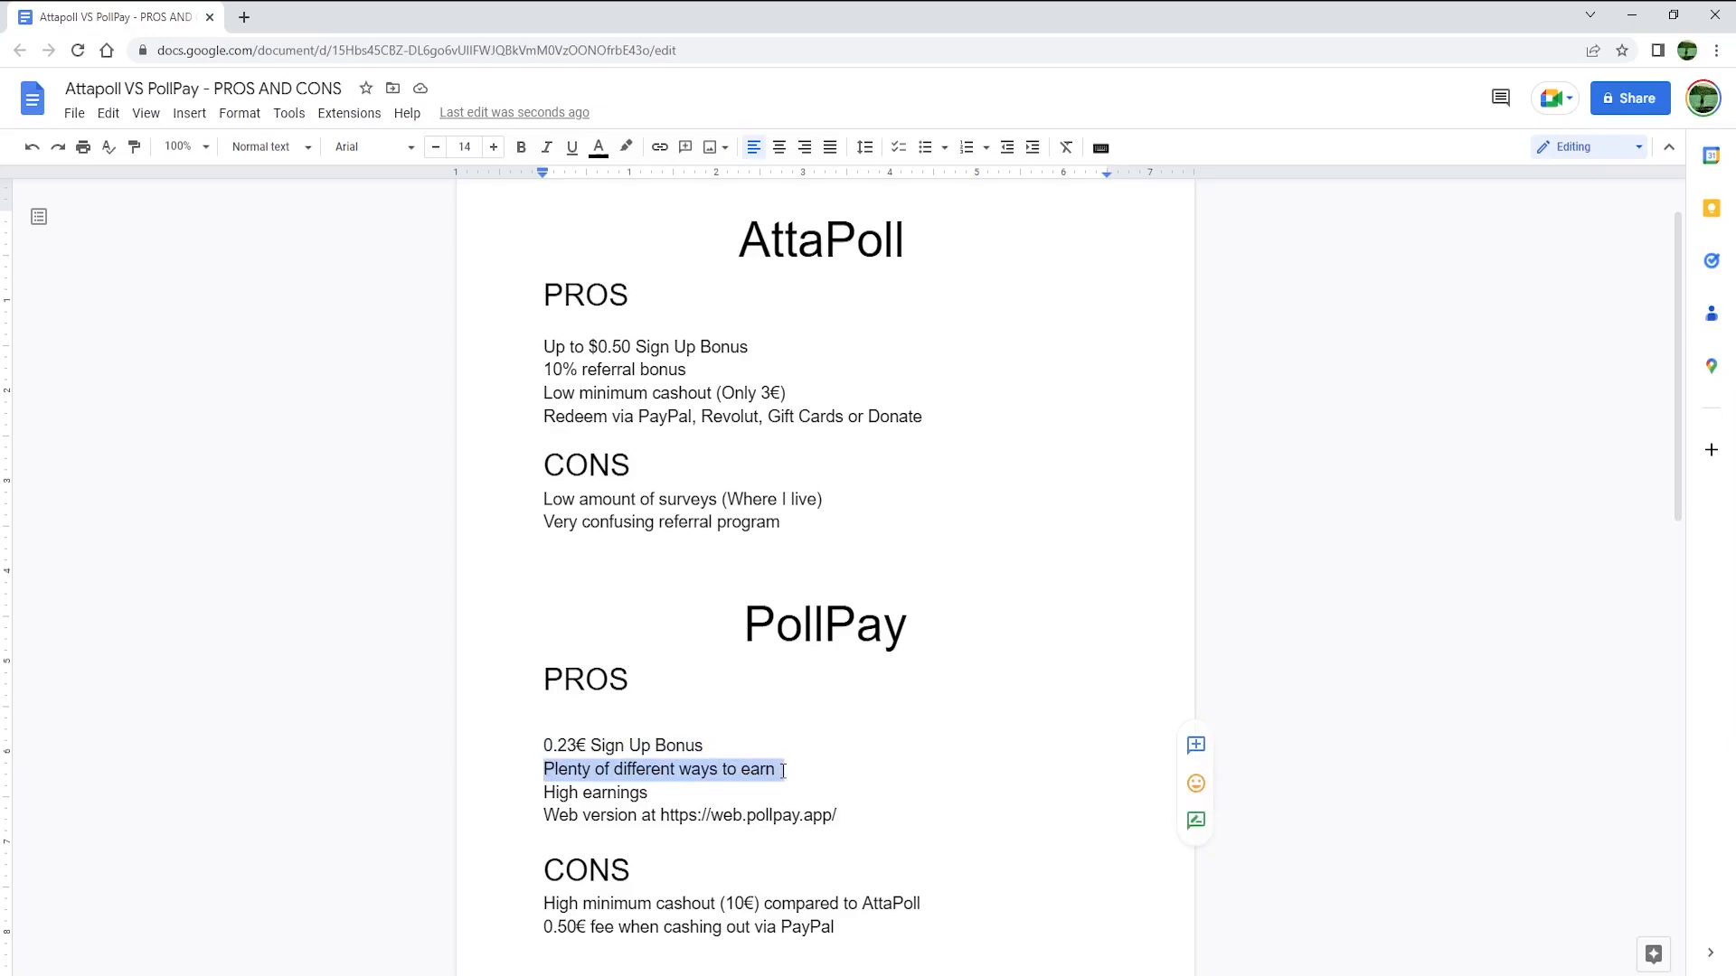
left_click(544, 793)
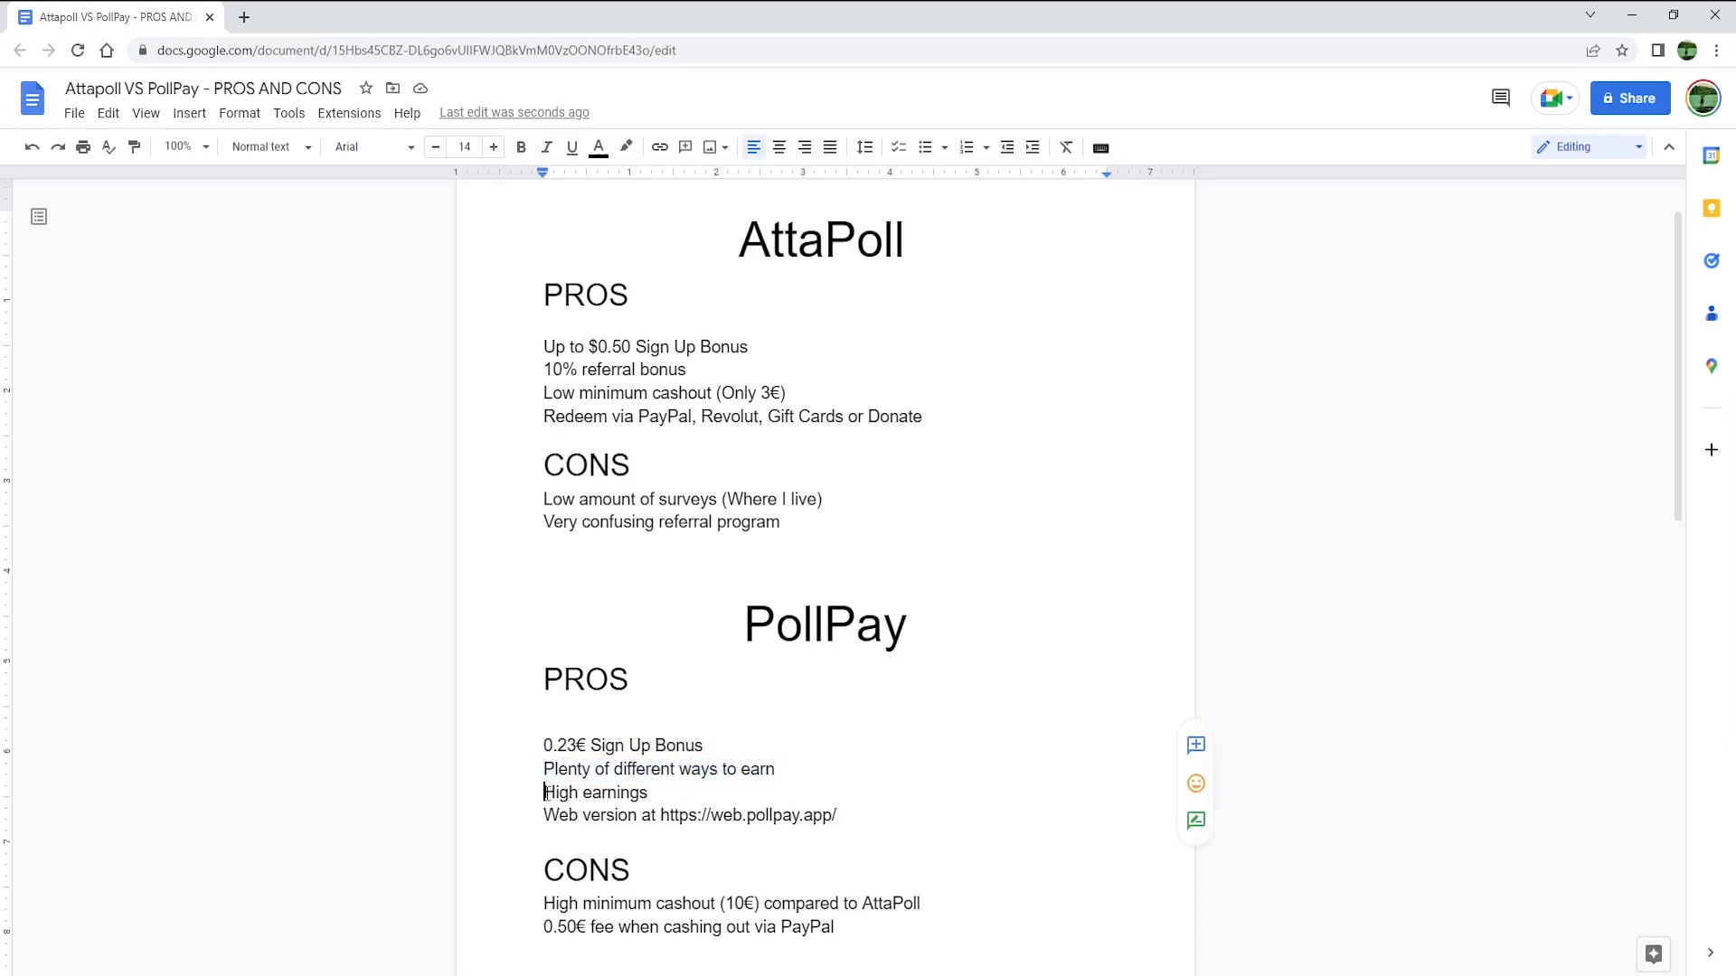
double_click(594, 793)
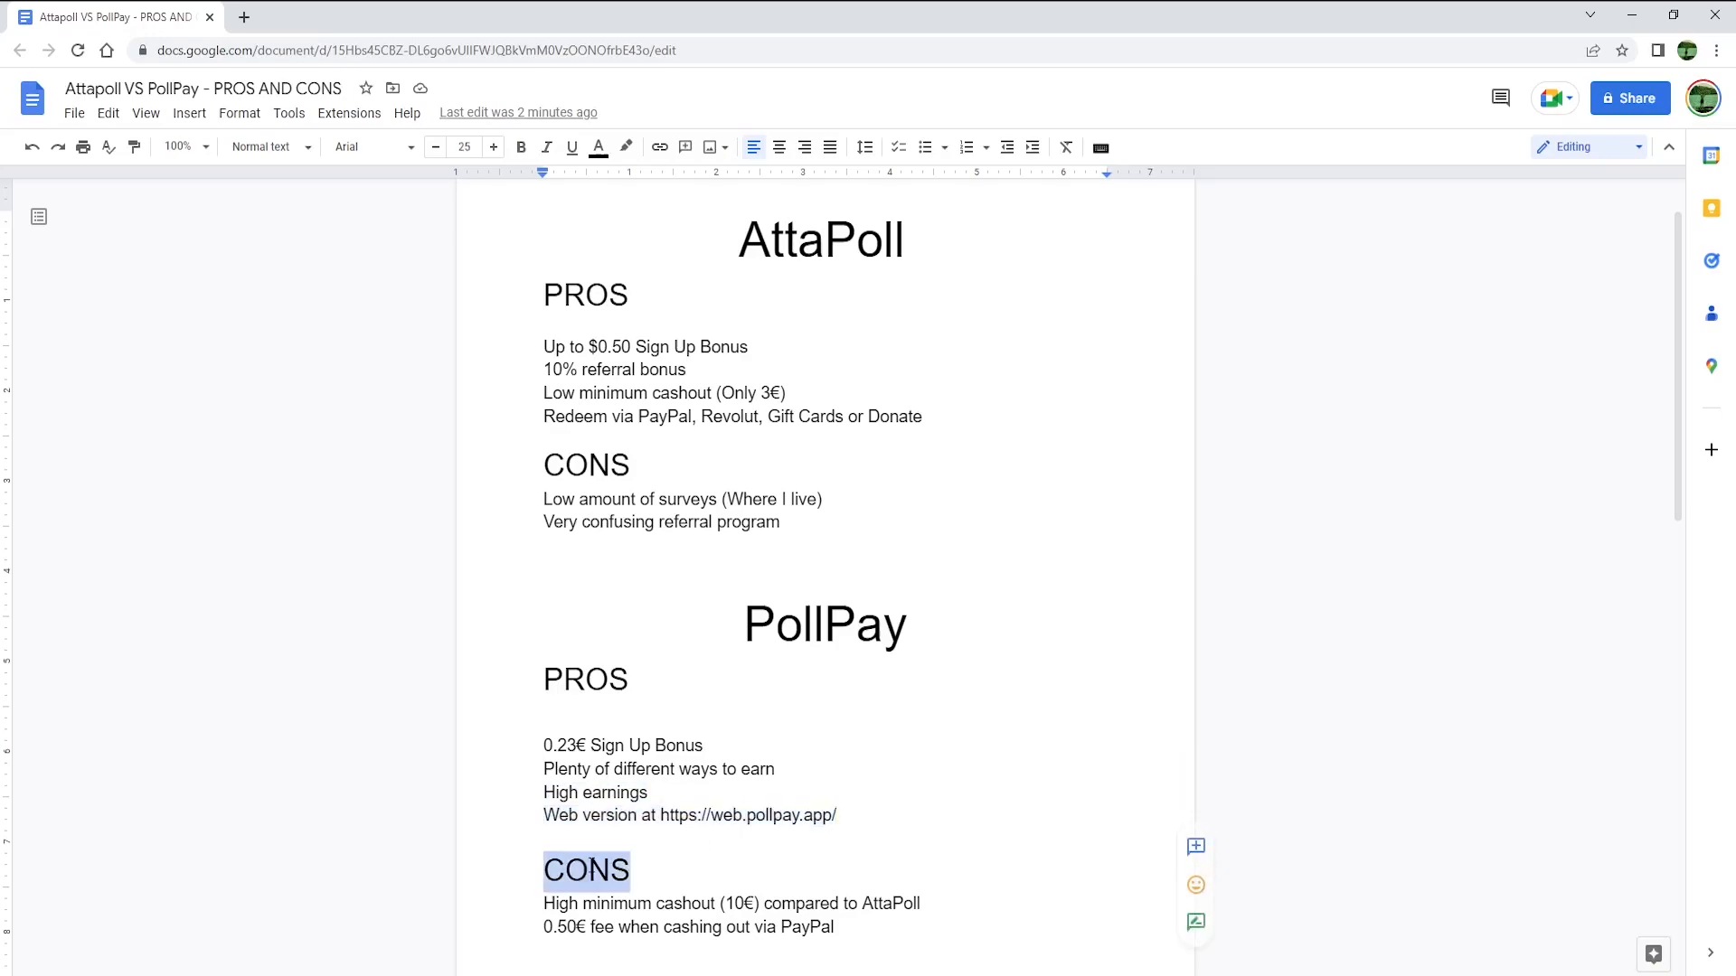
left_click(544, 902)
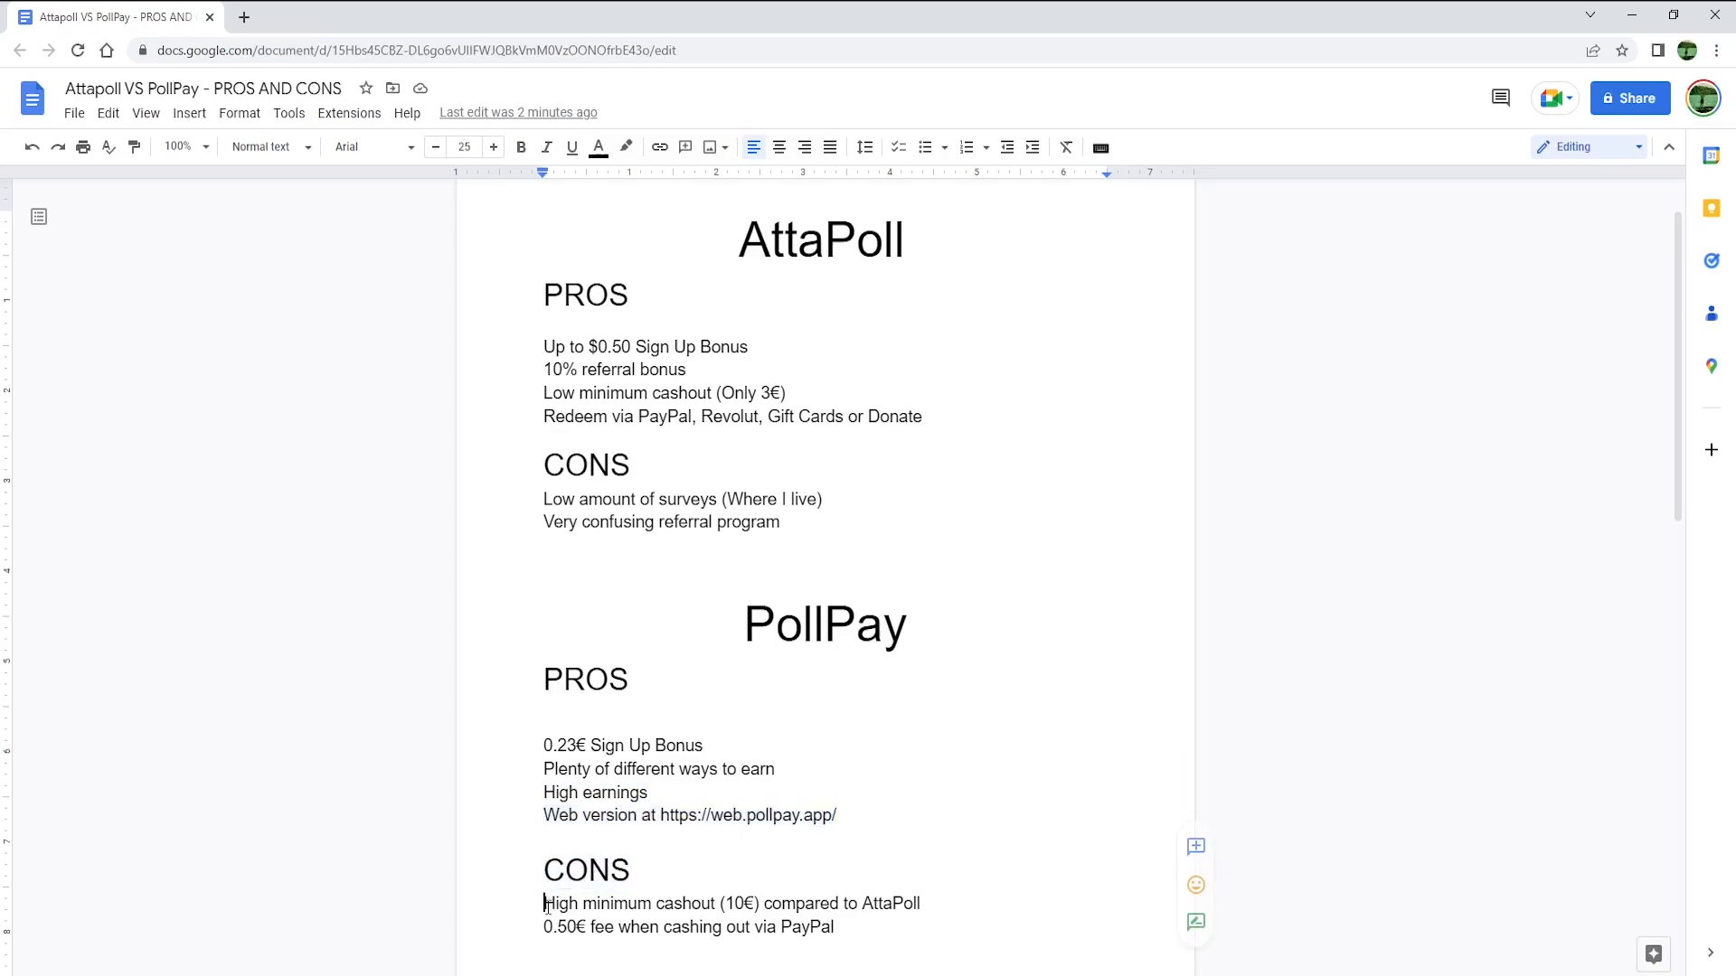
left_click_drag(543, 904, 919, 903)
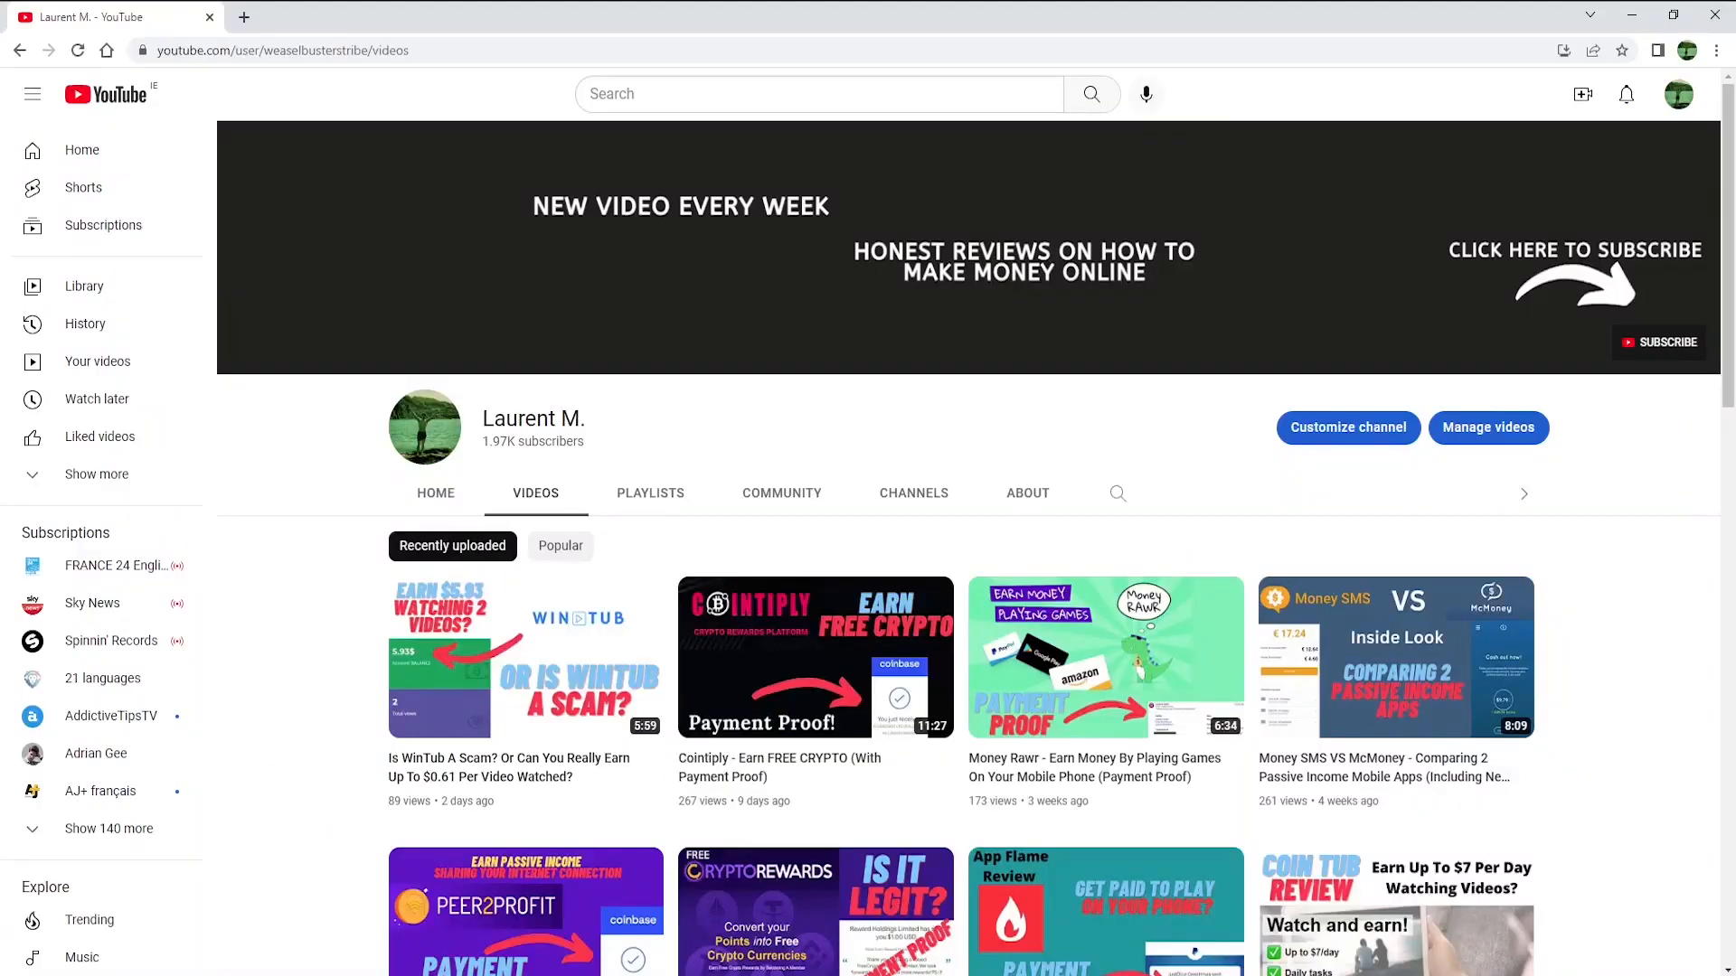
mouse_move(1691, 719)
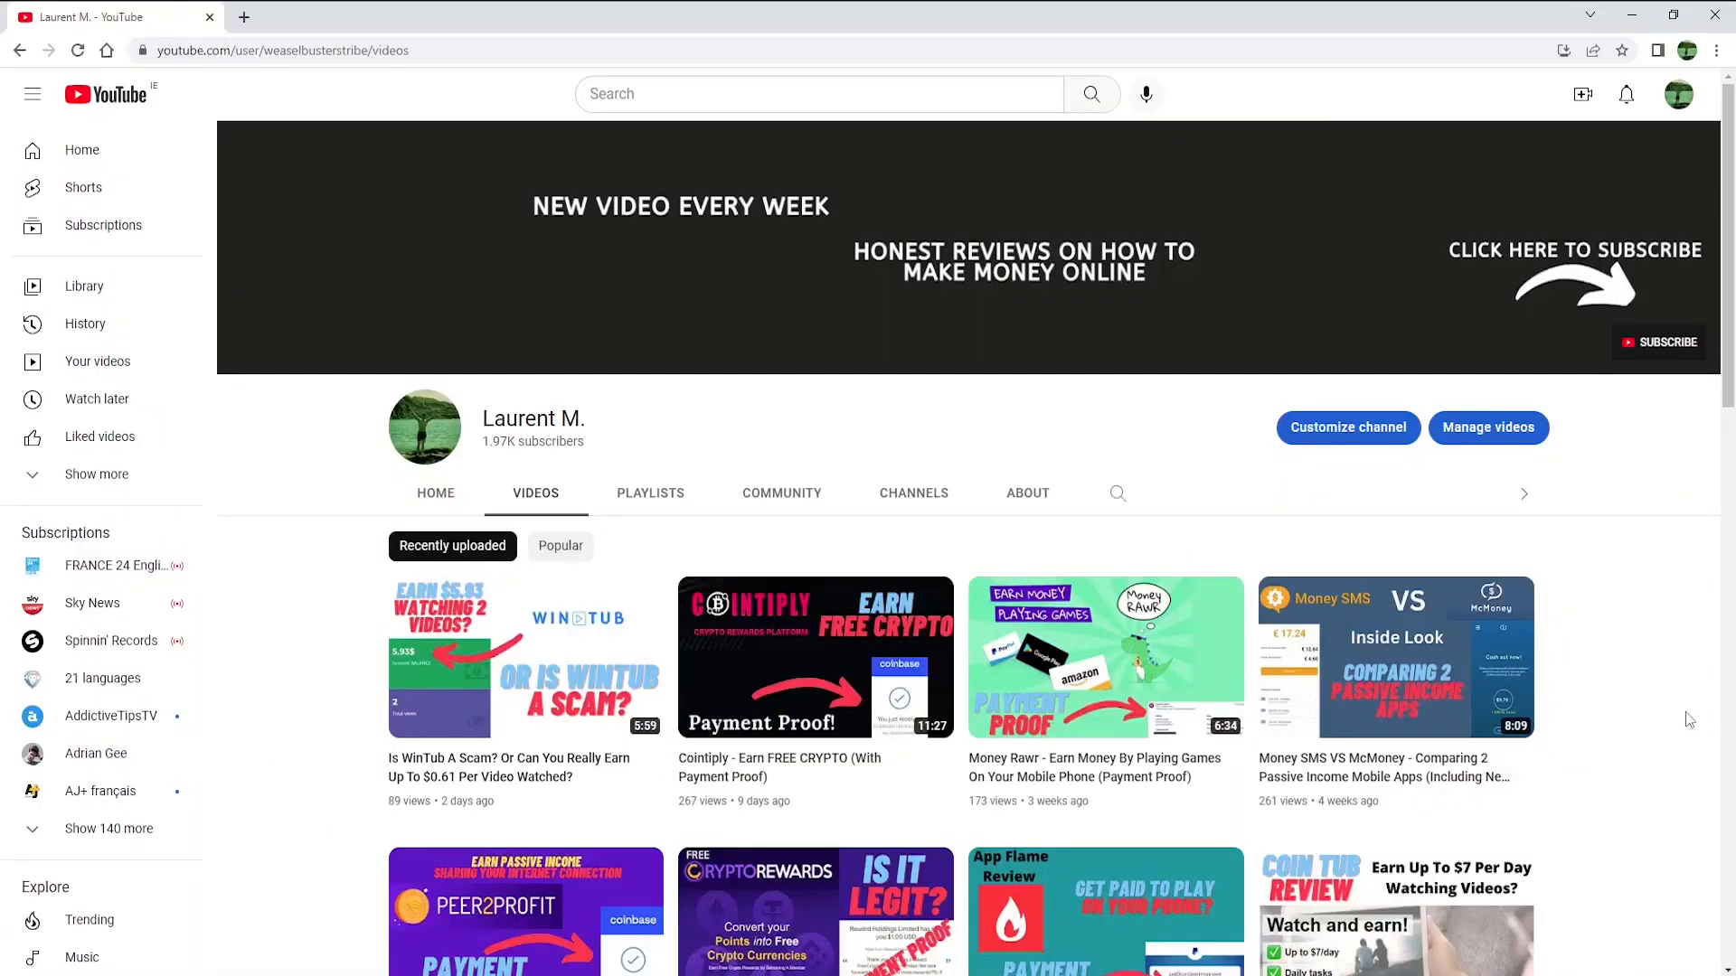
- Scroll the channel's Videos tab to reveal more reviews like Peer2Profit and FastCashGPT
scroll("down", 3)
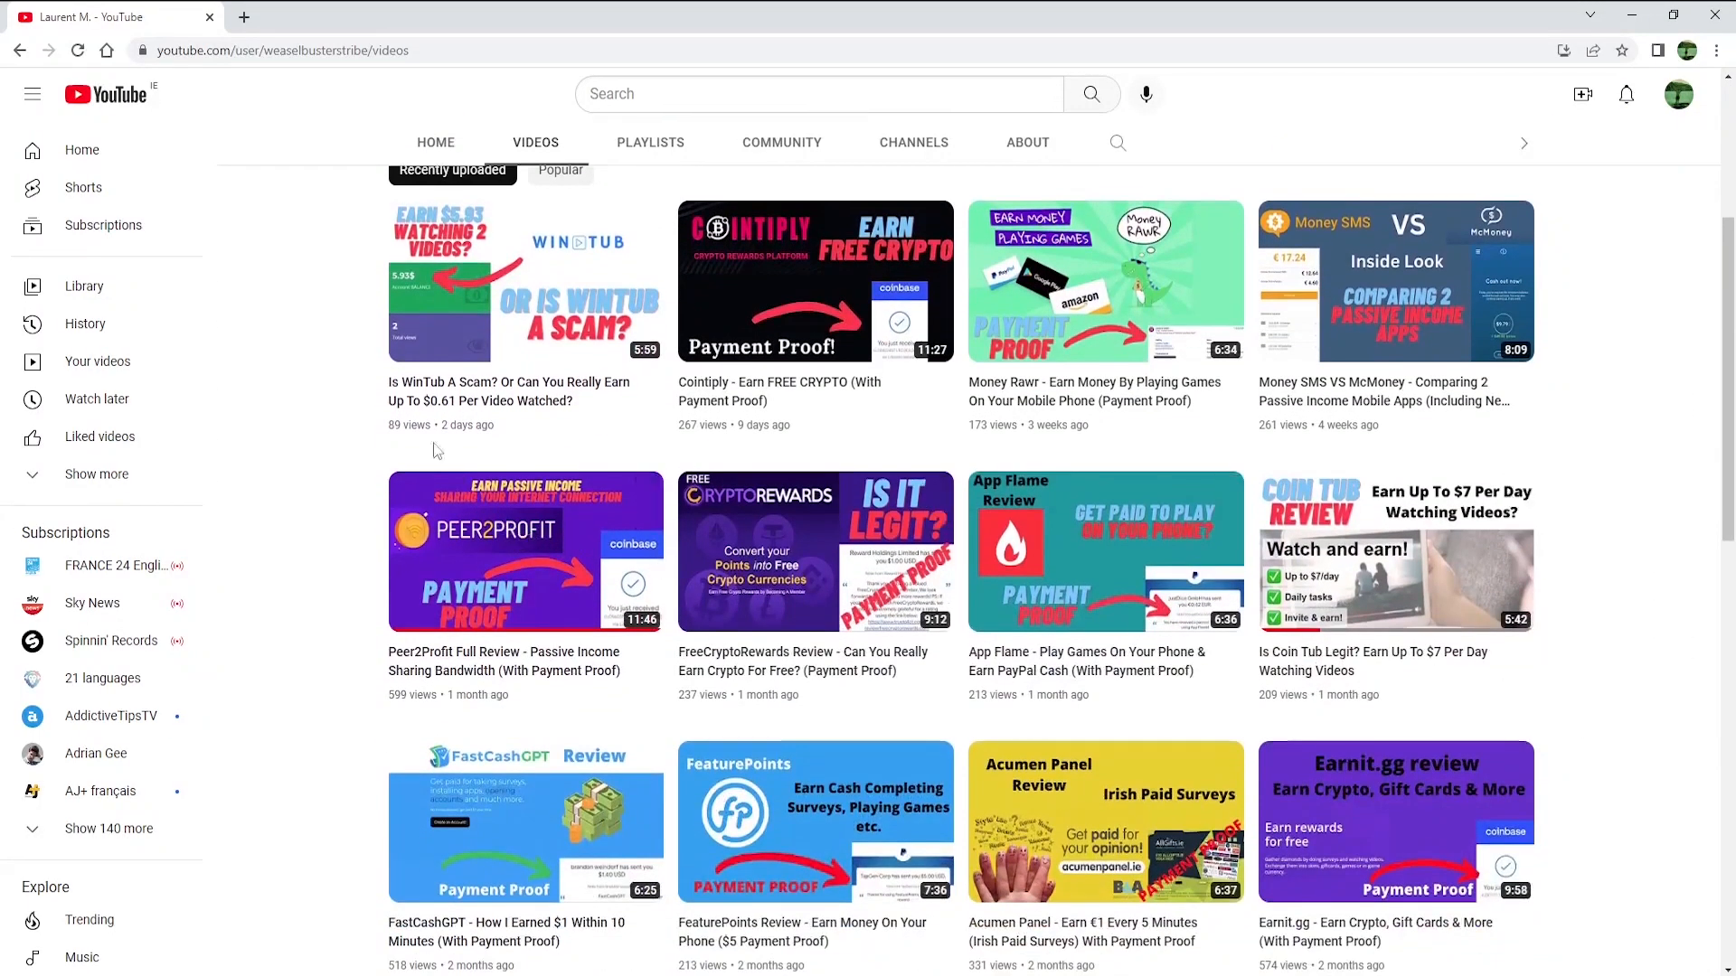
mouse_move(700, 401)
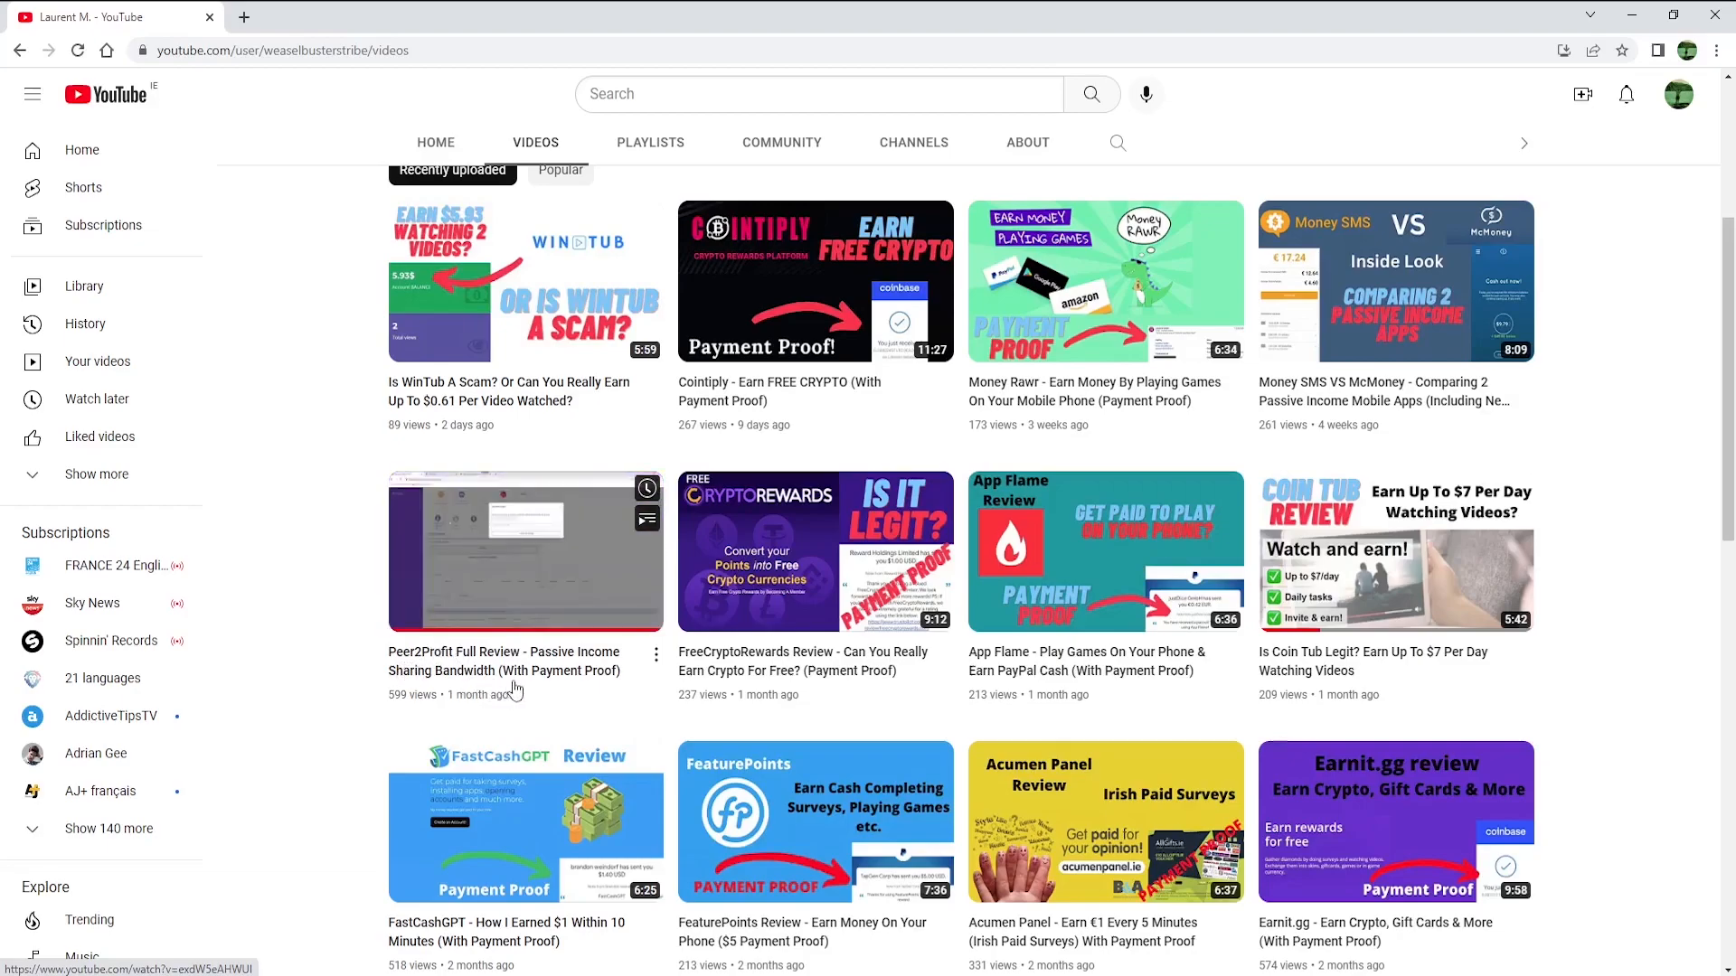
mouse_move(514, 689)
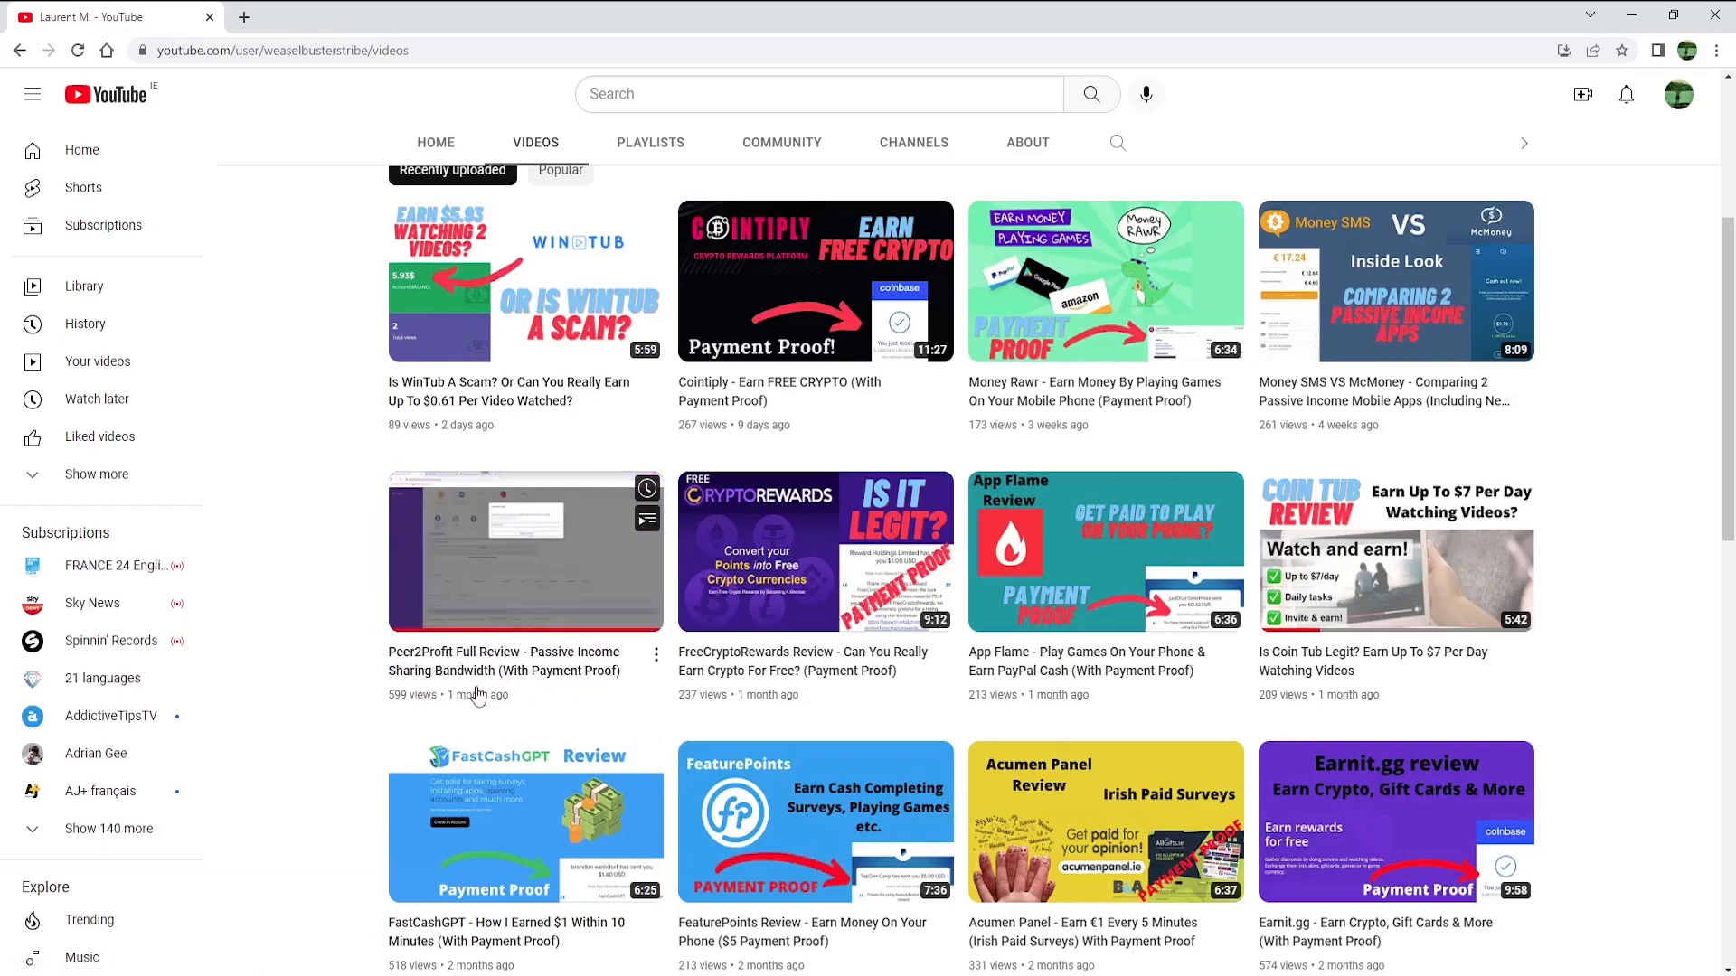